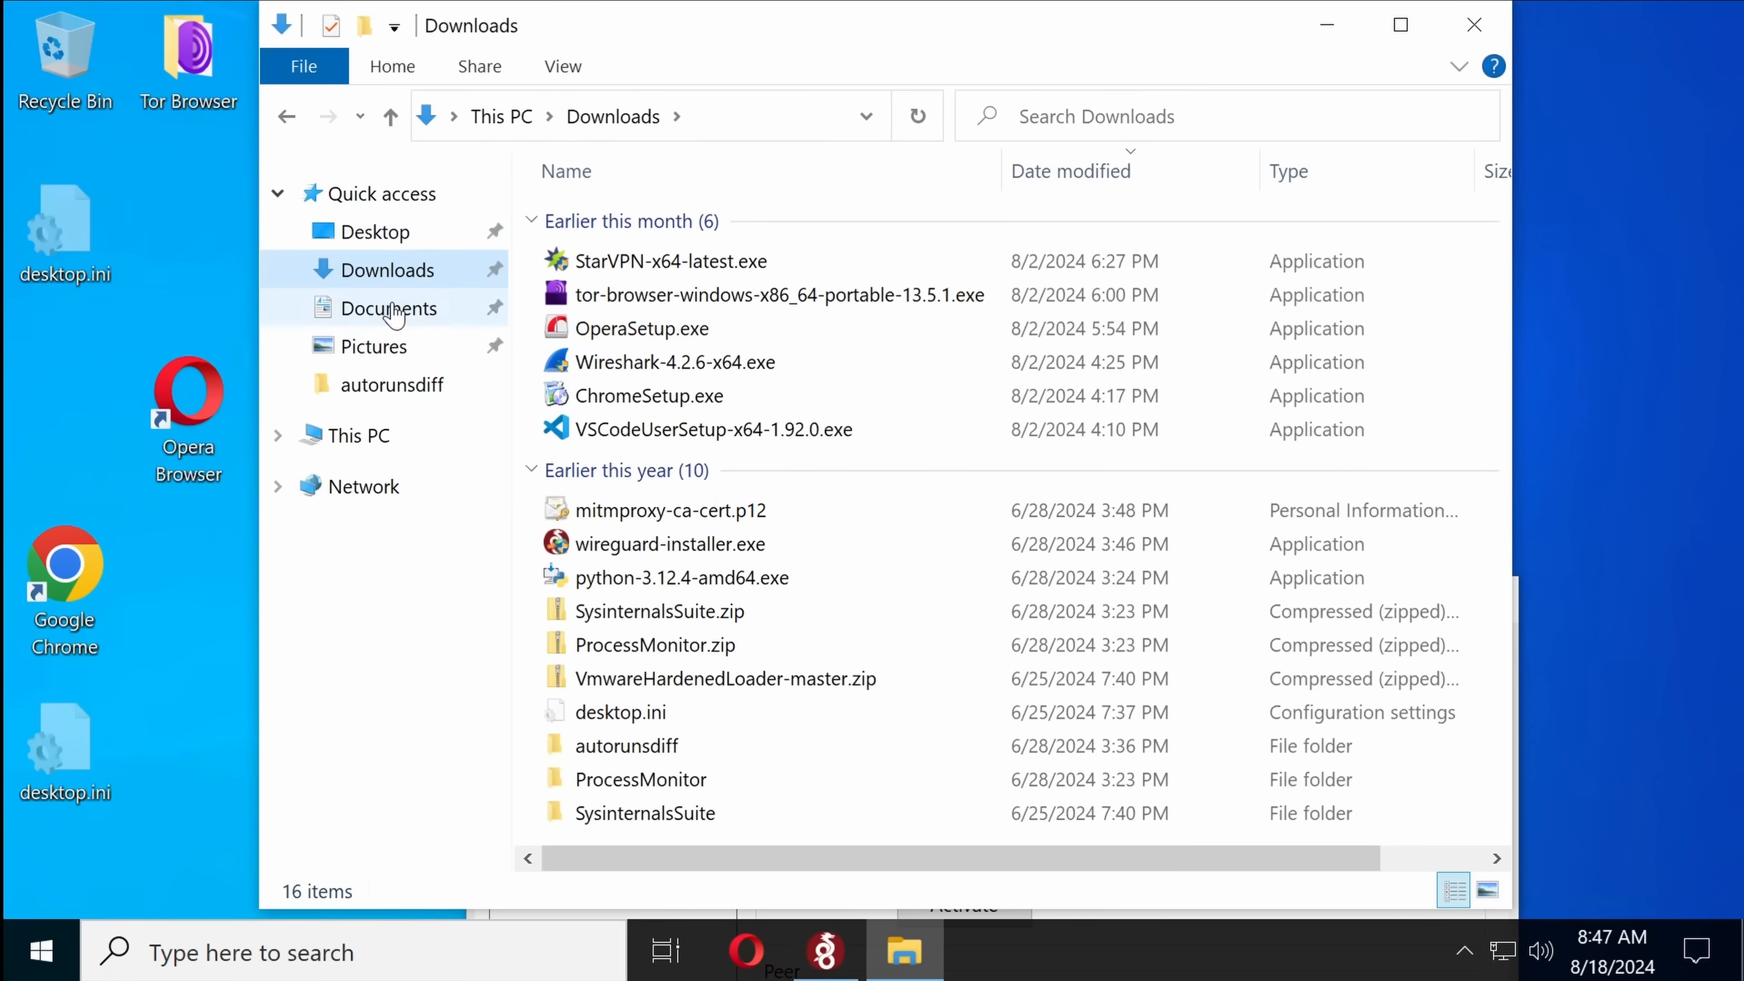
mouse_move(643, 128)
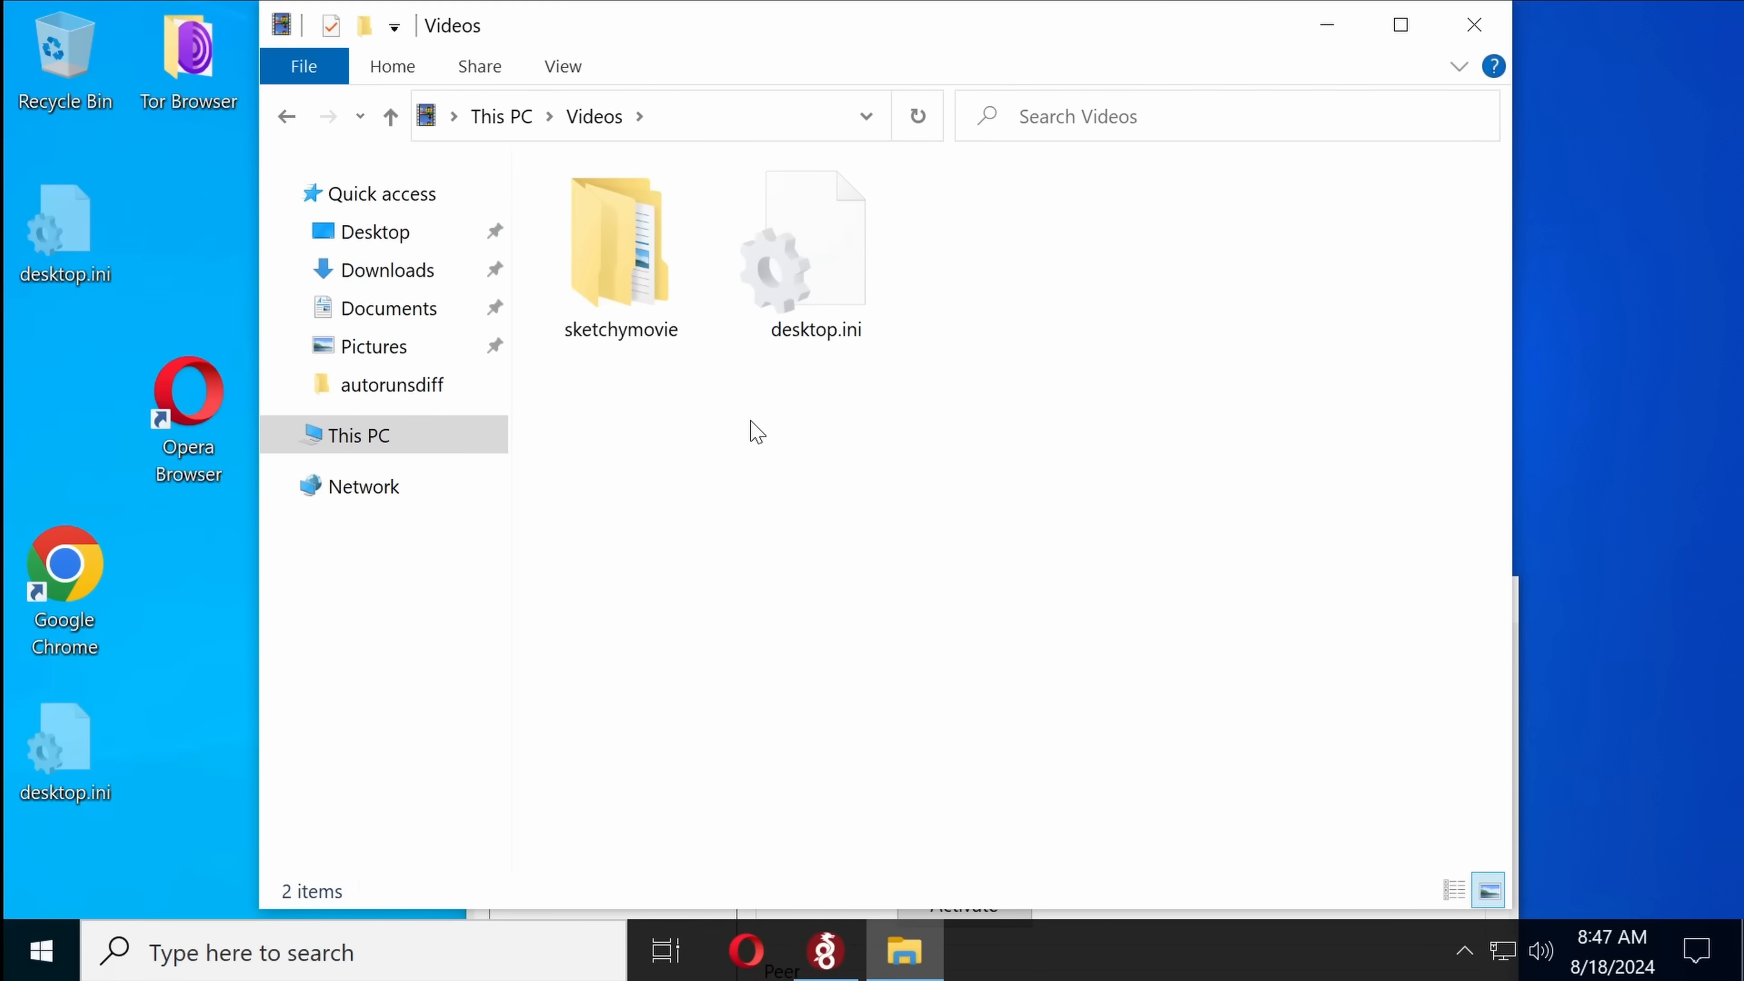
mouse_move(774, 420)
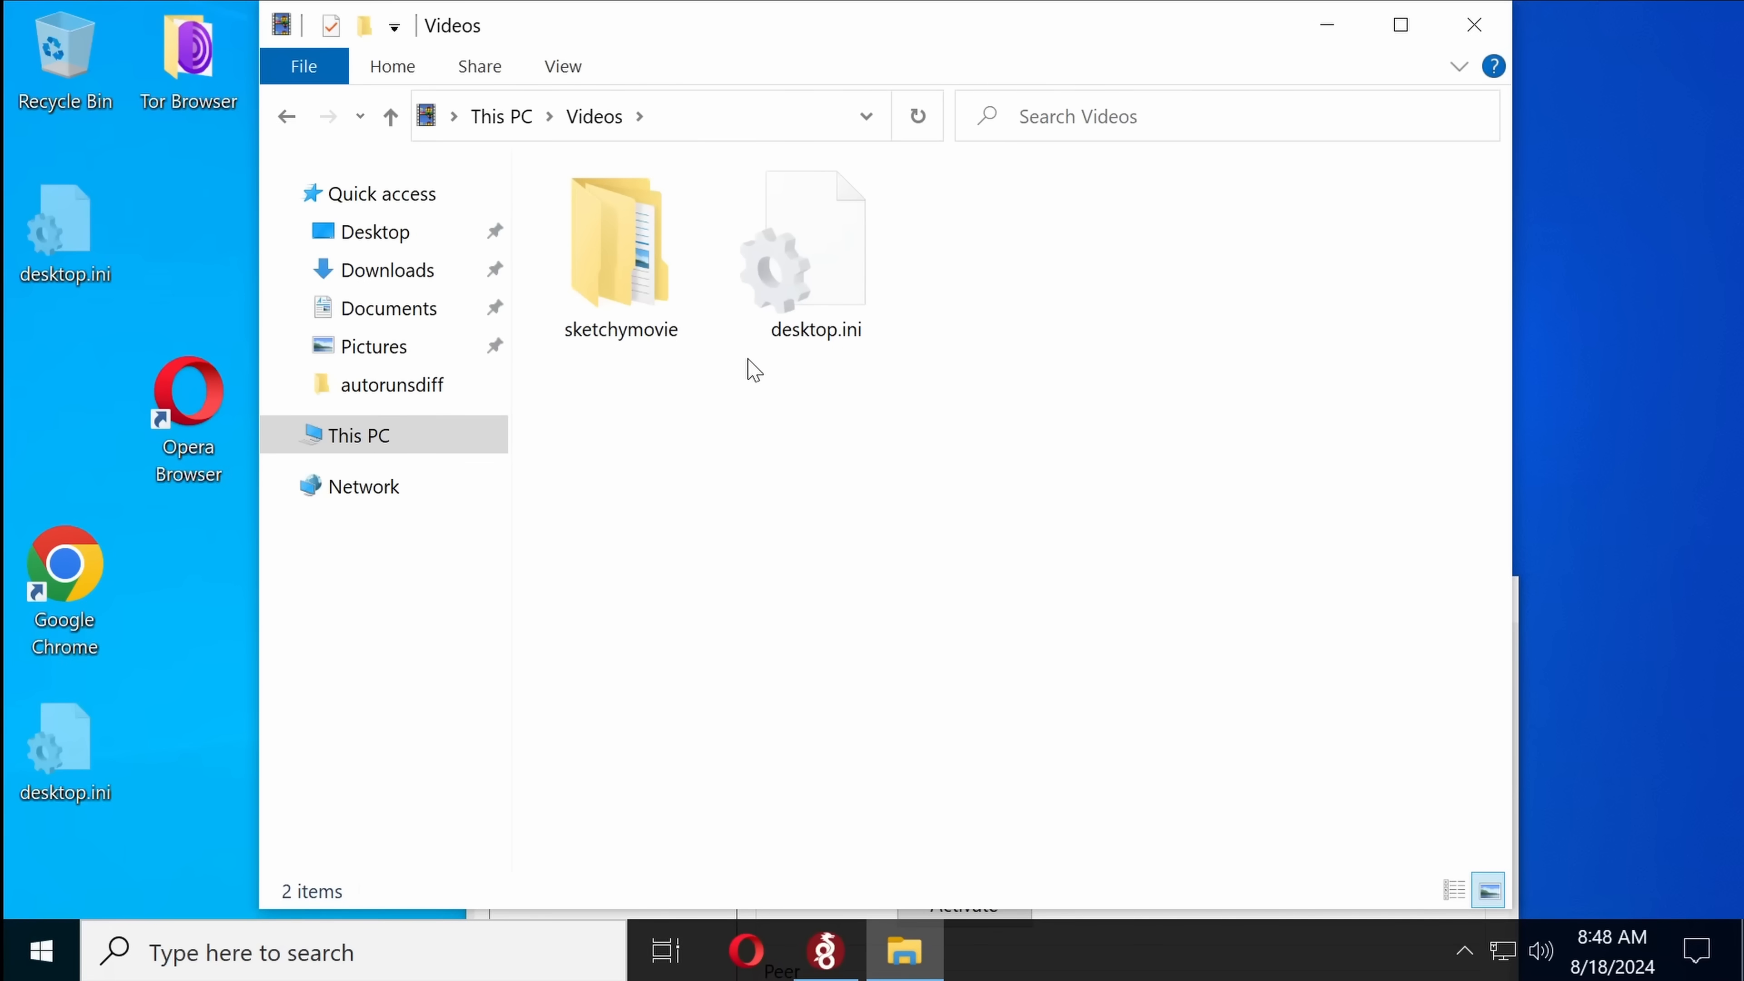
mouse_move(762, 322)
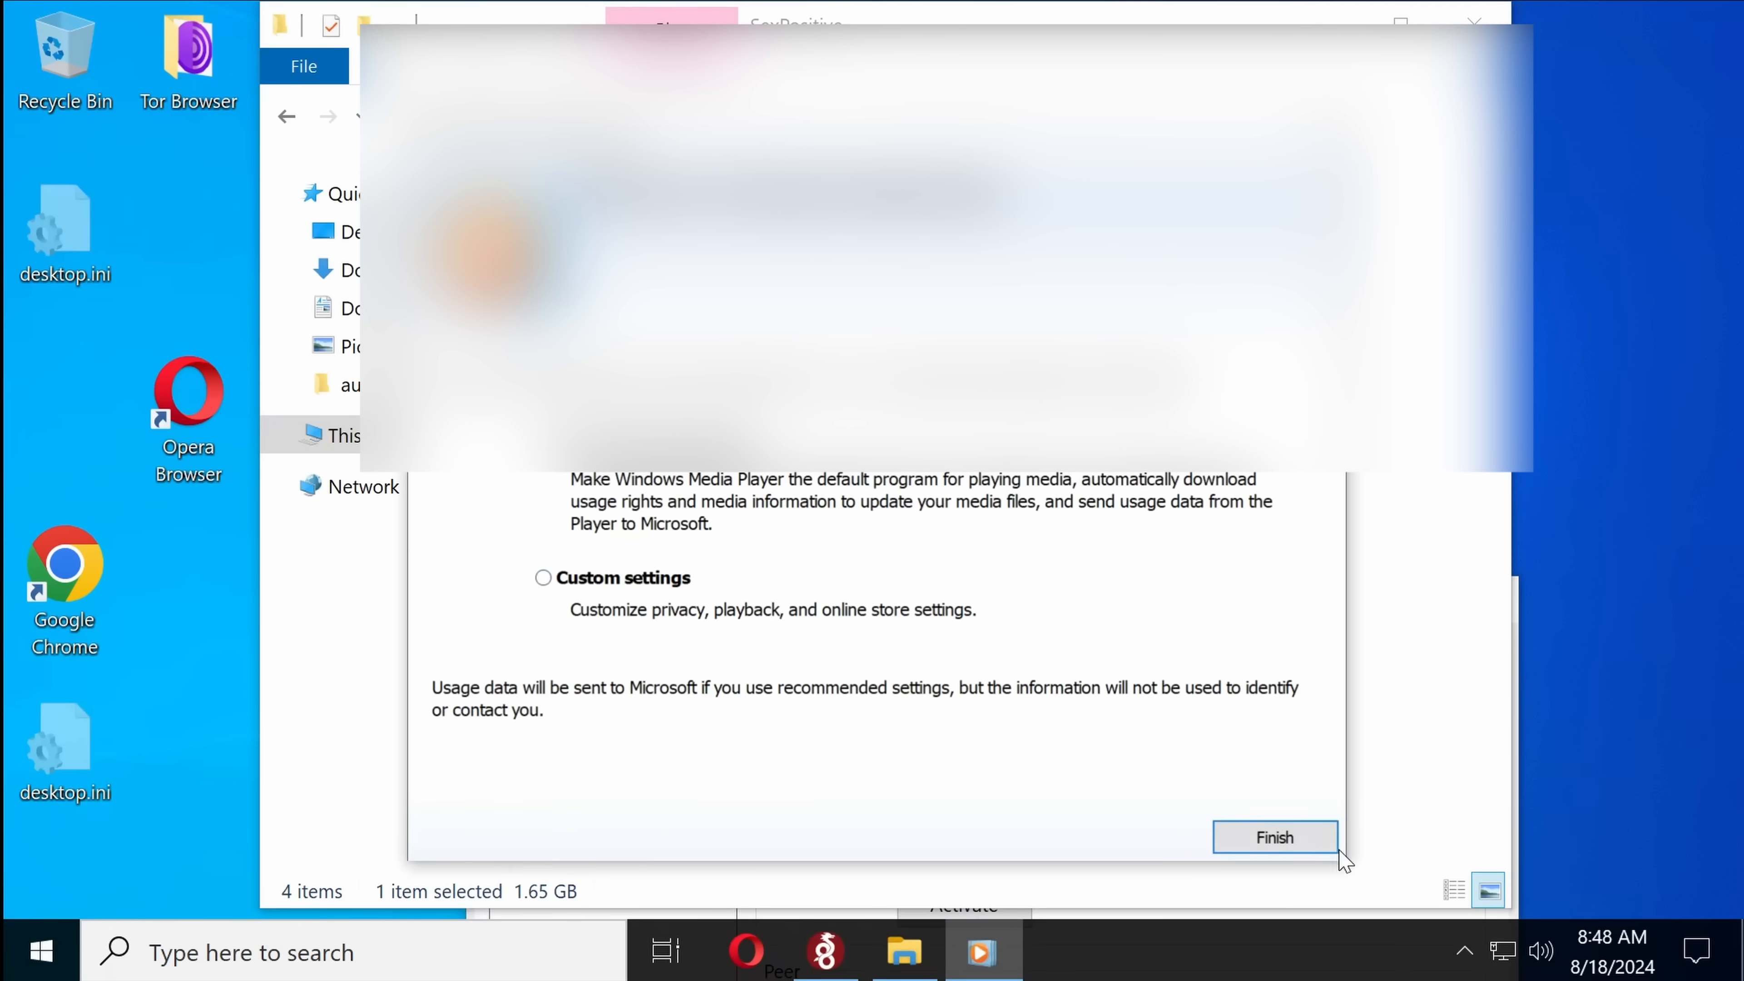
Step: Finish Media Player setup, dismiss the playback error and search for vlc in Chrome
left_click(1274, 838)
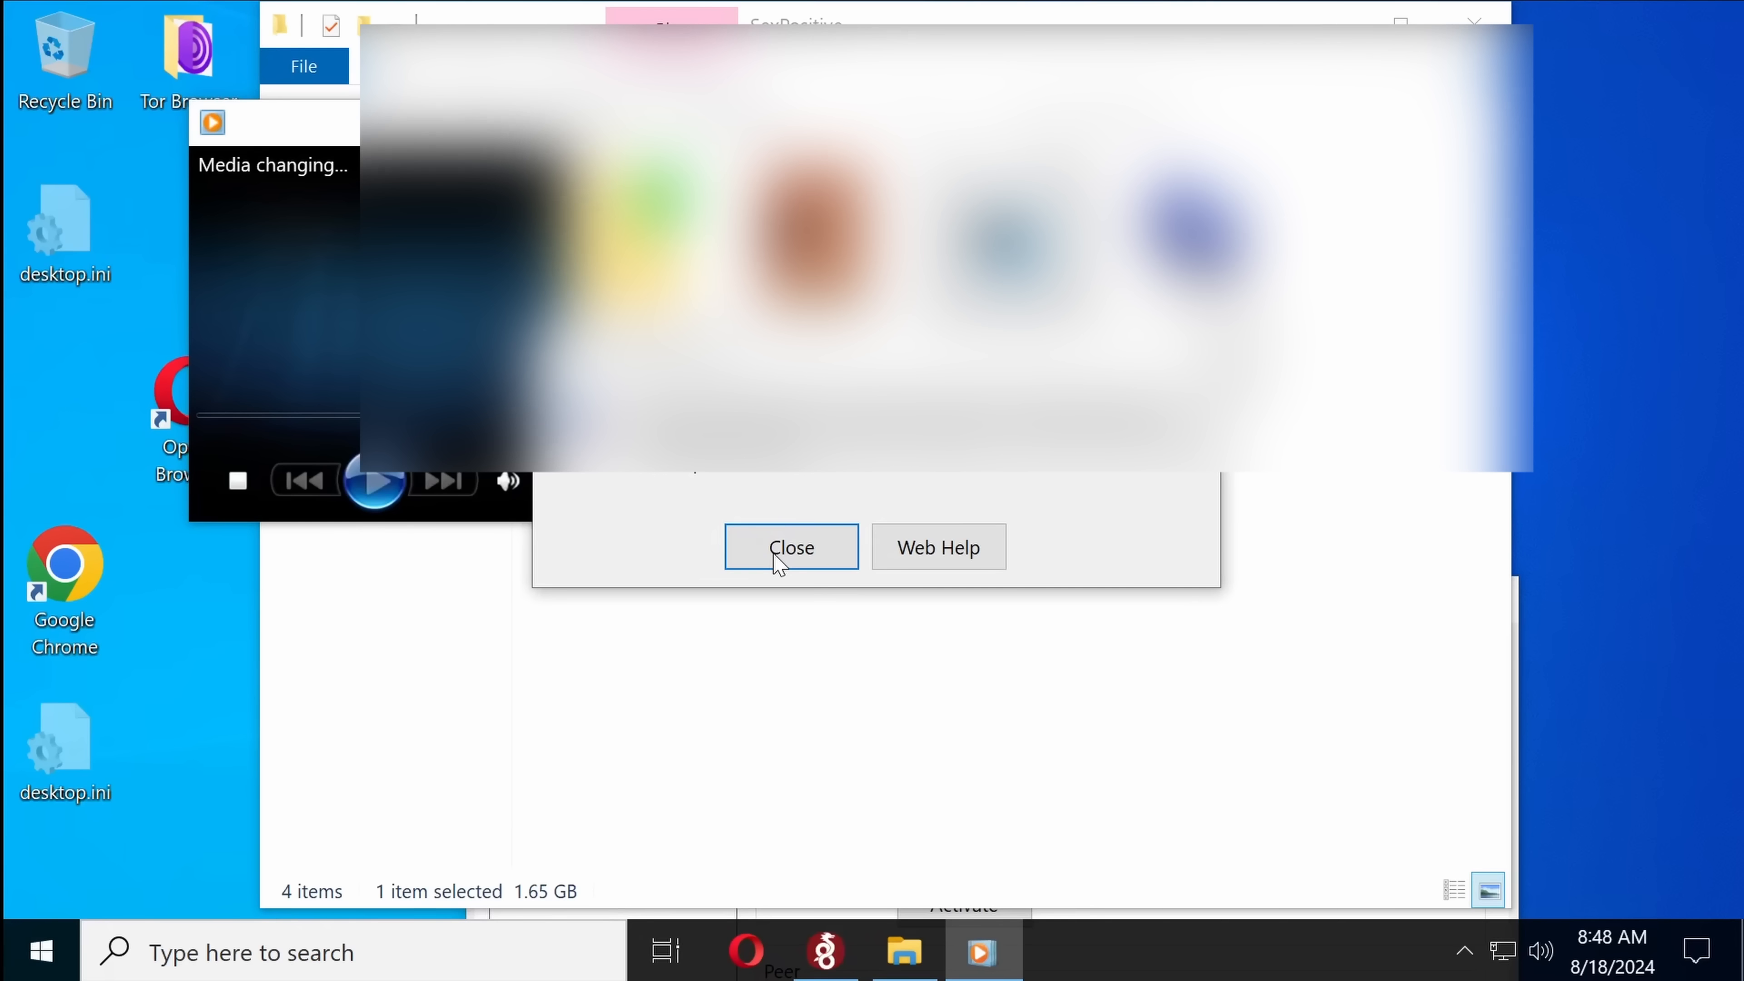
left_click(792, 547)
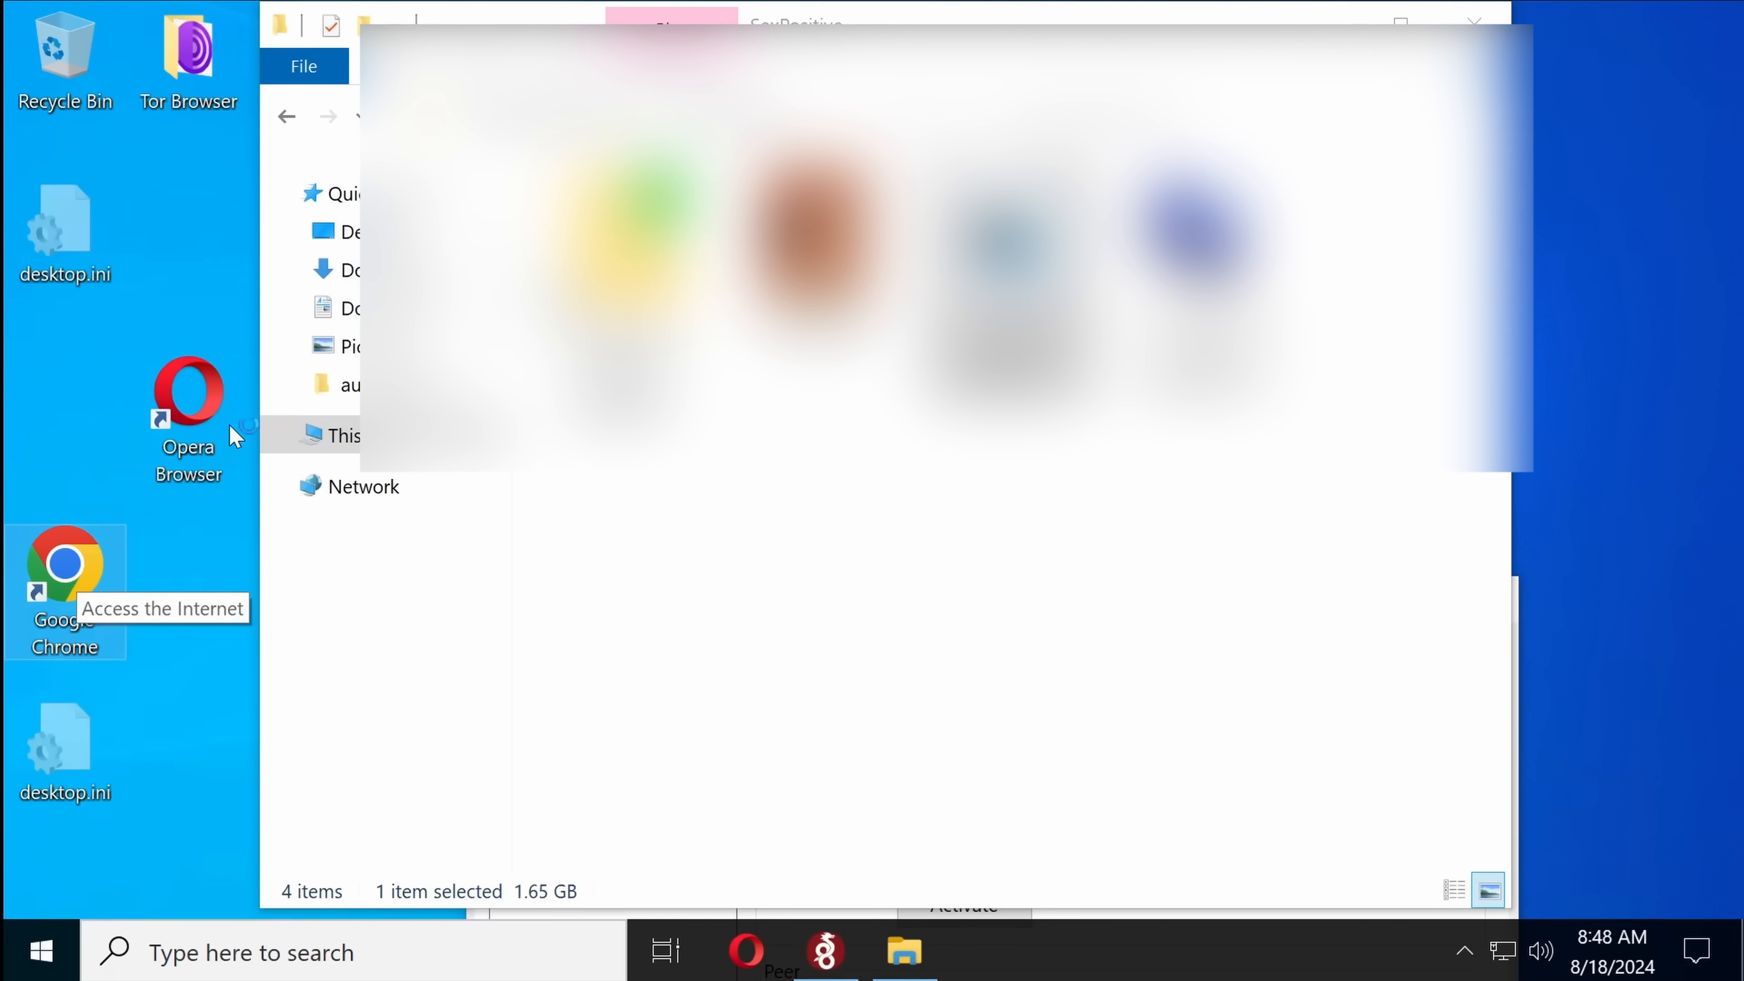
left_click(64, 564)
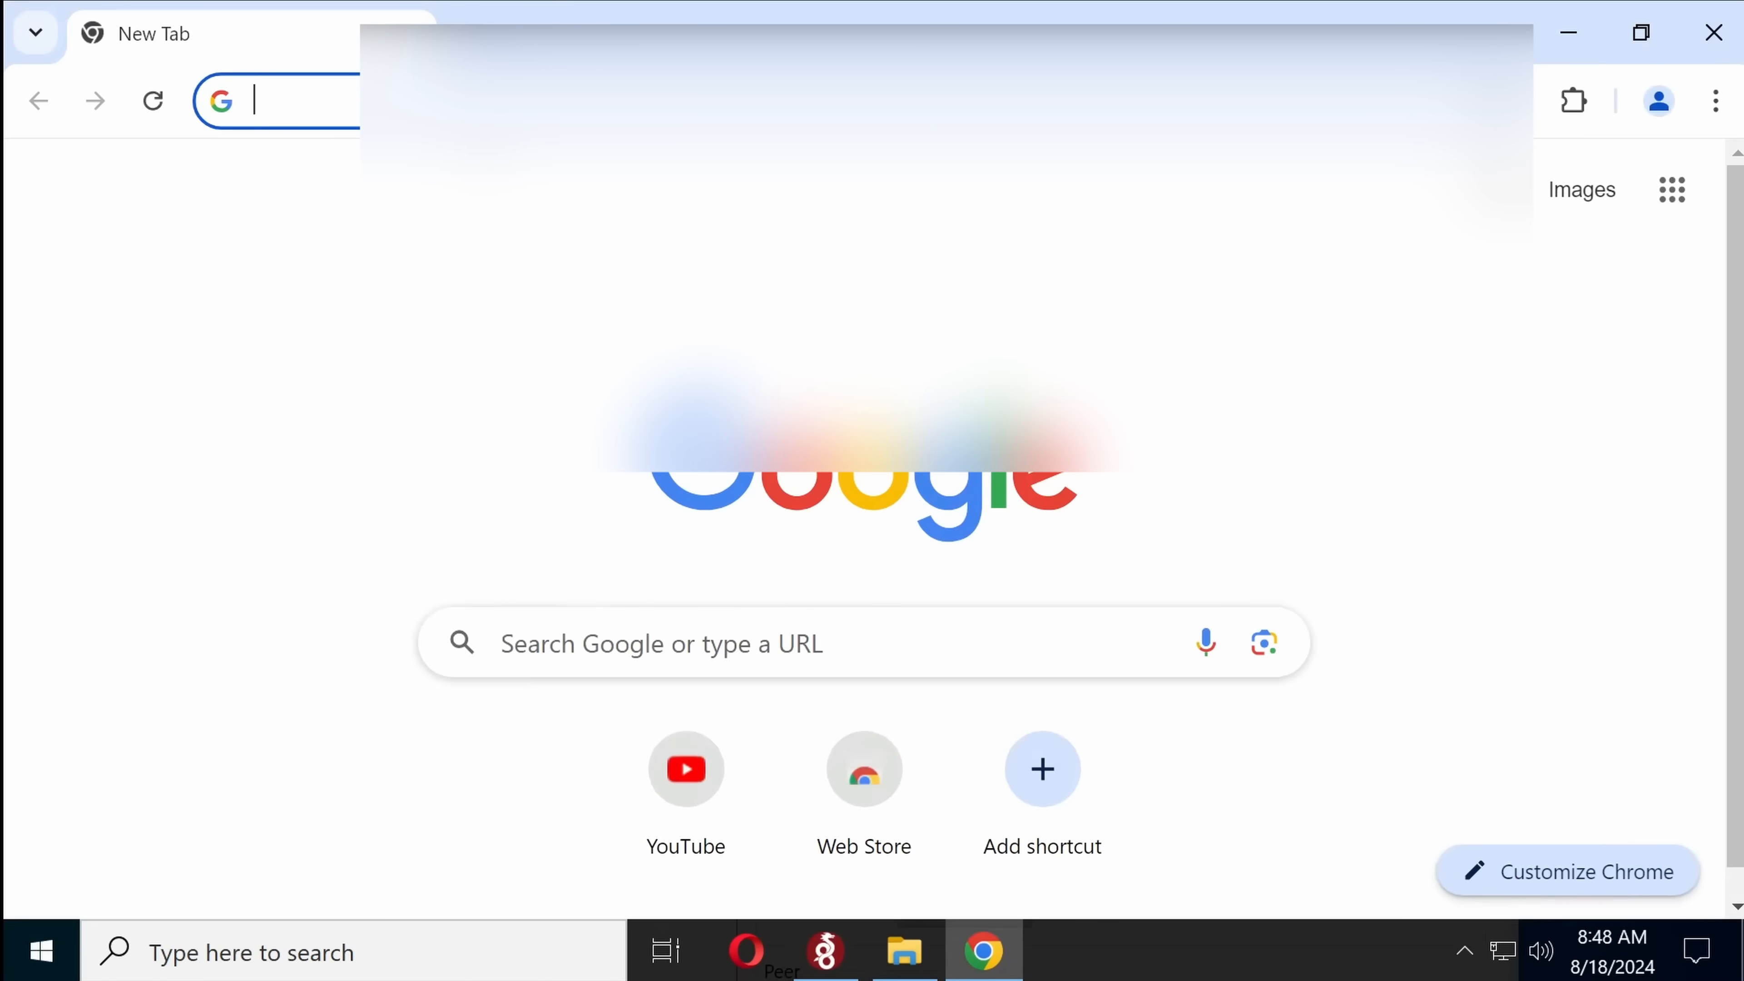
type("vlc")
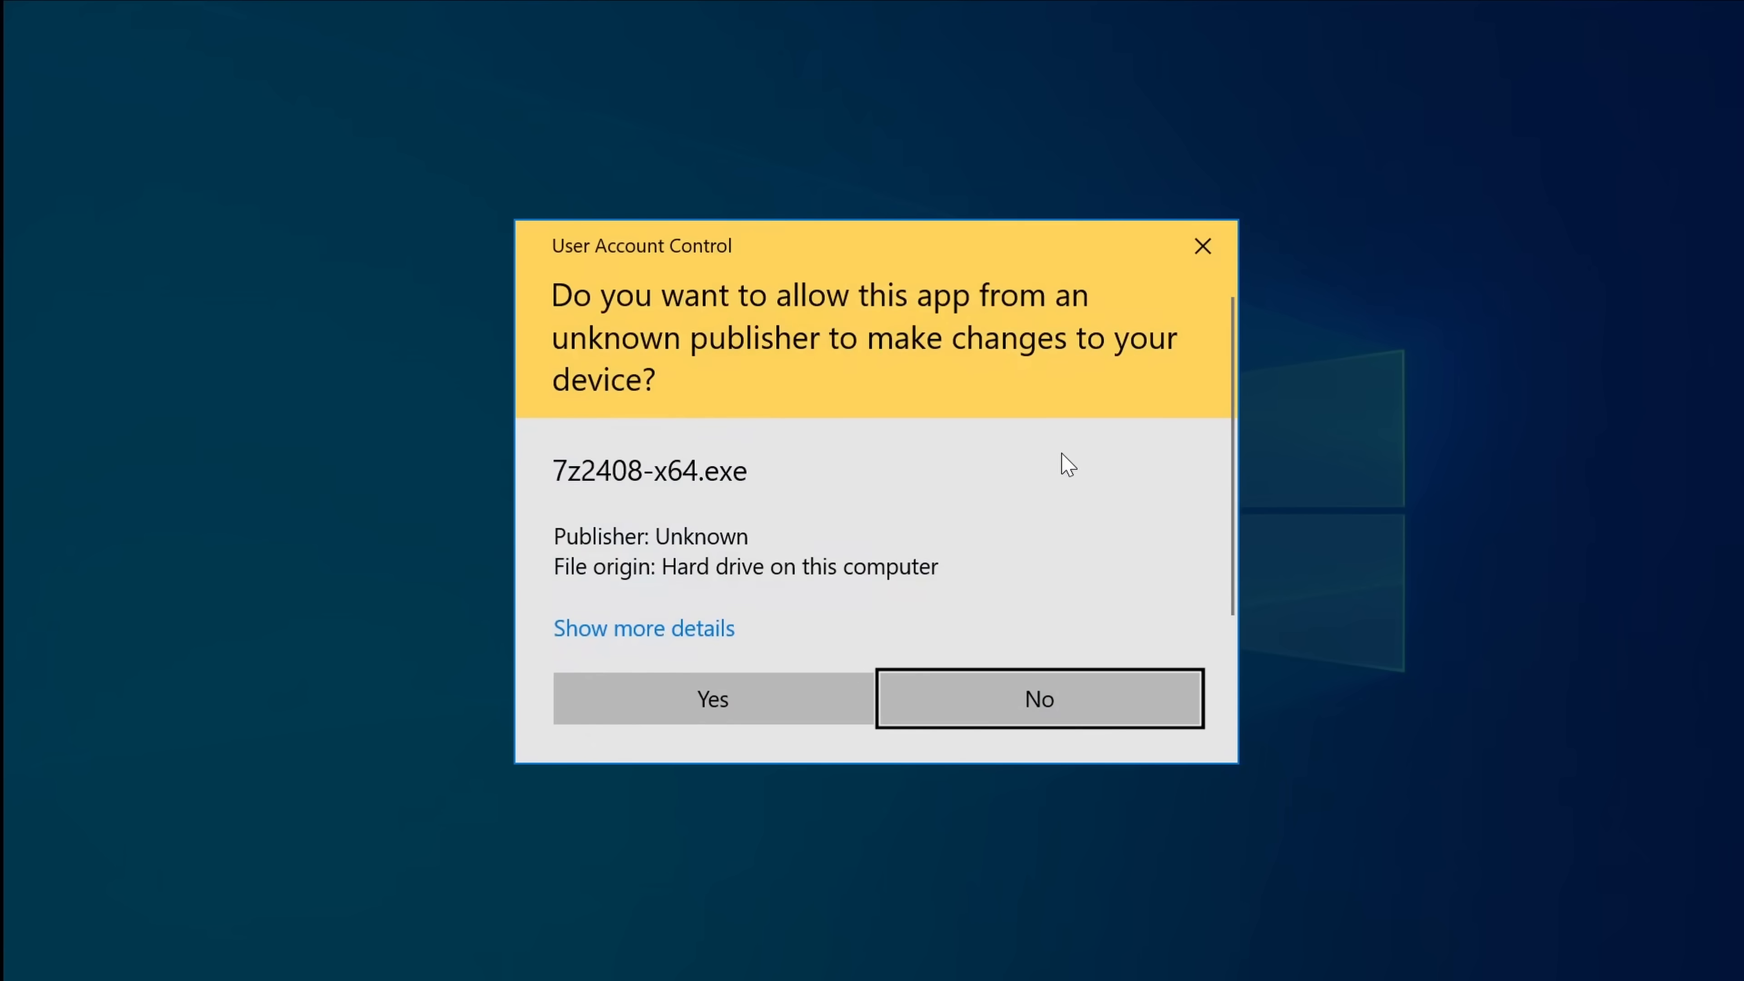
Step: Run the 7-Zip and VLC installers, declining to launch VLC after setup
left_click(710, 699)
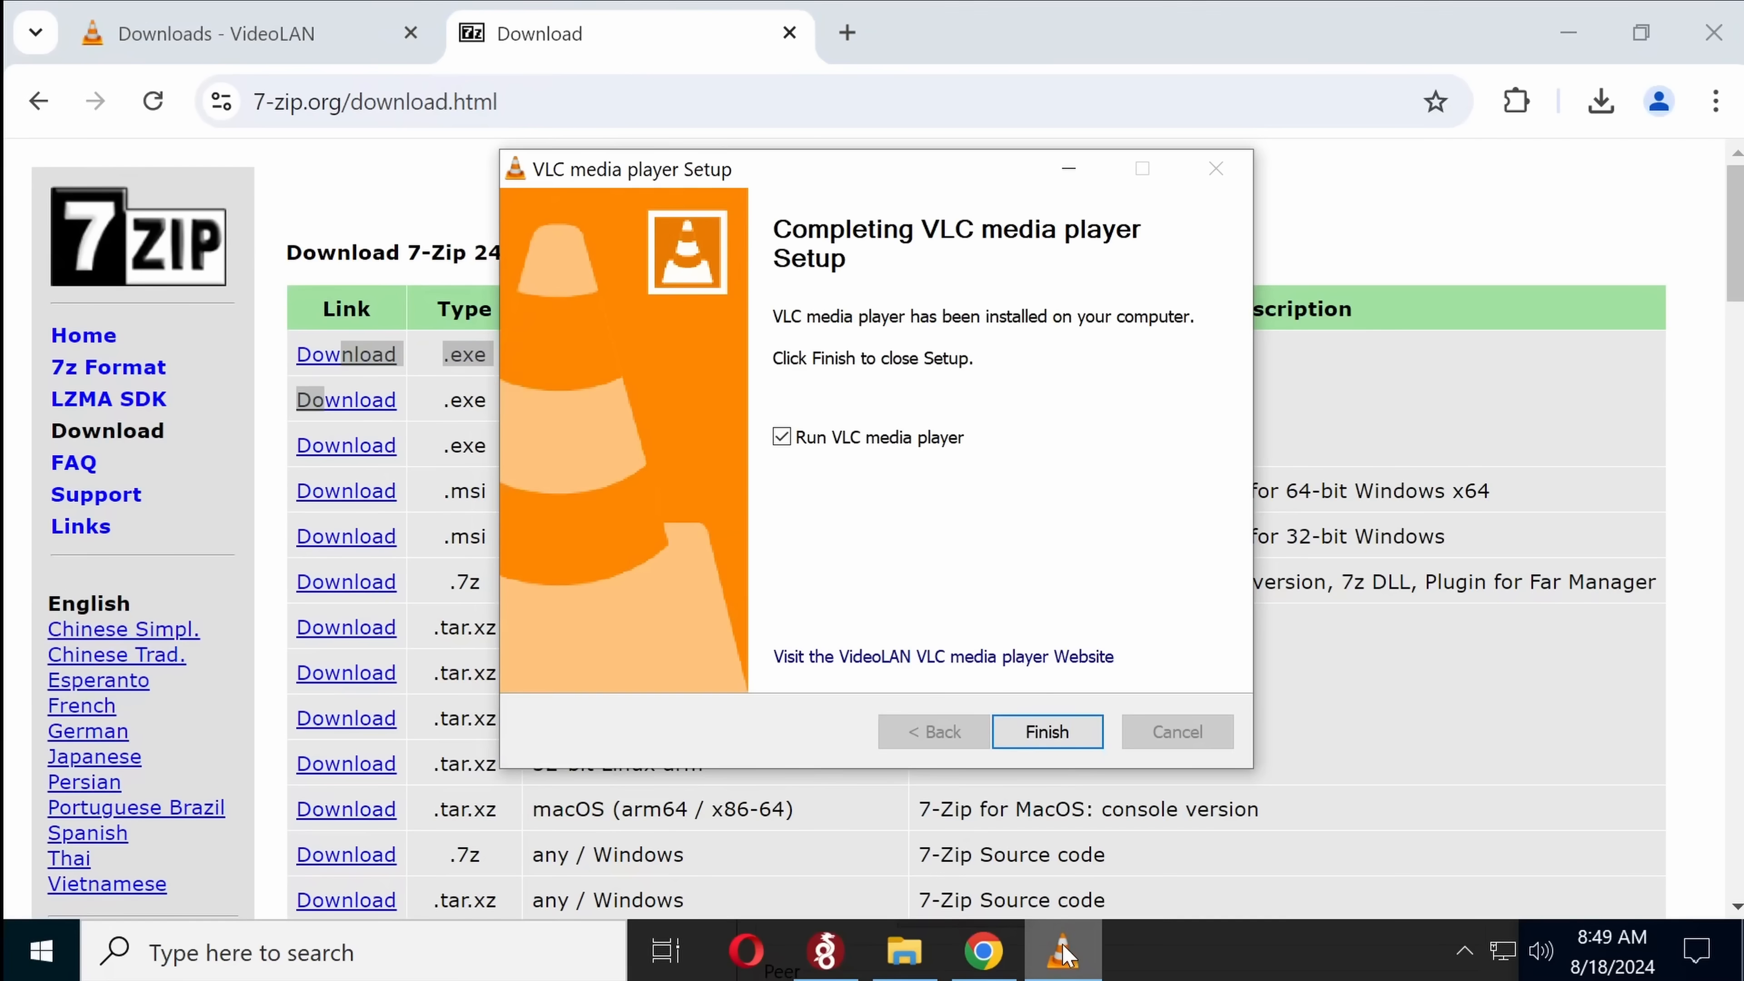
left_click(782, 437)
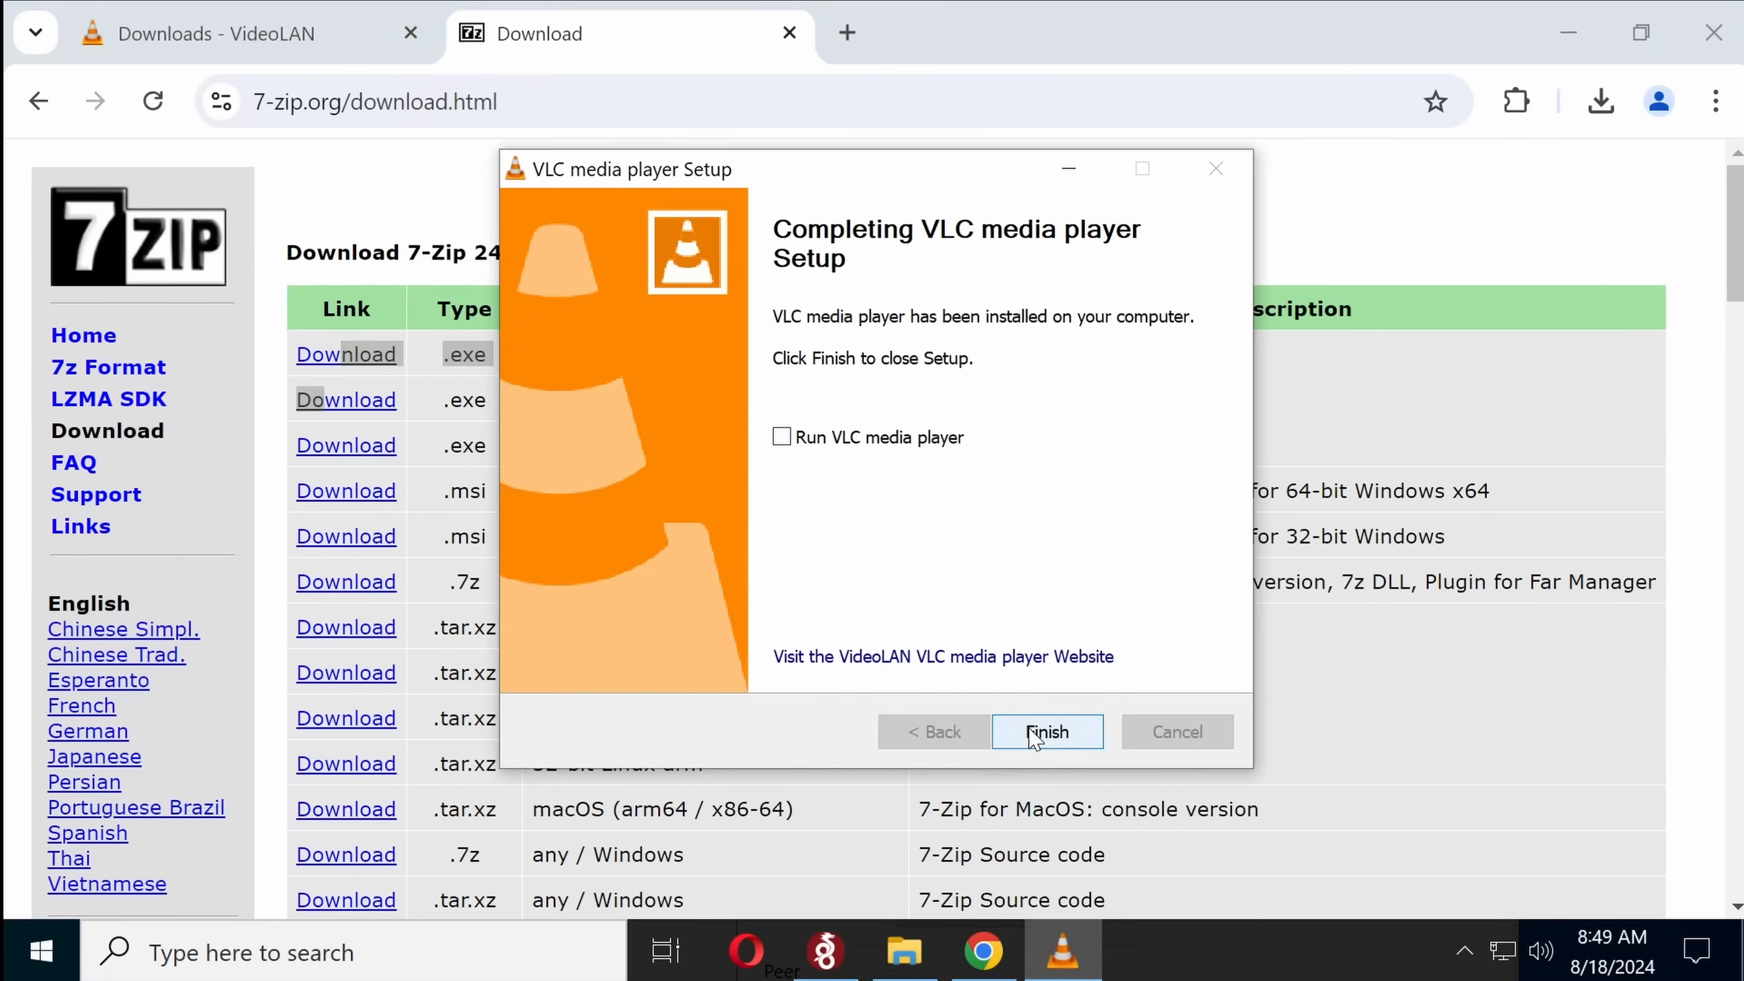
left_click(1045, 732)
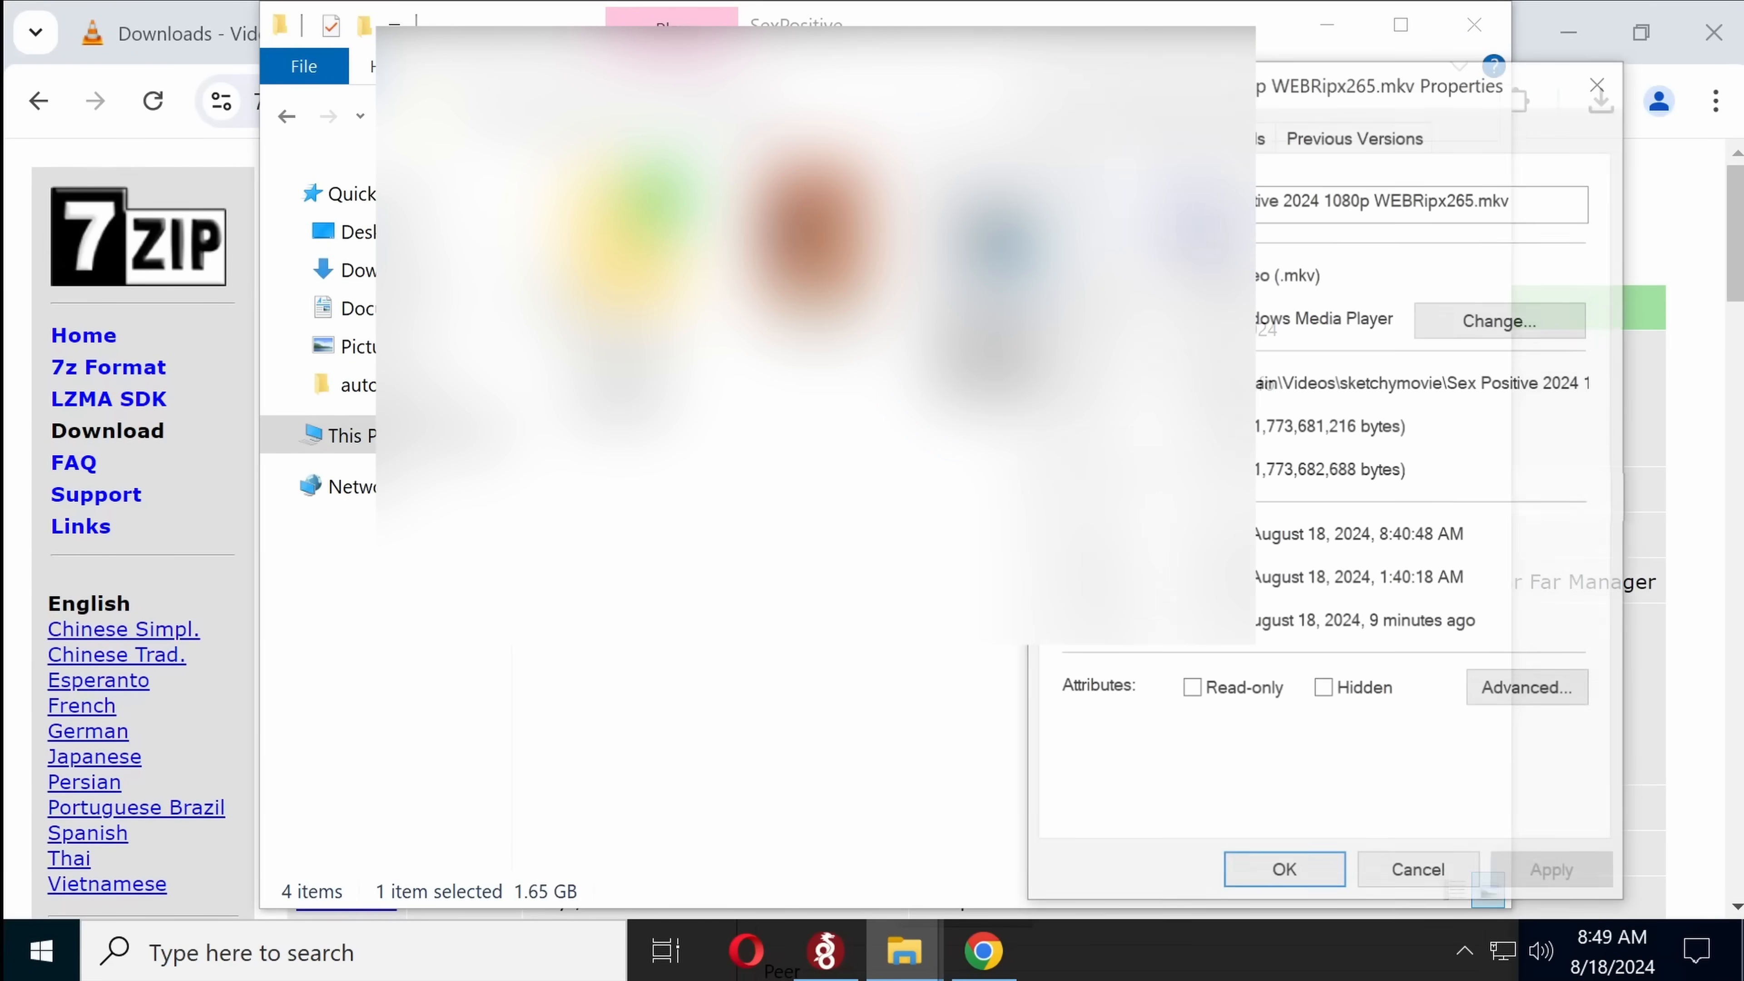
Step: Choose and confirm a different default app for the .mkv movie file
left_click(1500, 319)
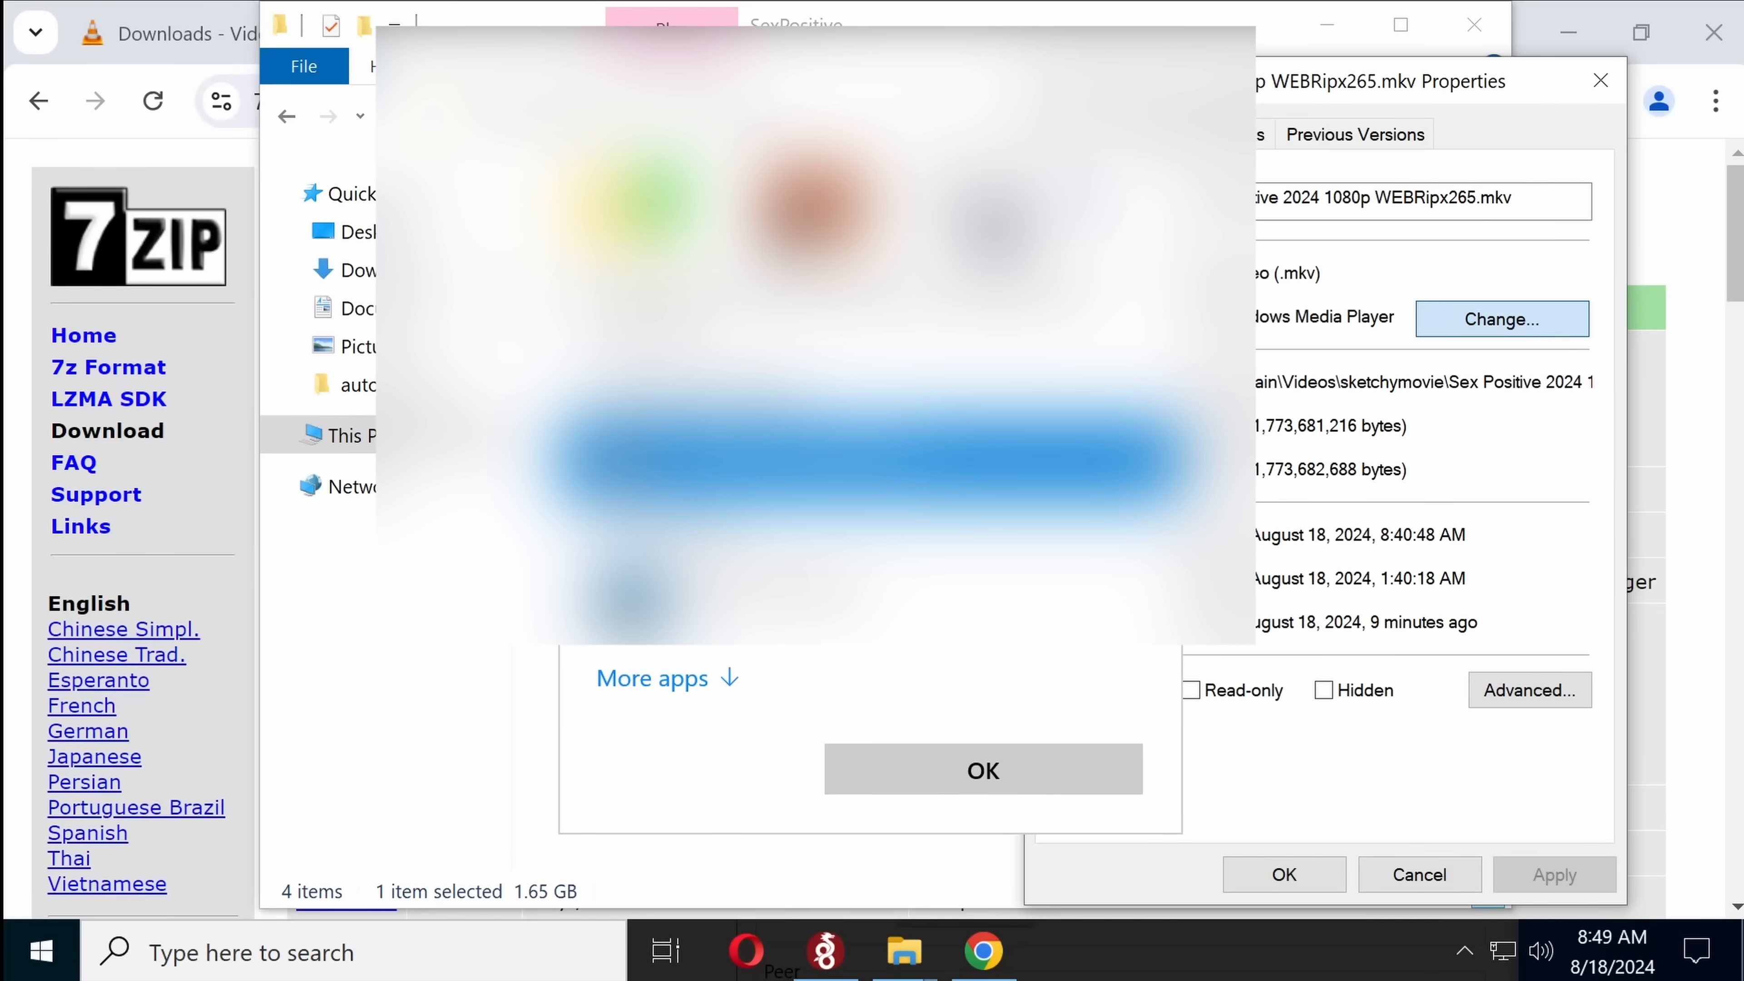
left_click(982, 769)
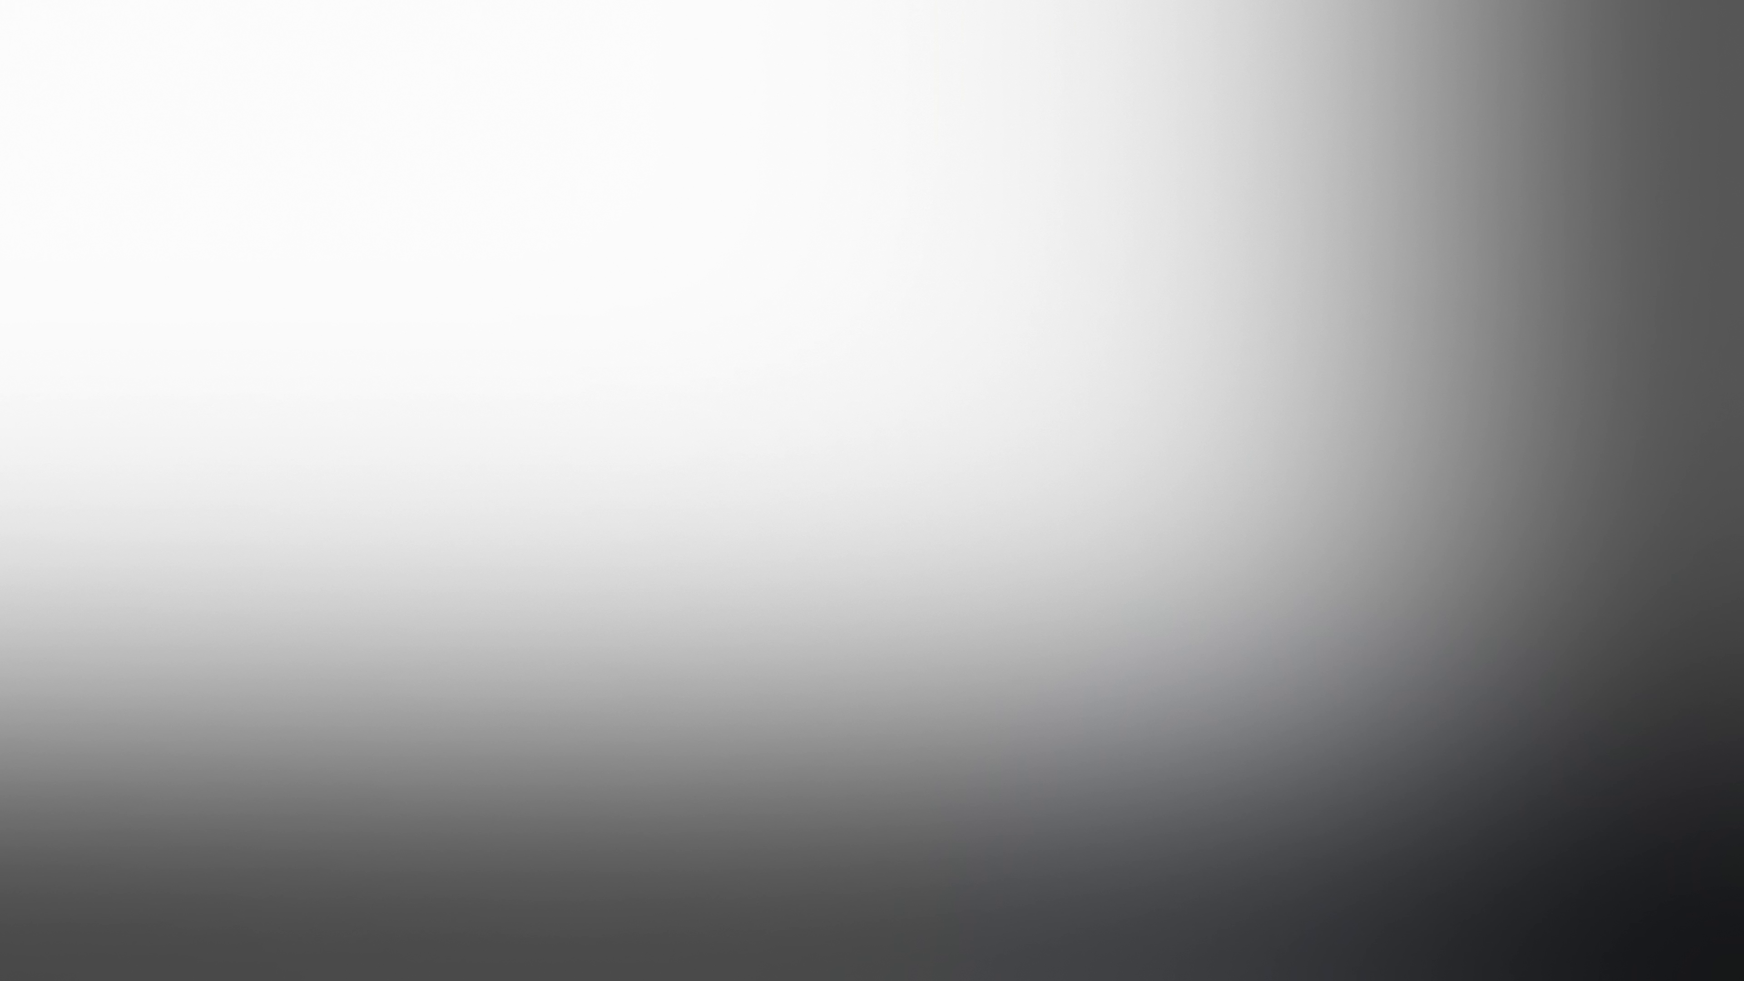
Step: Select the movie shortcut's target command text in its Properties for copying
right_click(1213, 159)
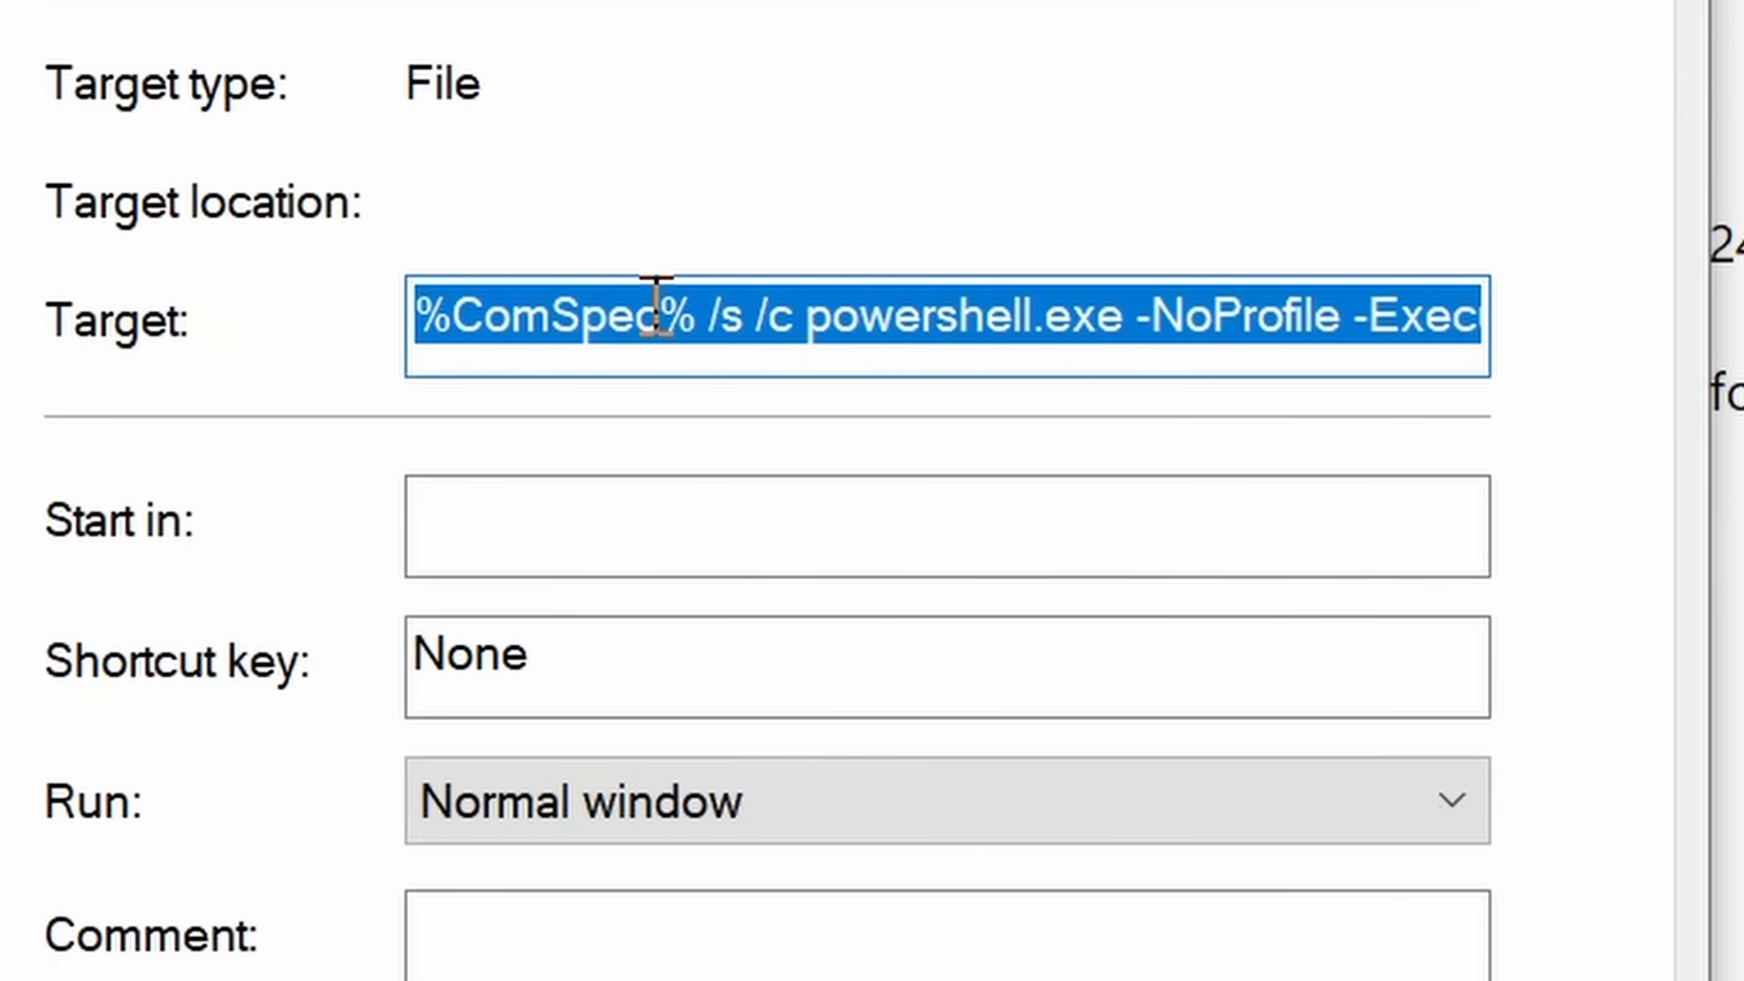
left_click(466, 317)
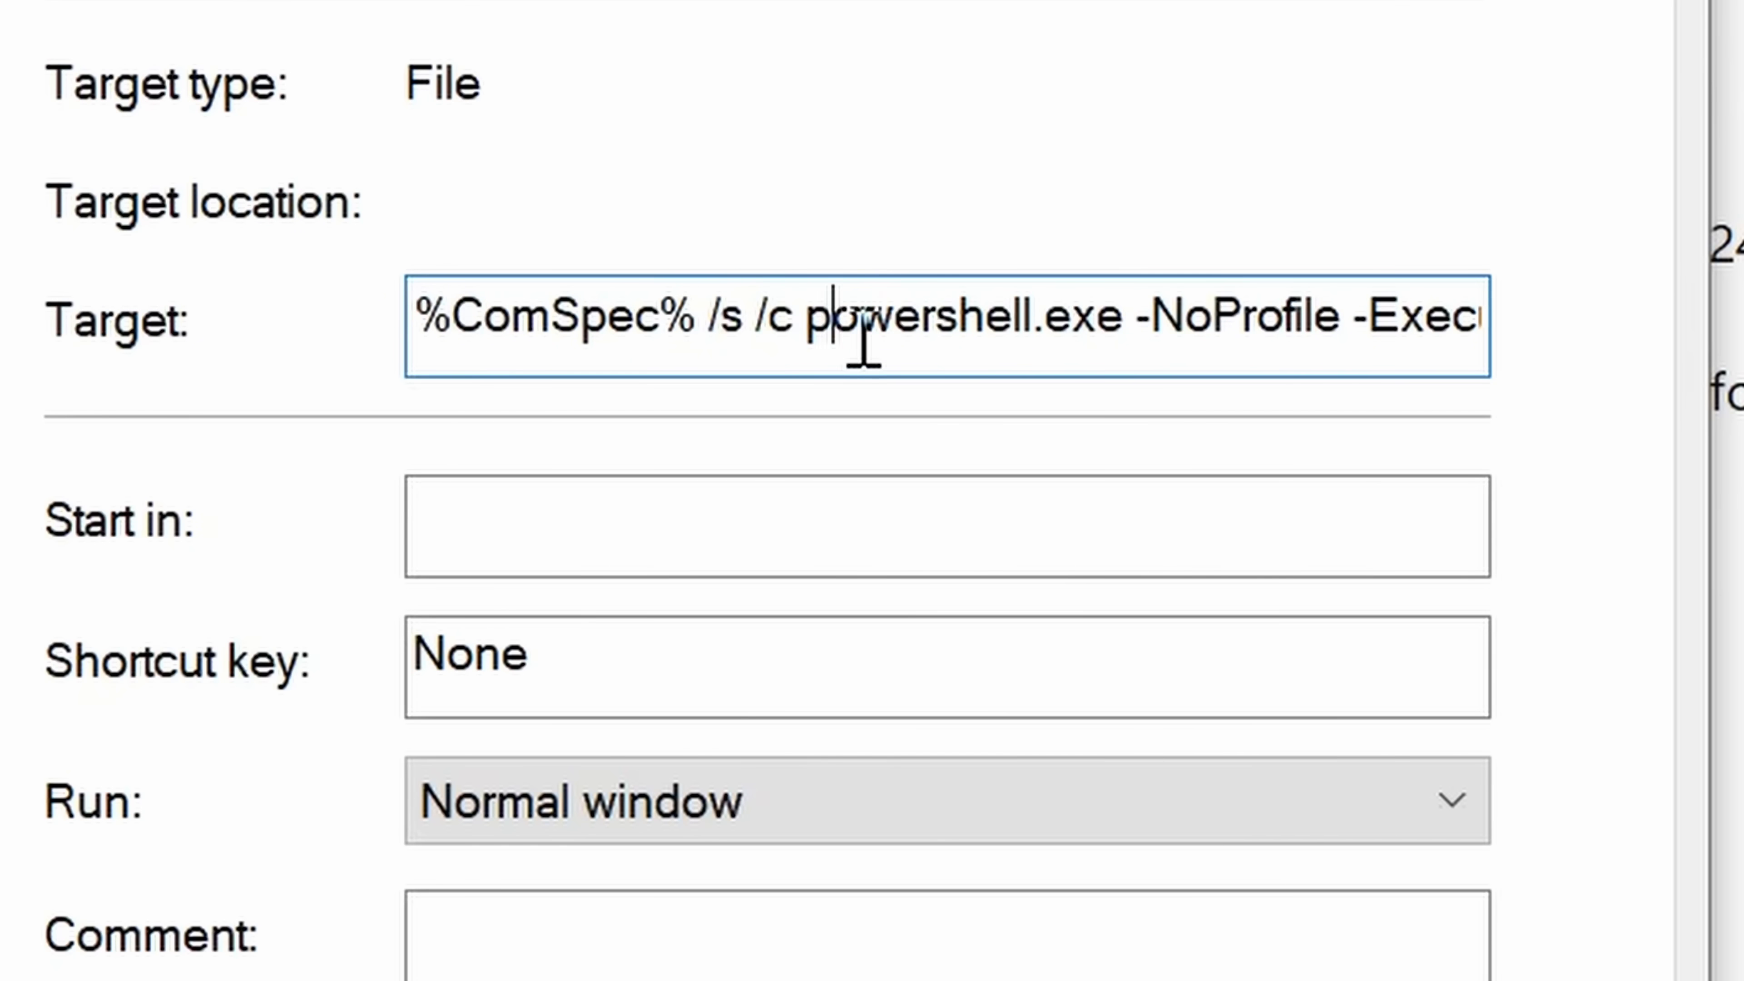
left_click_drag(862, 322, 1446, 322)
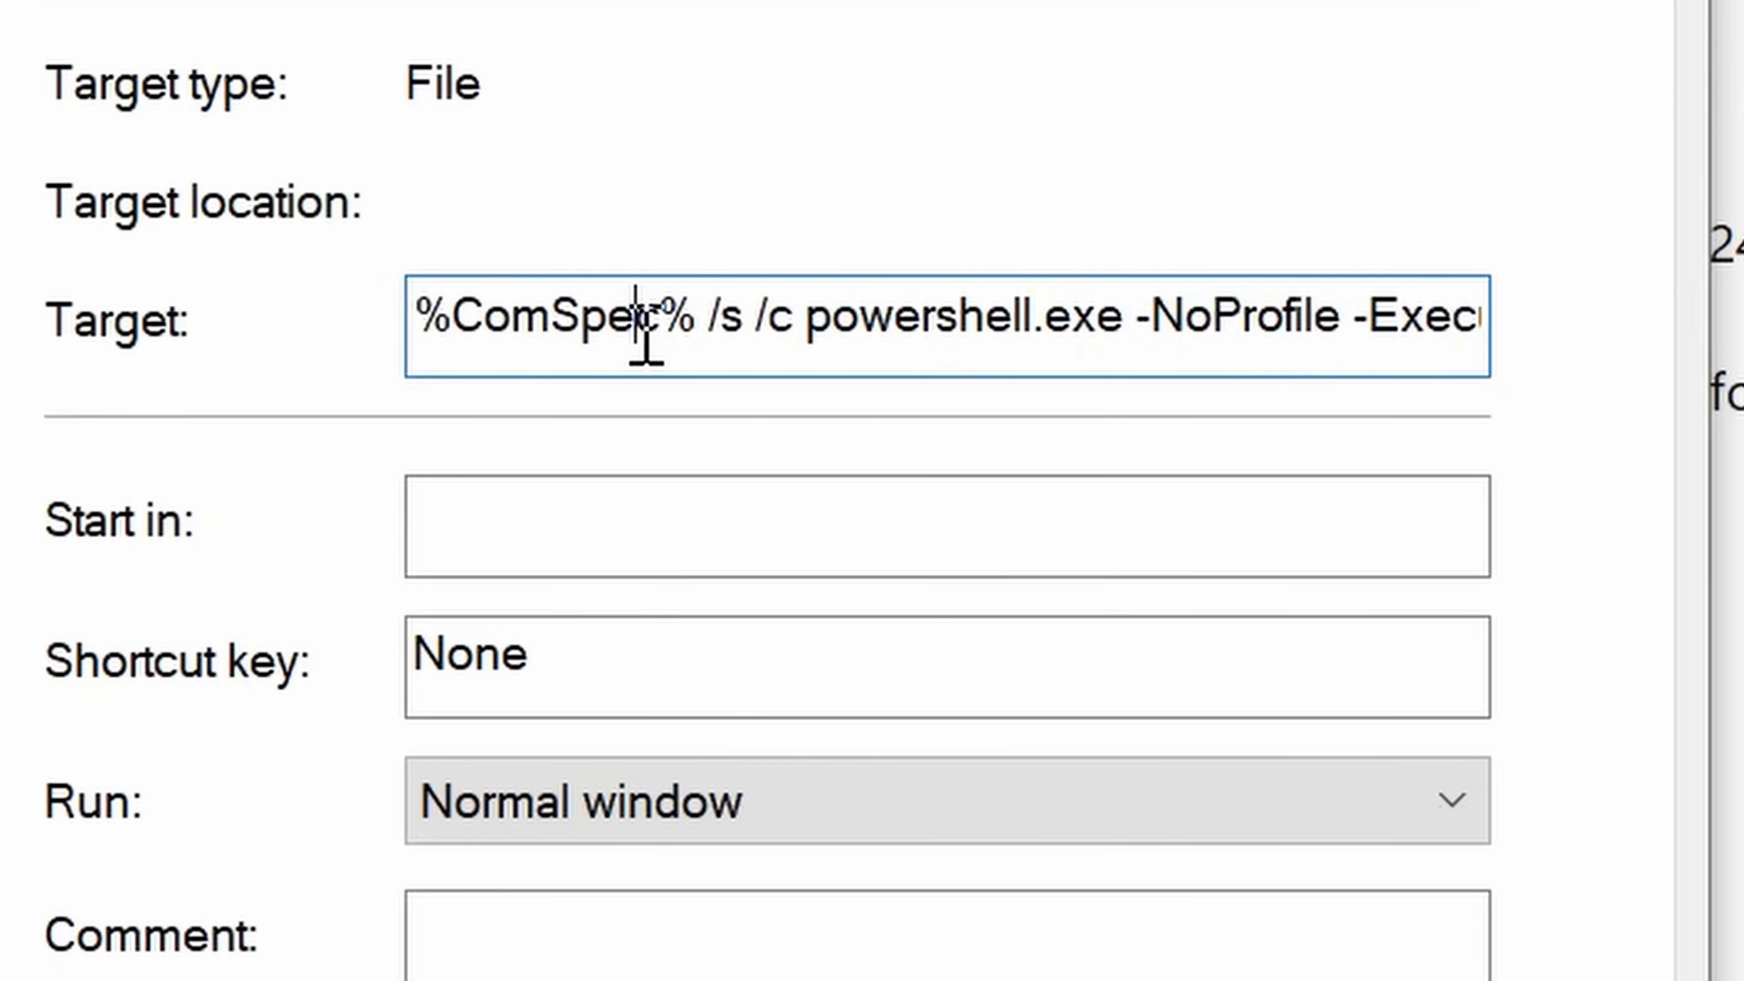
type("r]10 | iex\"")
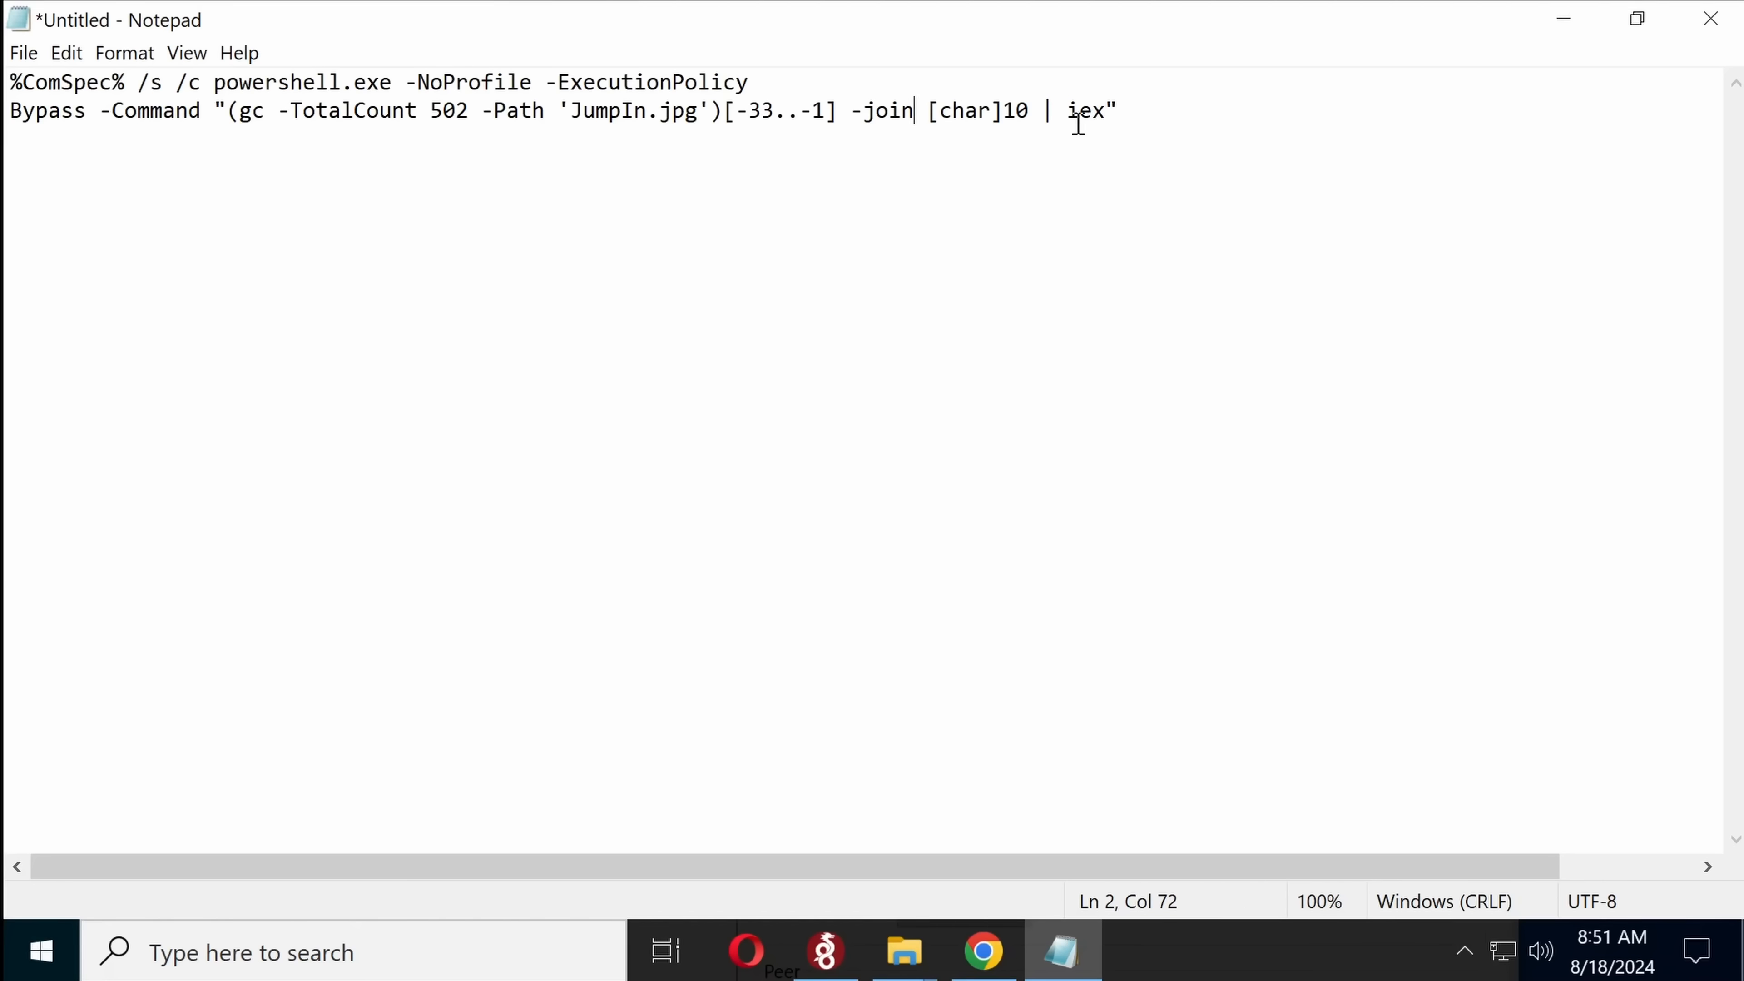
mouse_move(1041, 134)
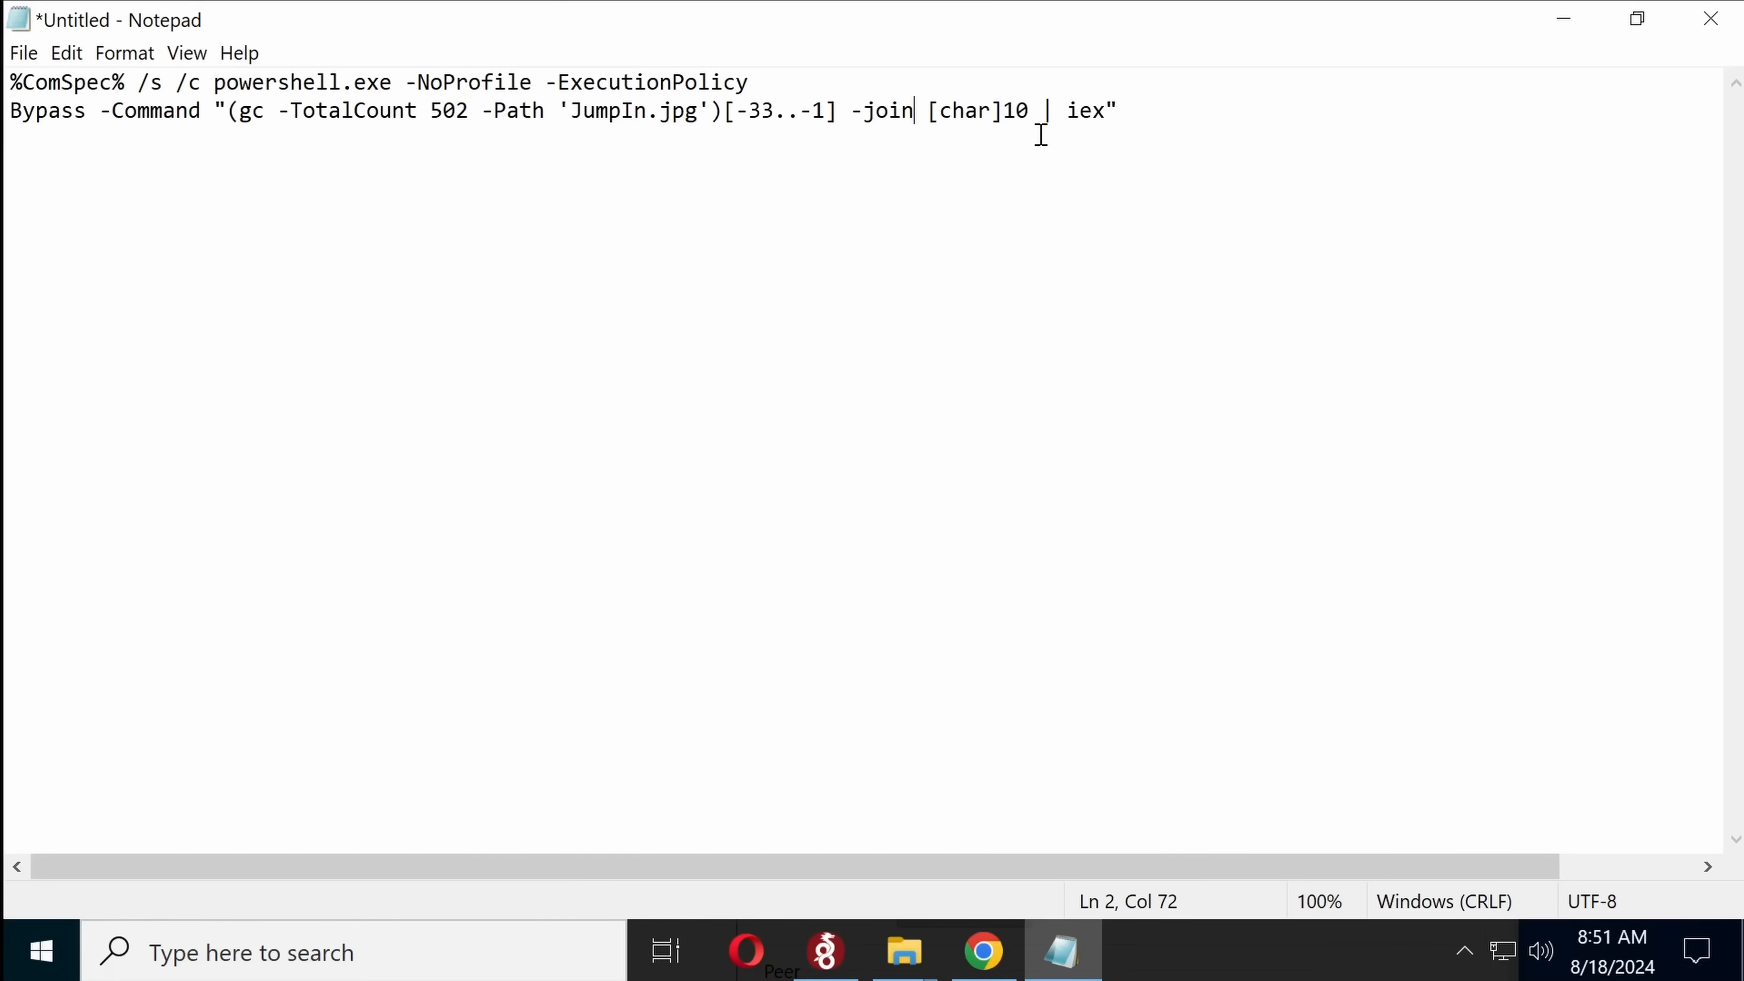
mouse_move(1654, 64)
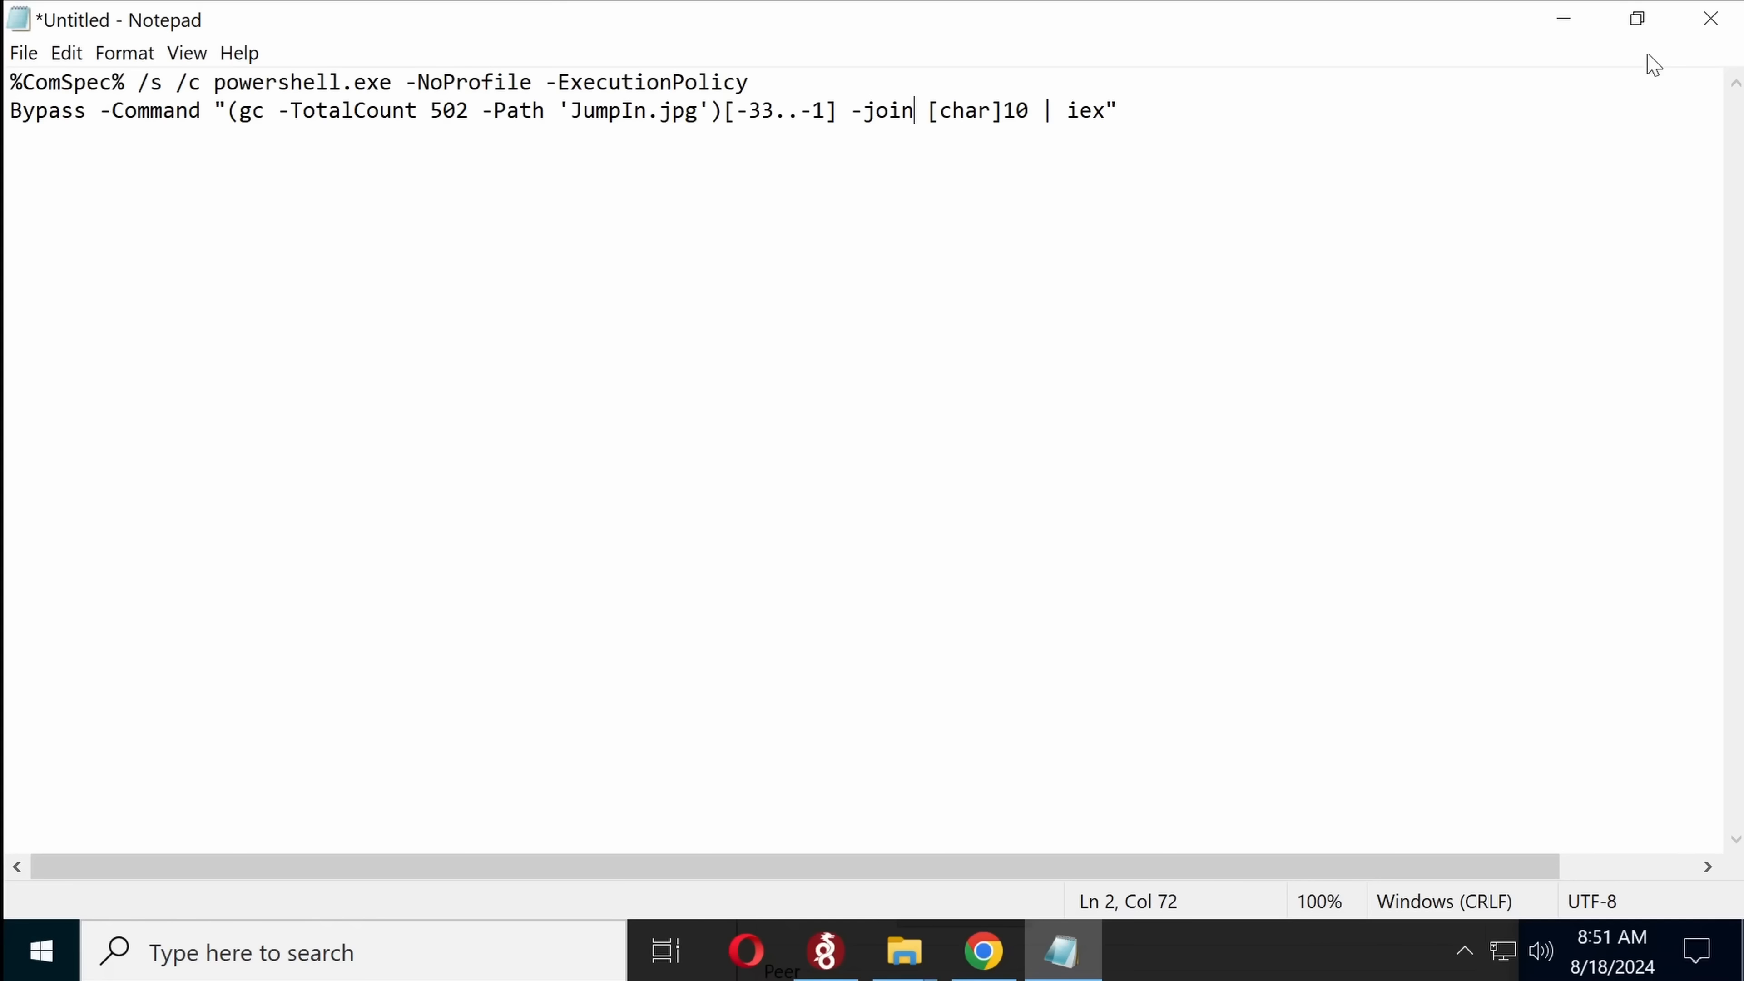
Step: Activate the mitmproxy tunnel from the WireGuard tray manager
left_click(1710, 19)
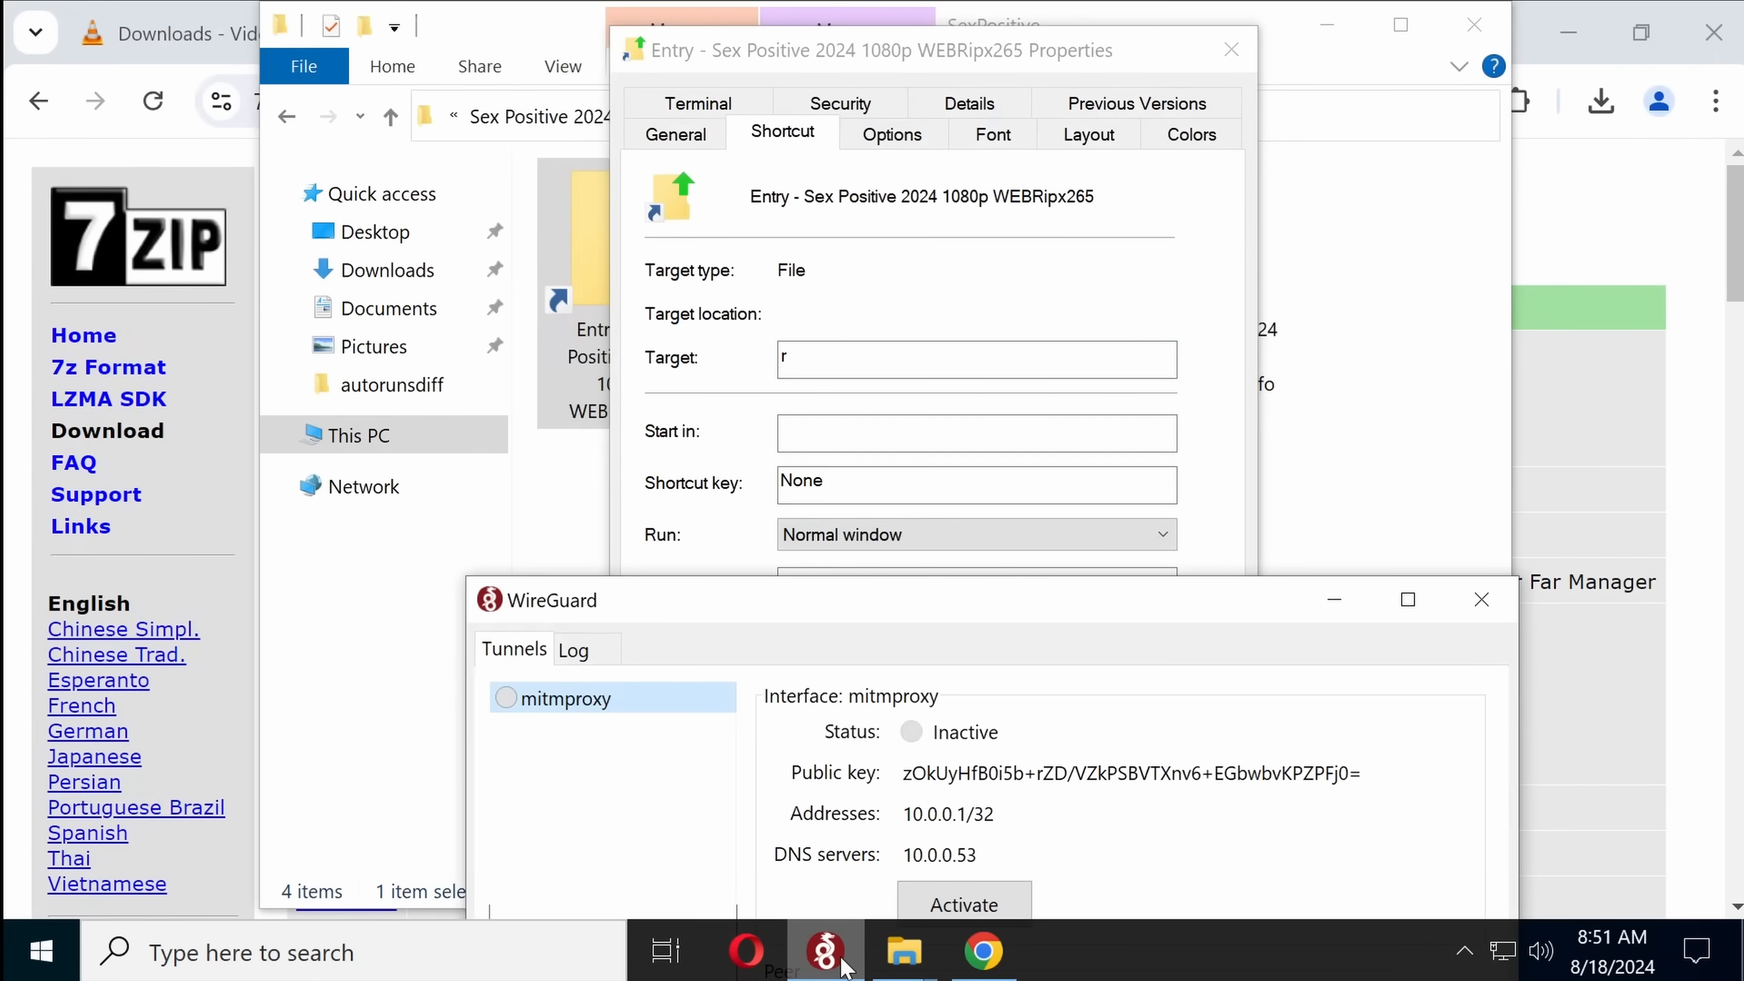
left_click(963, 901)
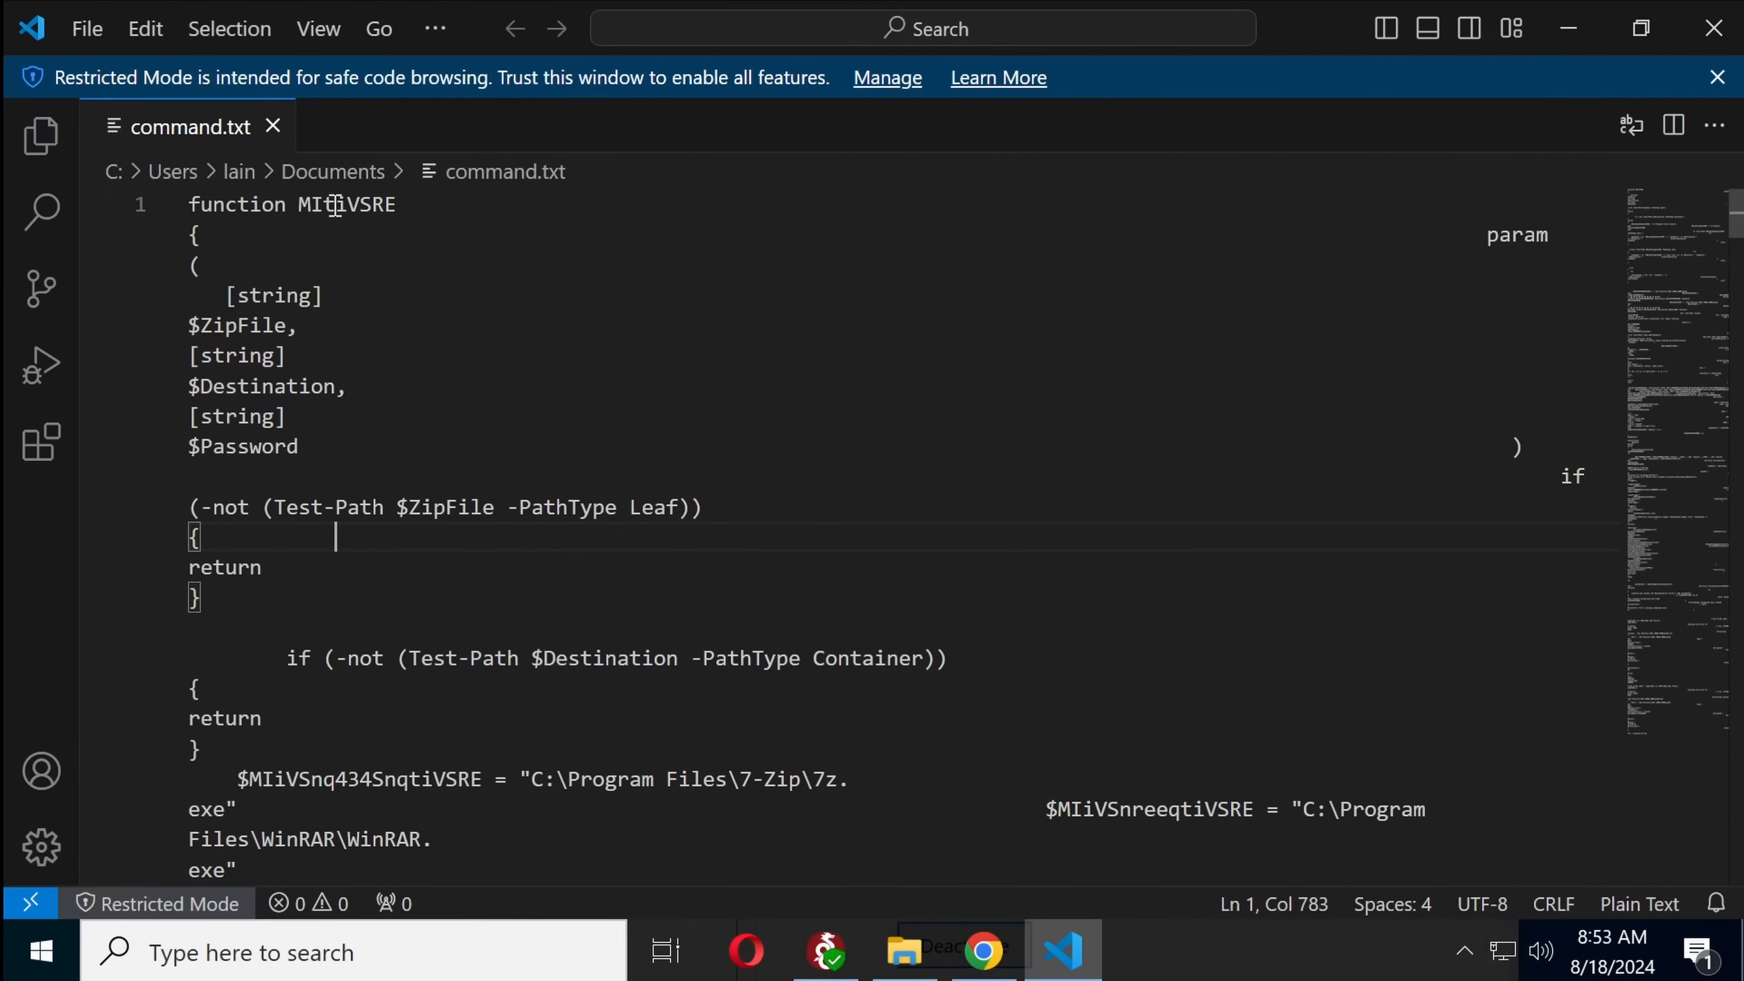
Step: Scroll command.txt, selecting the comp path word and the CannonCam variable name
scroll("down", 3)
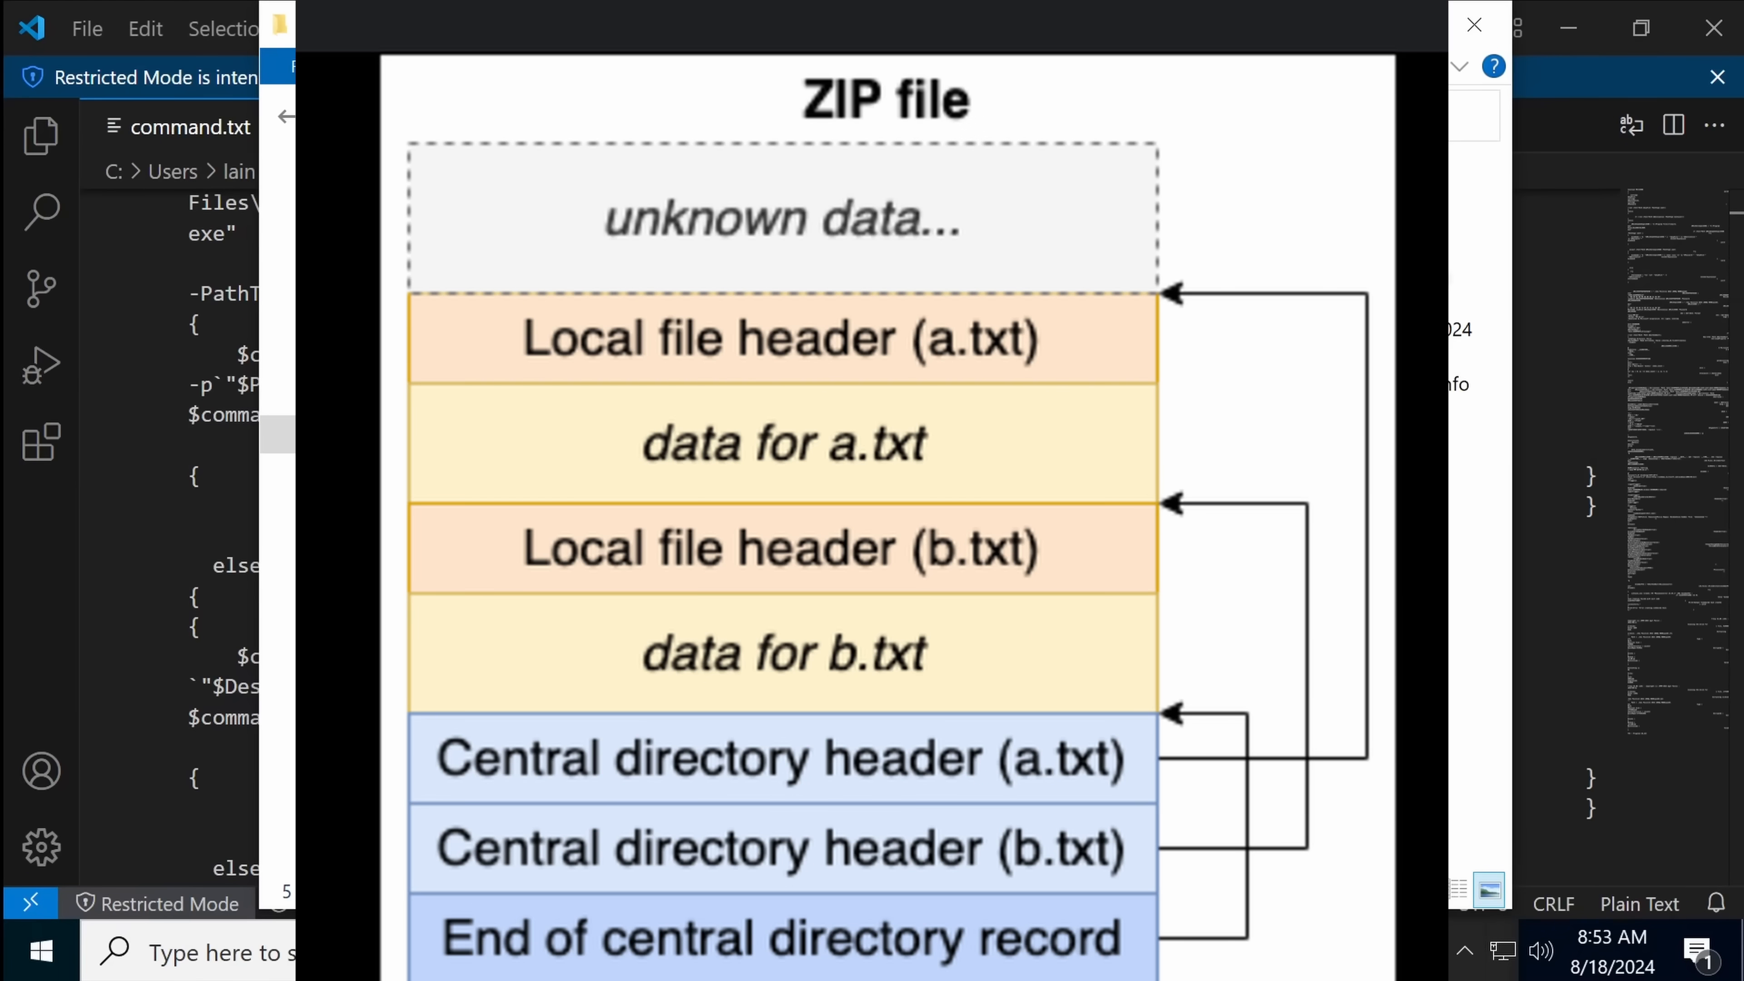
left_click(1474, 25)
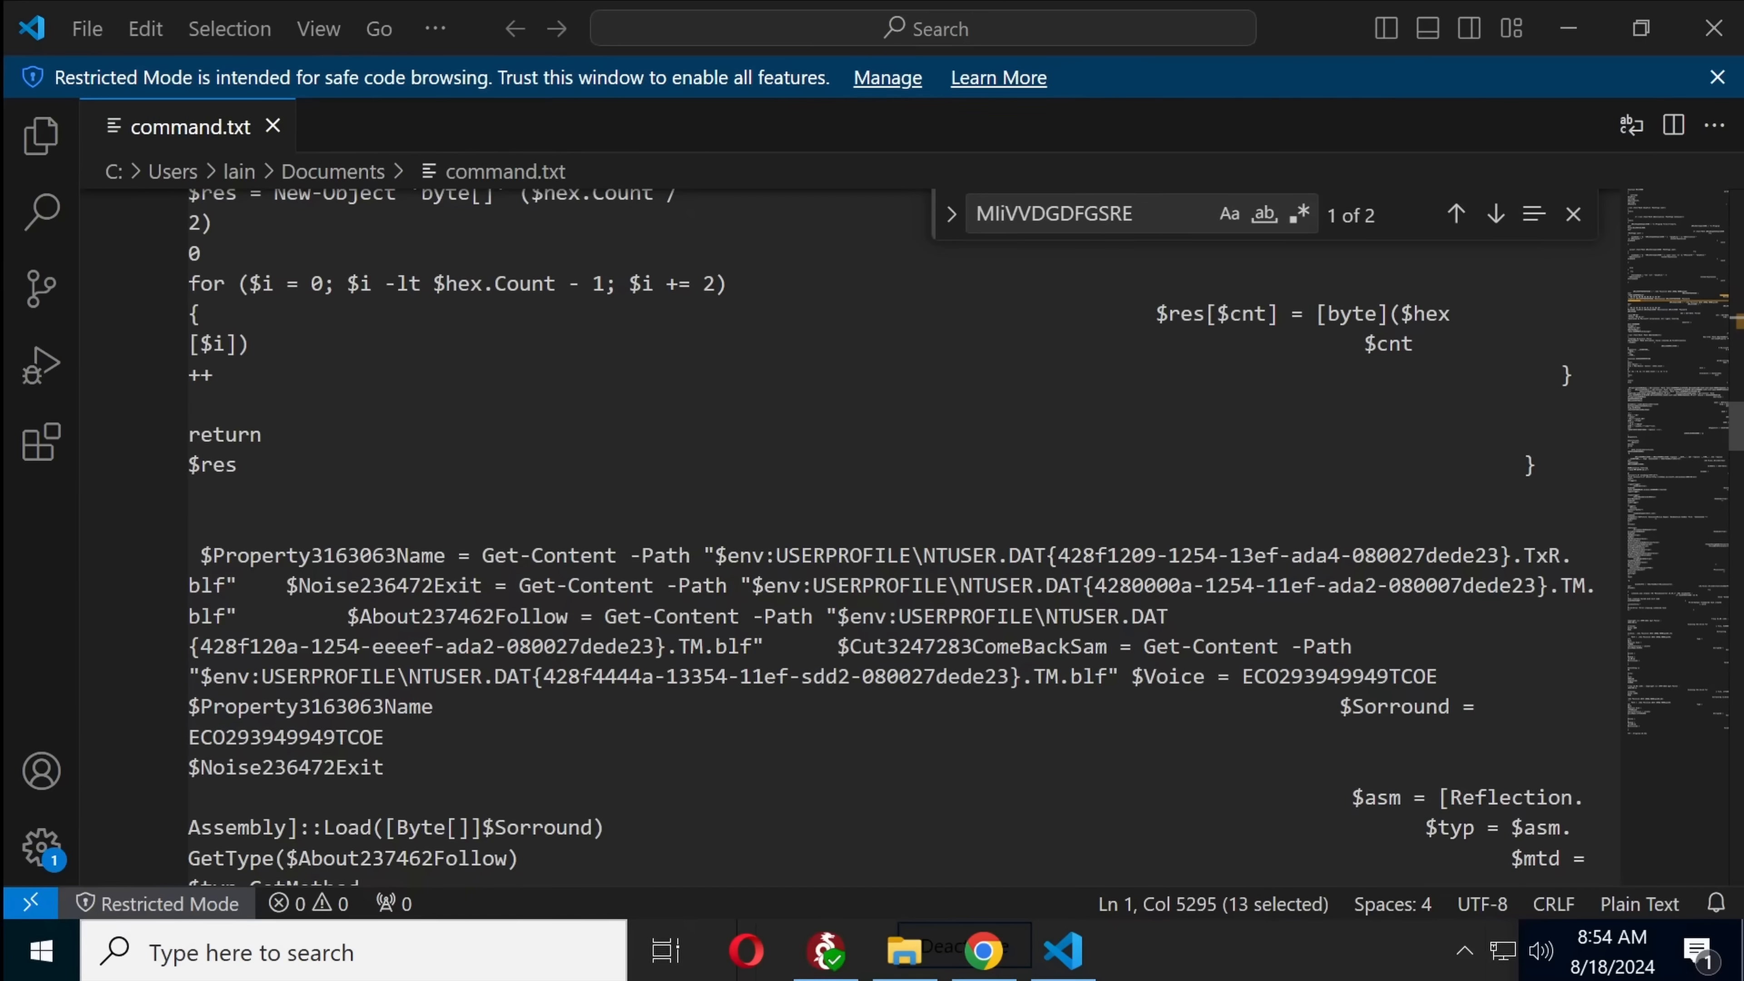
mouse_move(546, 441)
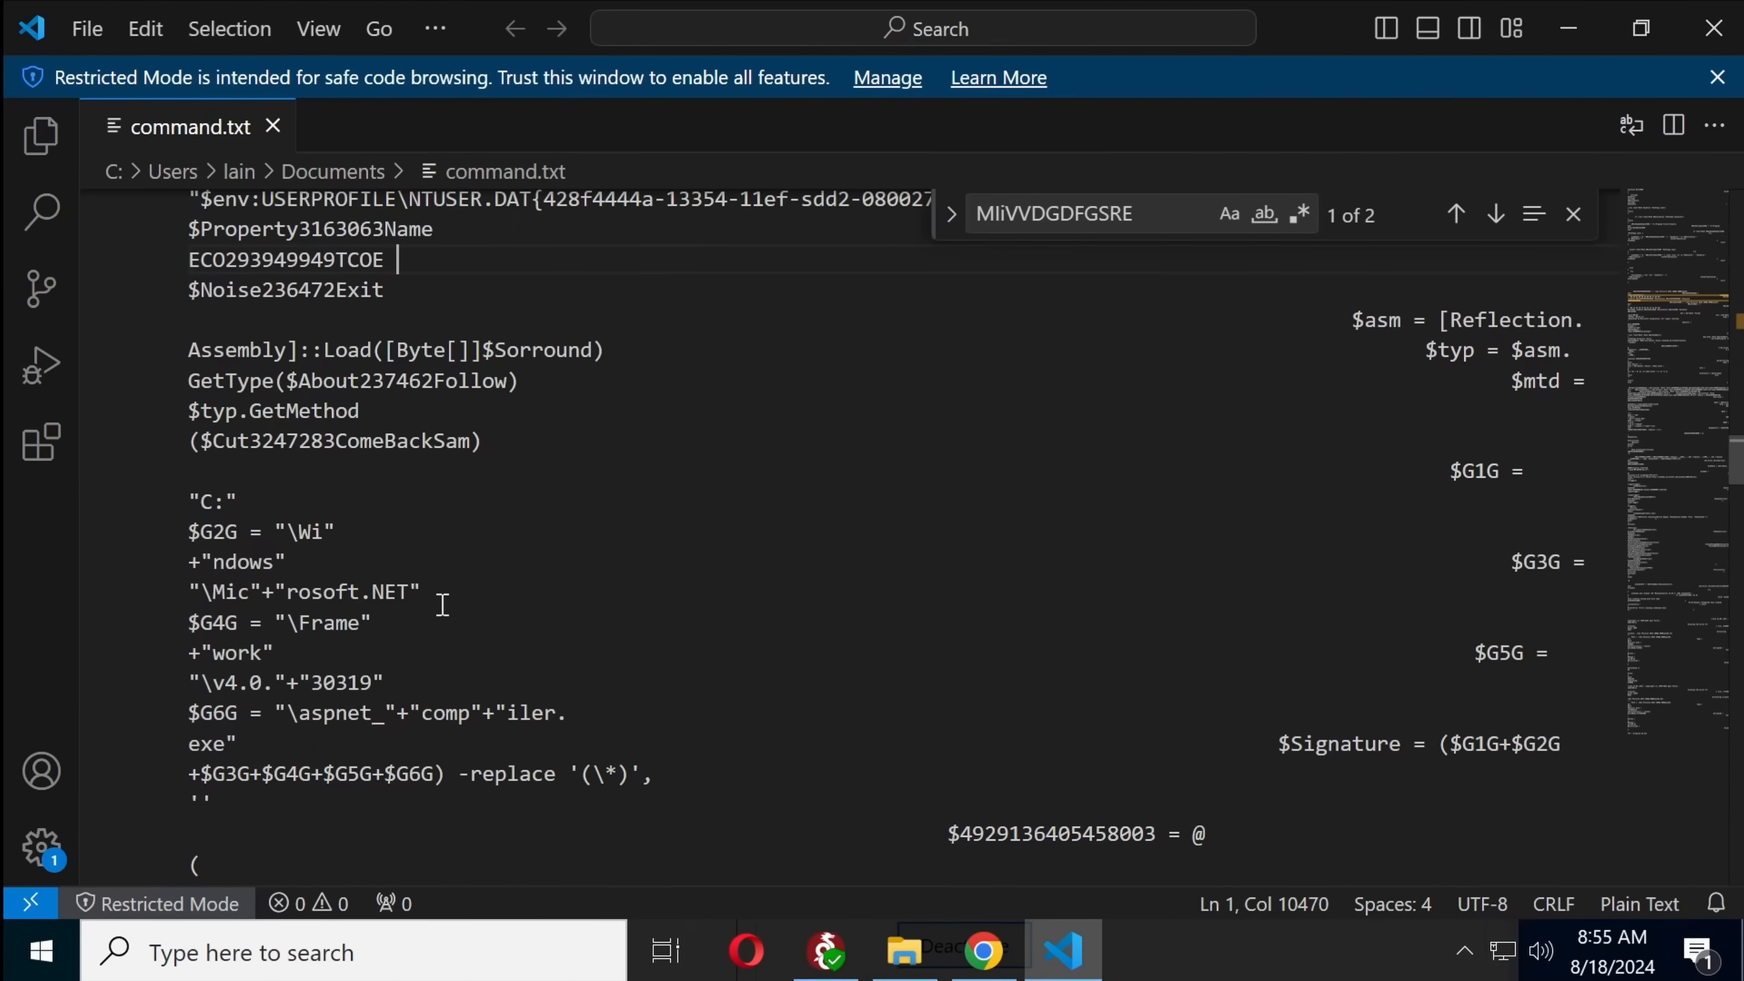
mouse_move(253, 581)
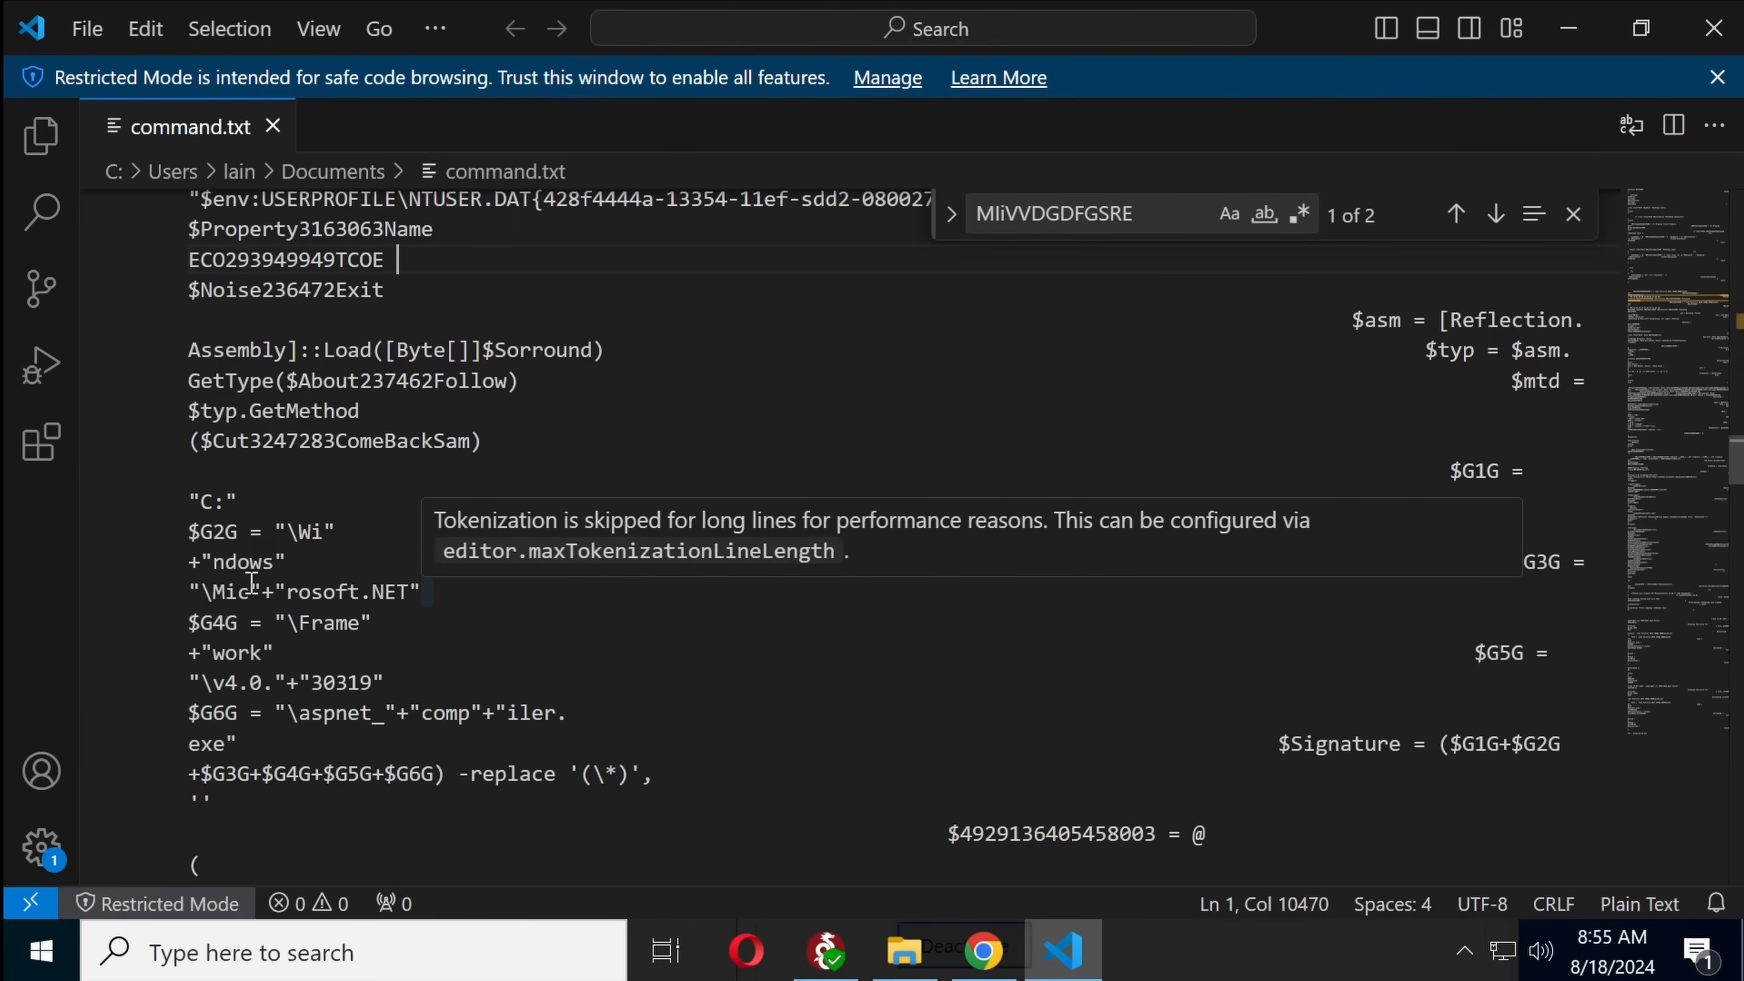
double_click(444, 713)
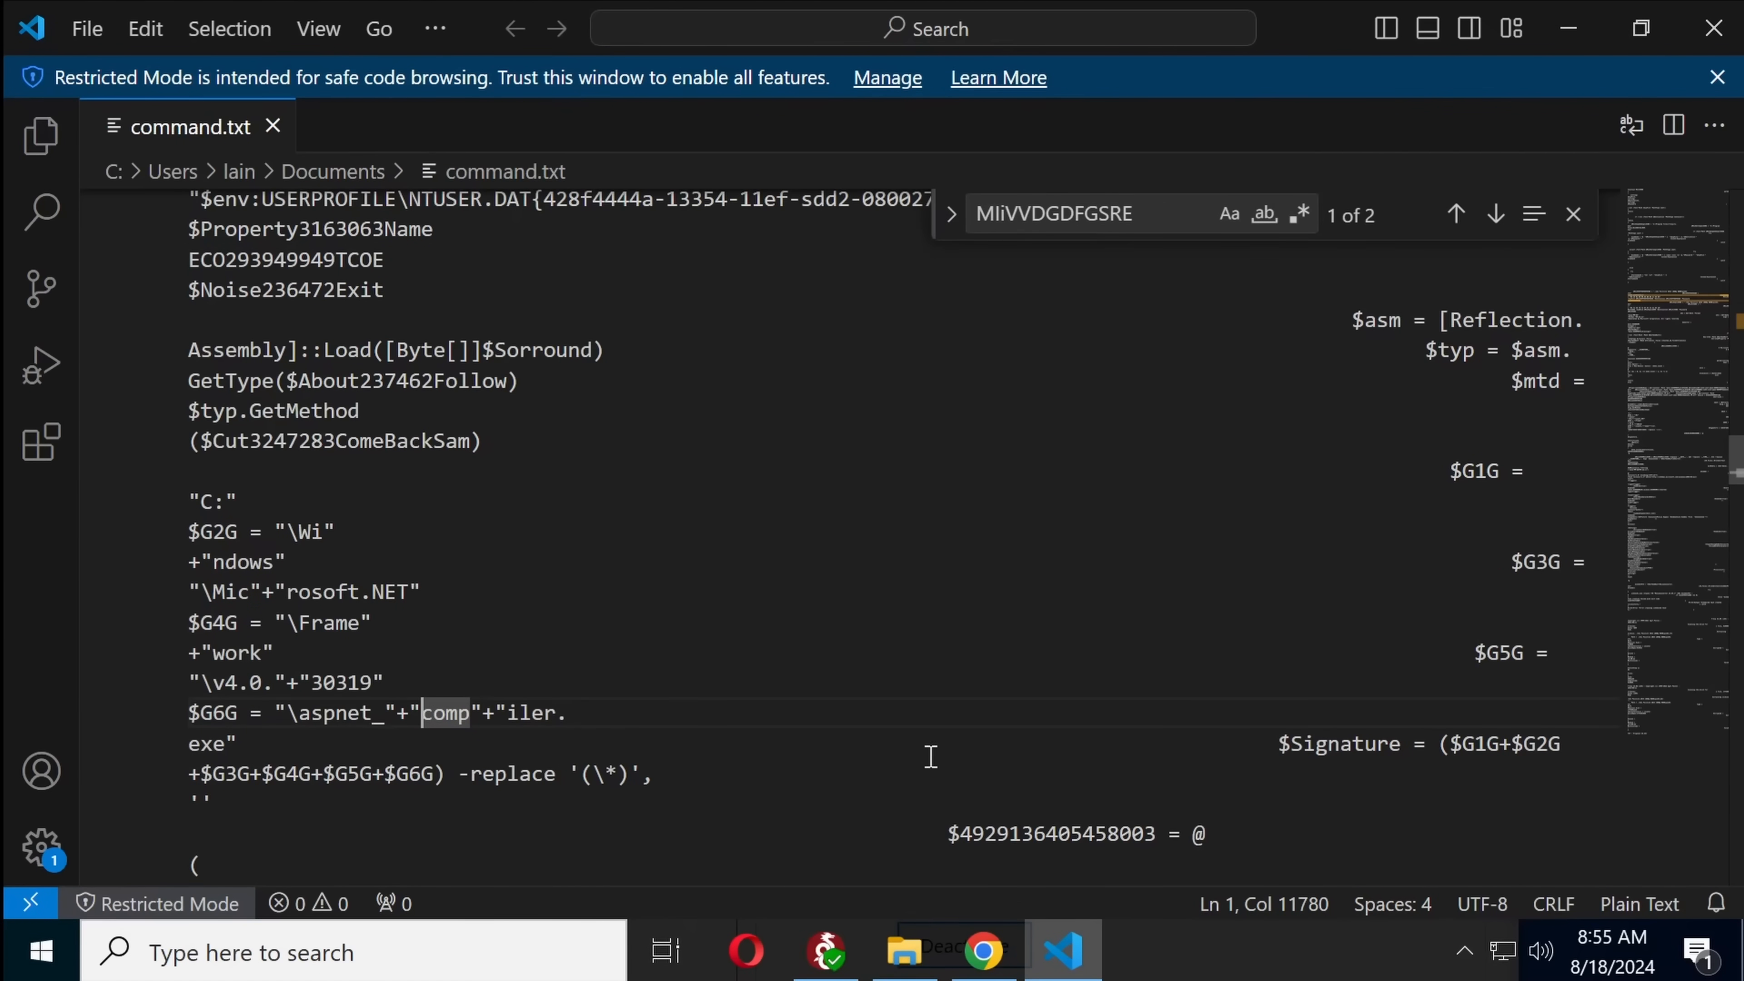
scroll("down", 3)
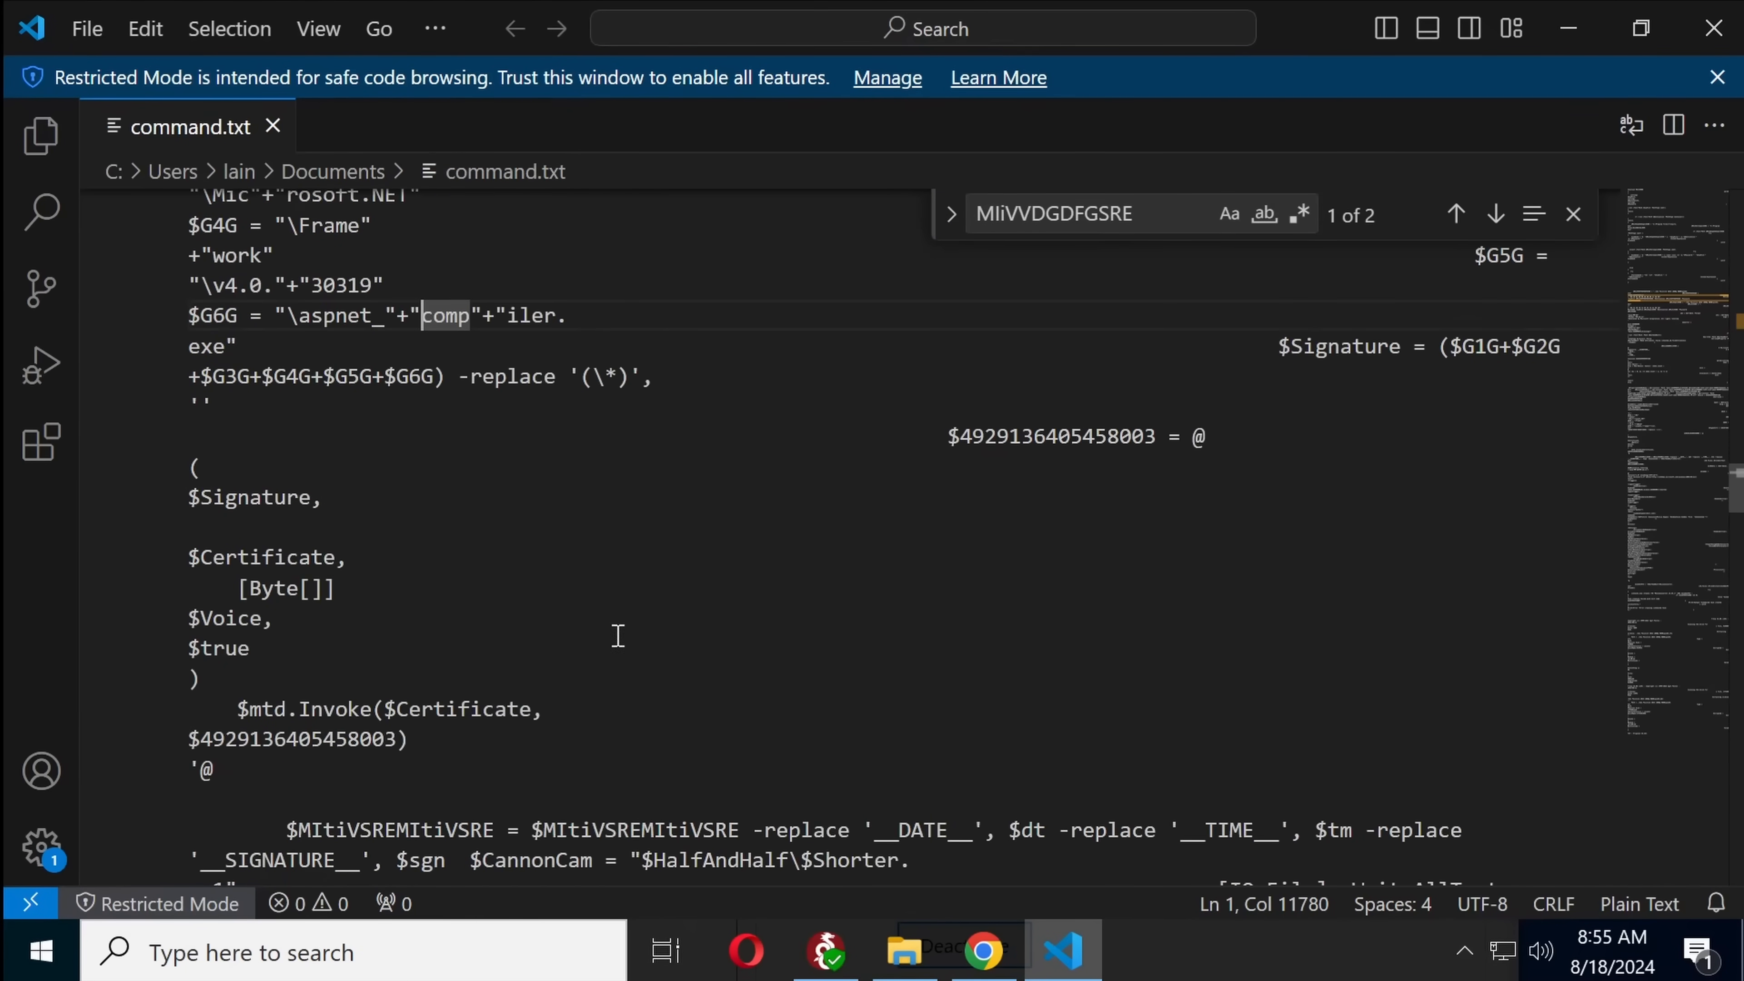
double_click(1157, 713)
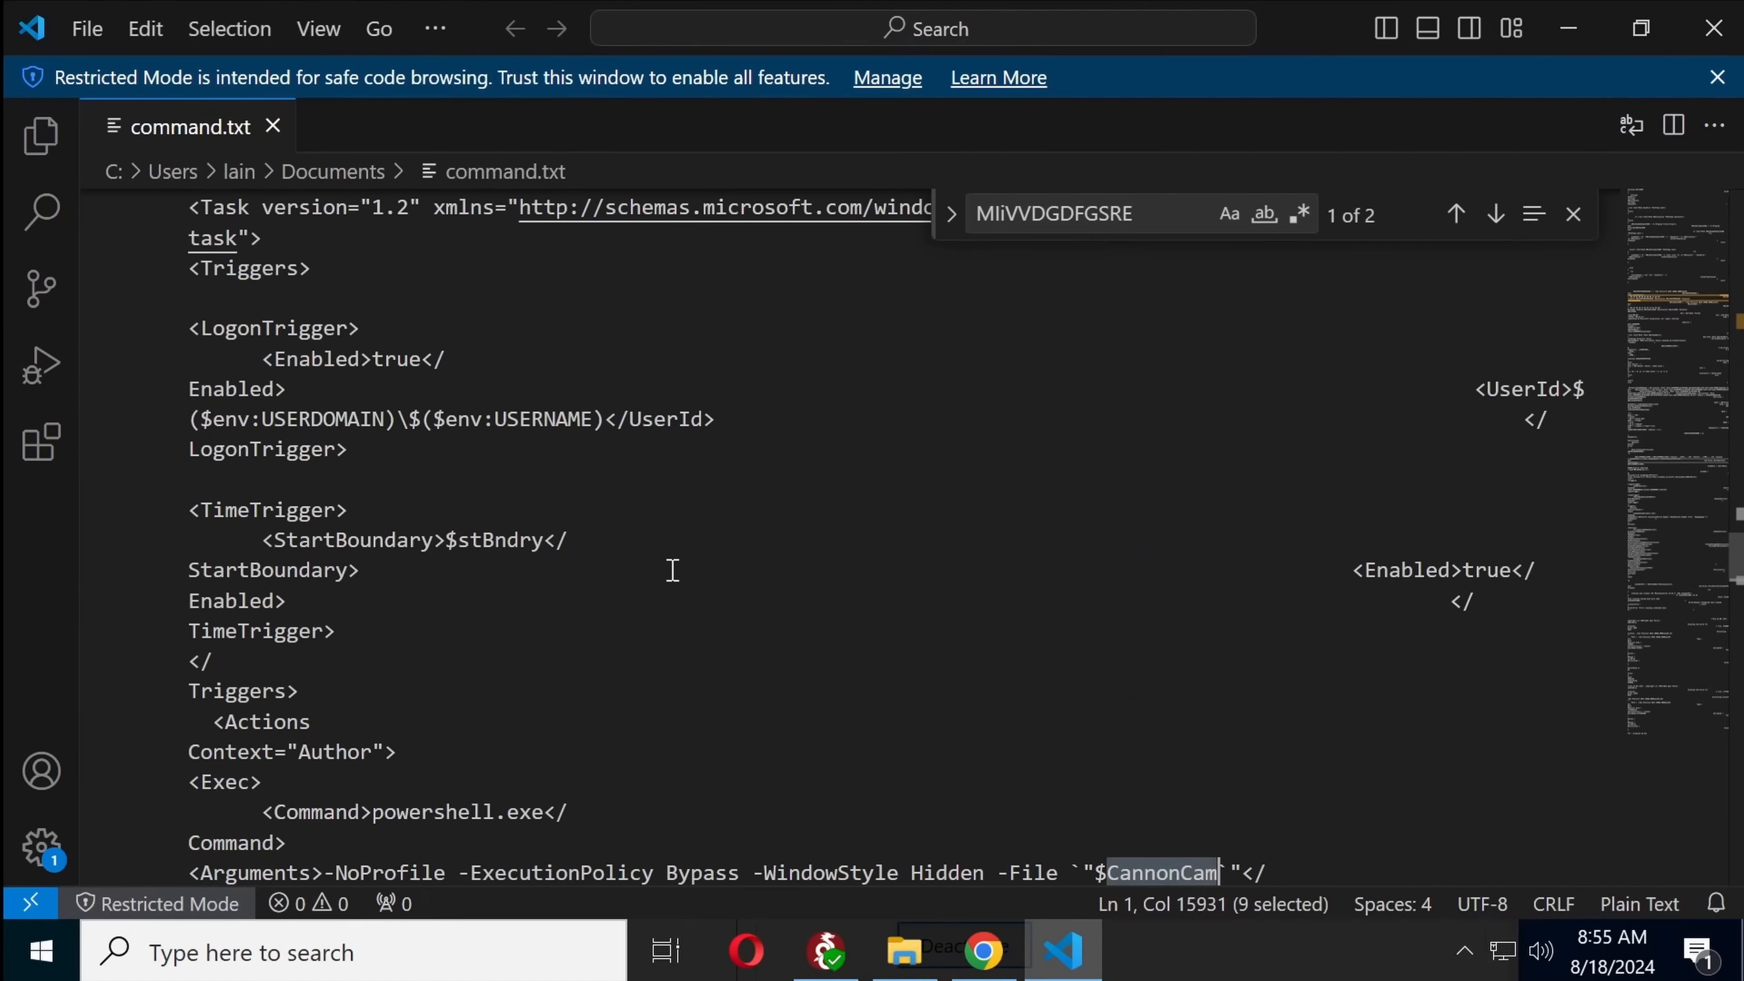
Step: Scroll down to the MovieConvertor.xml and schtasks.exe /Create MovieConvertor 24.83.1 section
scroll("down", 3)
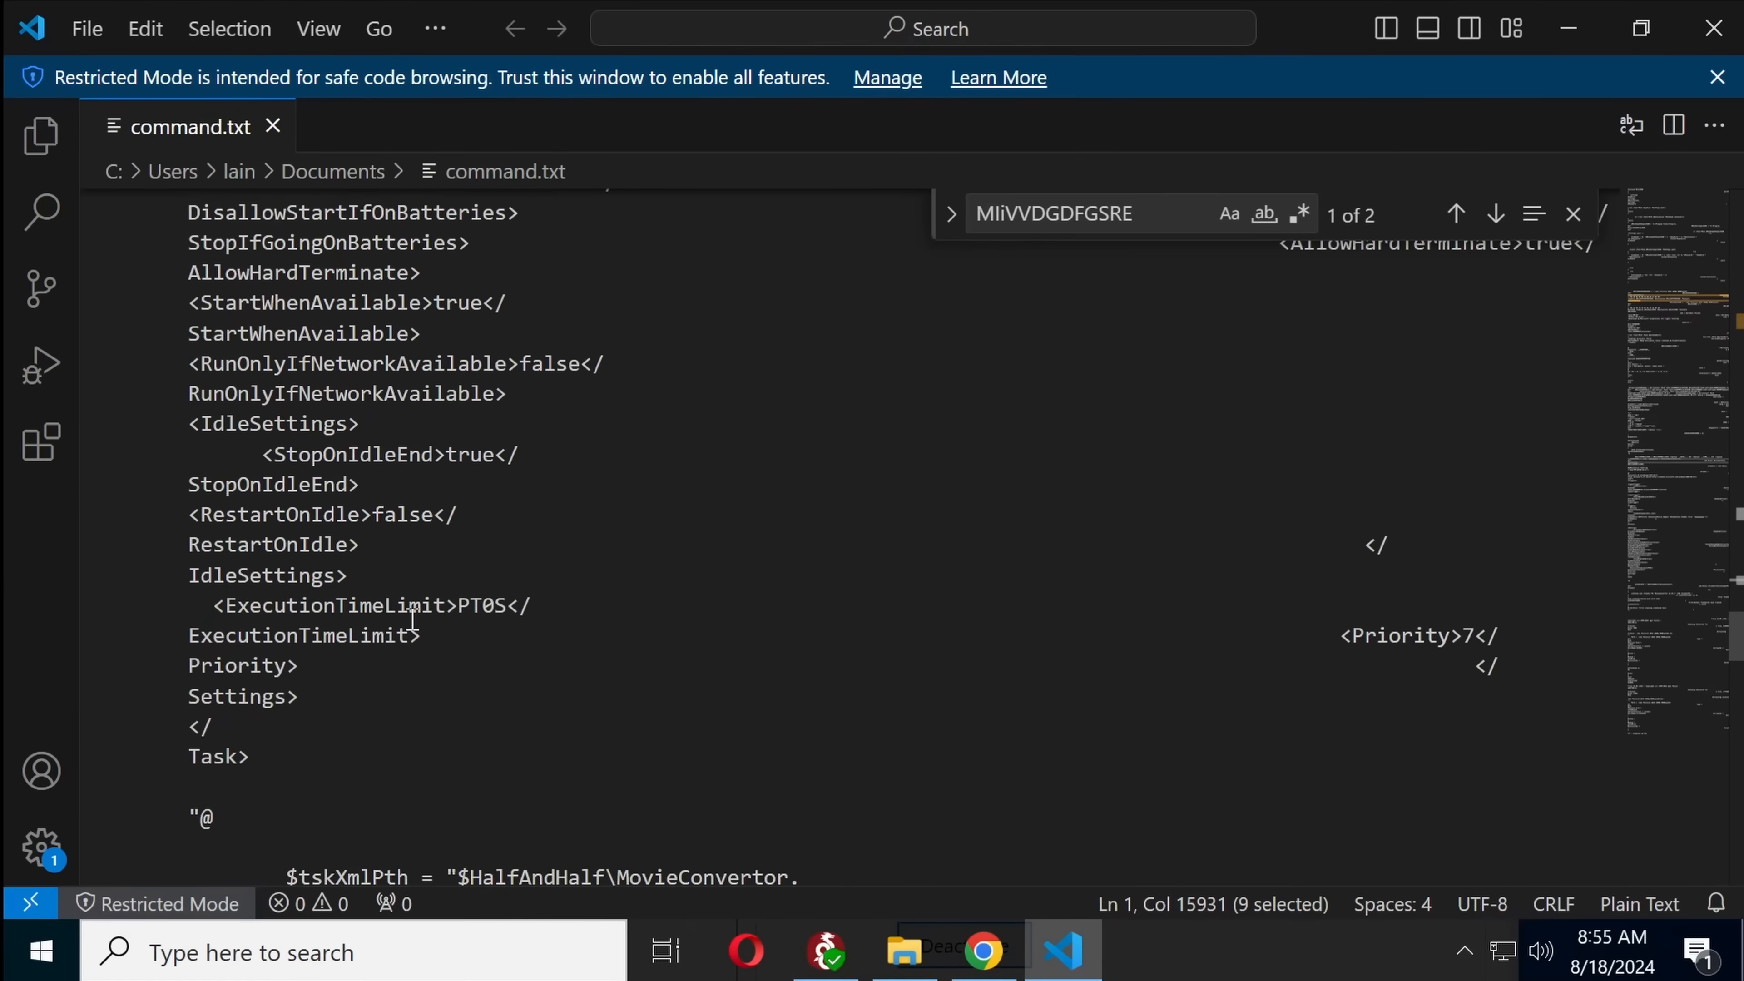
scroll("down", 3)
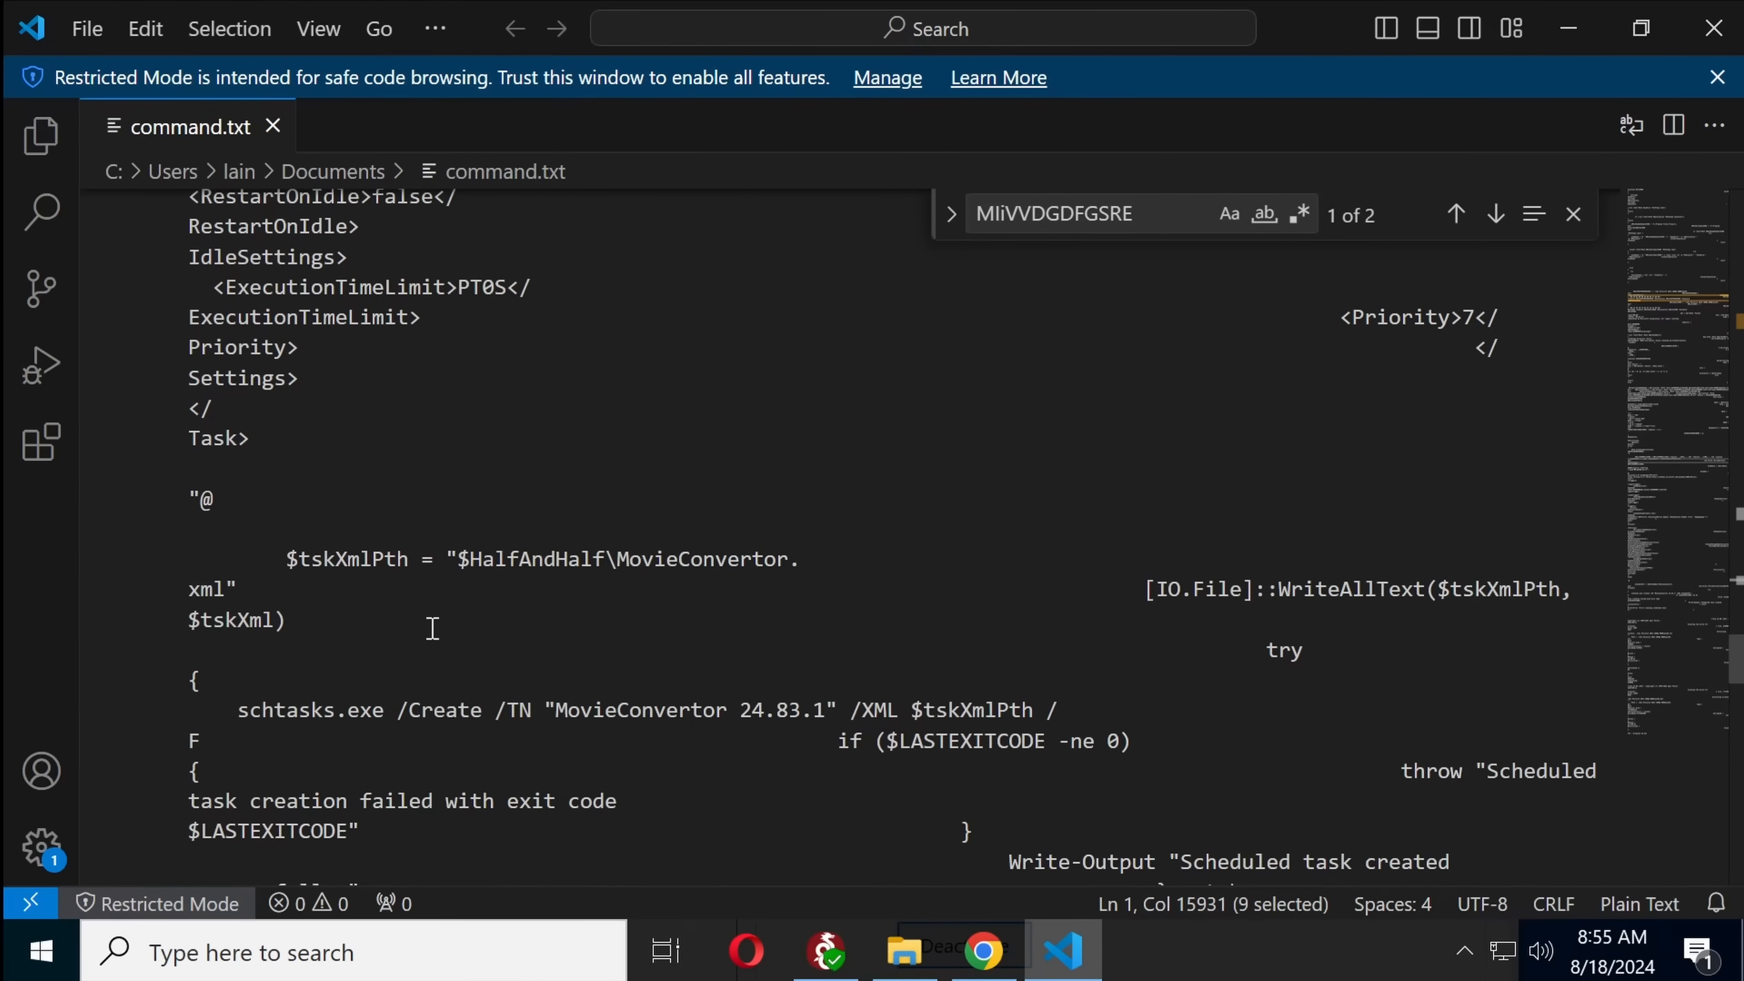
scroll("down", 3)
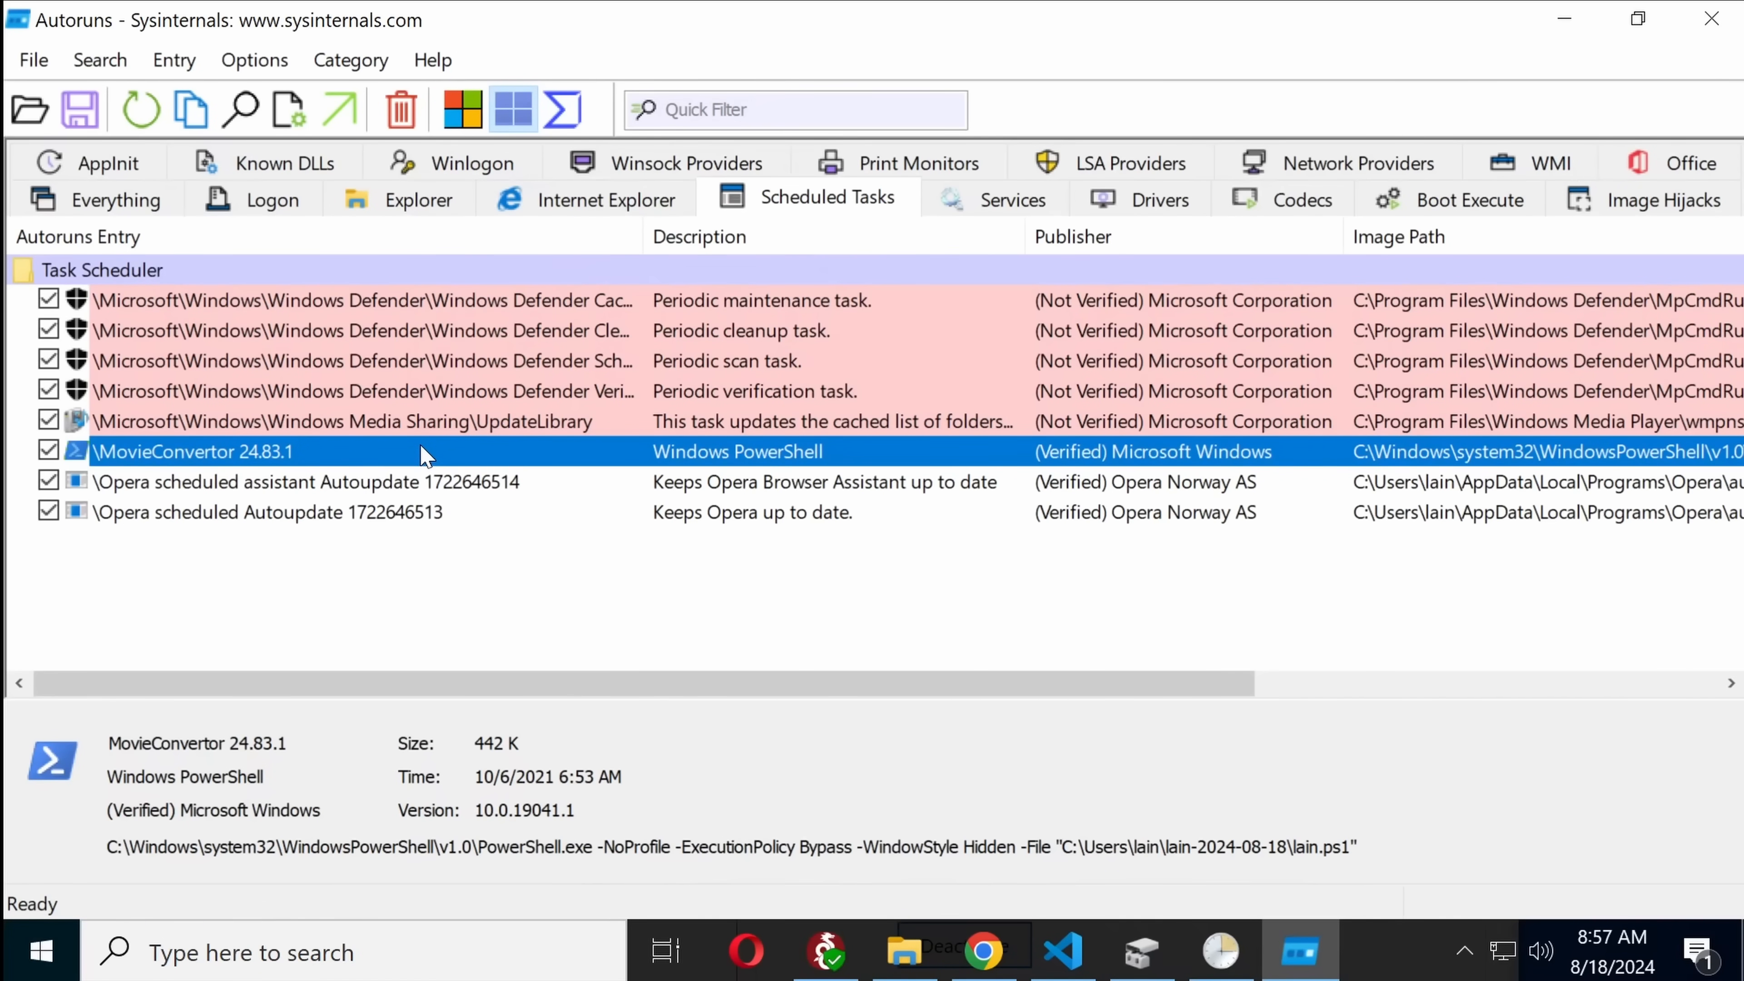
mouse_move(854, 456)
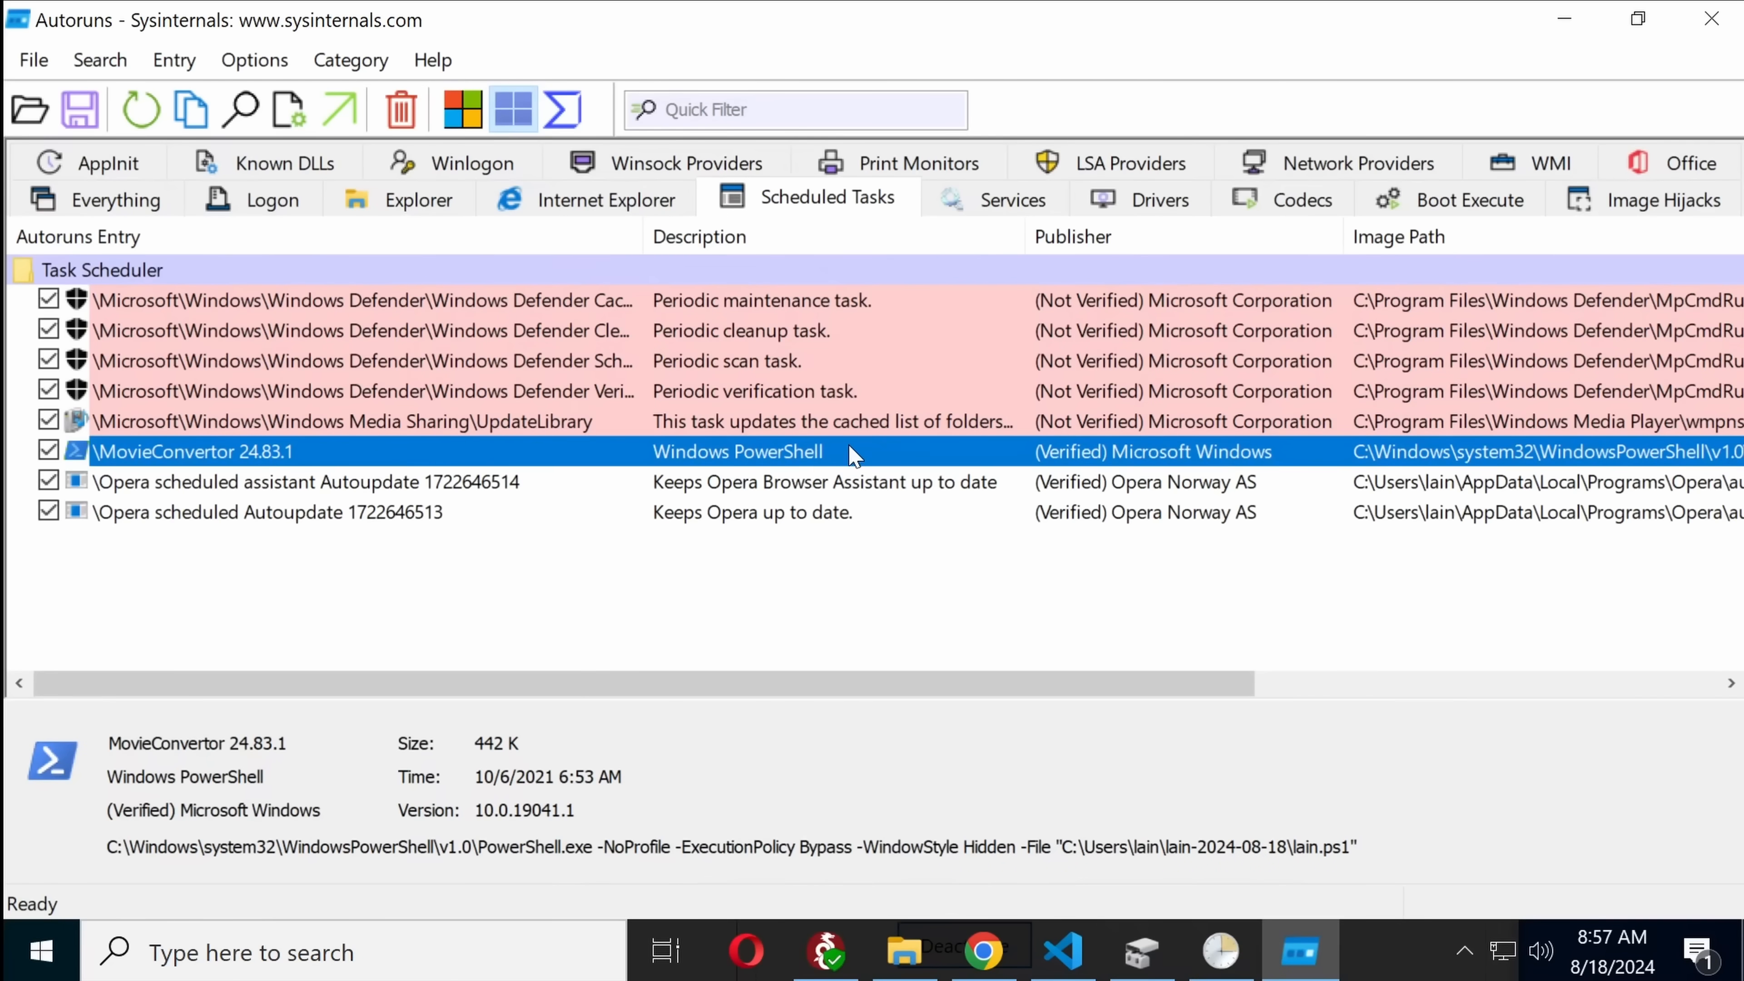
mouse_move(1118, 456)
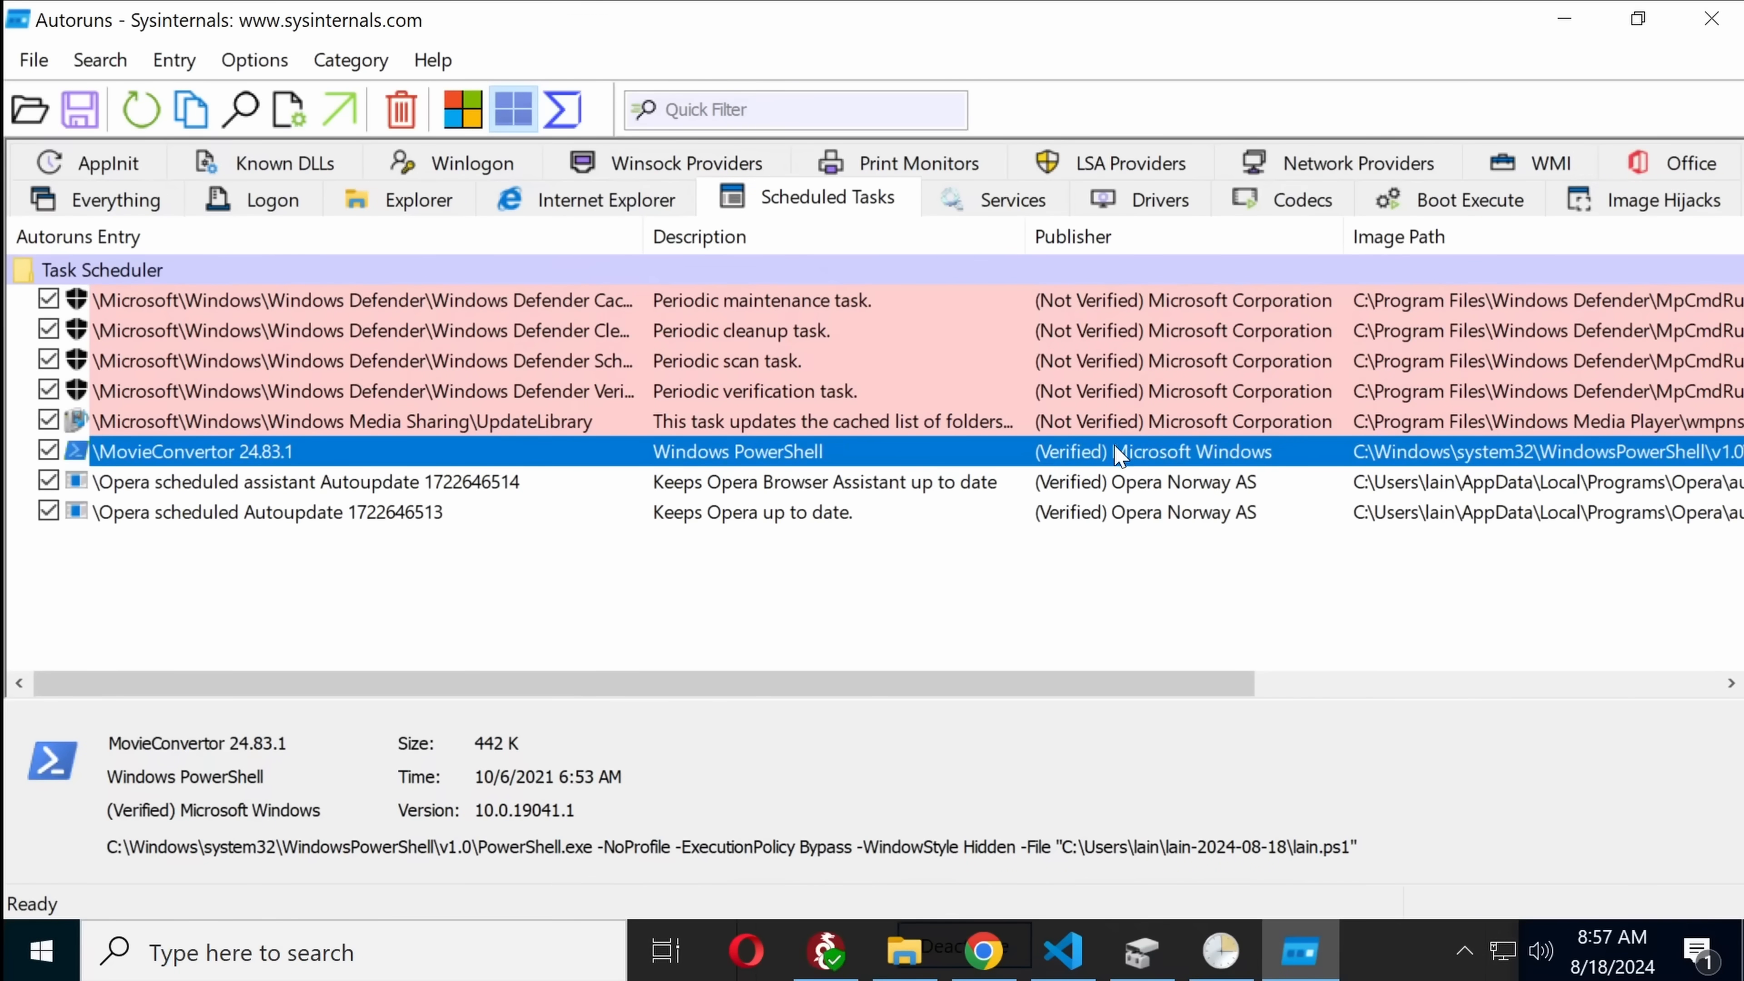
mouse_move(267, 458)
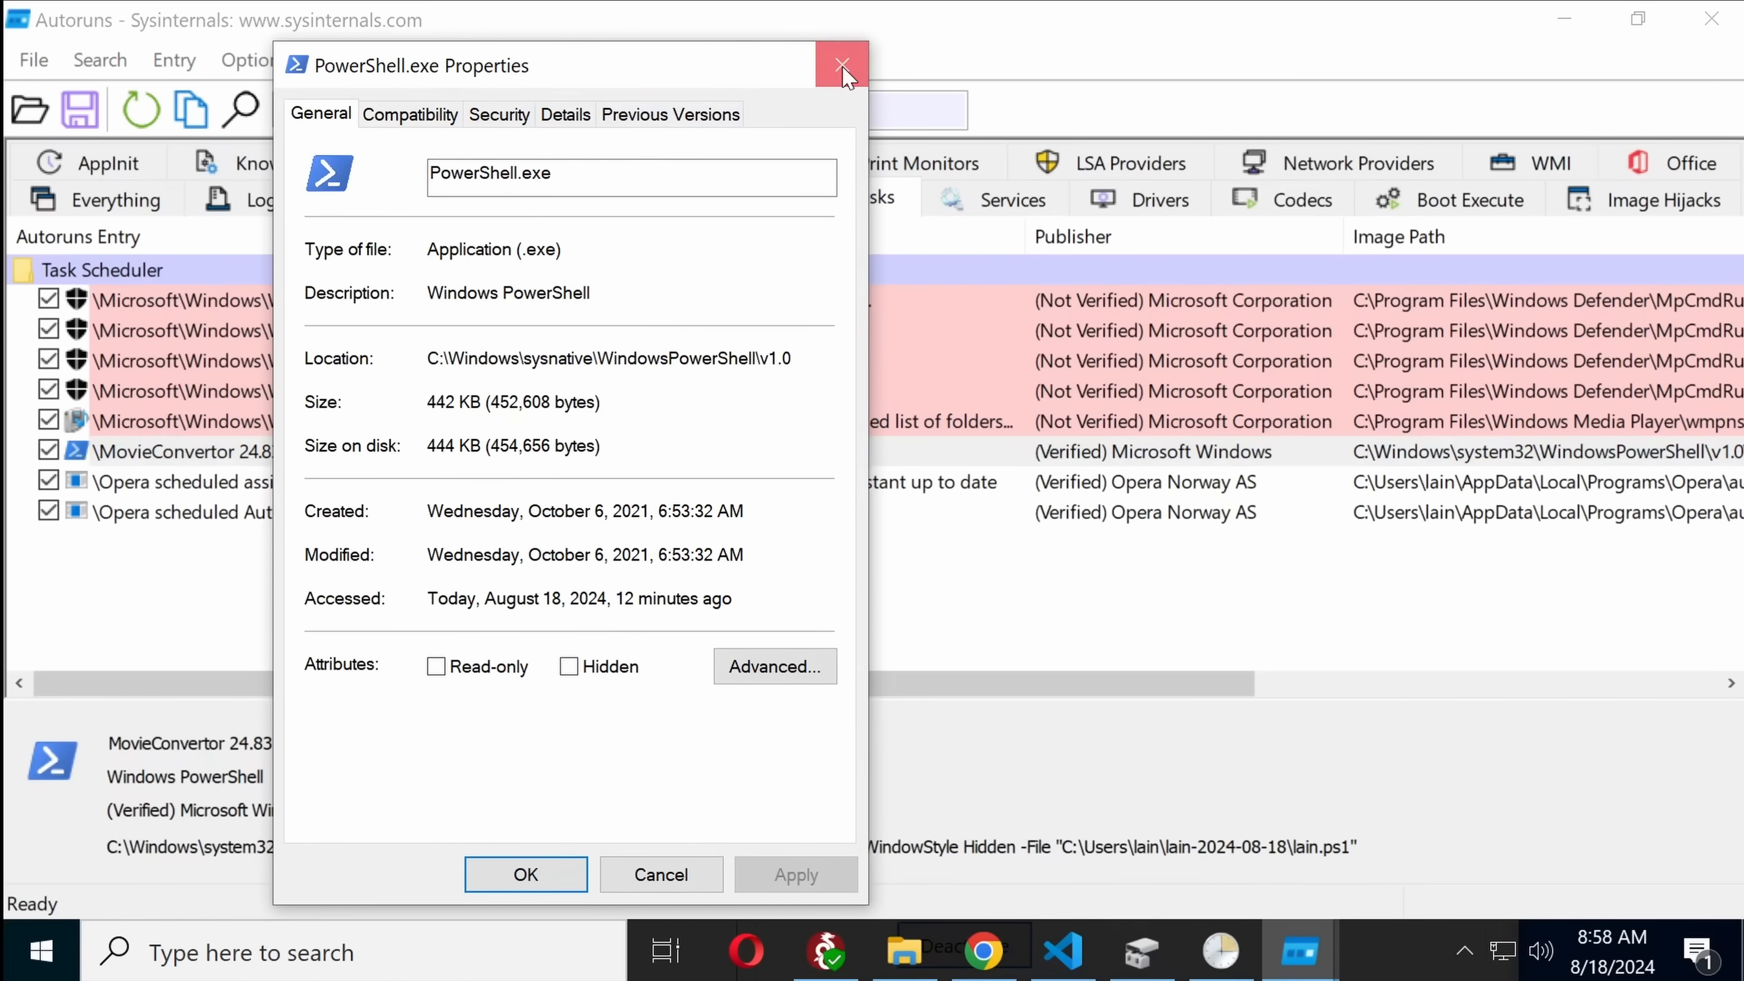
Step: Close the PowerShell.exe properties and check the task's program against VirusTotal
left_click(842, 65)
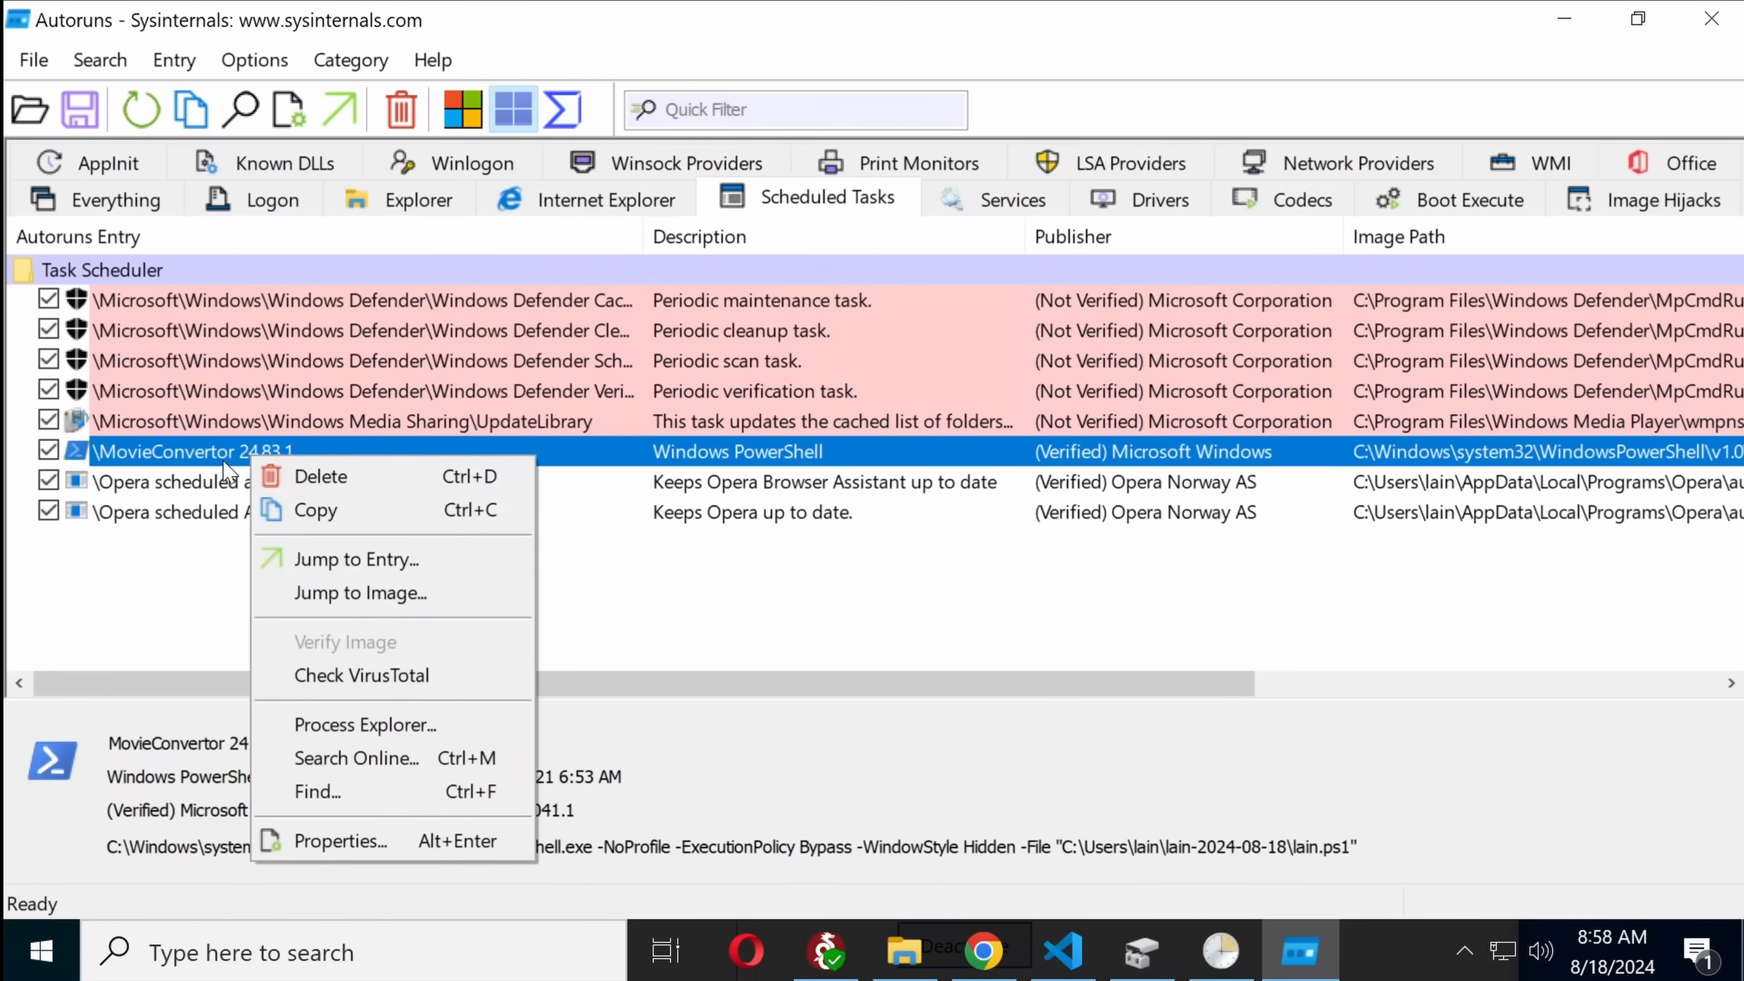
left_click(917, 593)
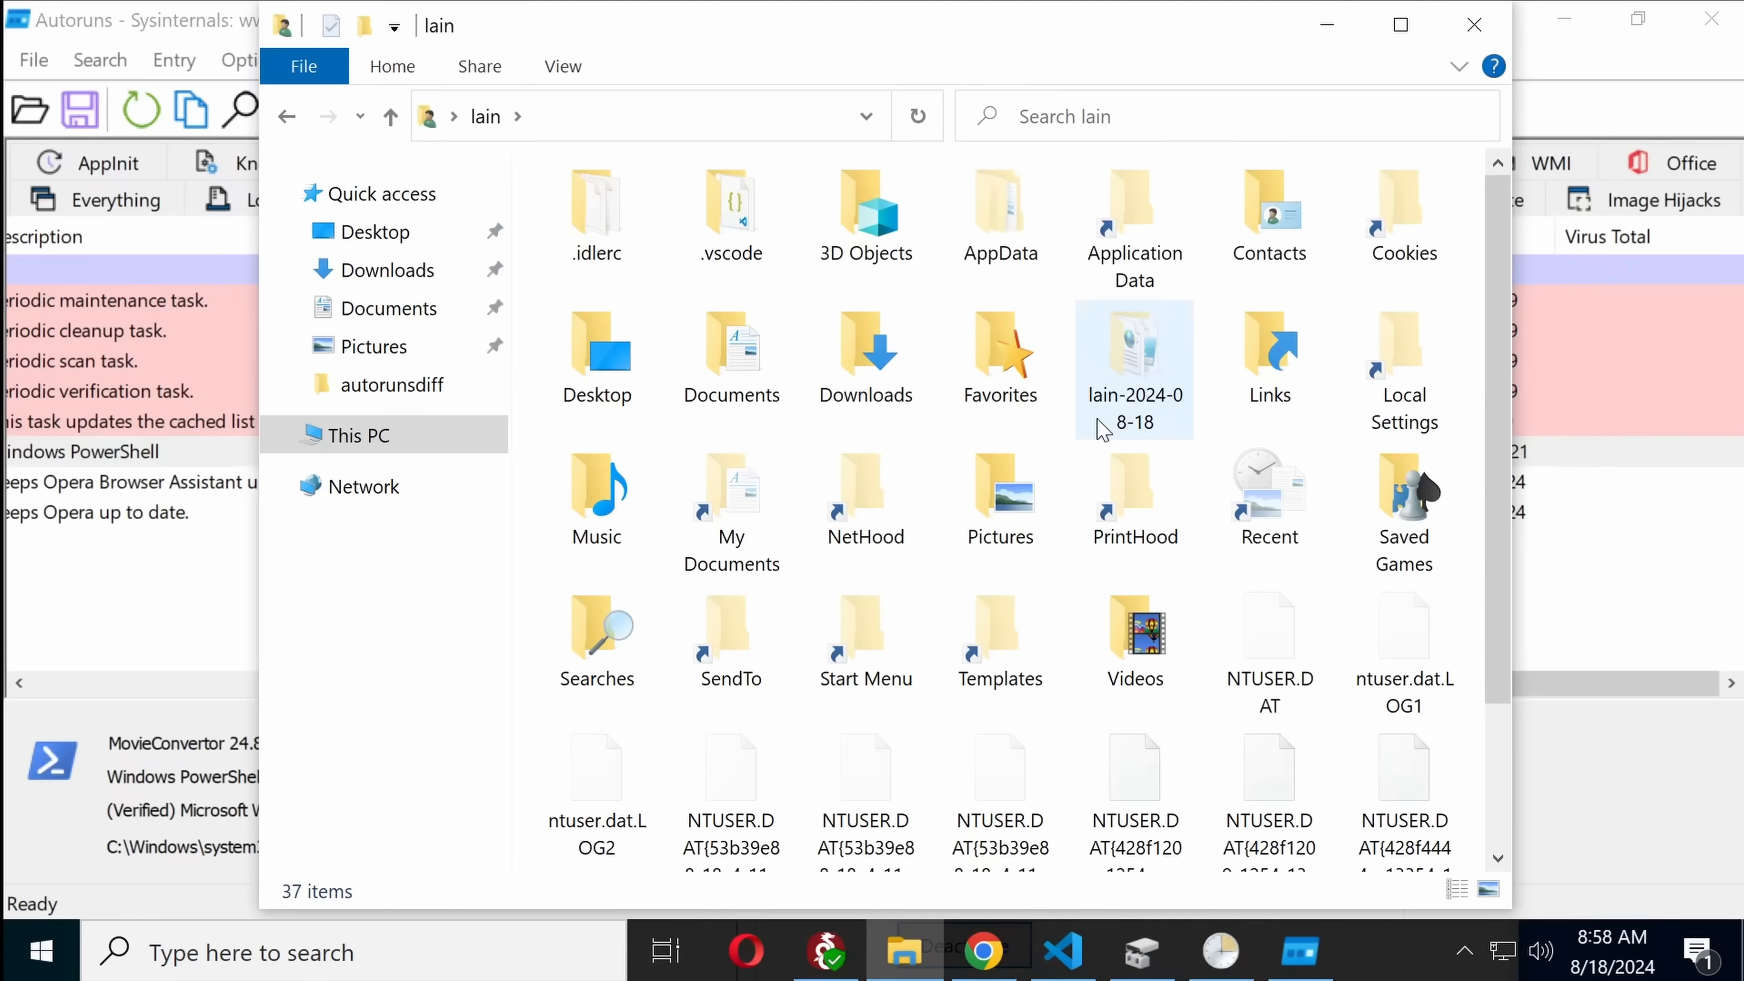
Step: View MovieConvertor.xml in lain-2024-08-18, then load lain.ps1 into VS Code
double_click(1133, 356)
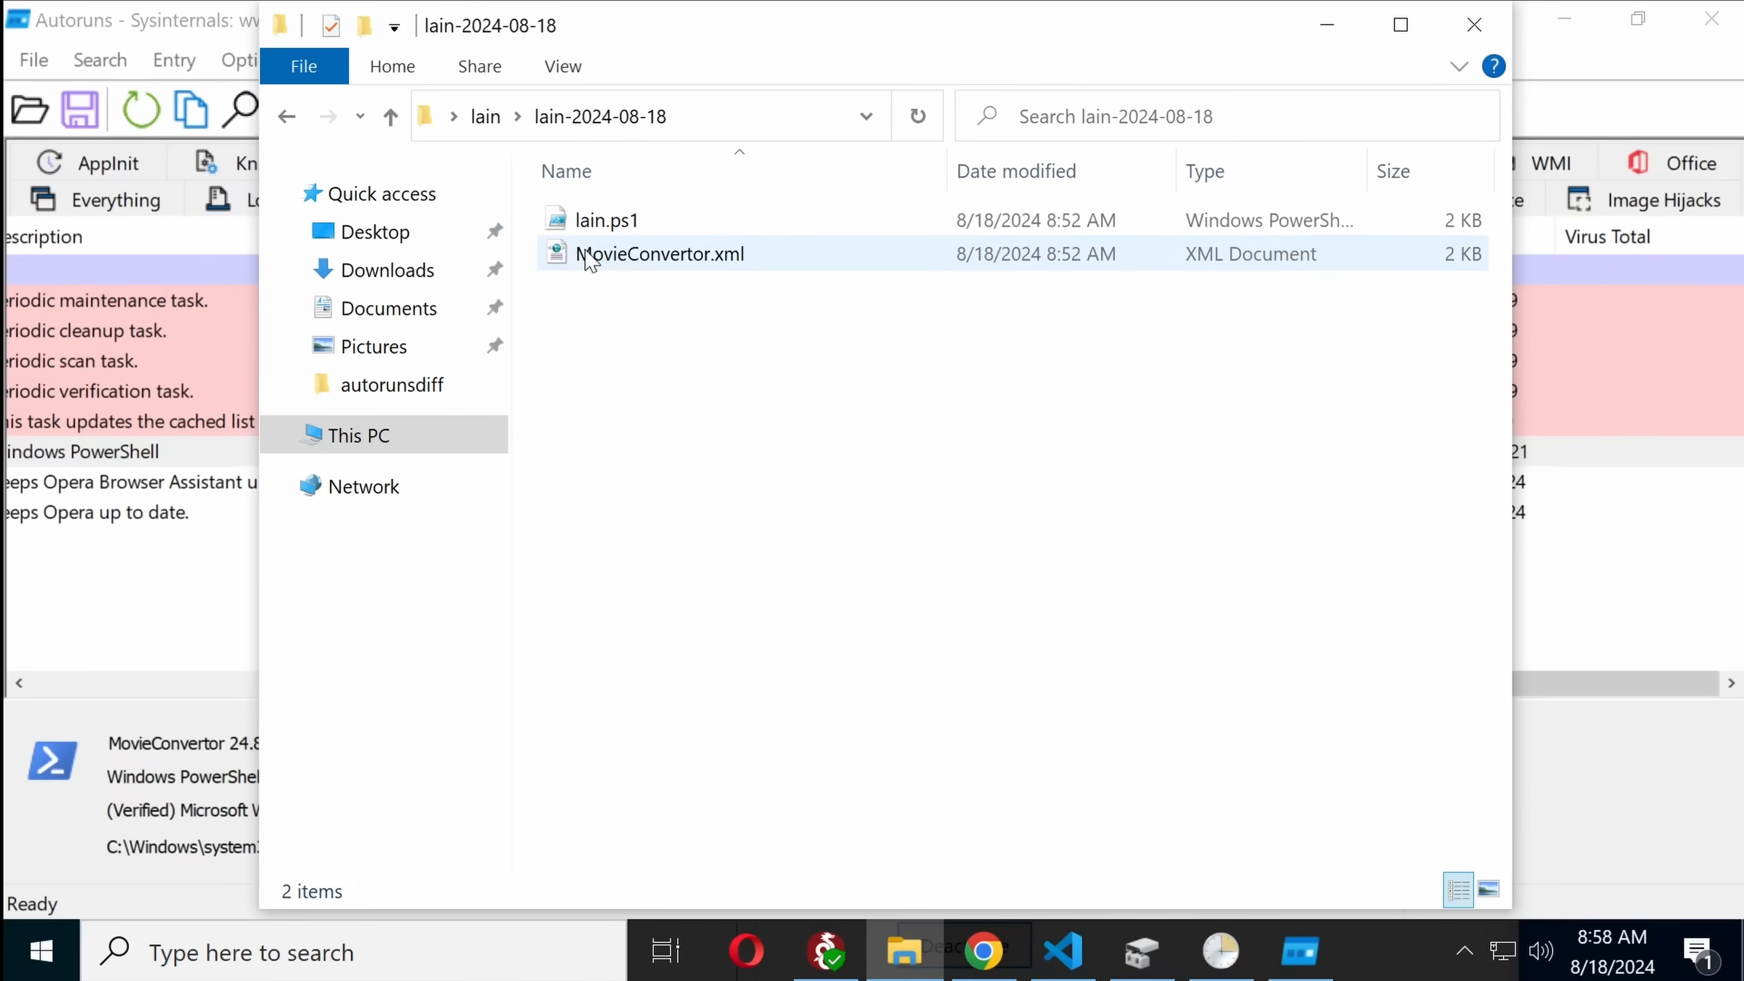
double_click(660, 254)
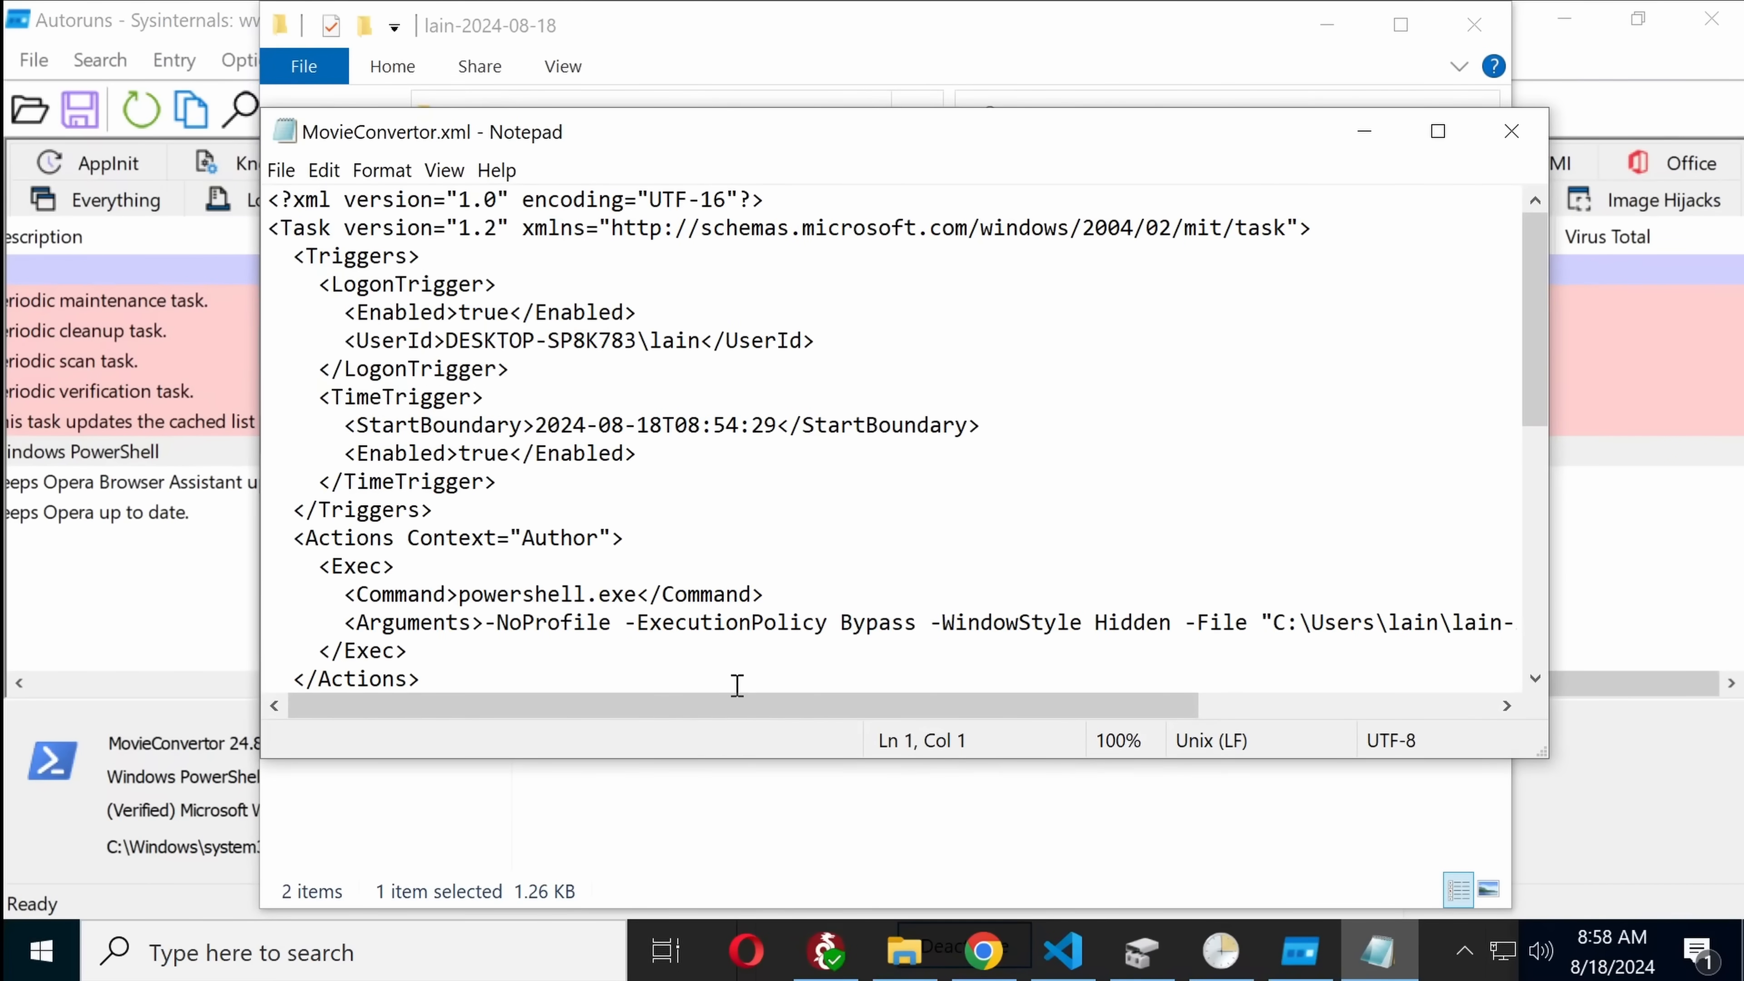
left_click(1511, 129)
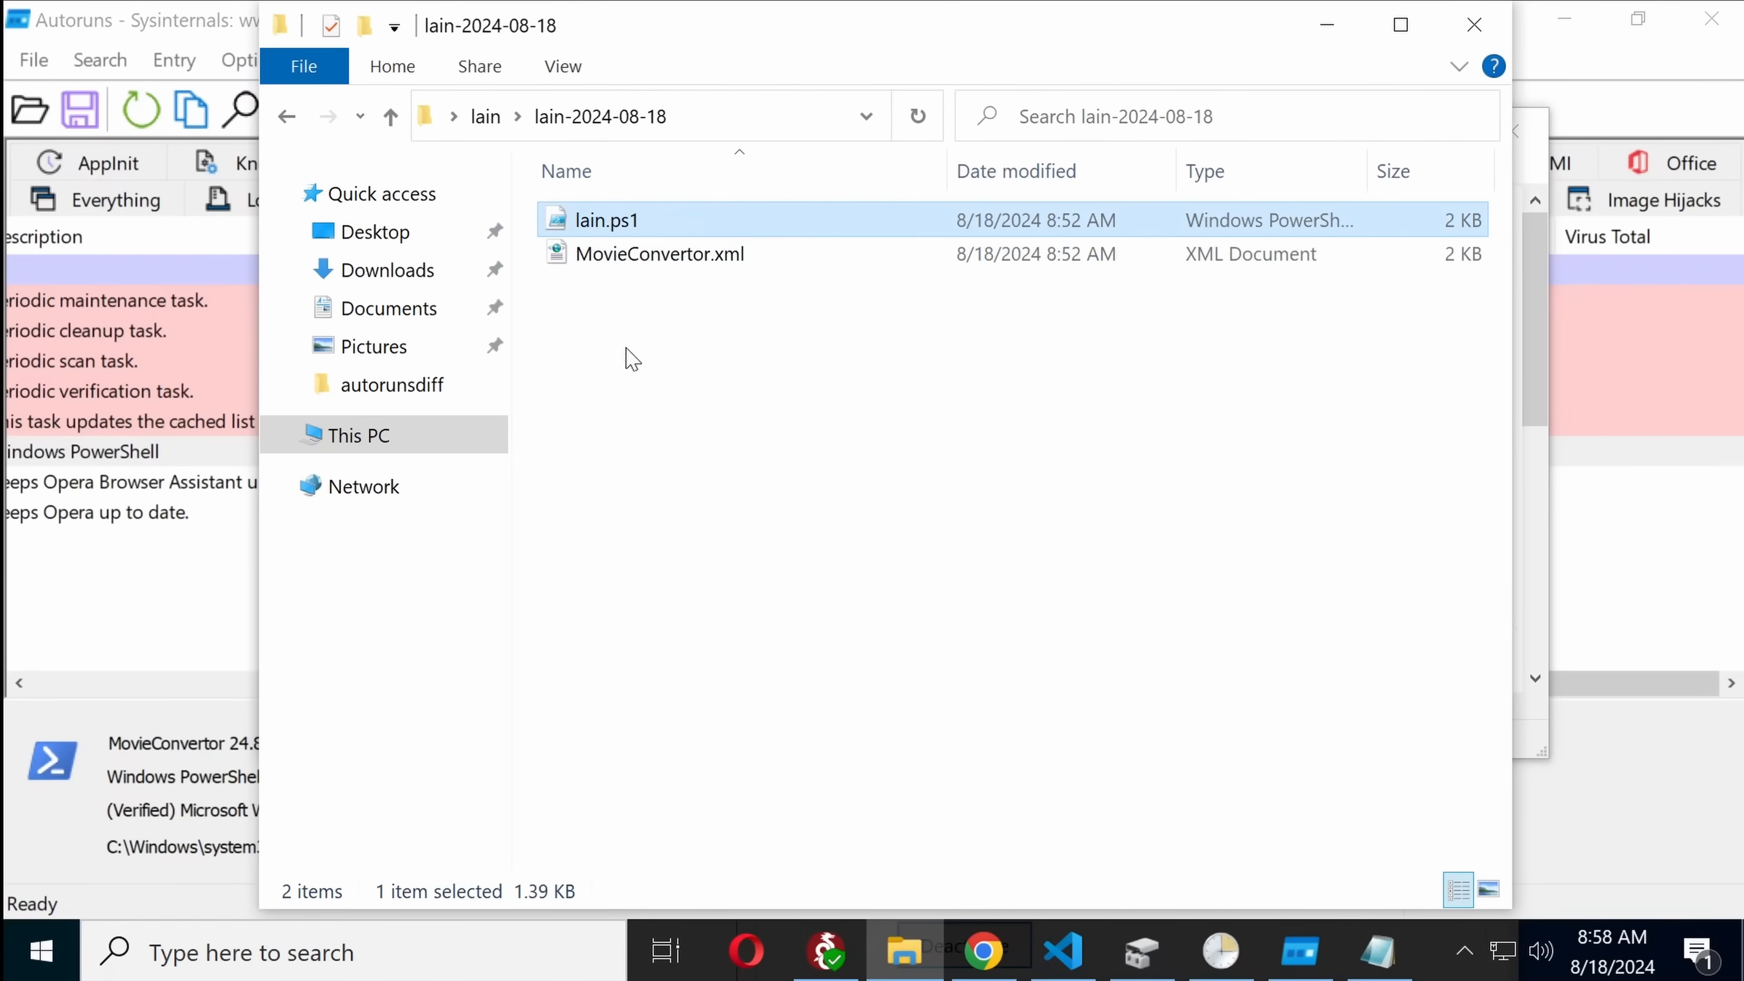
mouse_move(600, 223)
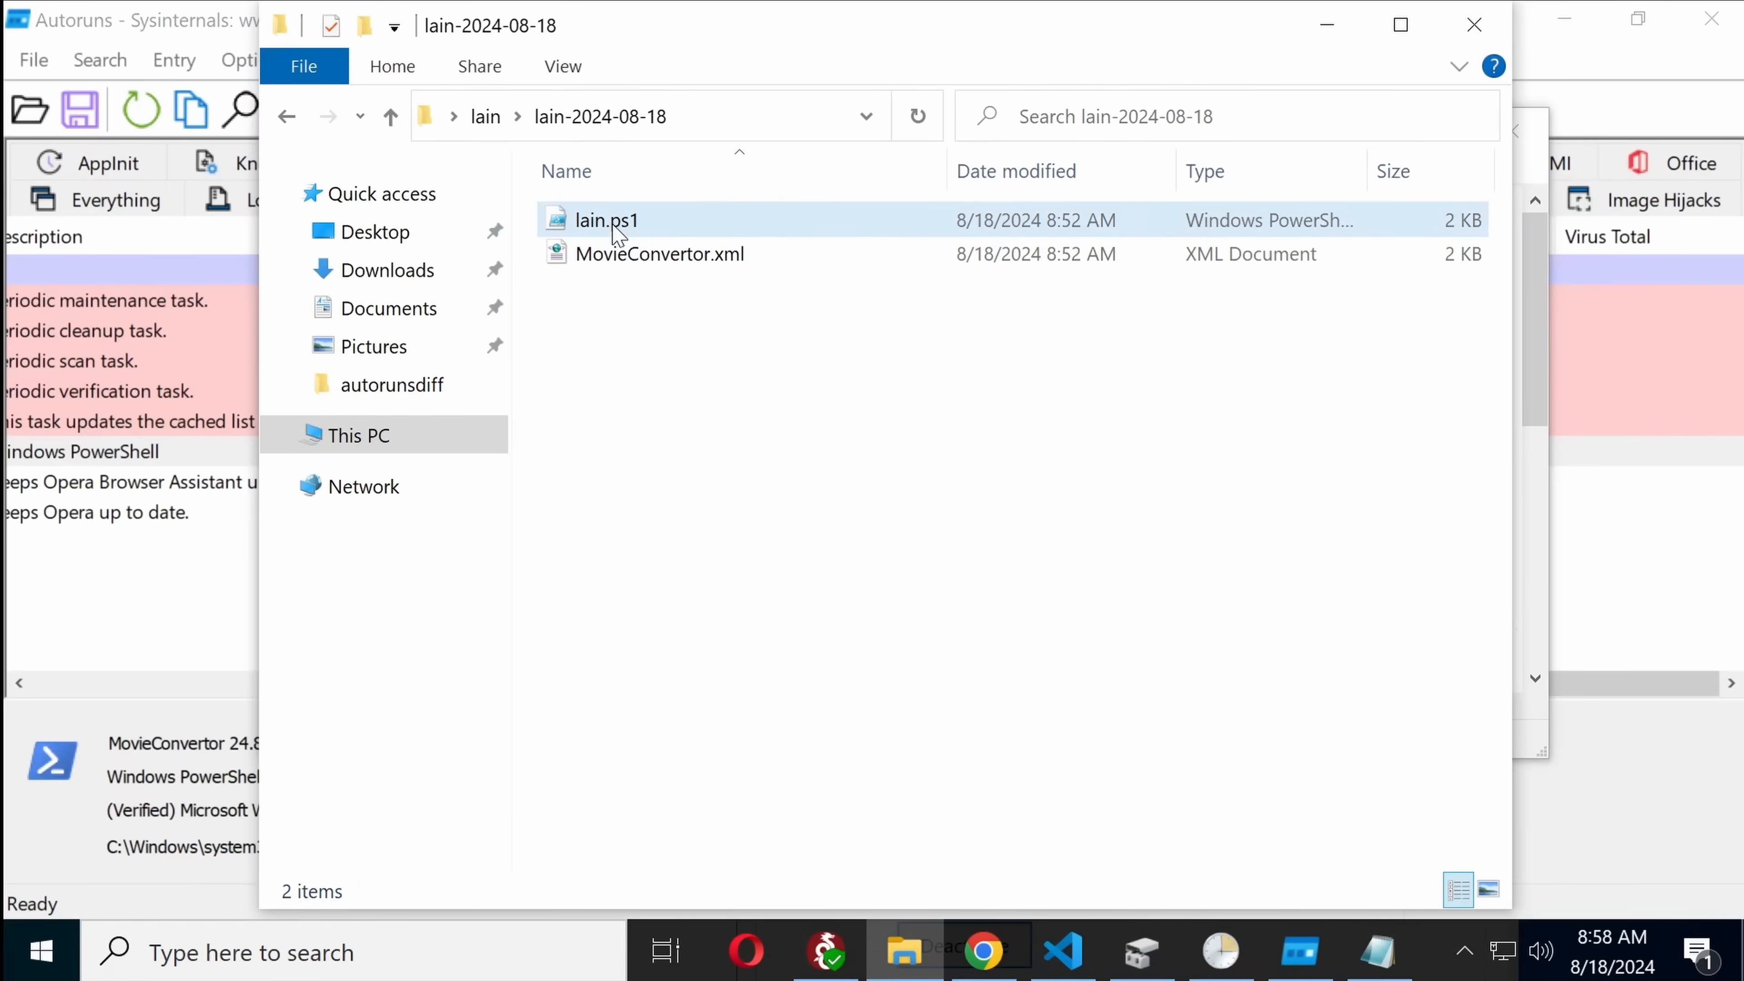
left_click(608, 219)
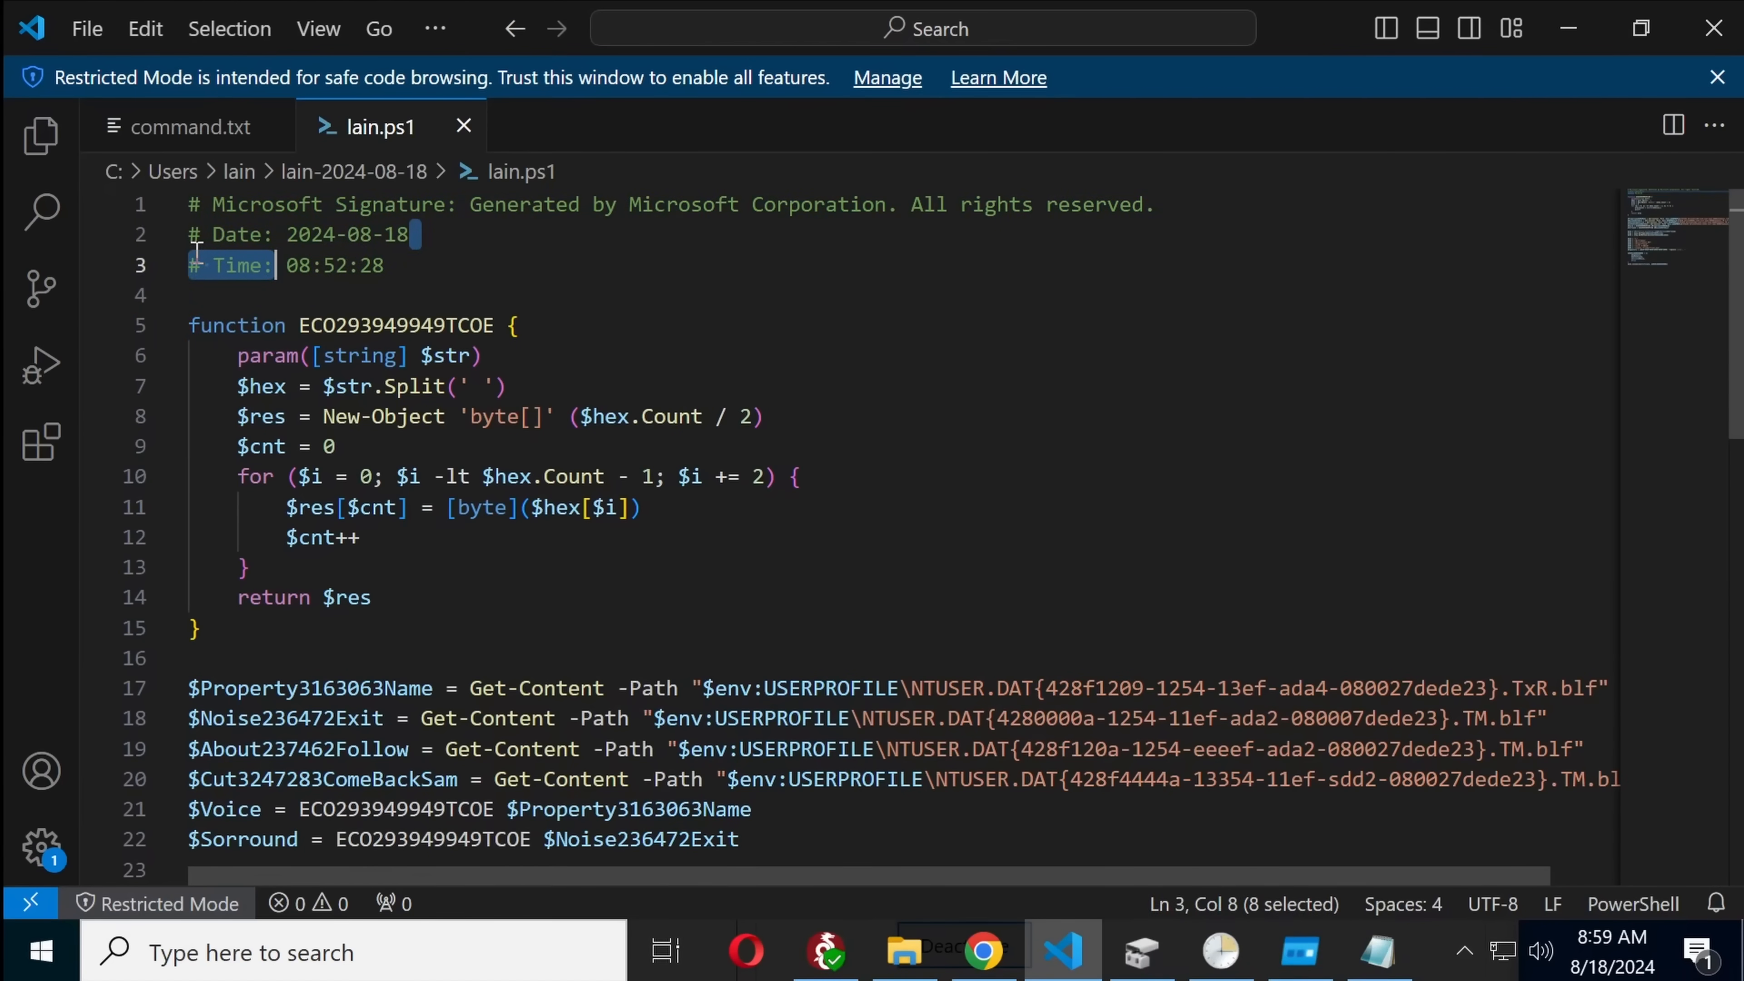
mouse_move(328, 663)
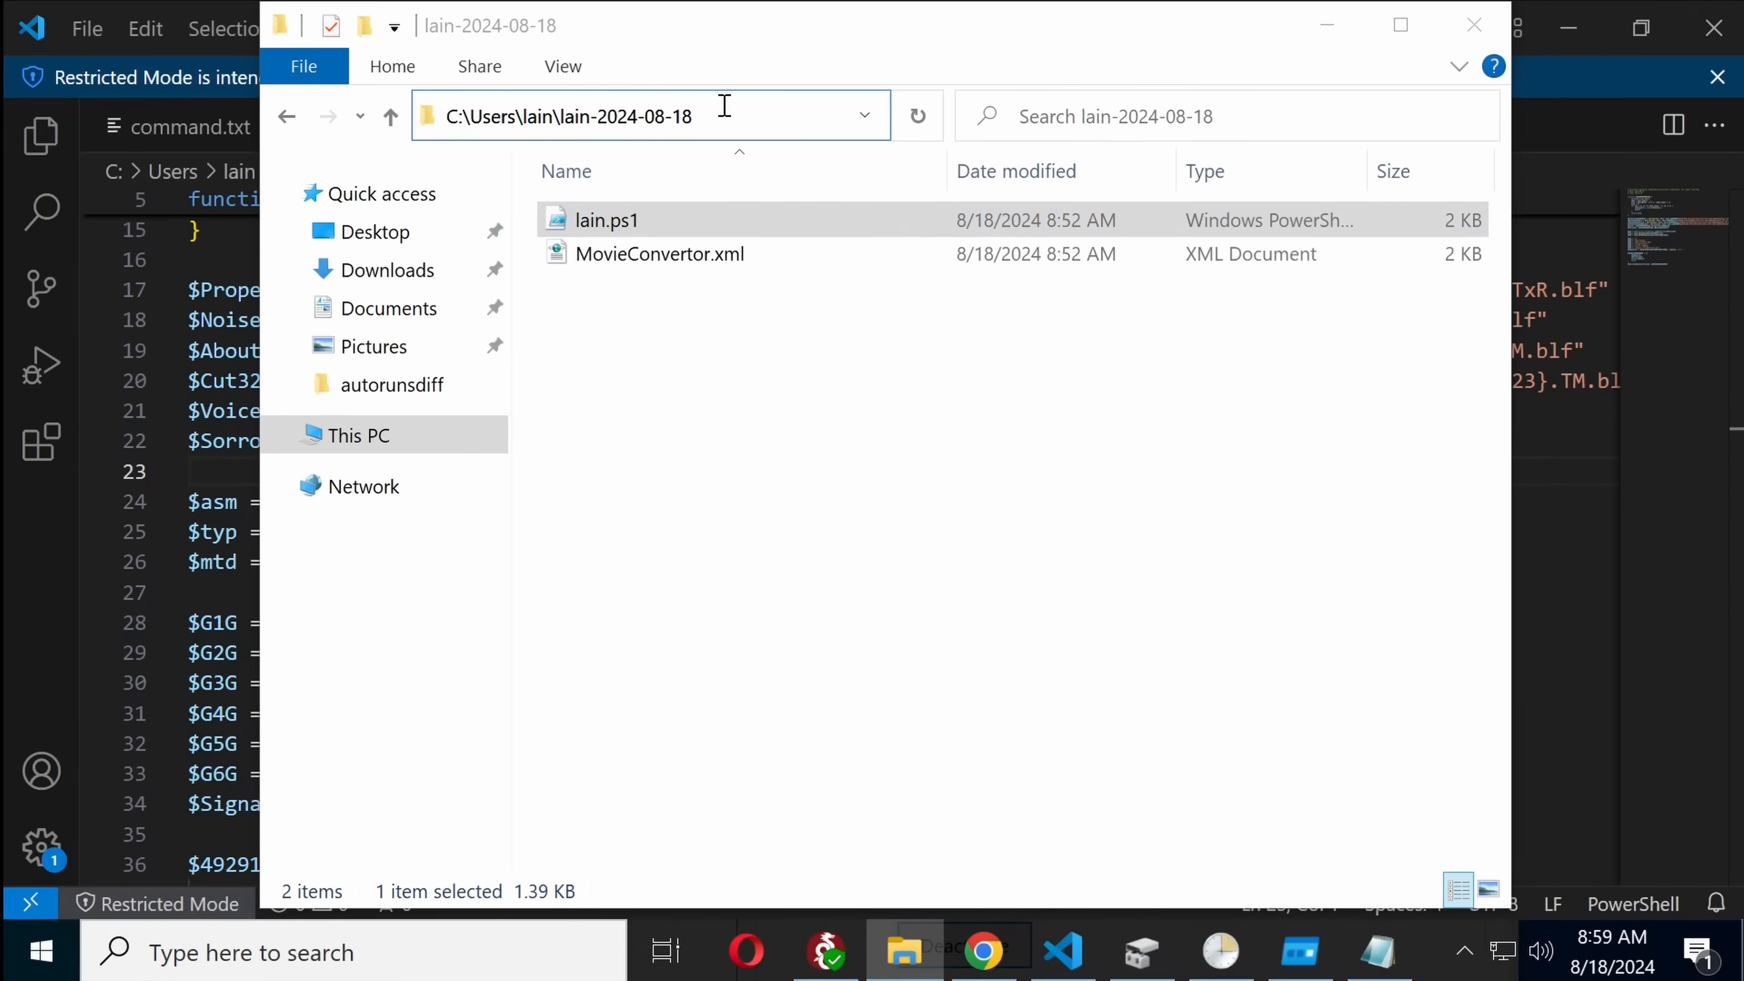
Step: Reveal lain.ps1's full folder path and start a fresh Chrome tab
left_click(611, 115)
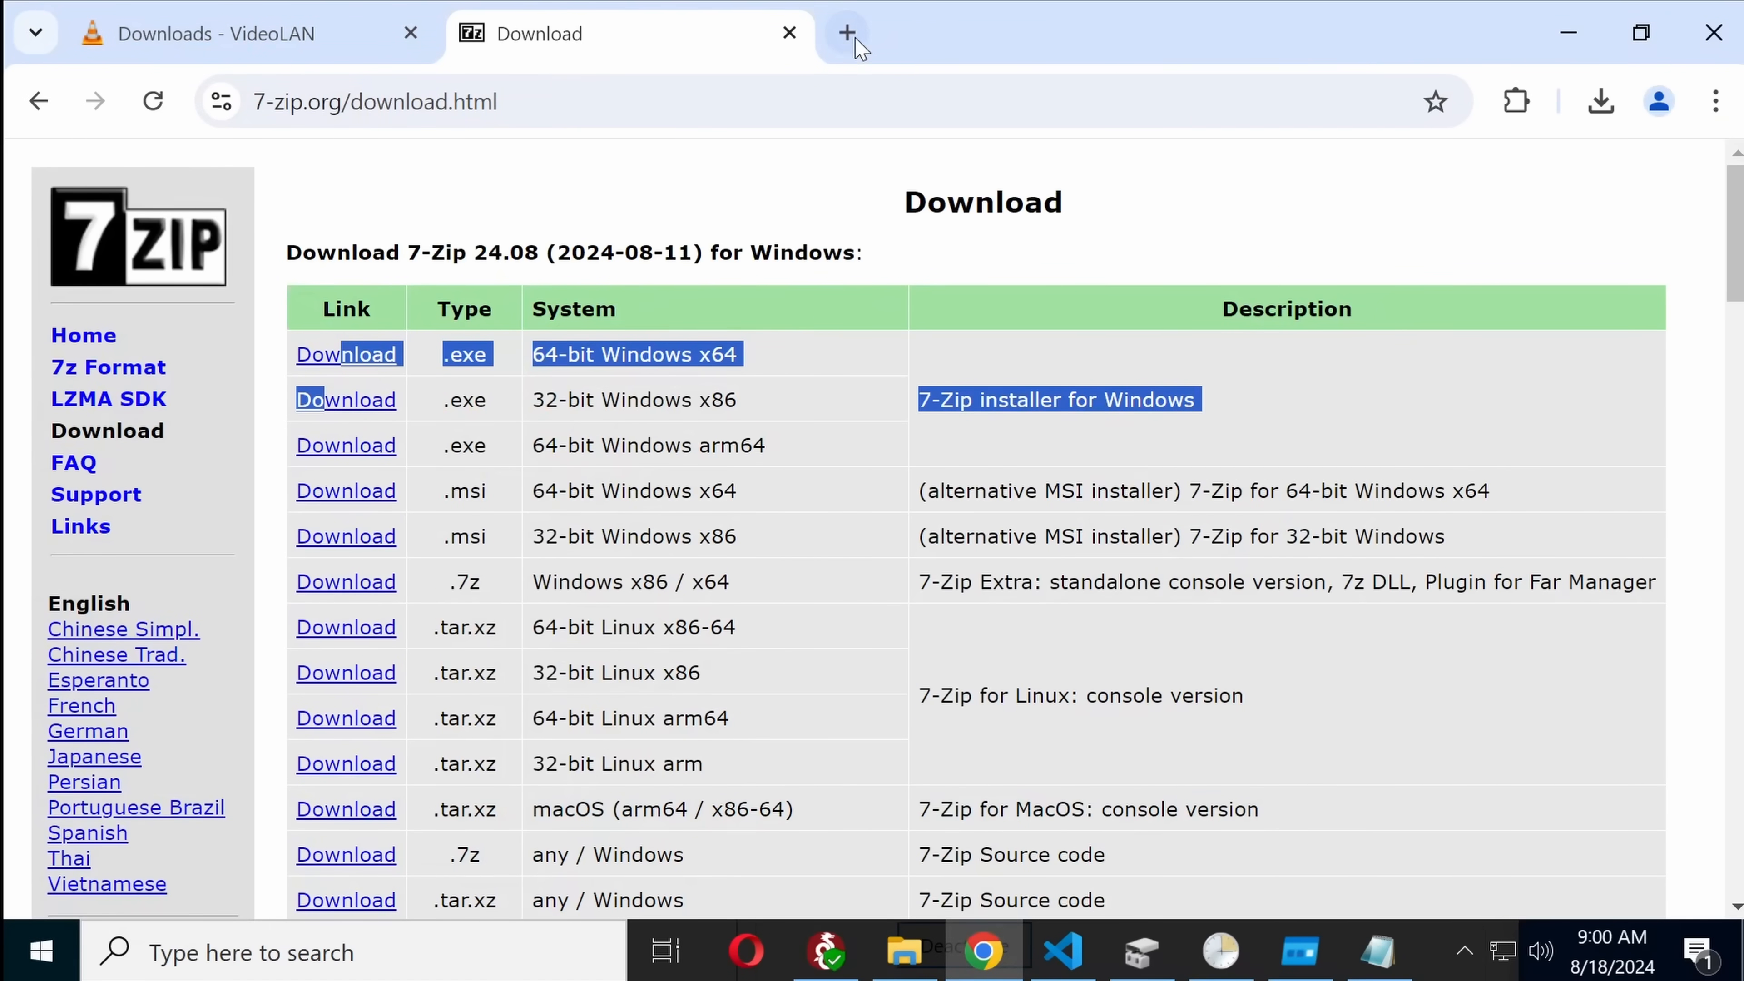
left_click(846, 34)
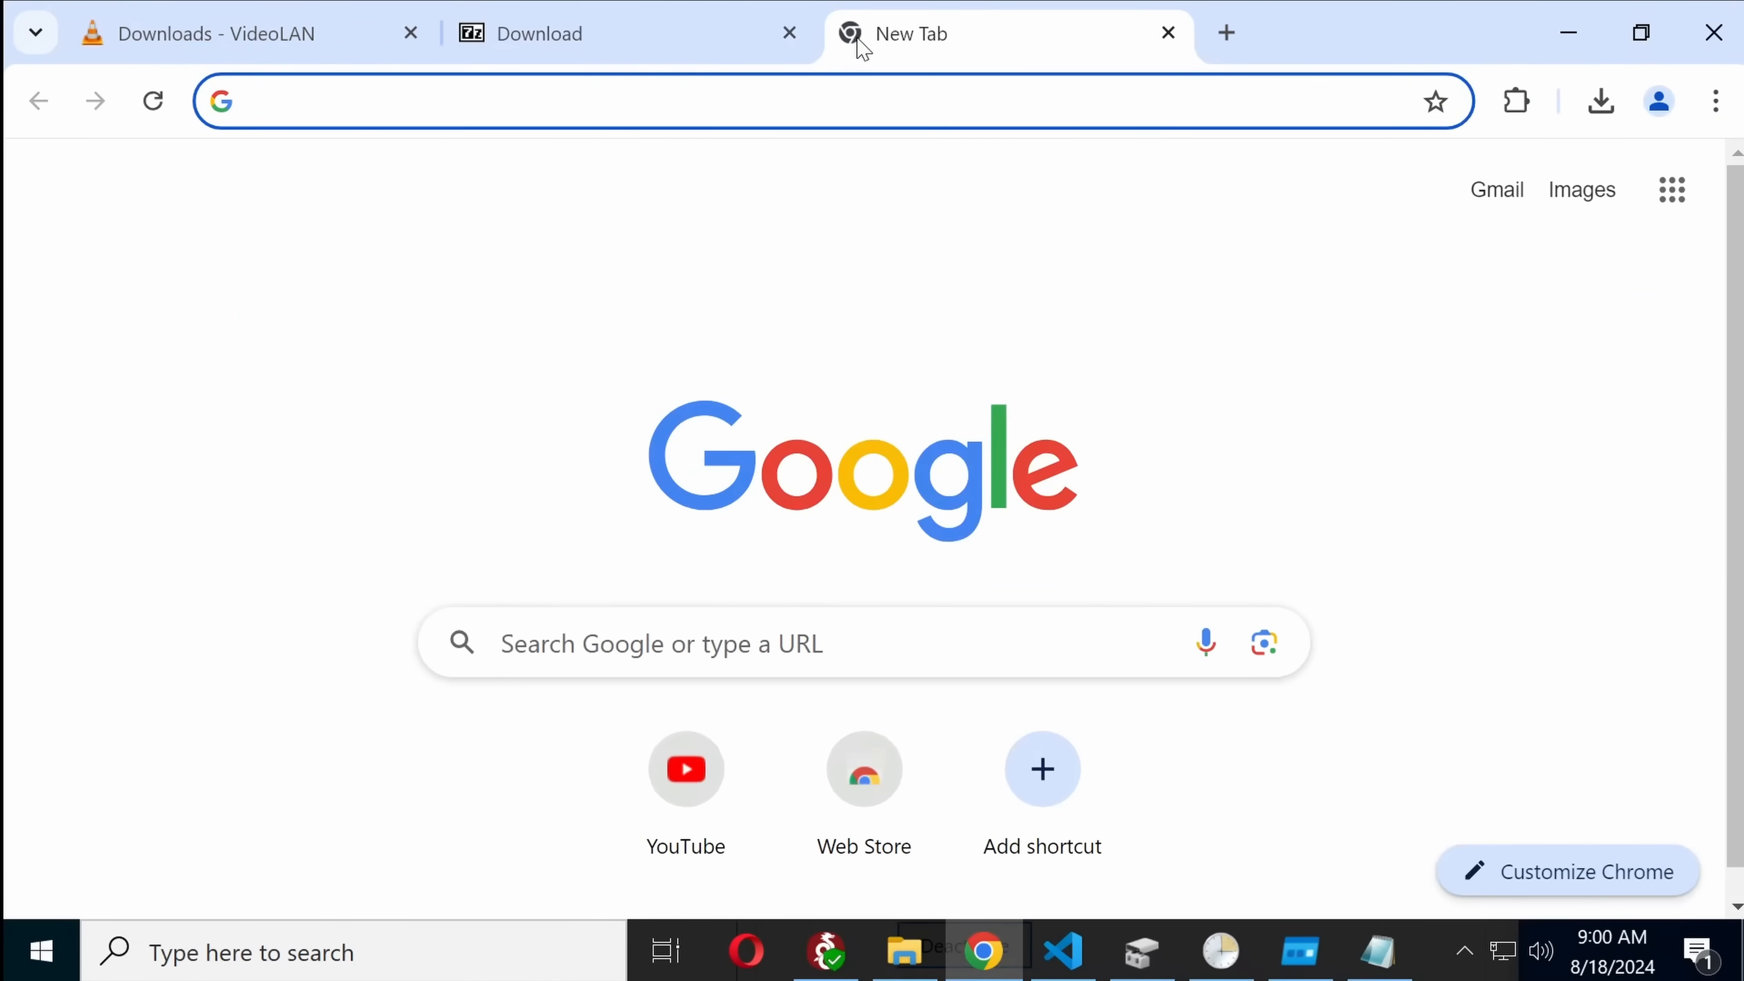
Step: Search for hxd and virustotal, then confirm uploading the .blf file on VirusTotal
type("hxd")
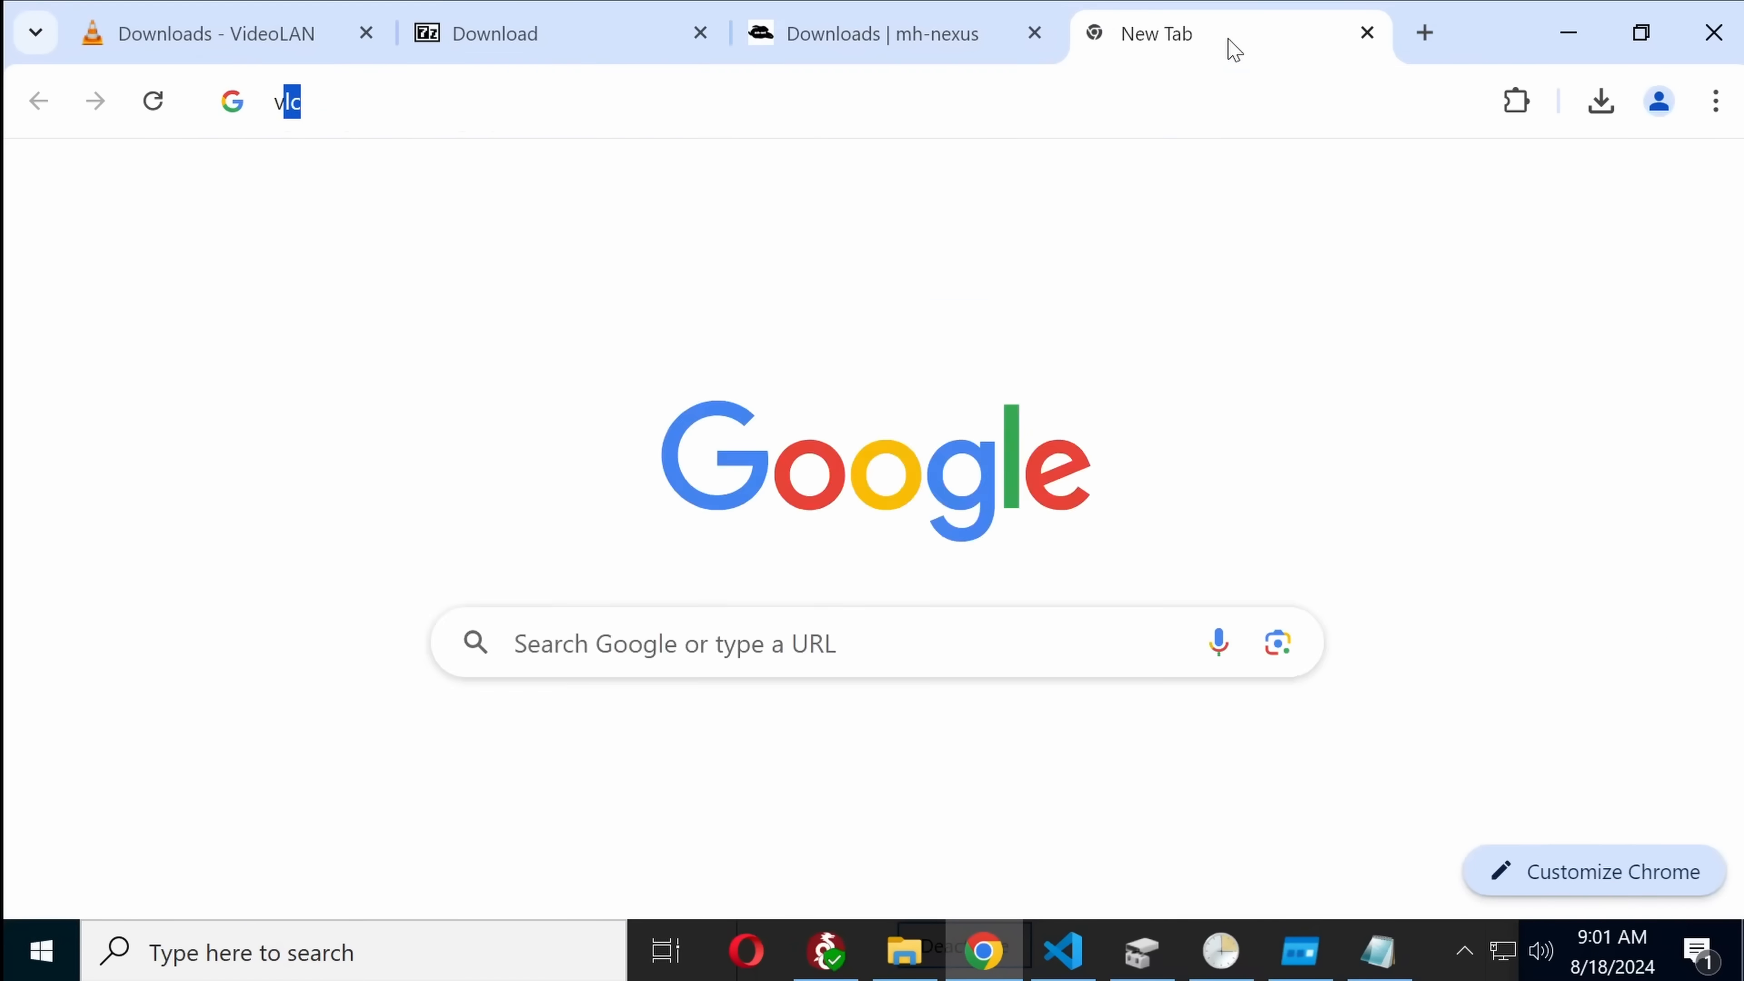
type("virustotal&oq=virustotal&gs_lcrp=EgZjaHJvbWUyFAgAEEUYORhDGIMBGLEDGIAEGIoFMgcl...")
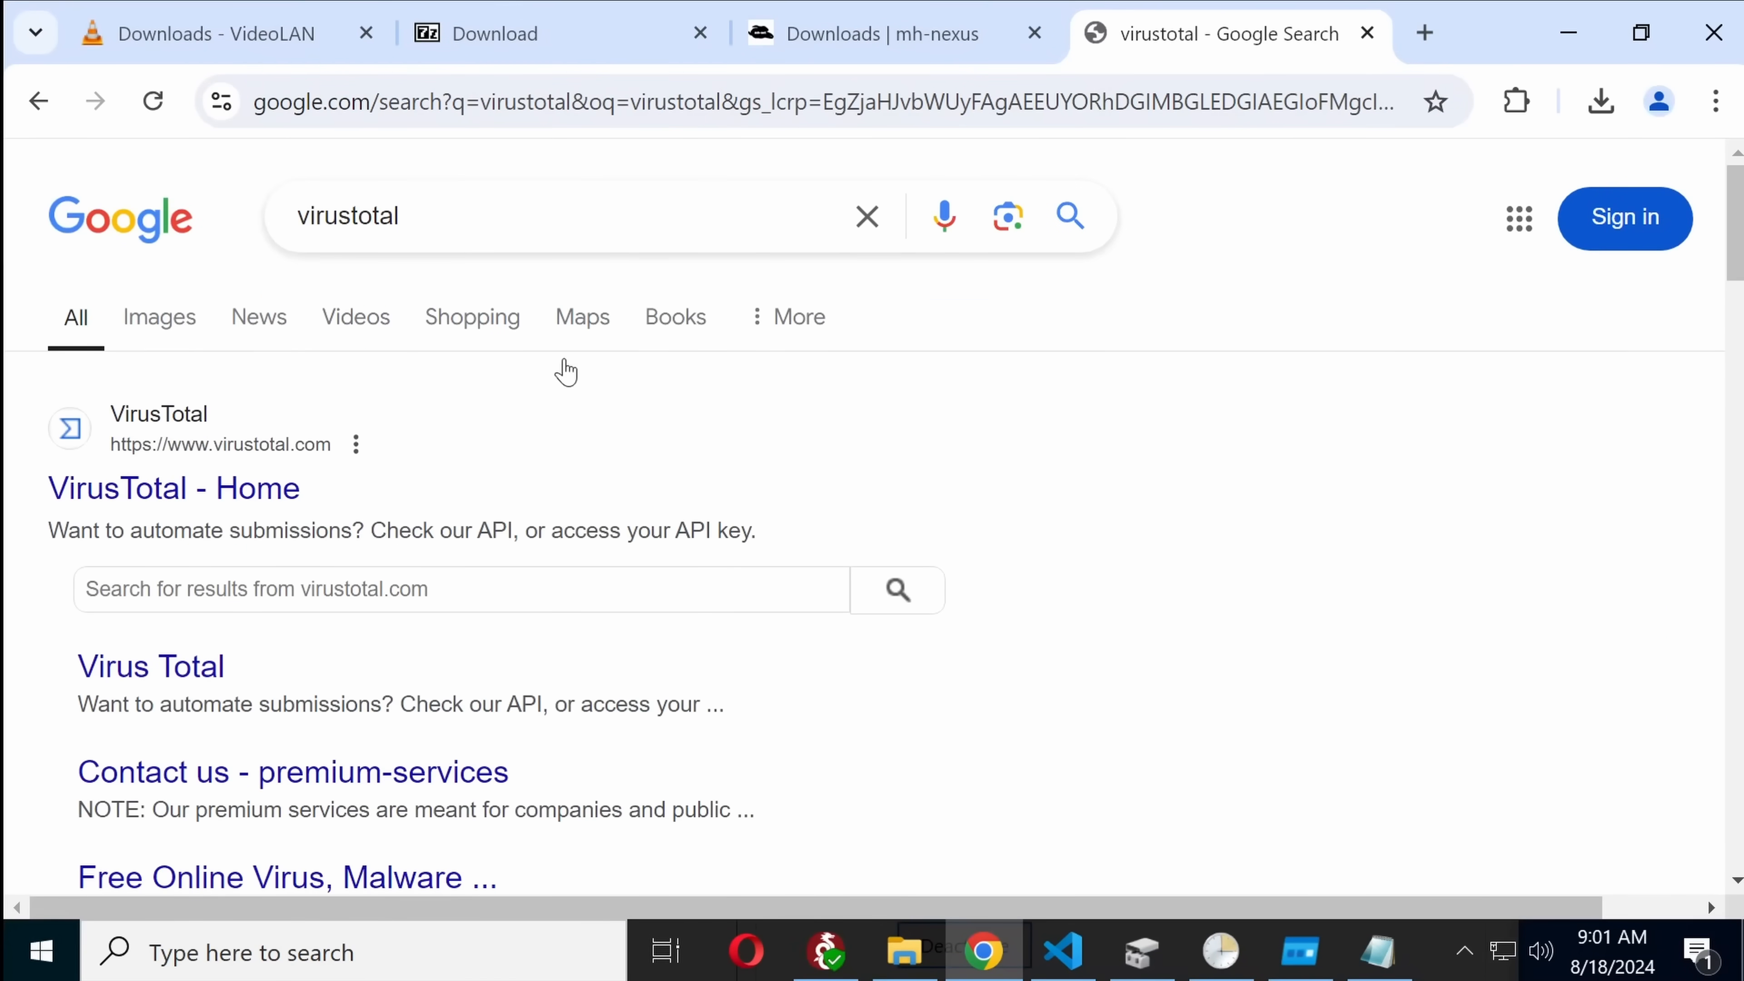
left_click(172, 487)
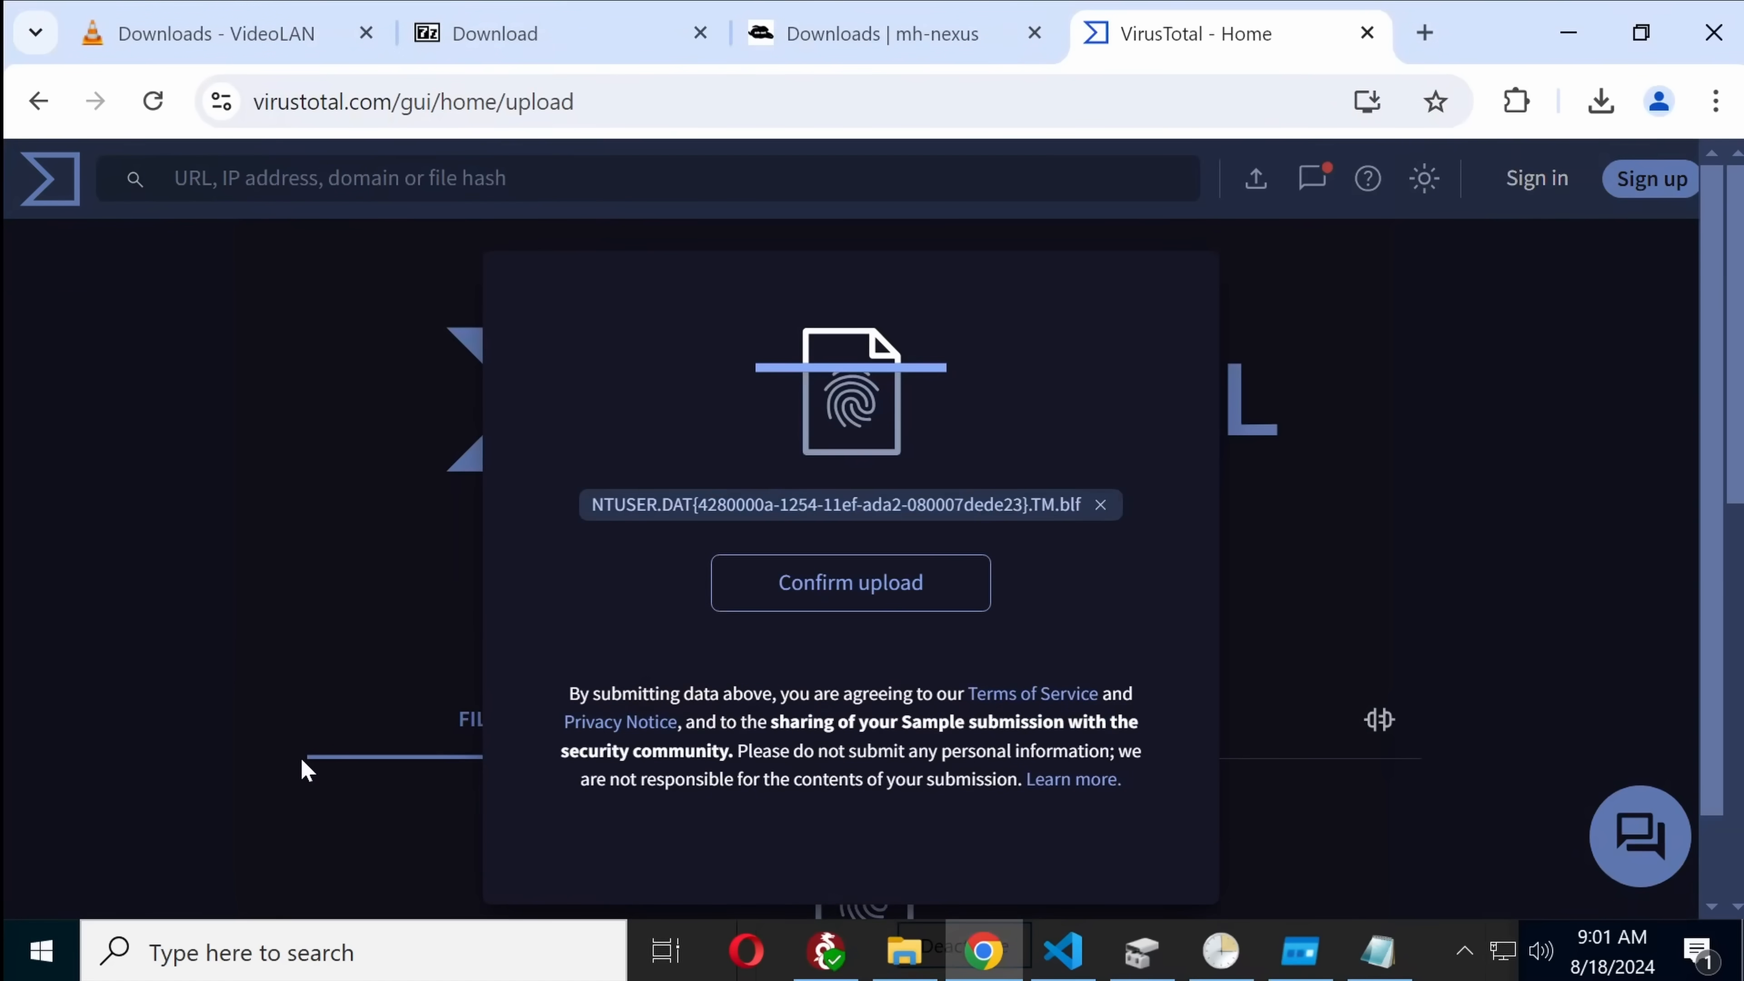
left_click(848, 581)
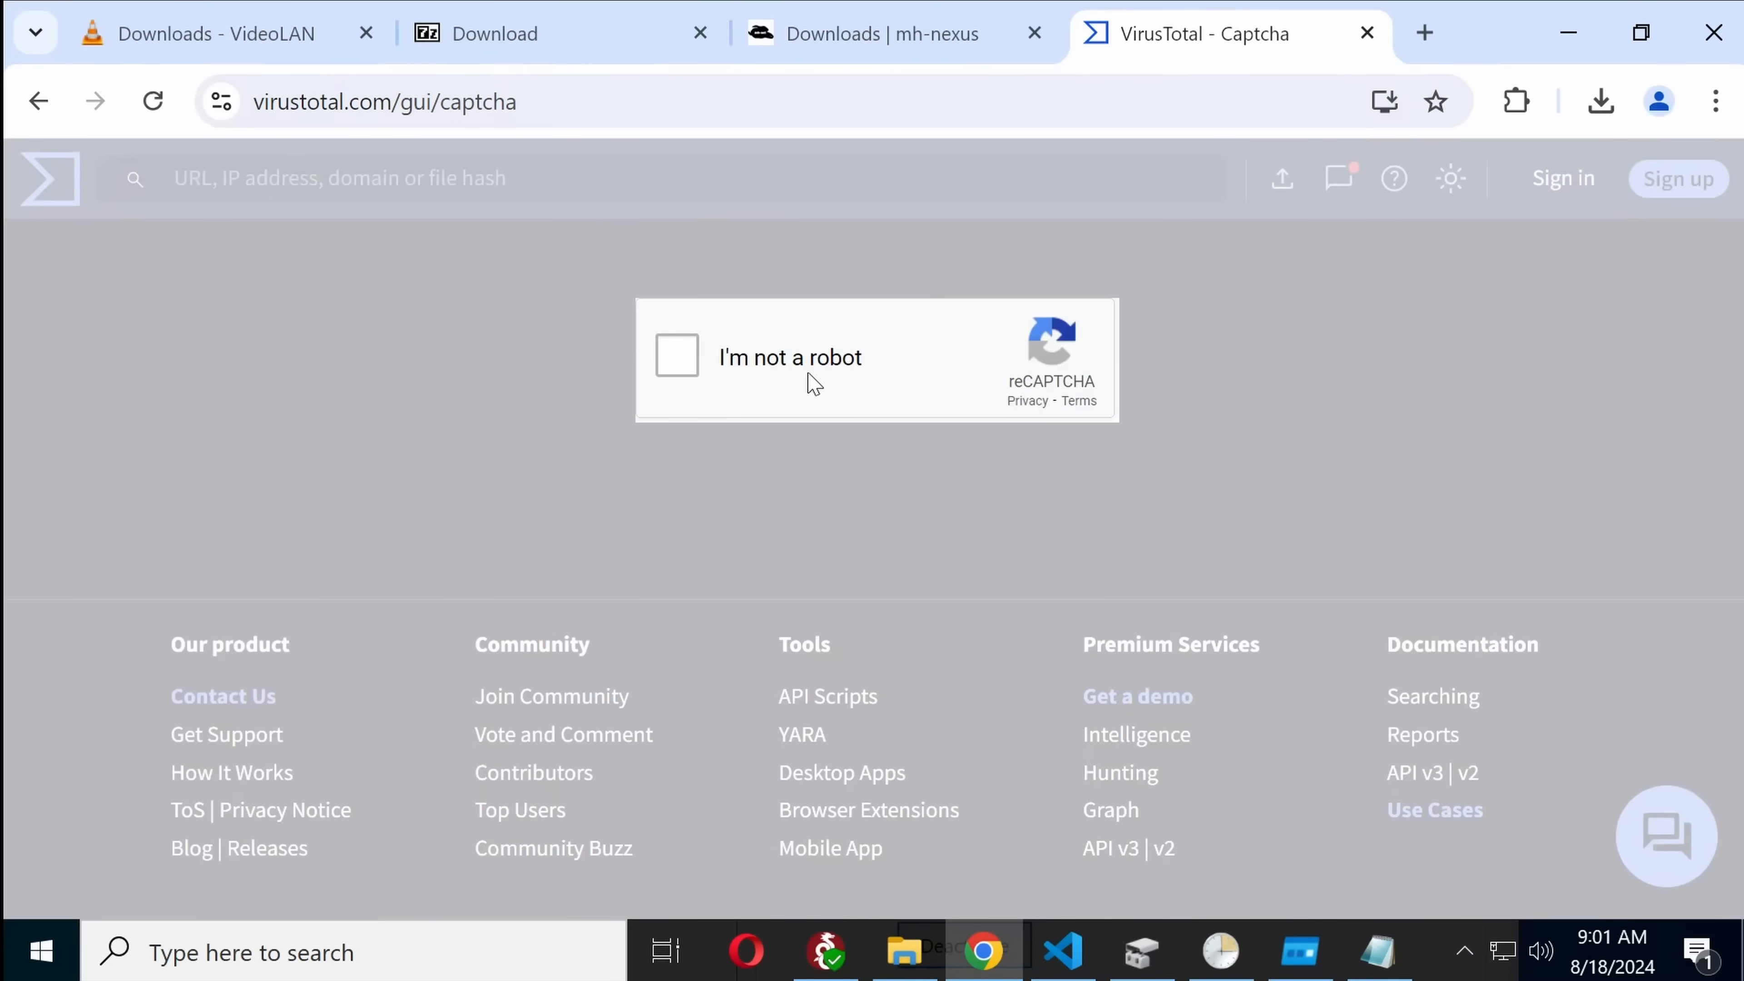
Step: Solve the bus-image reCAPTCHA, verify it, and return to the HxD download page
left_click(676, 356)
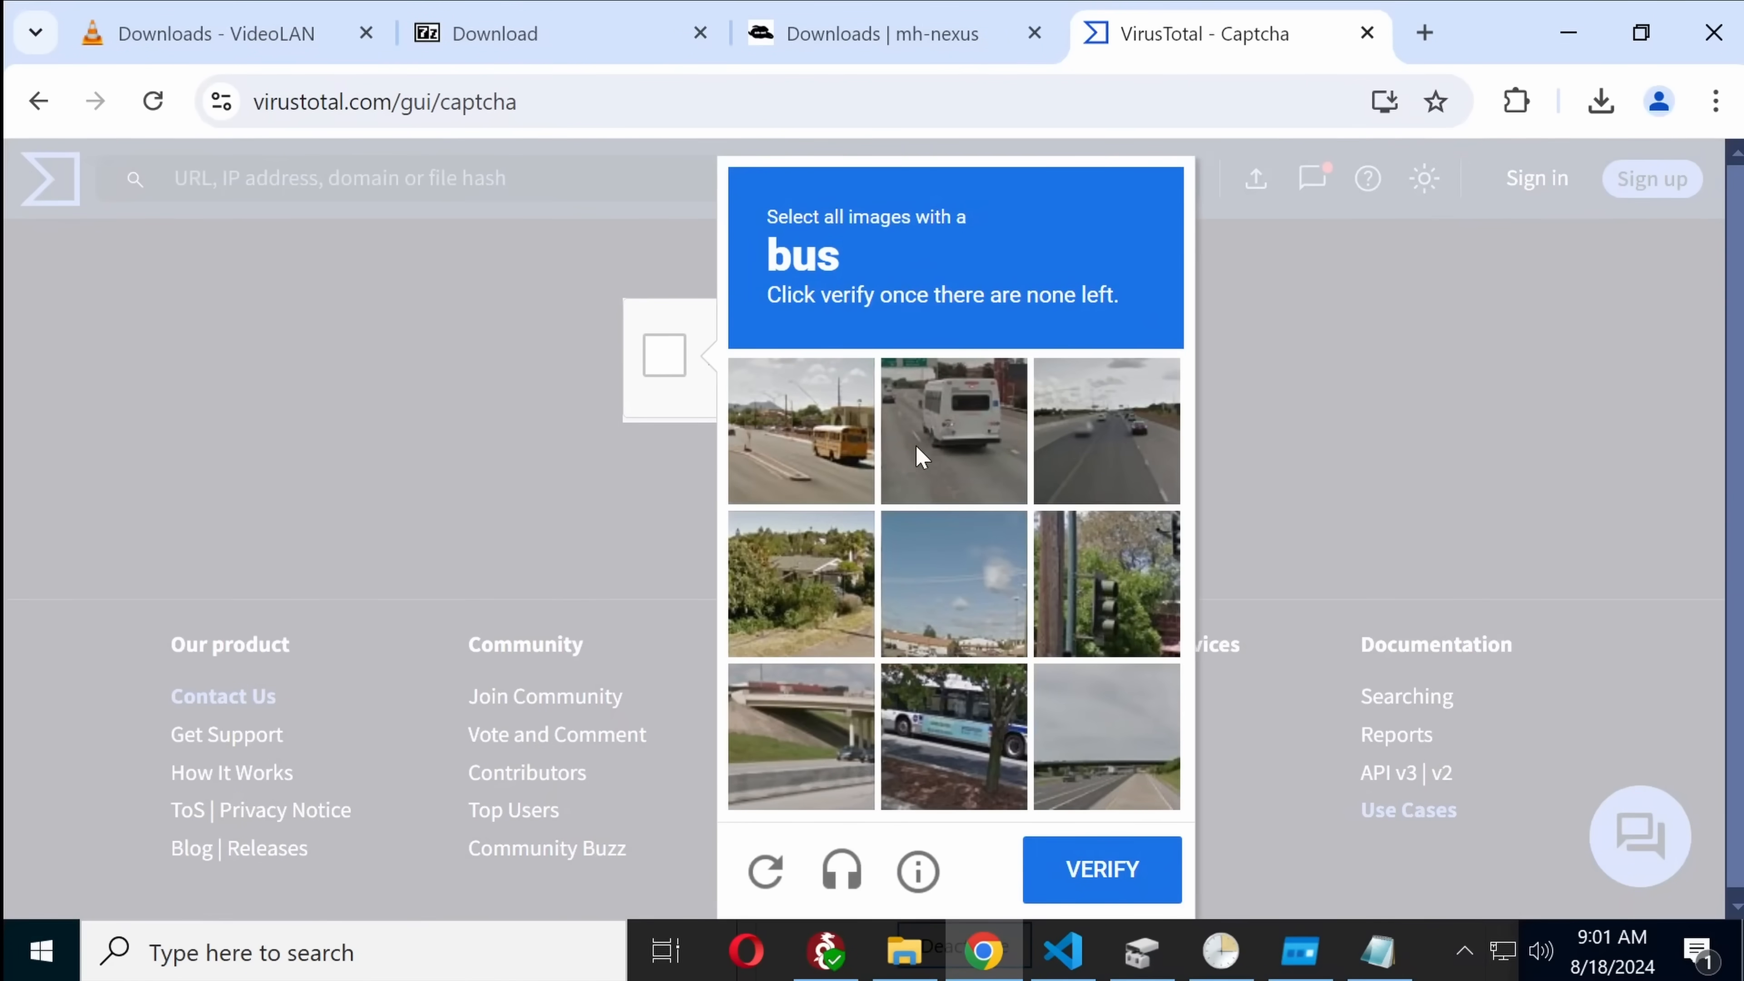
left_click(953, 431)
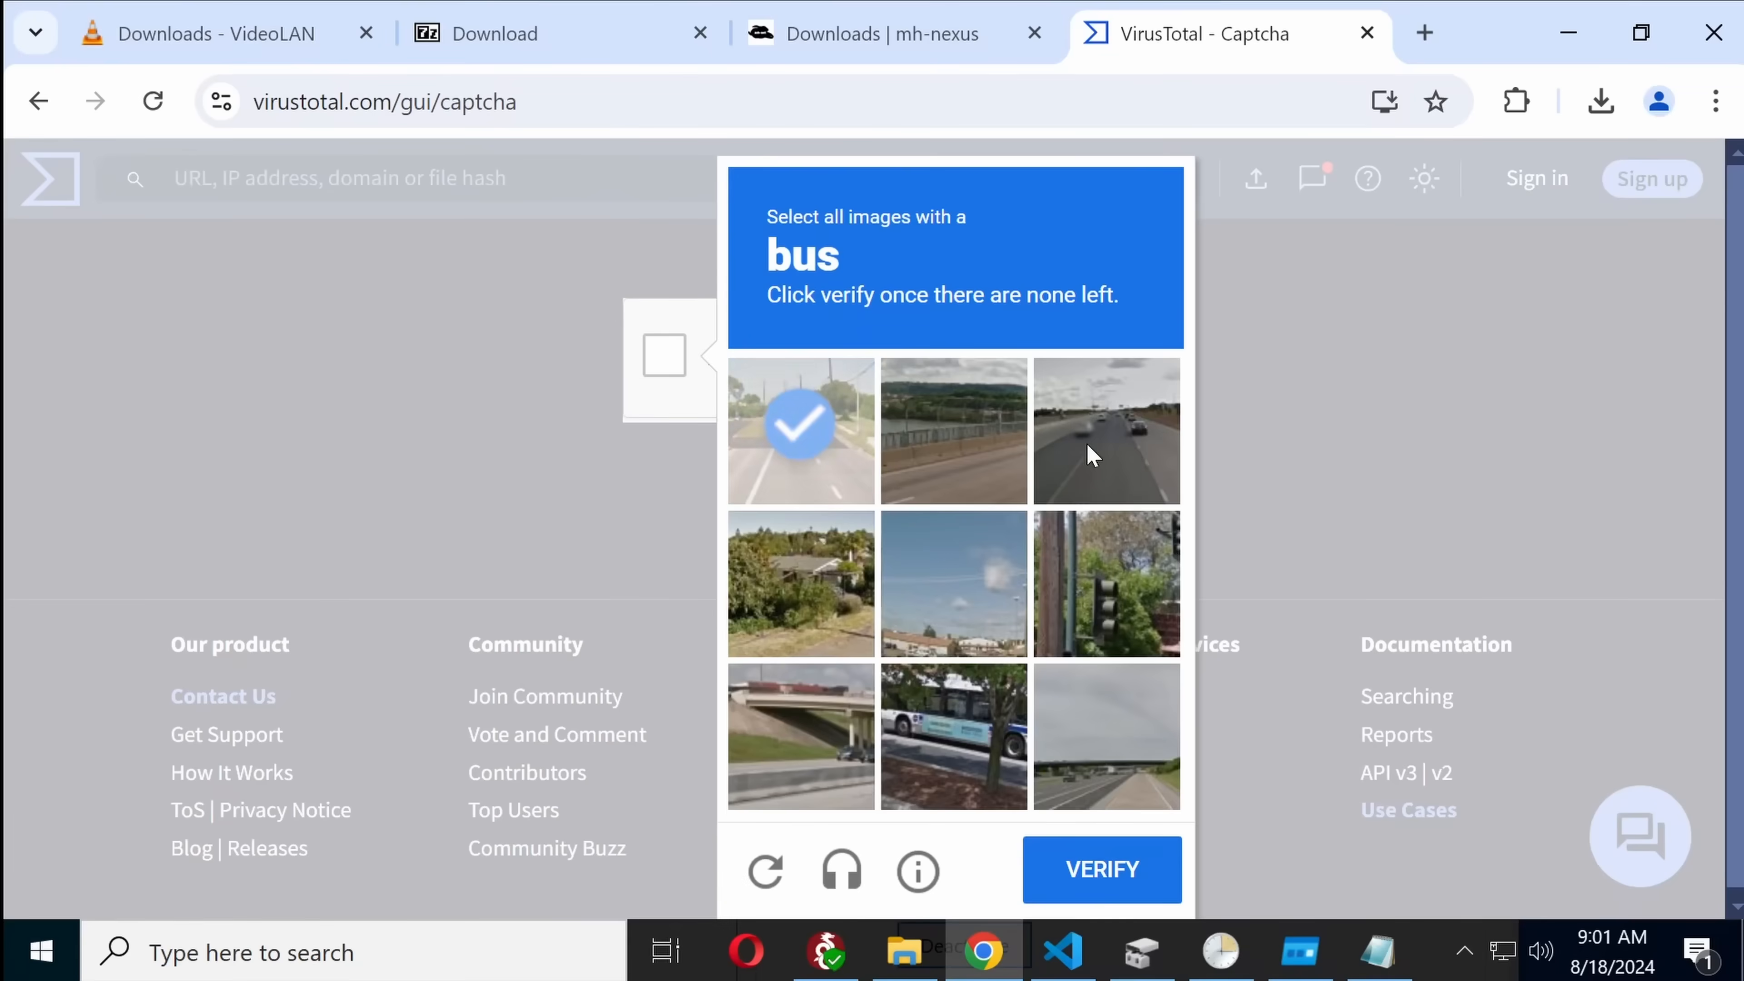
left_click(1100, 870)
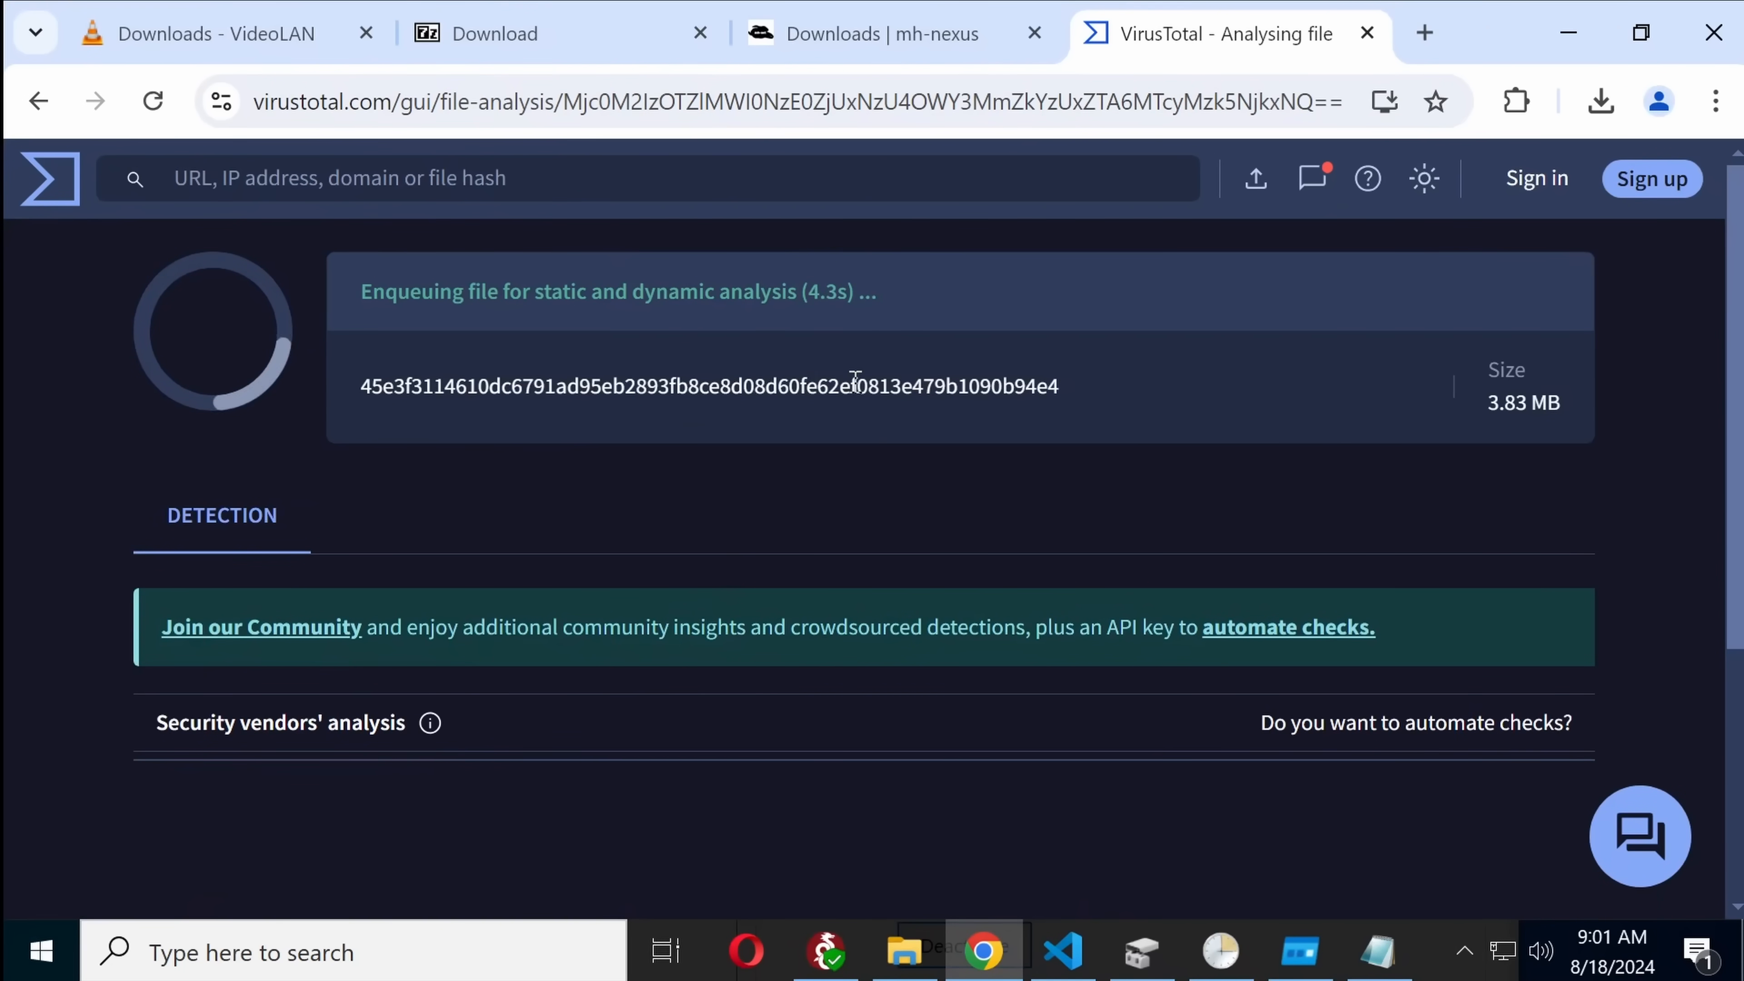
left_click(878, 34)
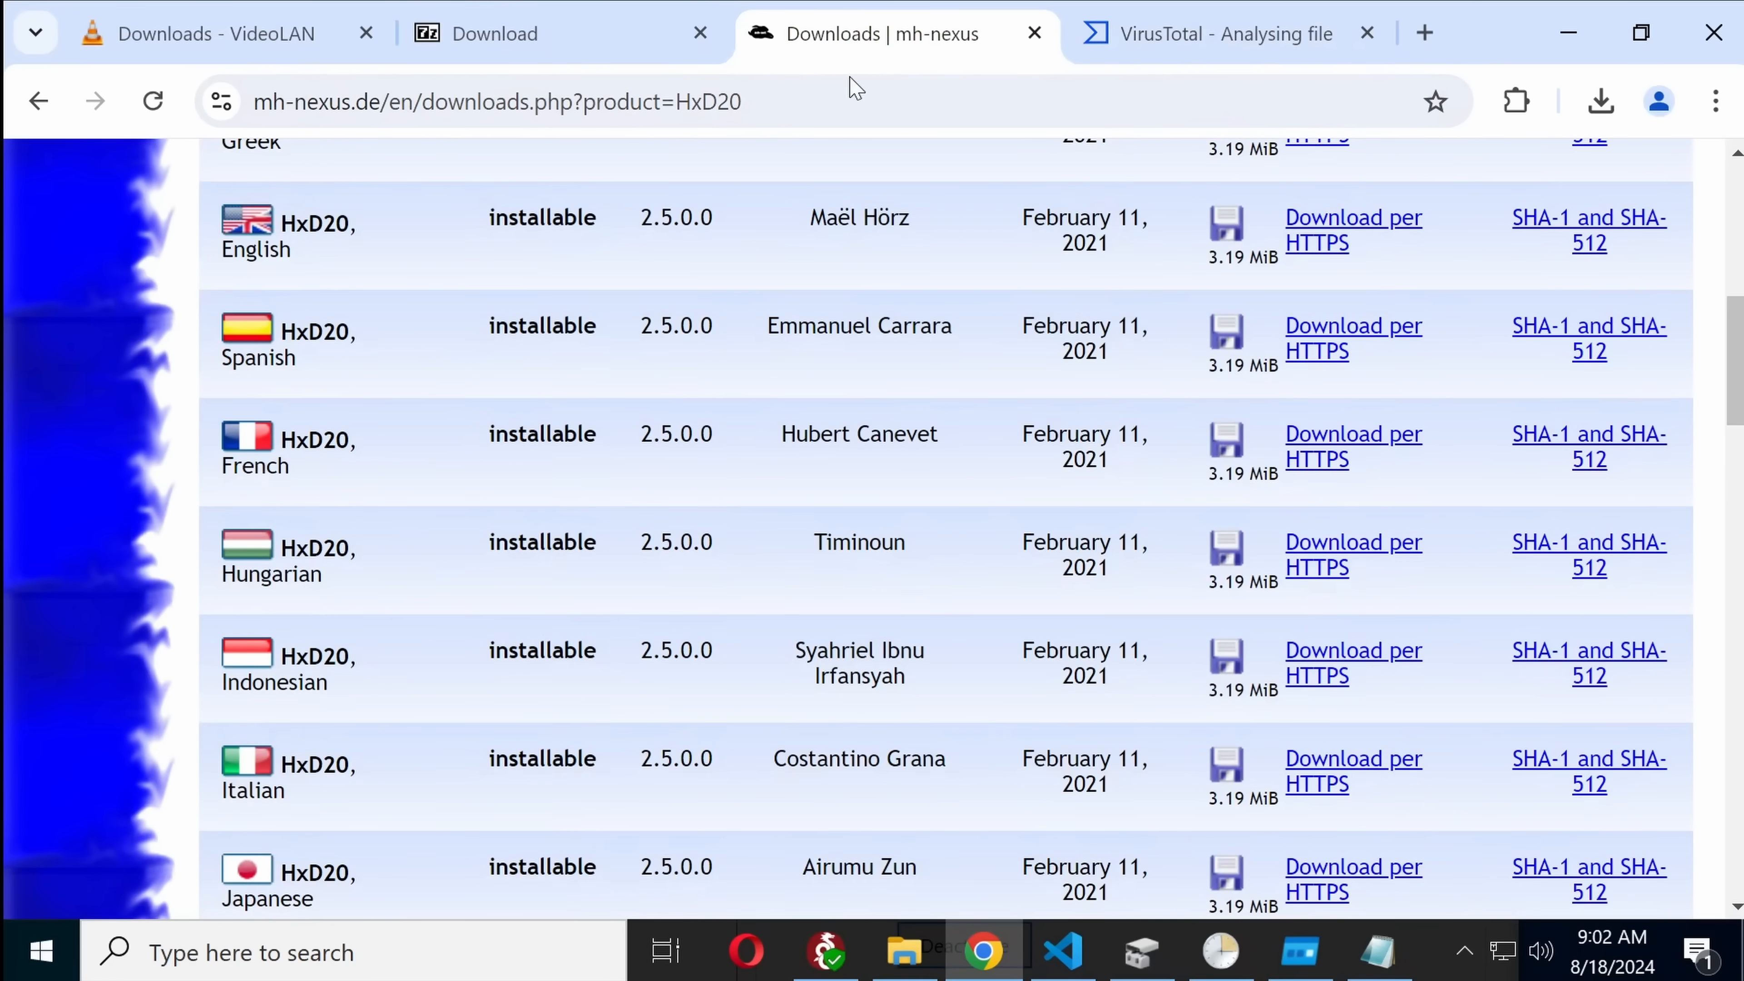
left_click(1060, 952)
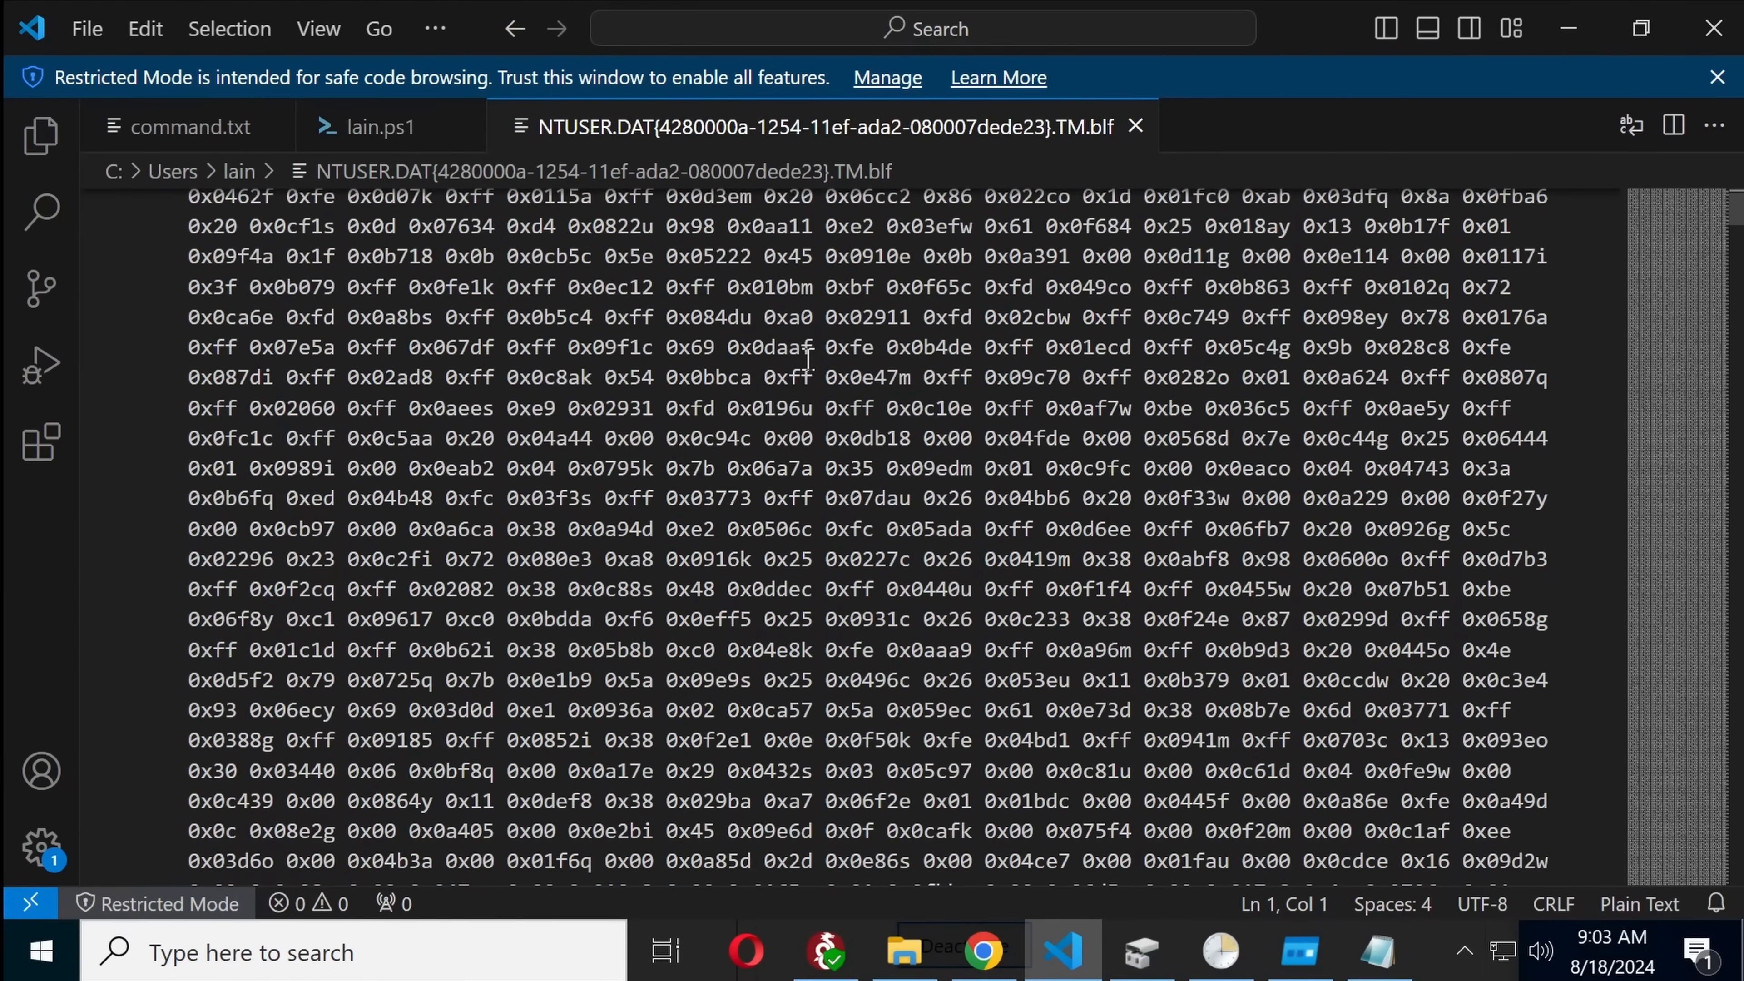
Step: Scroll through the NTUSER.DAT .blf file's long list of hex-like tokens
scroll("down", 3)
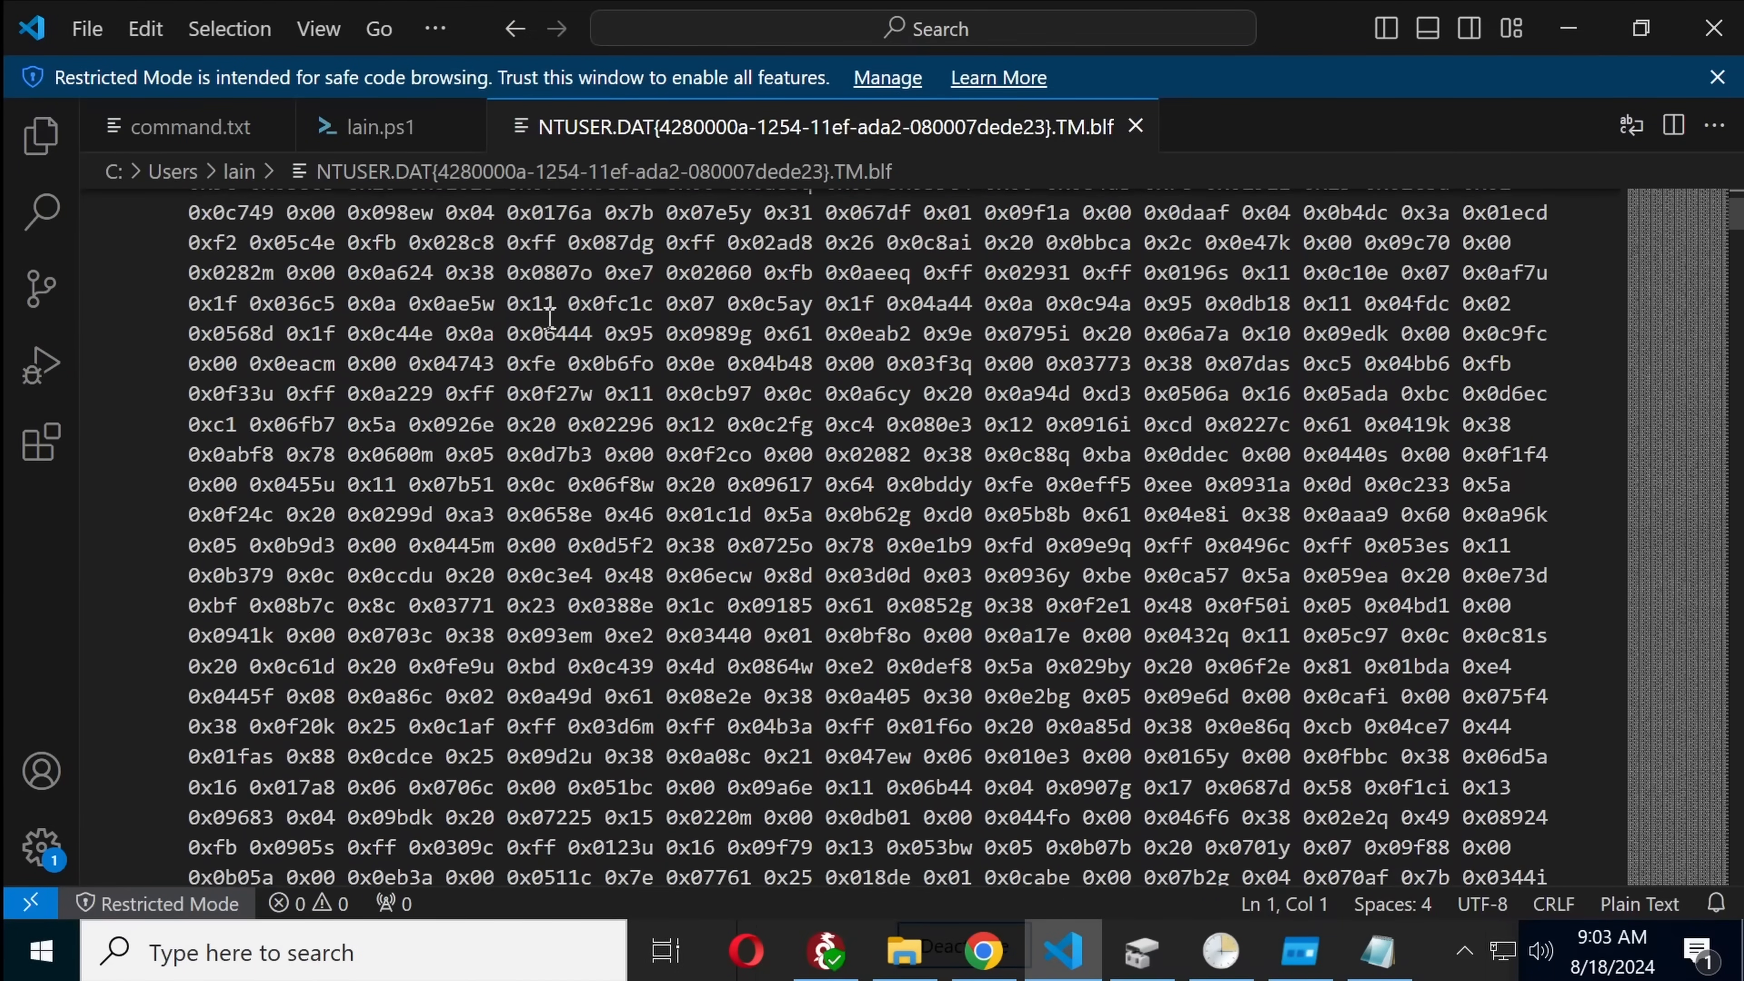
scroll("down", 3)
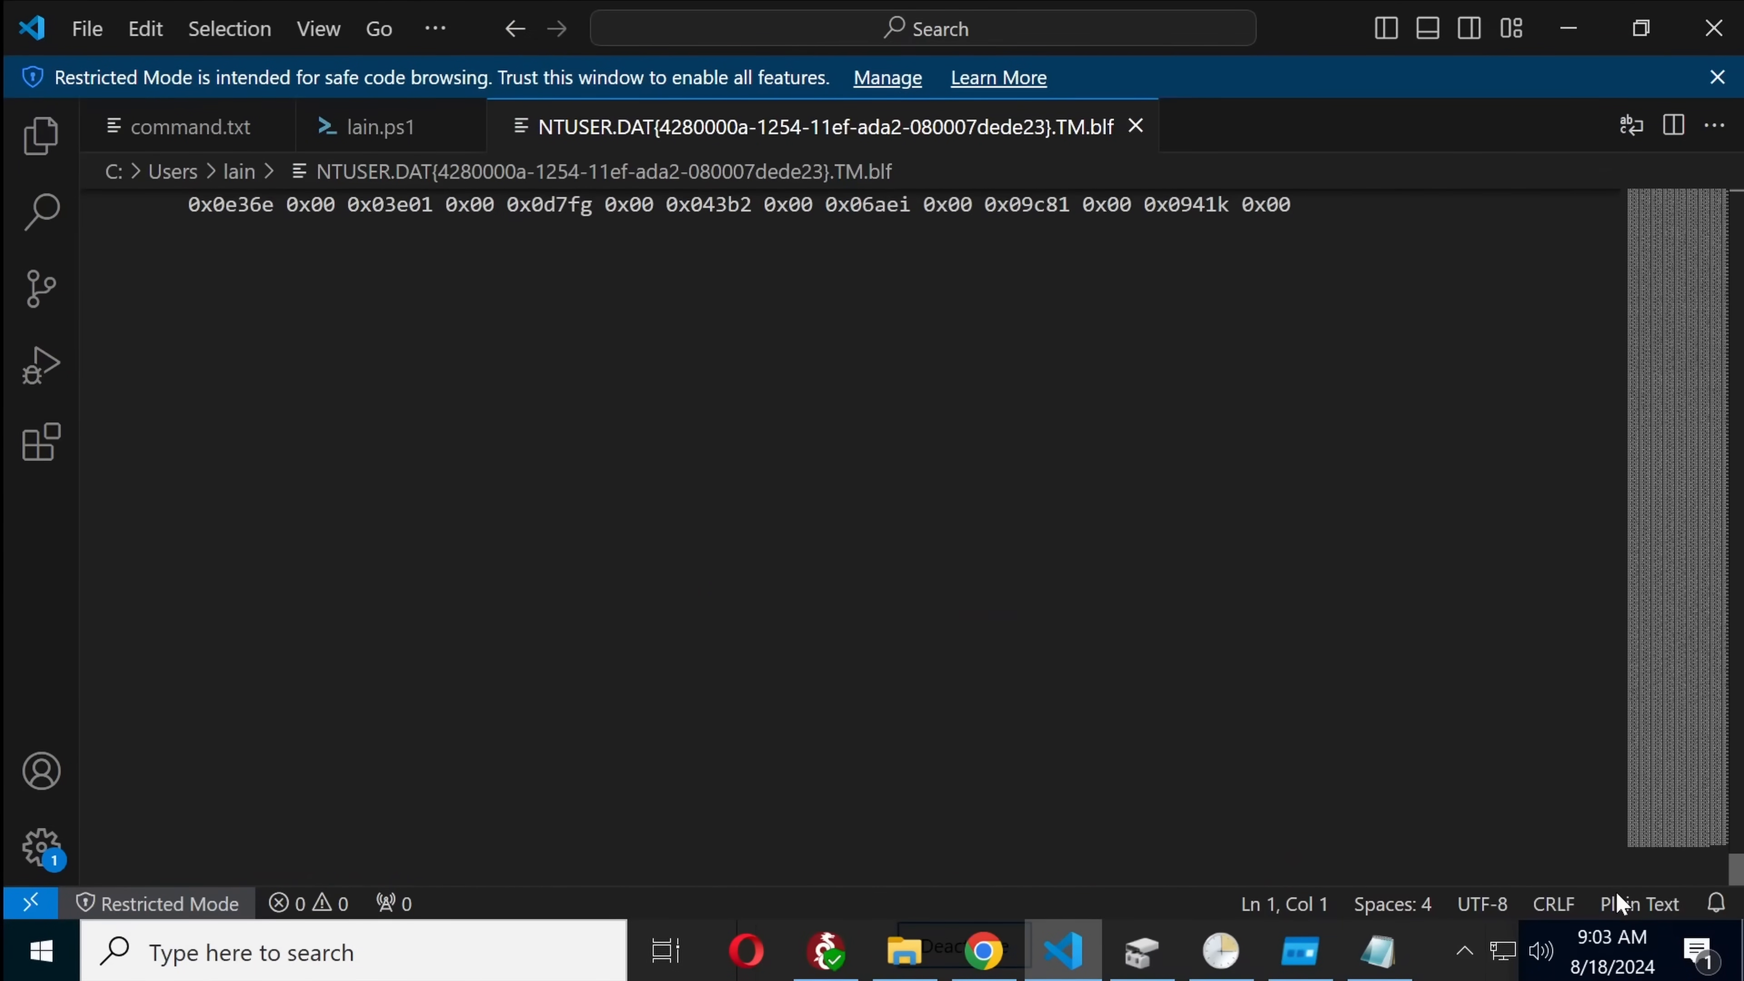
scroll("down", 3)
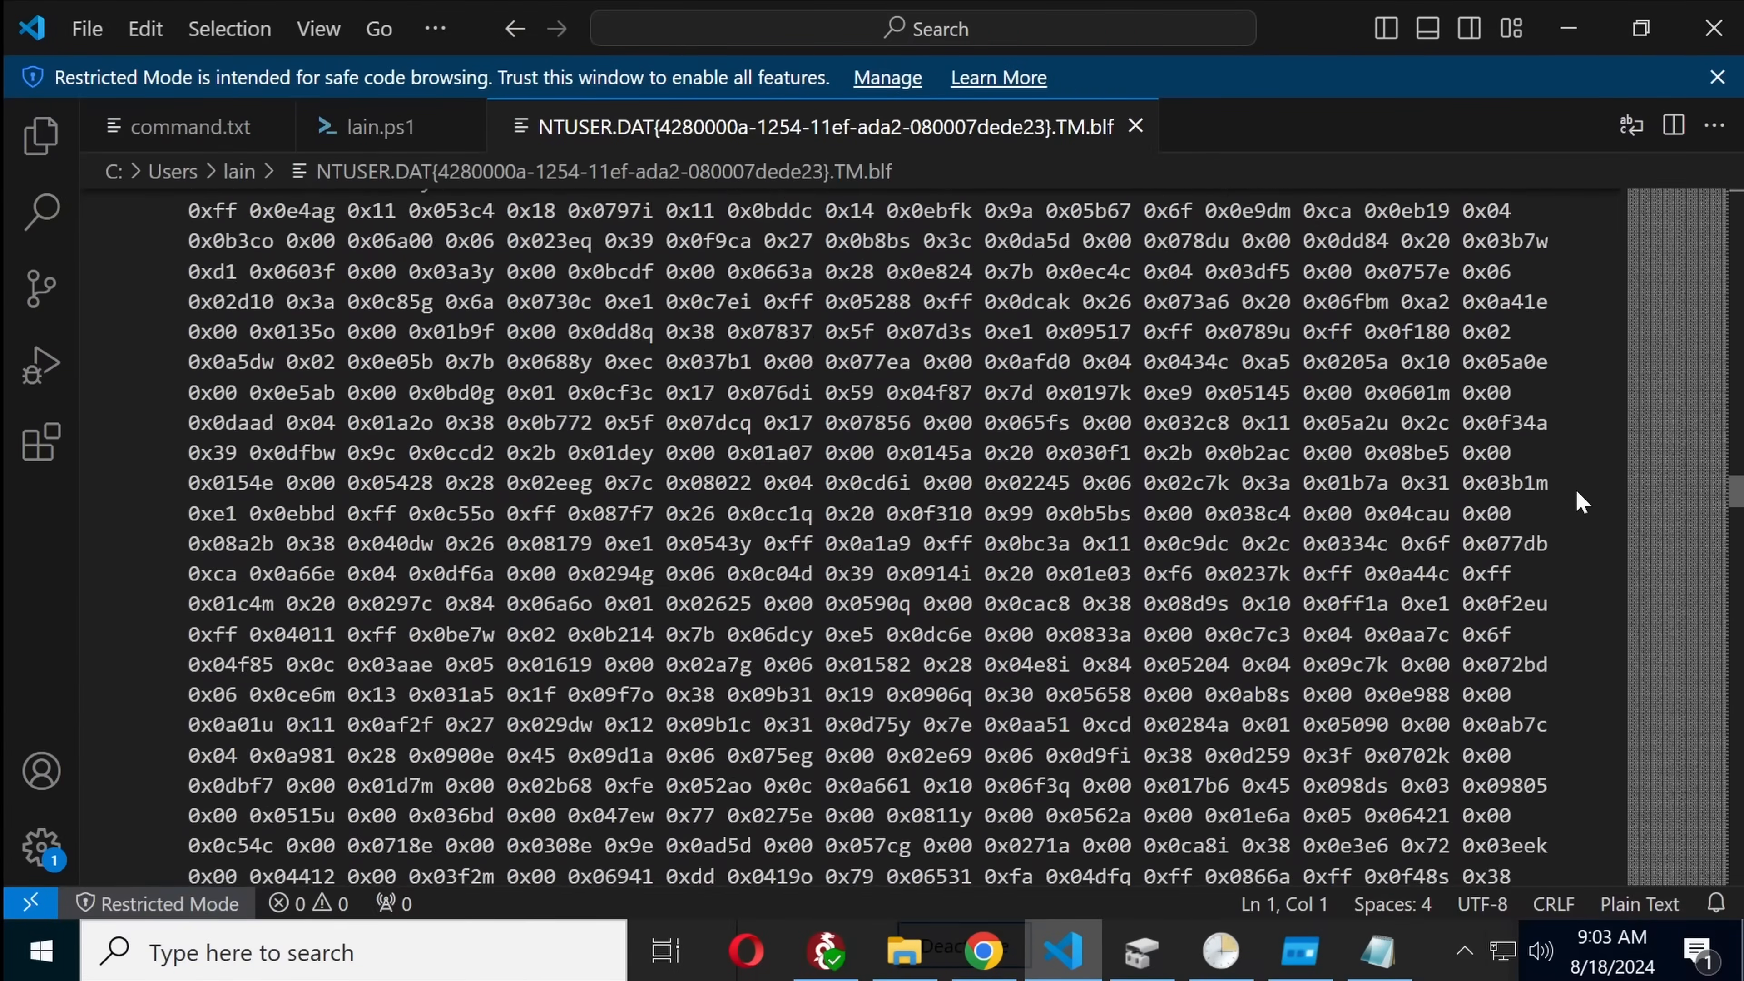
scroll("down", 3)
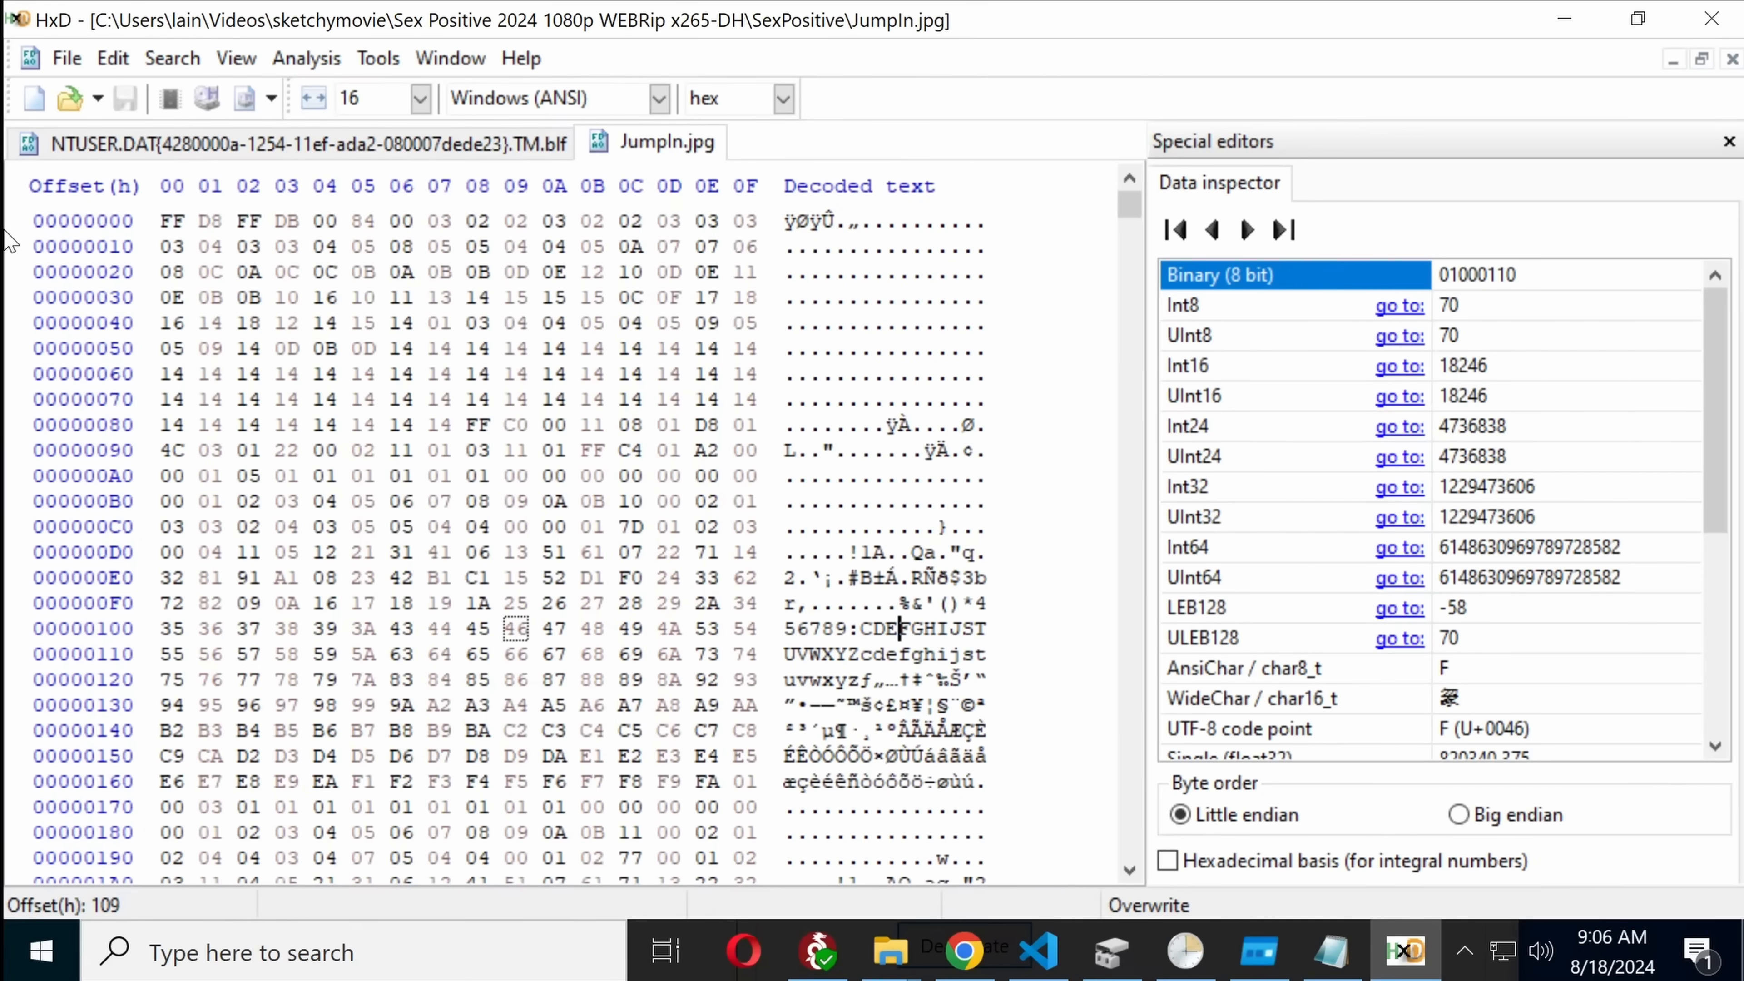
mouse_move(1028, 266)
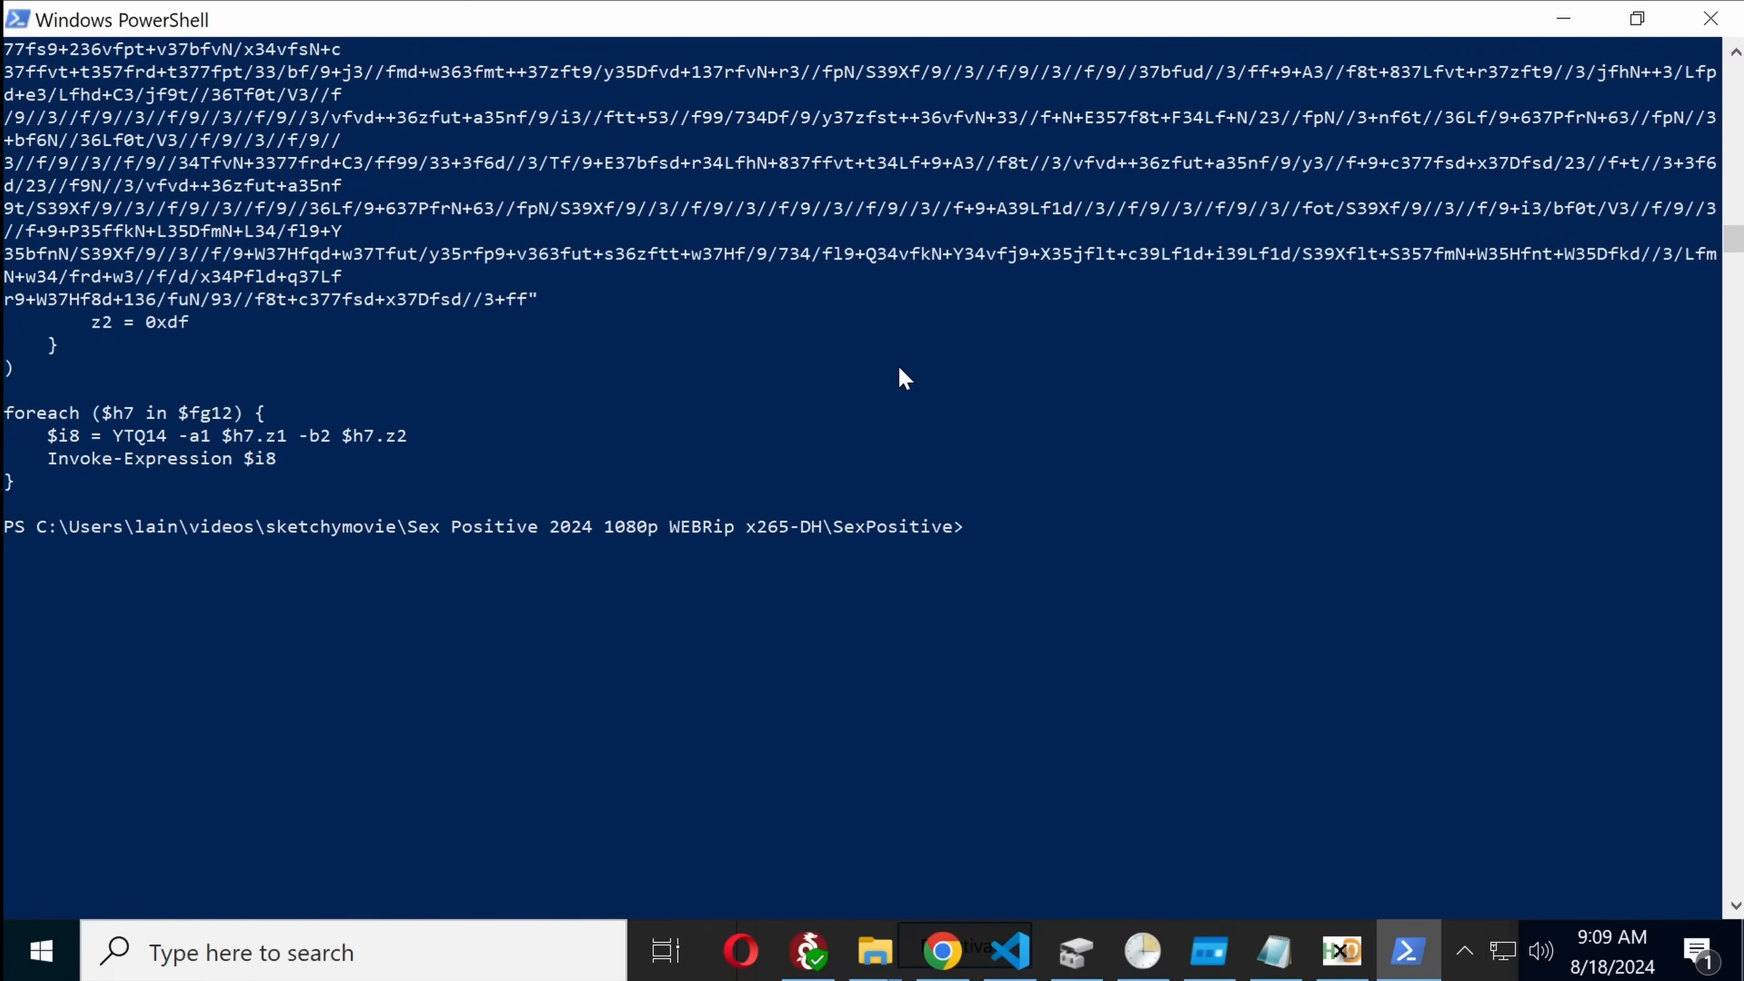
Step: Redirect the last 33 of JumpIn.jpg's first 502 lines into c:\users\lain\payload.ps1
type("(gc -TotalCount 502 -Path '.\\JumpIn.jpg')[-33..-1]")
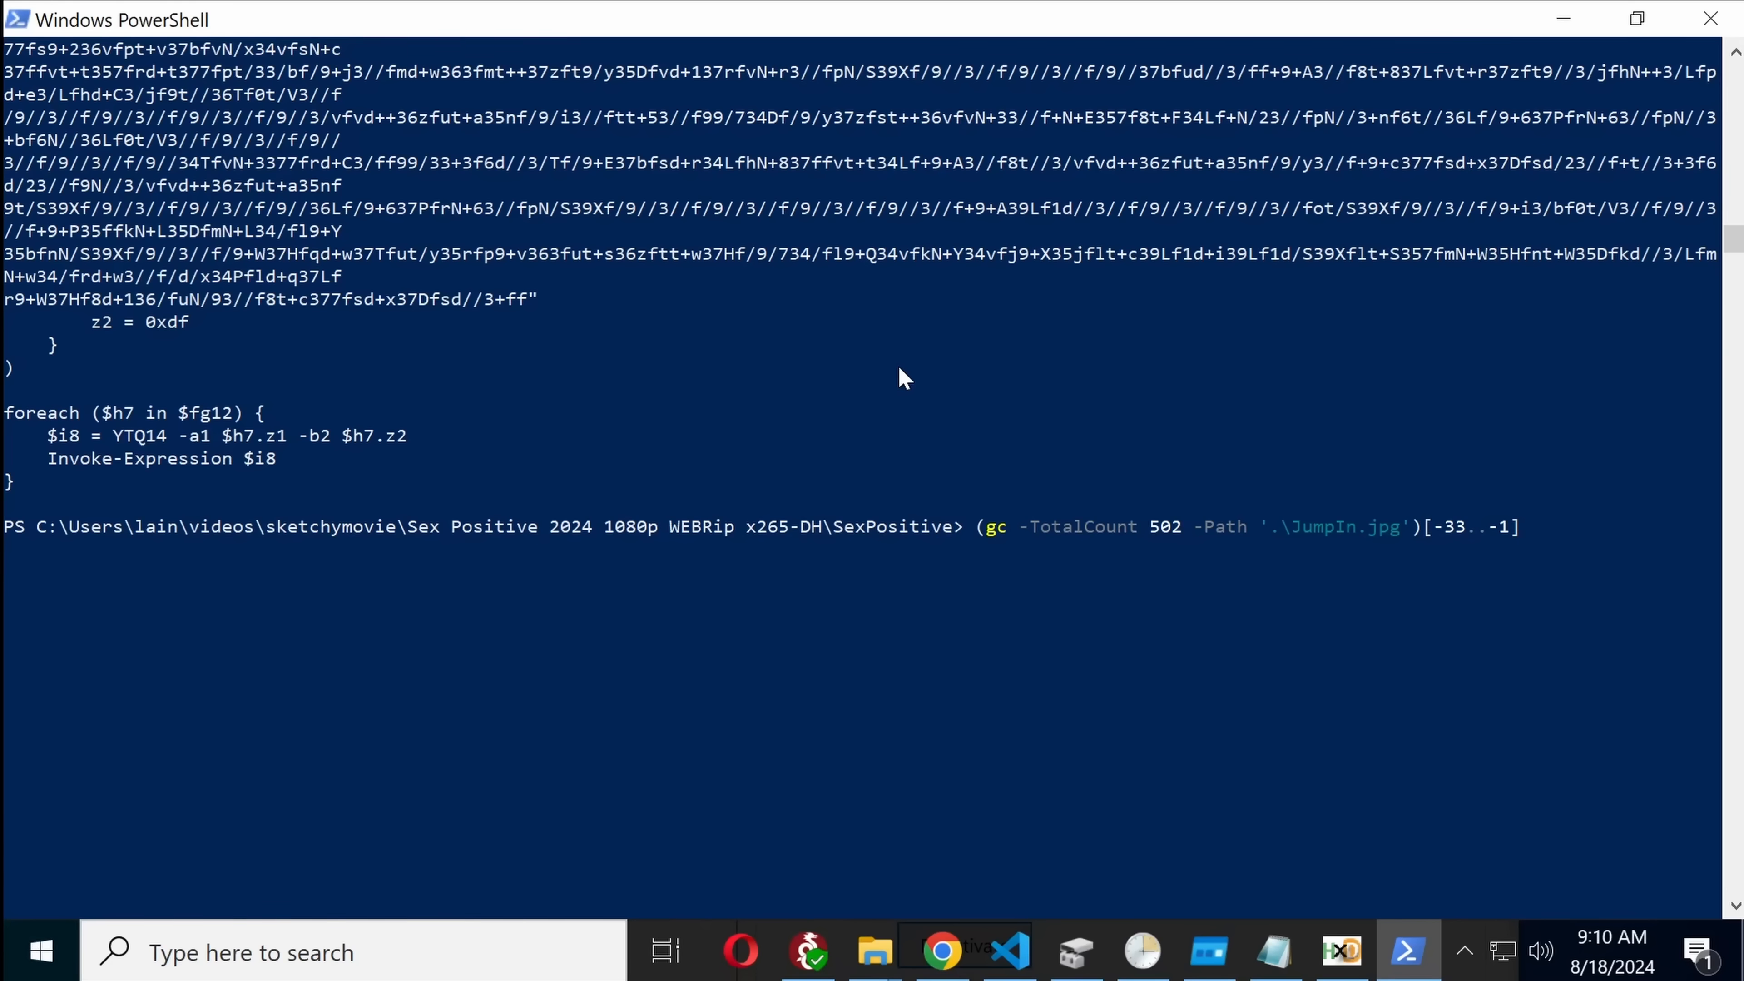
type("> c:\\users\\lain\\payload.ps1")
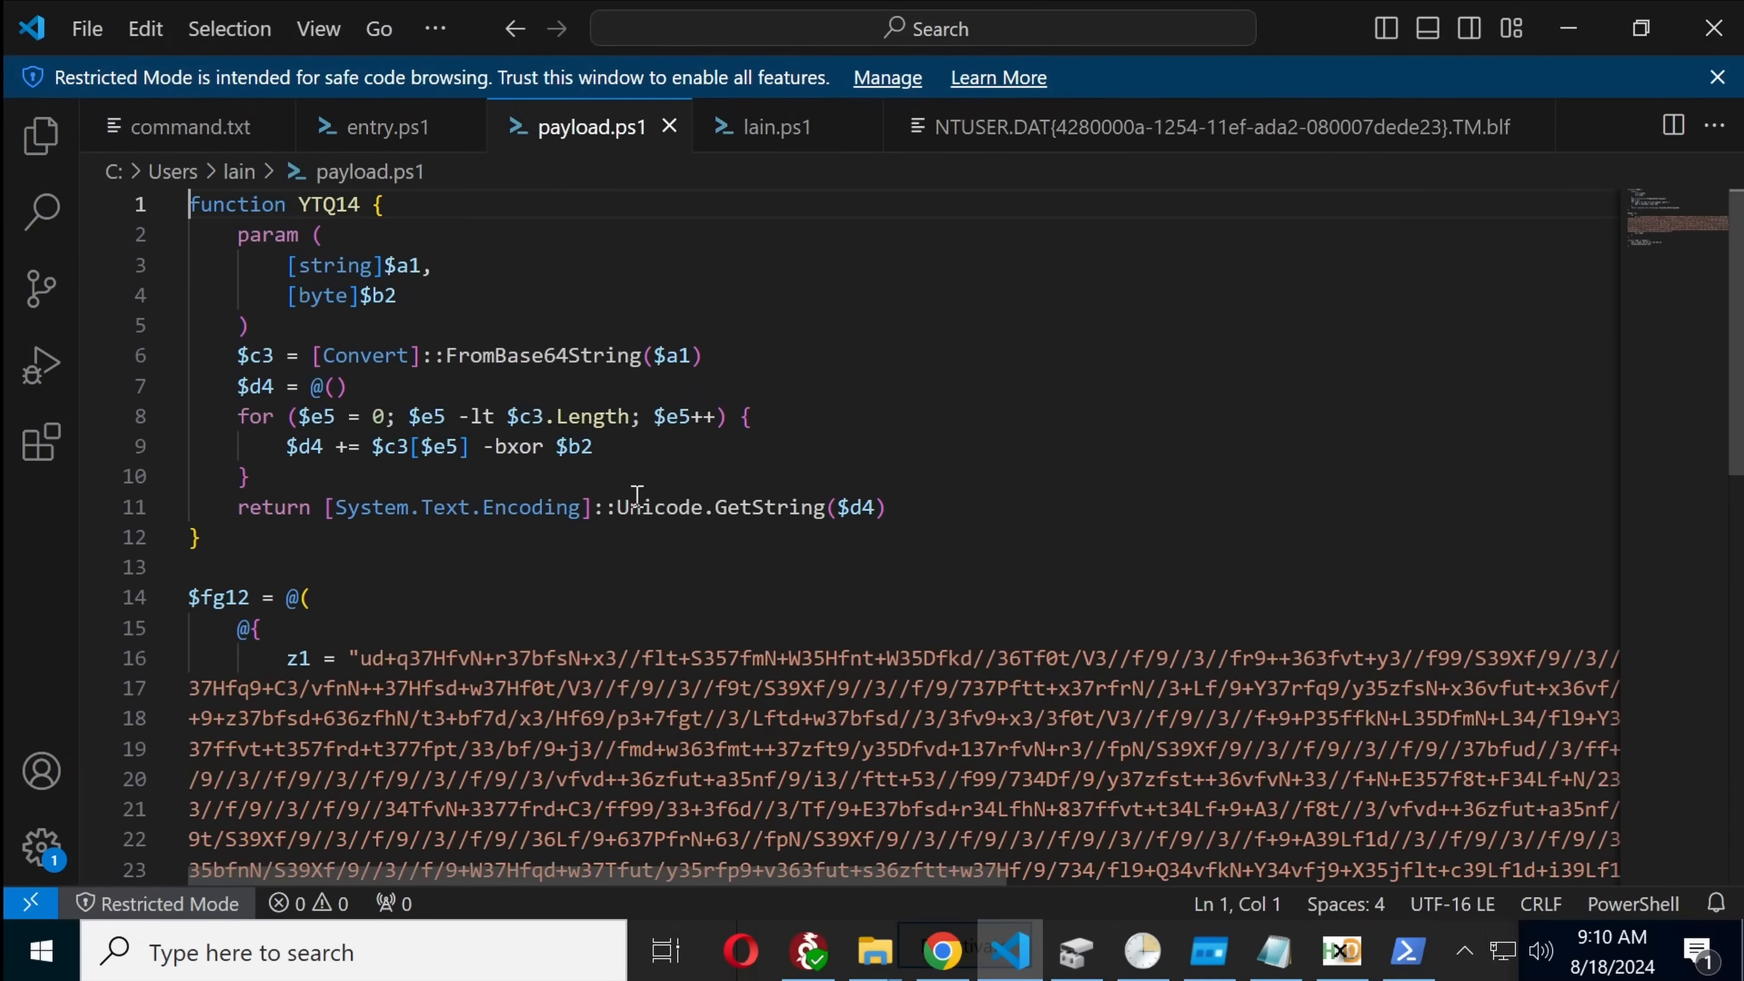
mouse_move(718, 434)
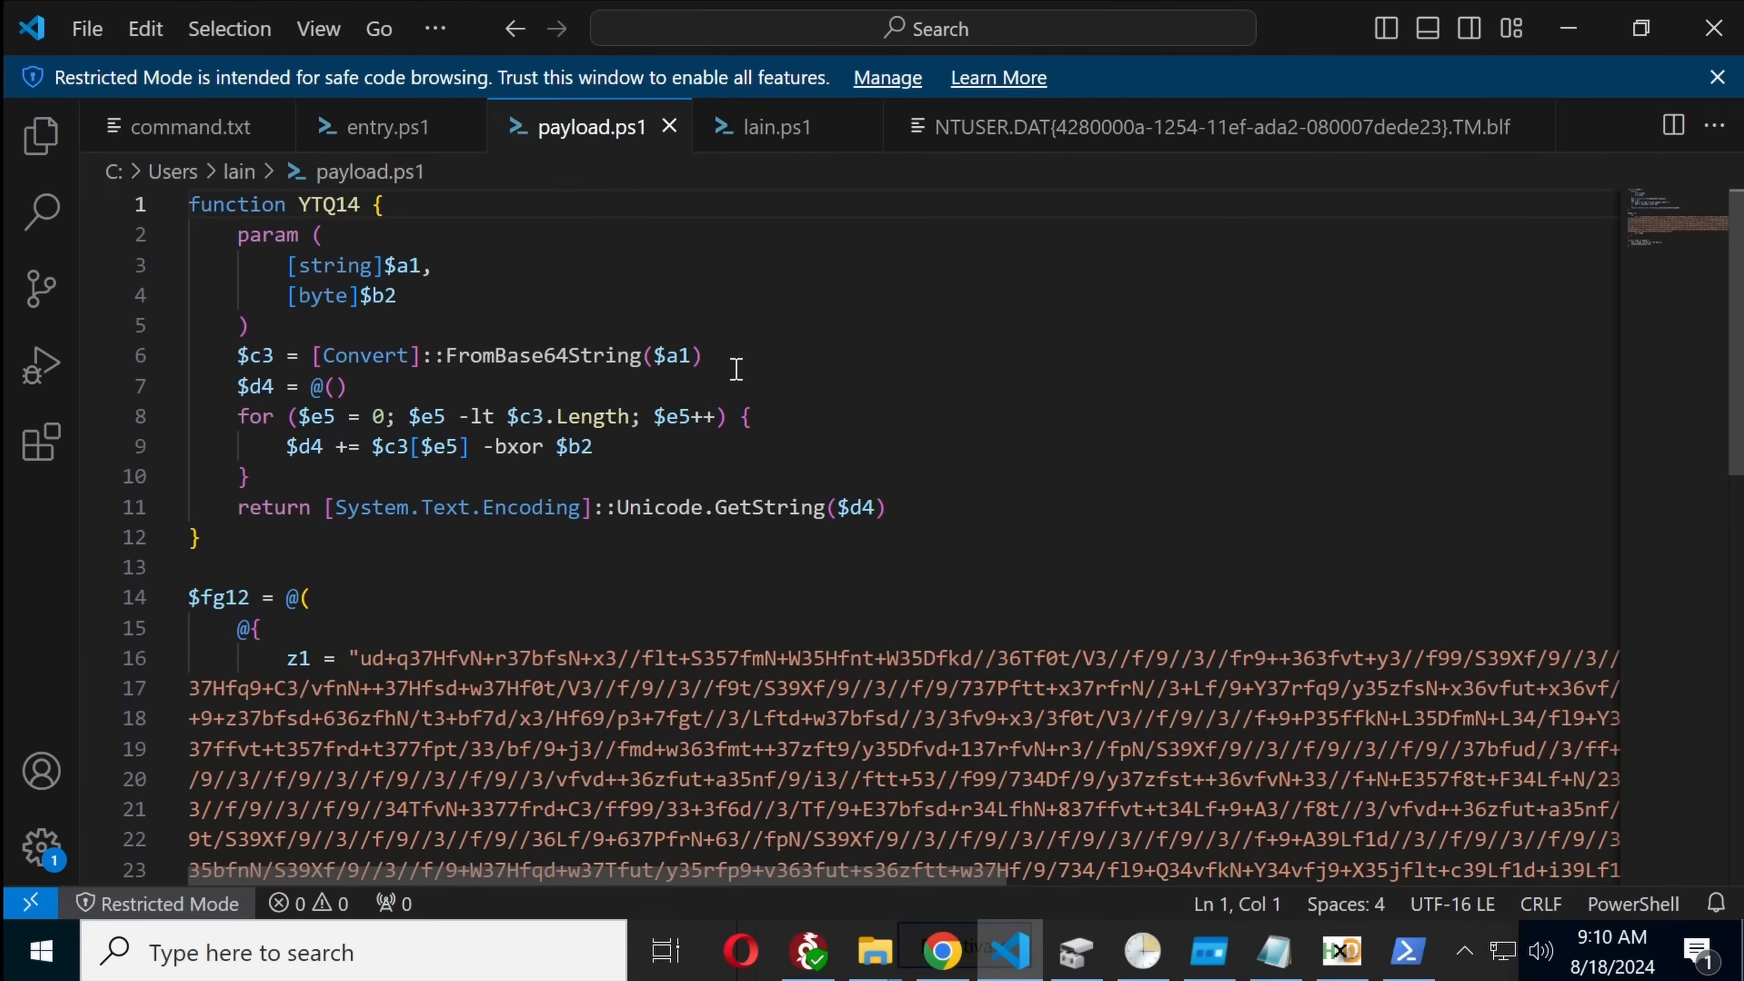
Step: Replace Invoke-Expression $i8 with echo $i8 in payload.ps1's foreach loop and save
scroll("down", 3)
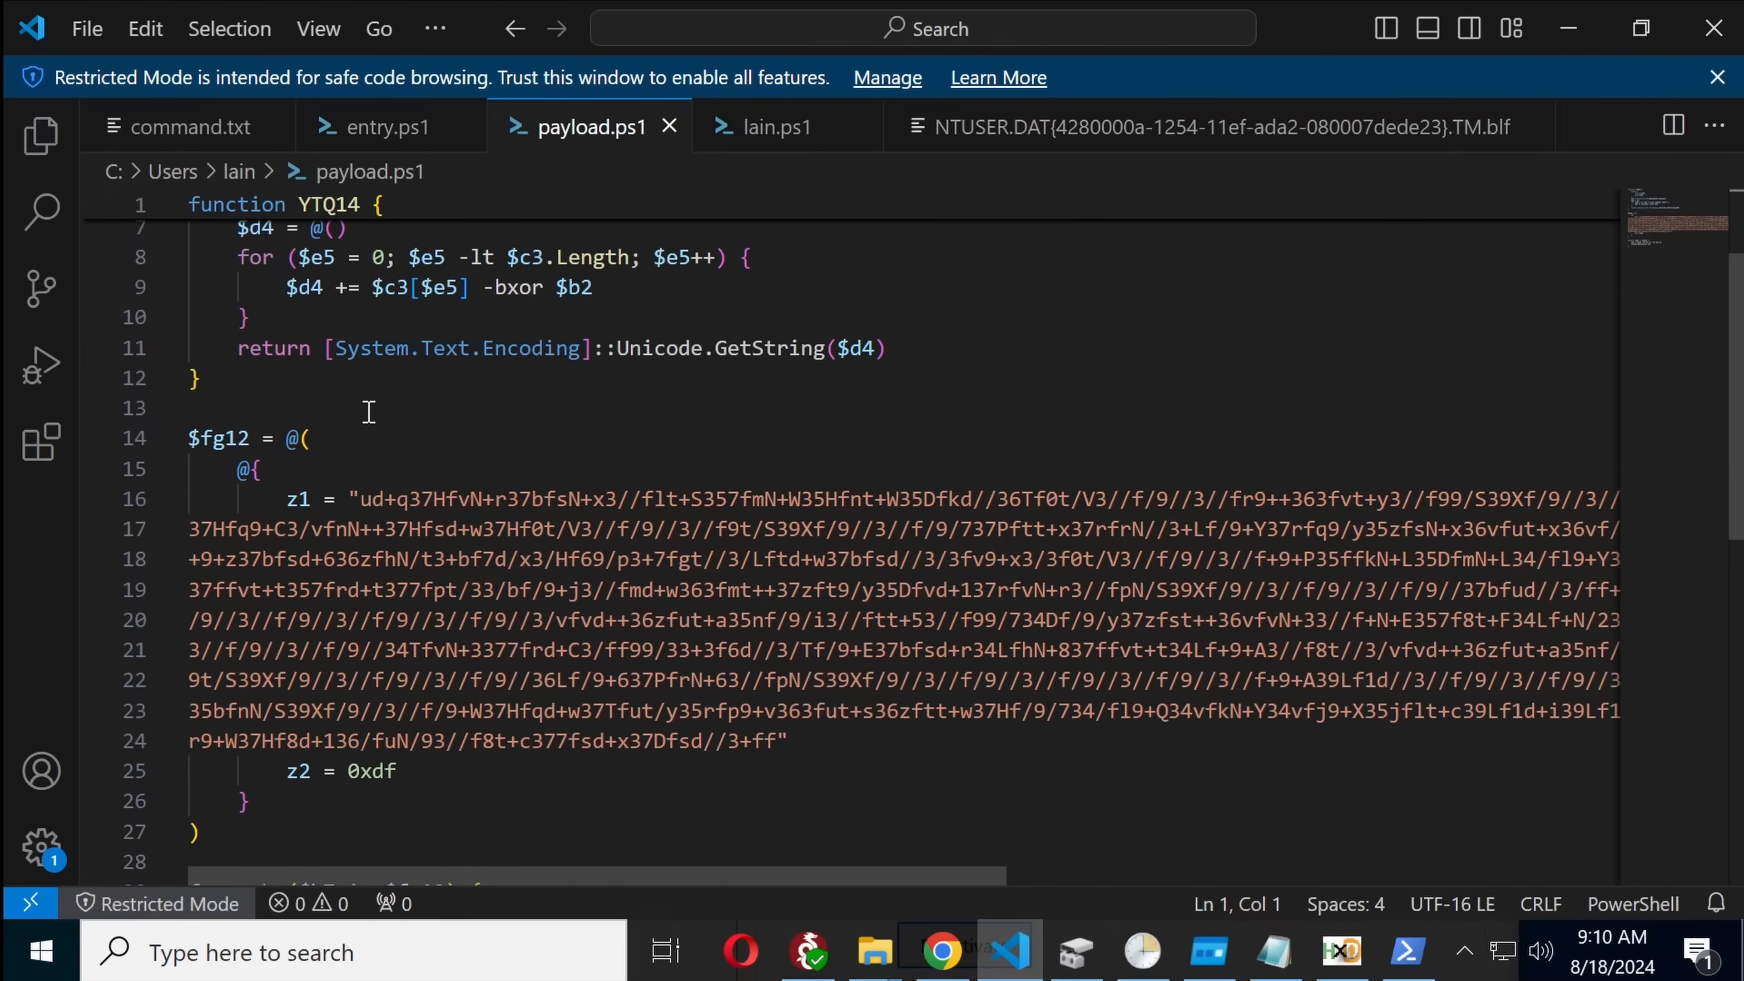
left_click(1408, 952)
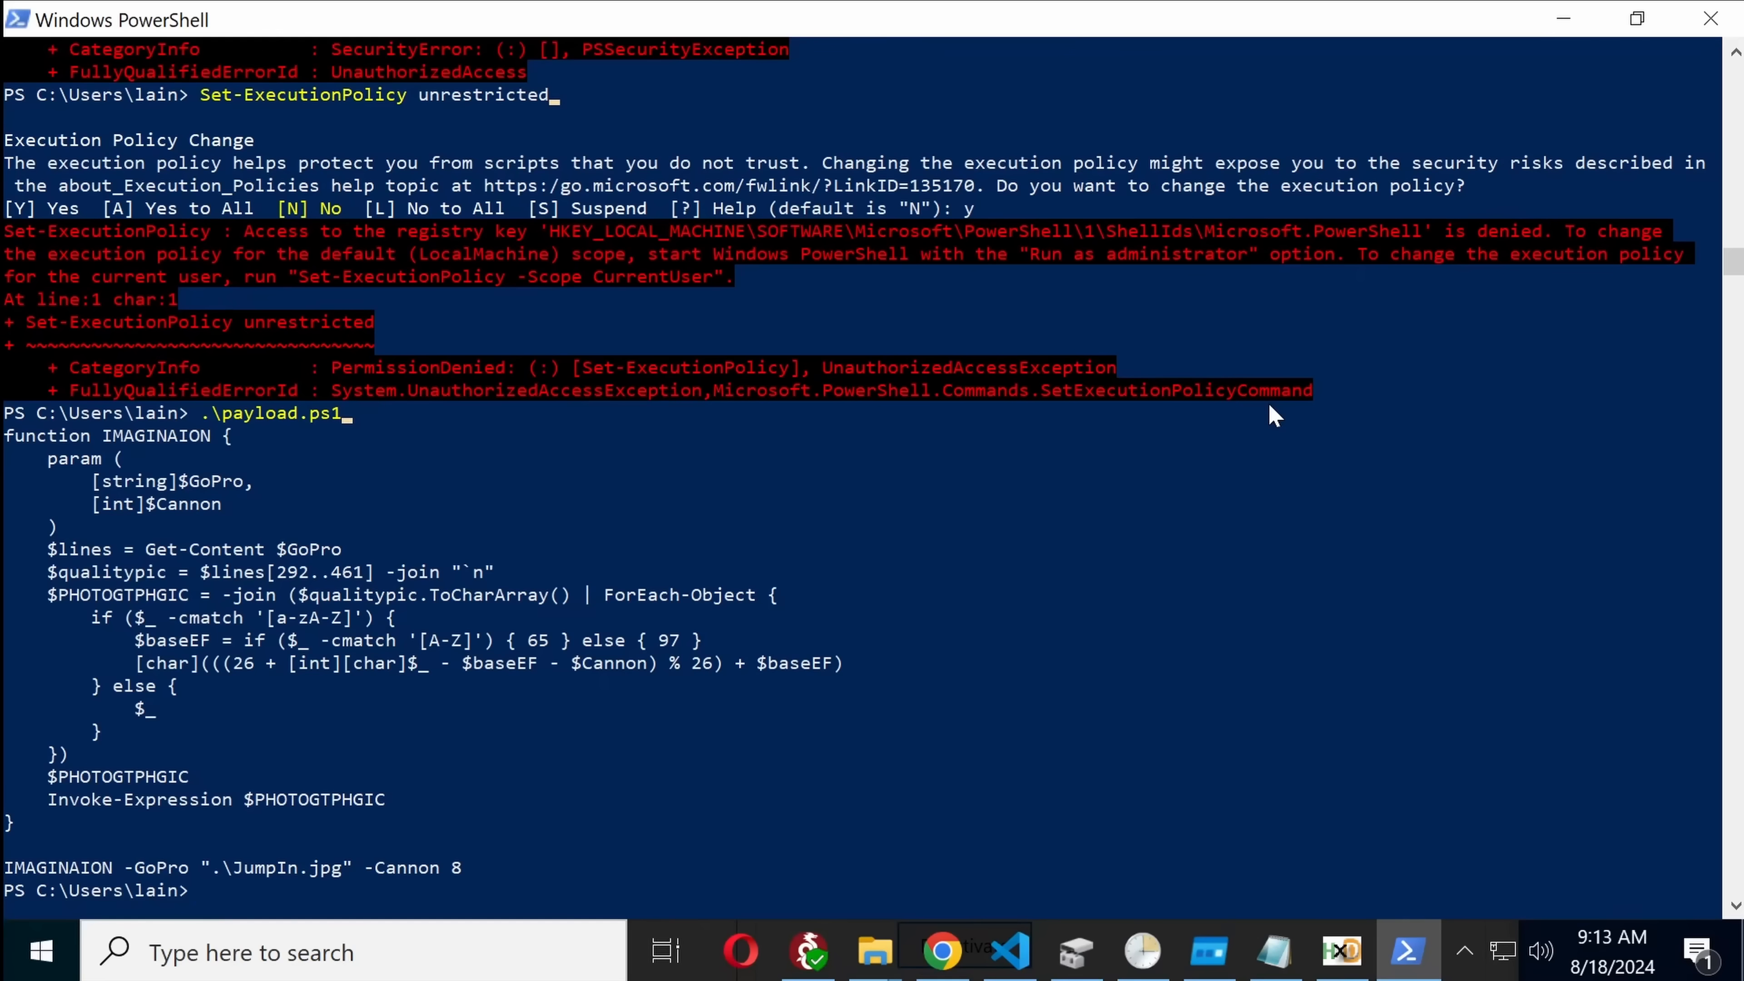
mouse_move(634, 790)
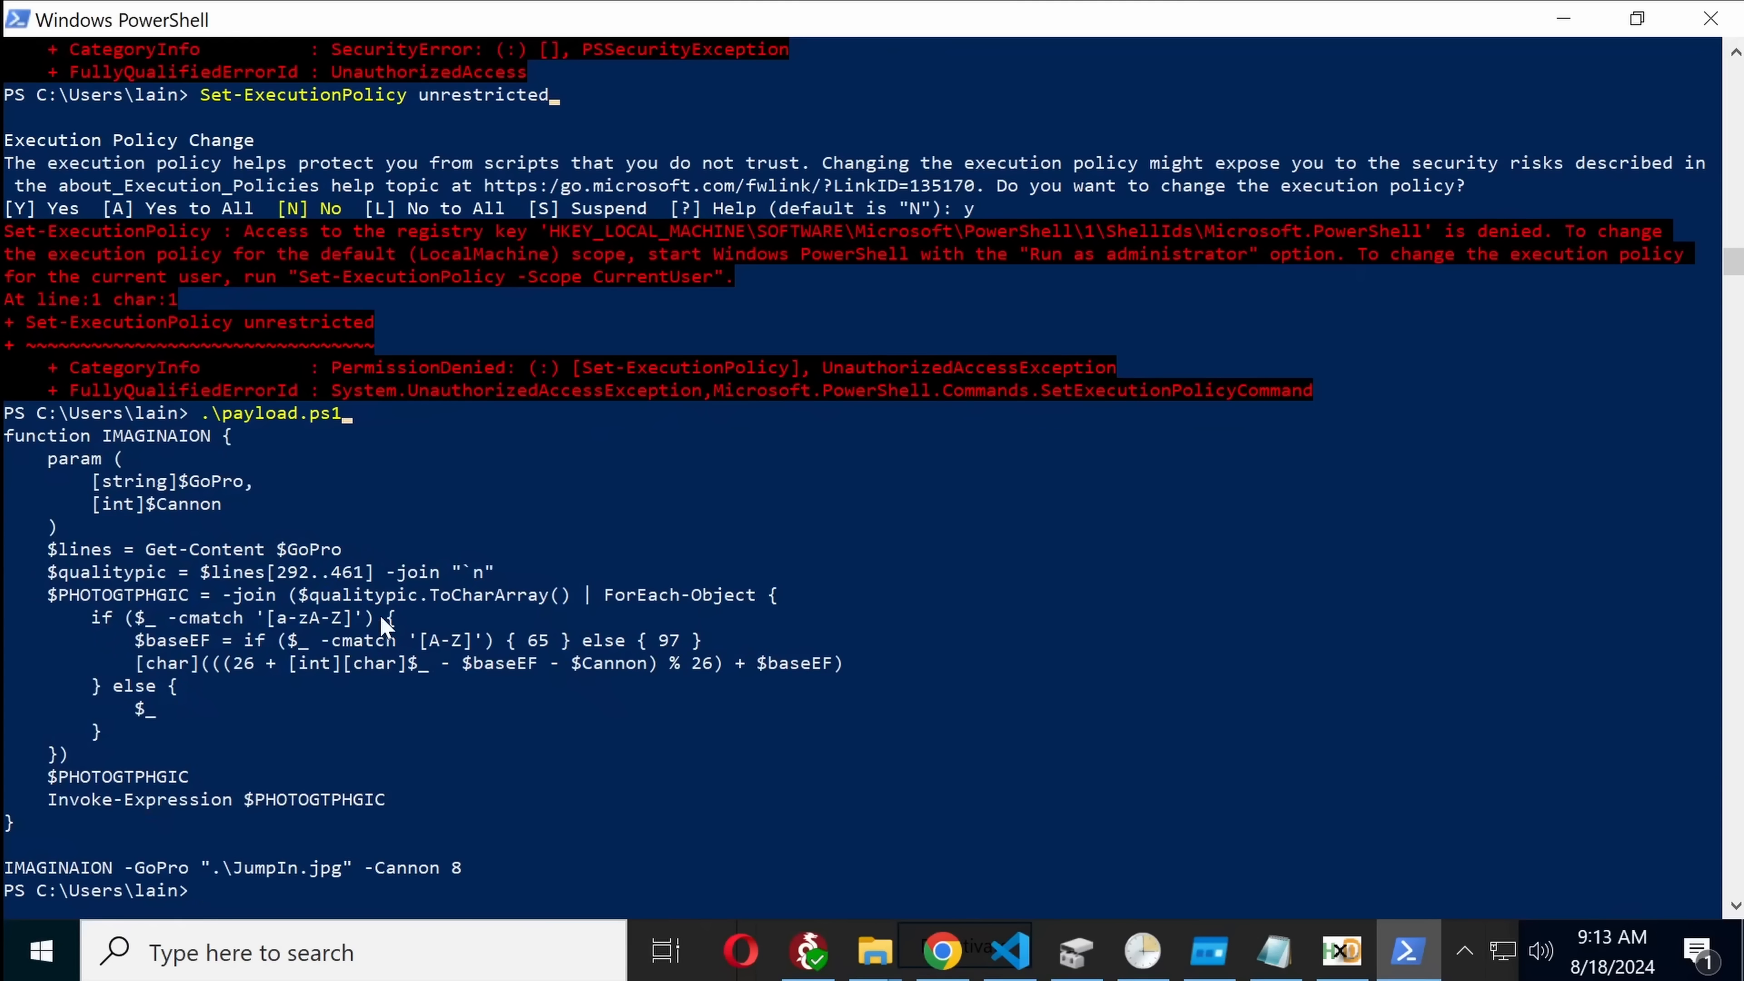
Step: Save the pasted IMAGINAION function as stage2.ps1 via the File menu
left_click(1006, 952)
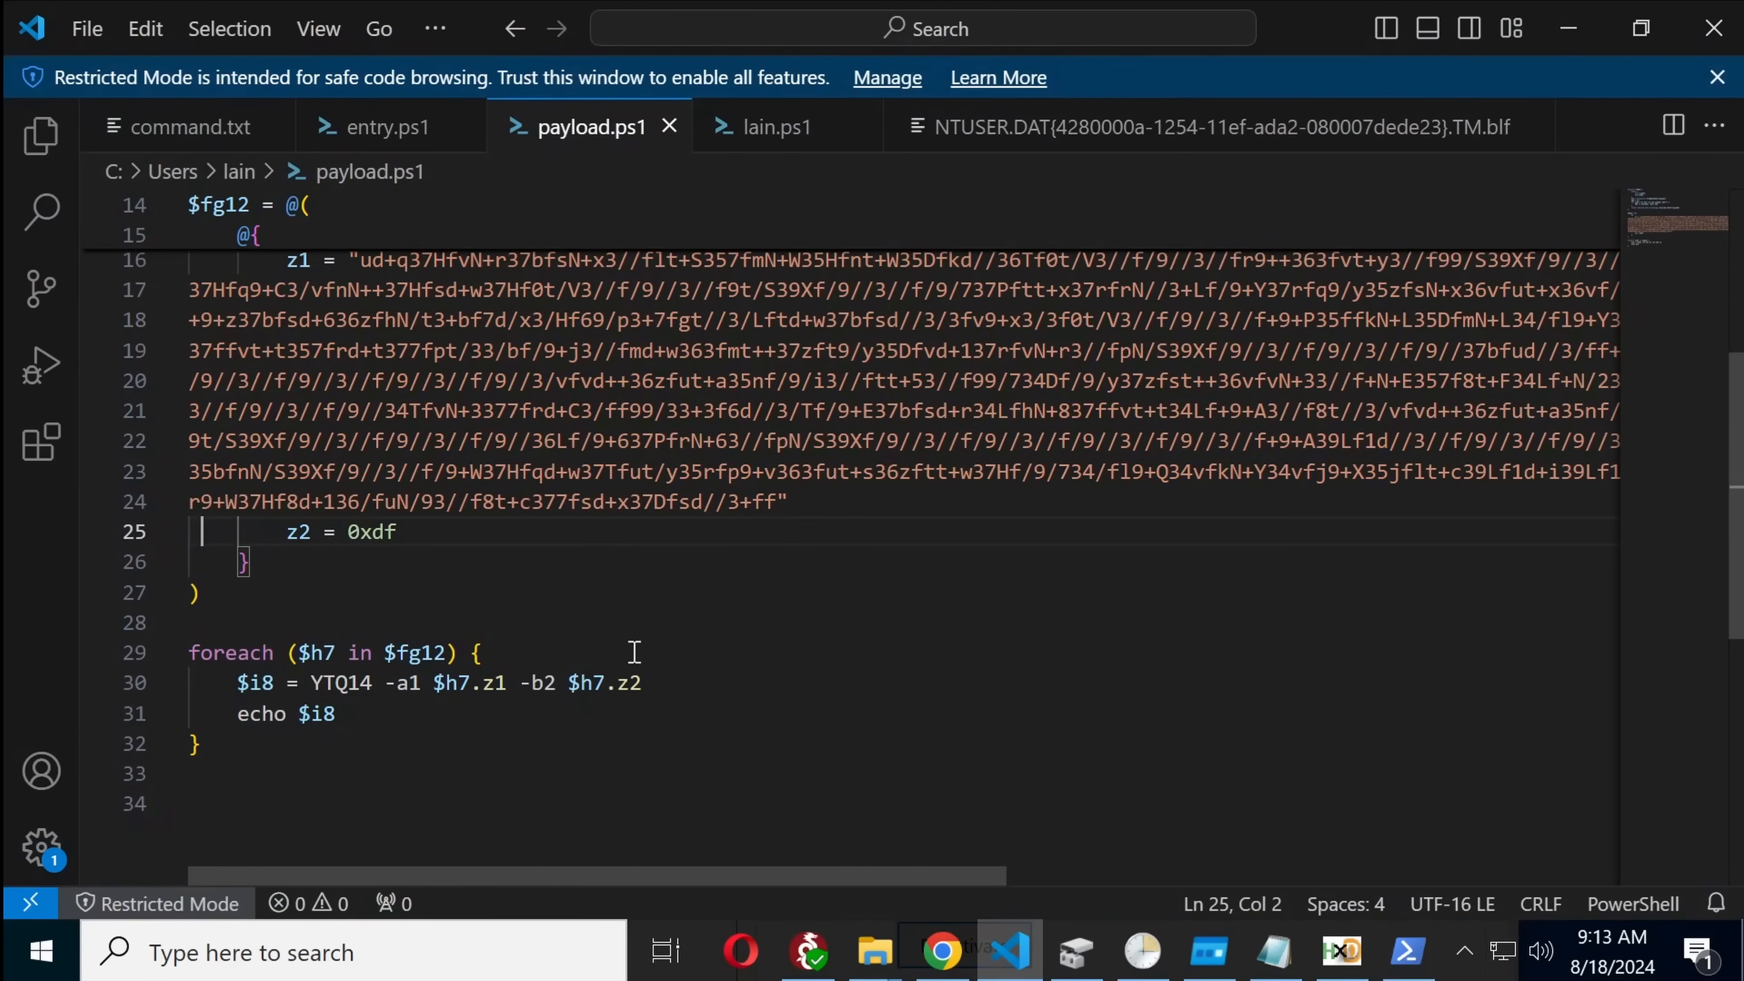
left_click(85, 28)
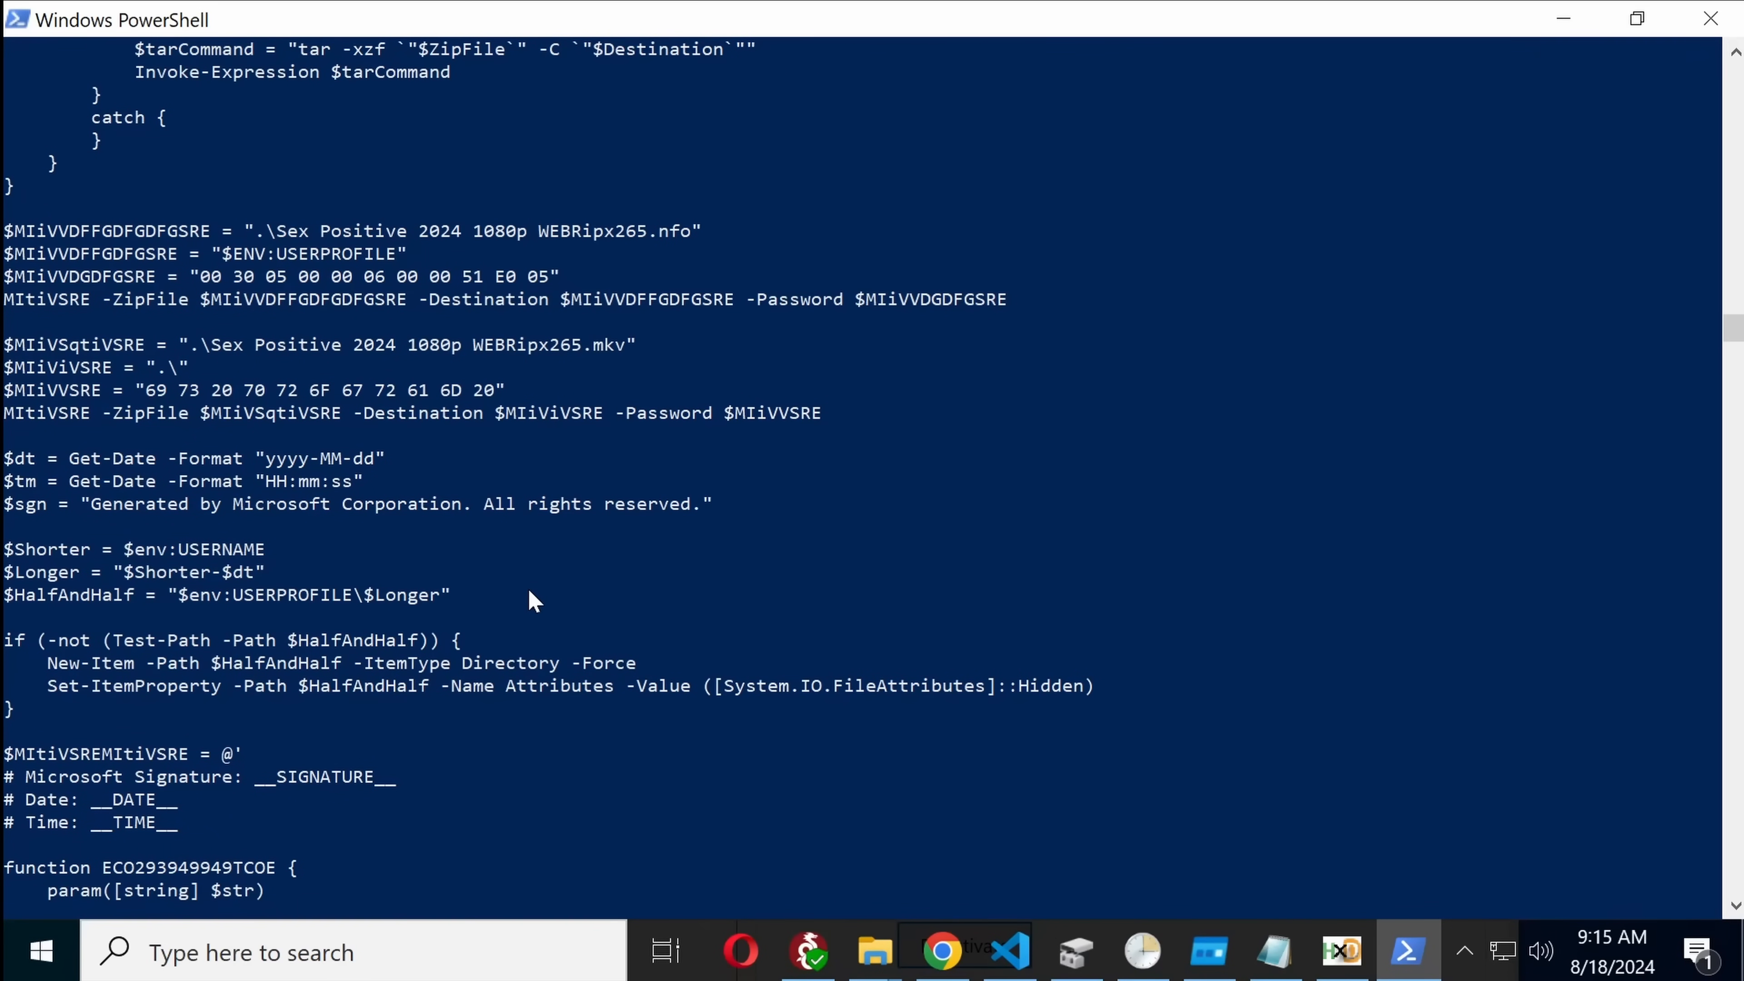
Step: Redirect stage2.ps1's decoded output into stage3.ps1 with .\stage2.ps1 >stage3.ps1
scroll("down", 3)
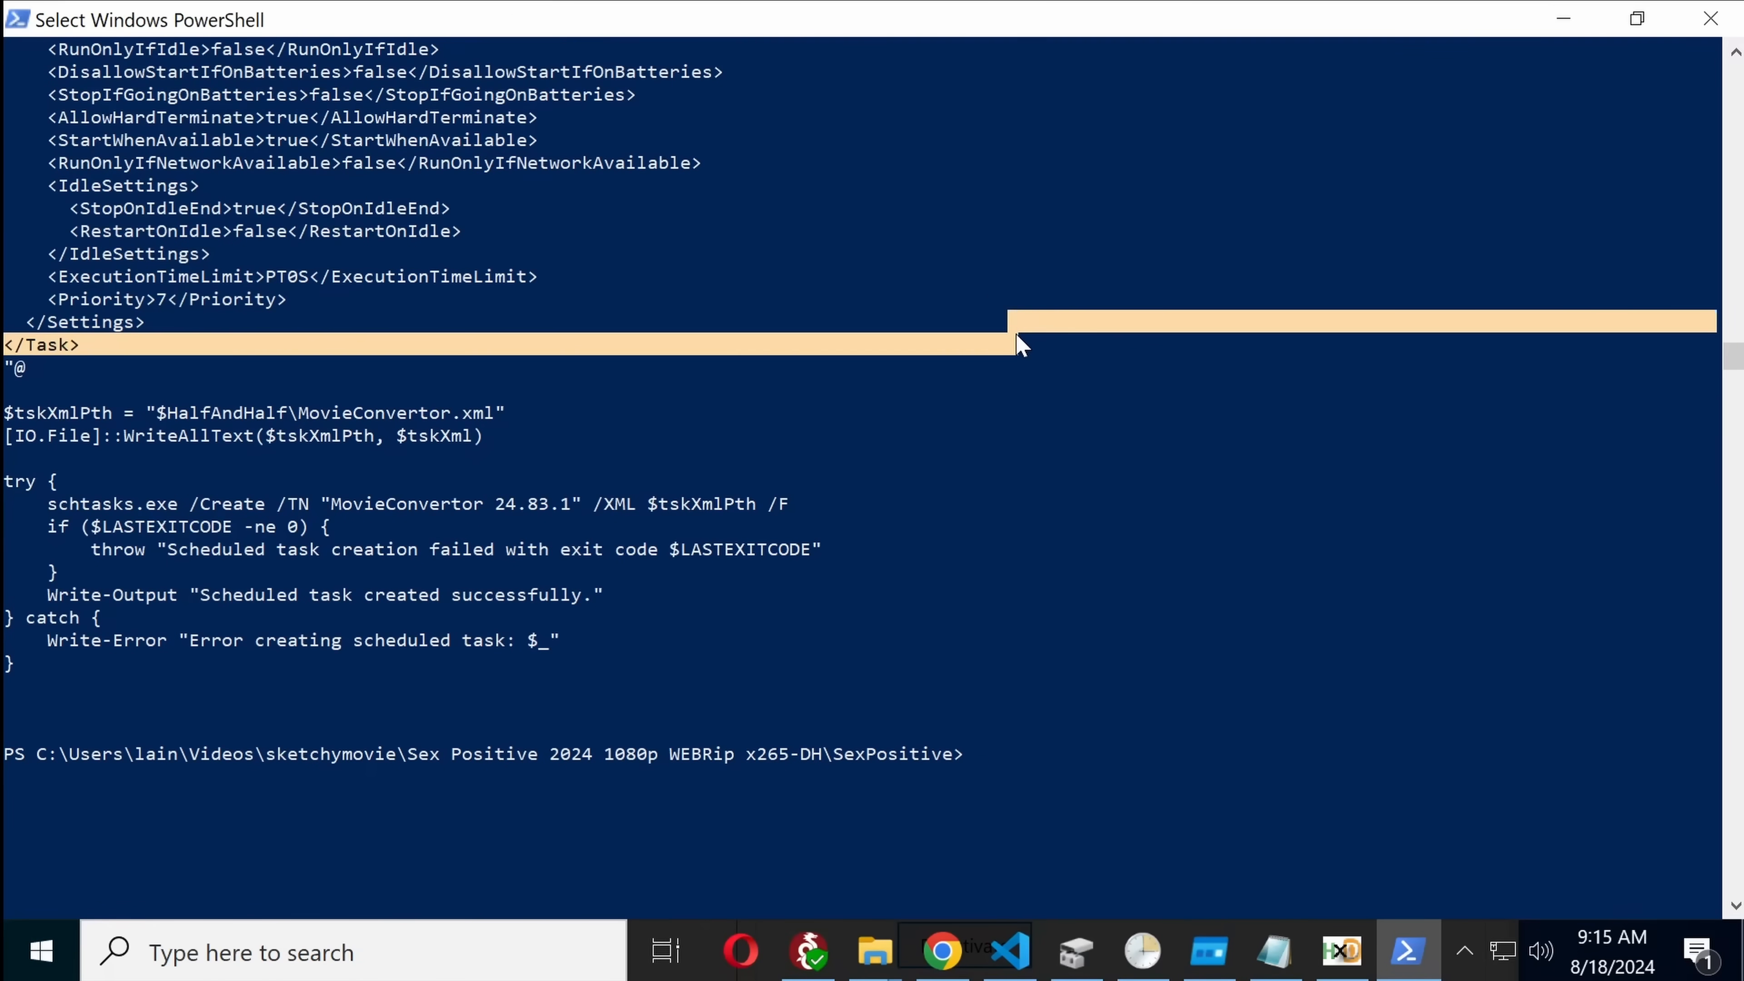
type(".\\stage2.ps1 >sta")
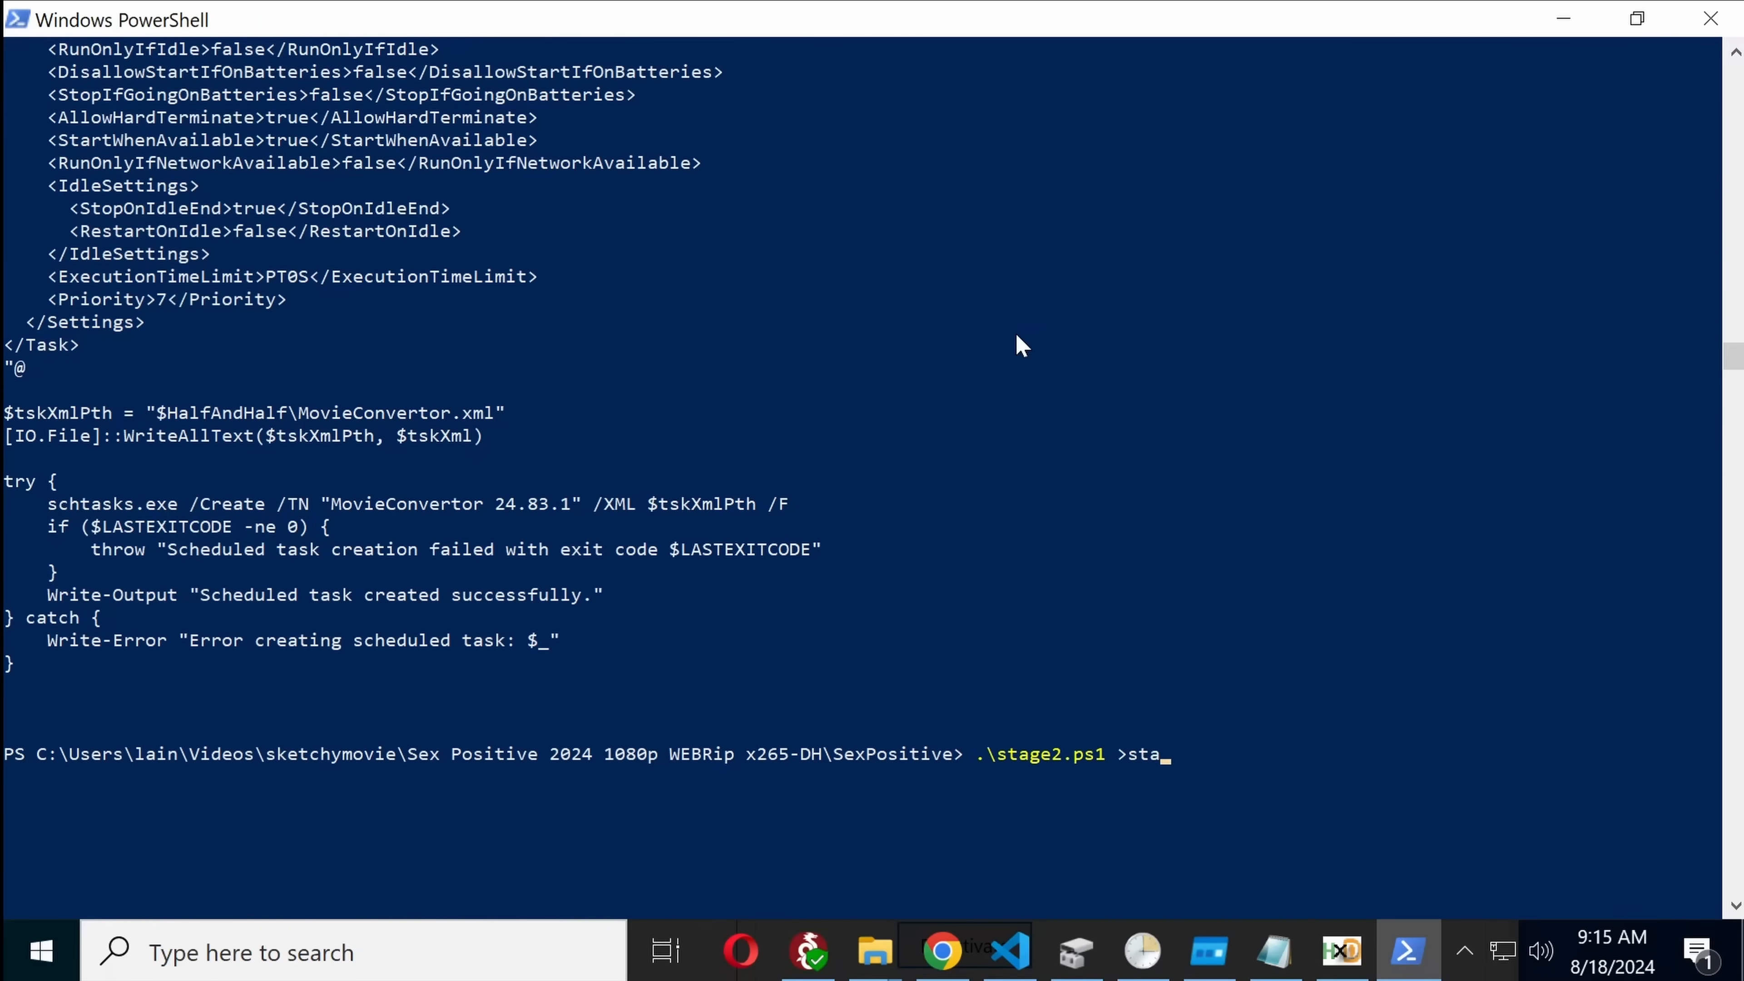
type("ge3")
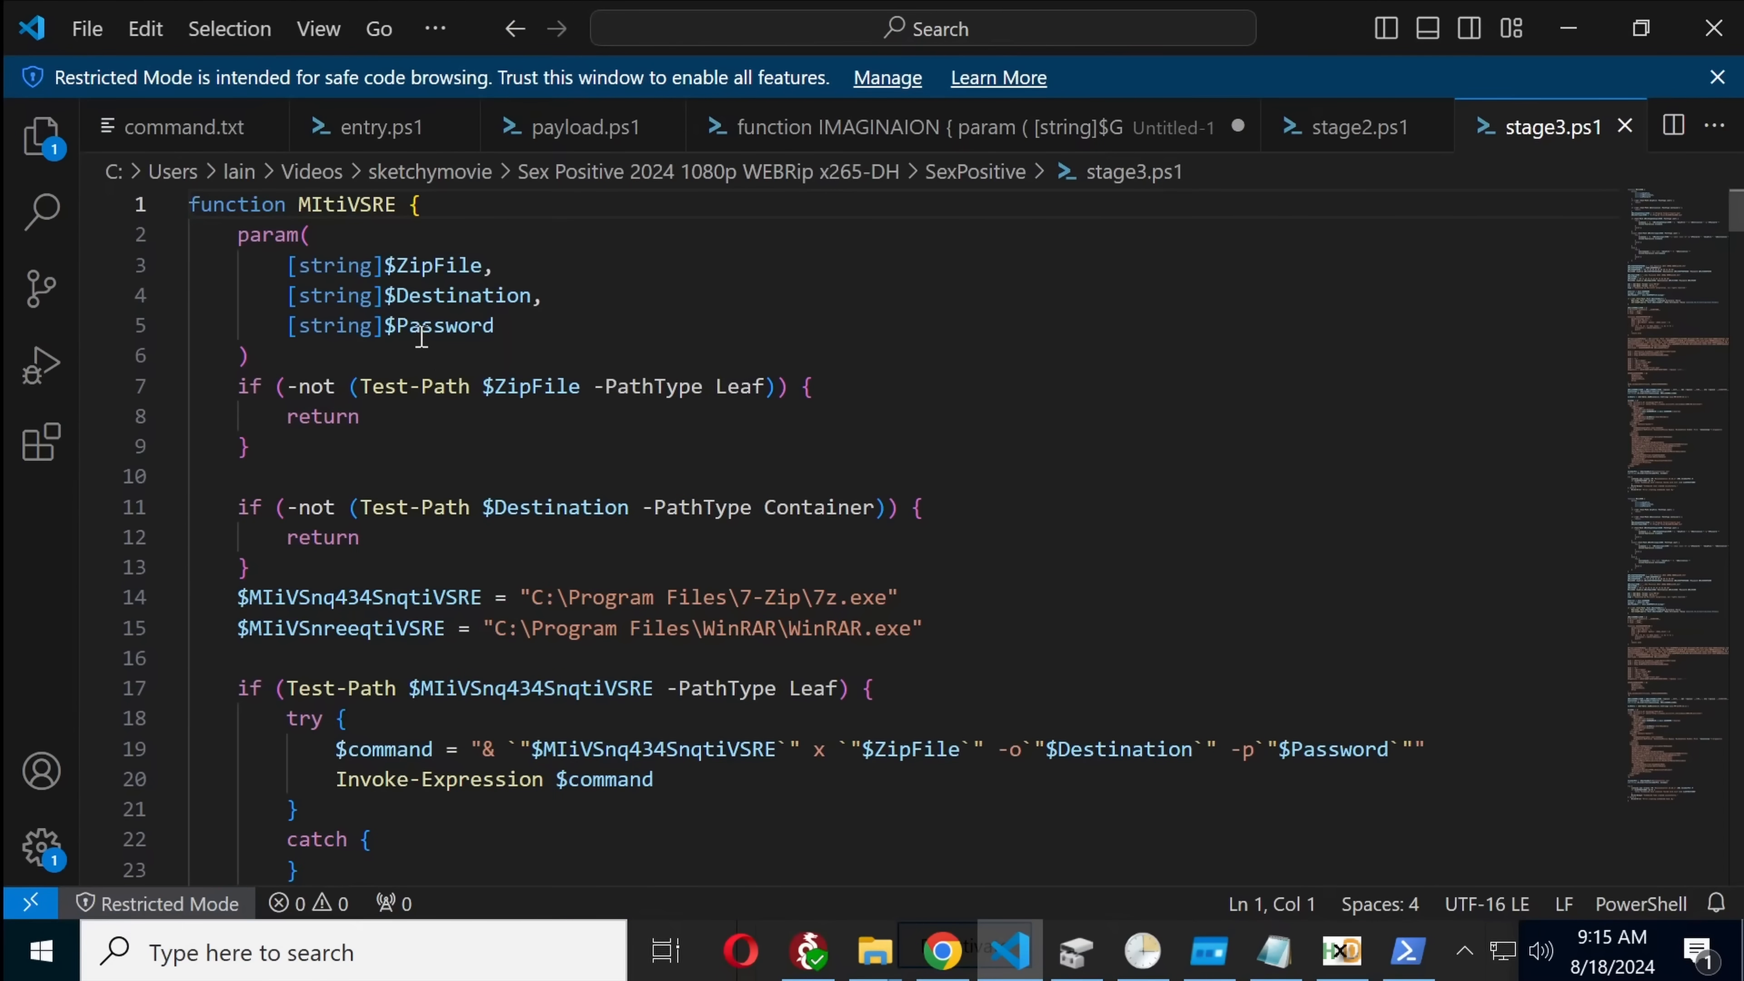
Step: Highlight every $Password use in stage3.ps1 and review the .nfo/.mkv 7-Zip extraction lines
double_click(442, 326)
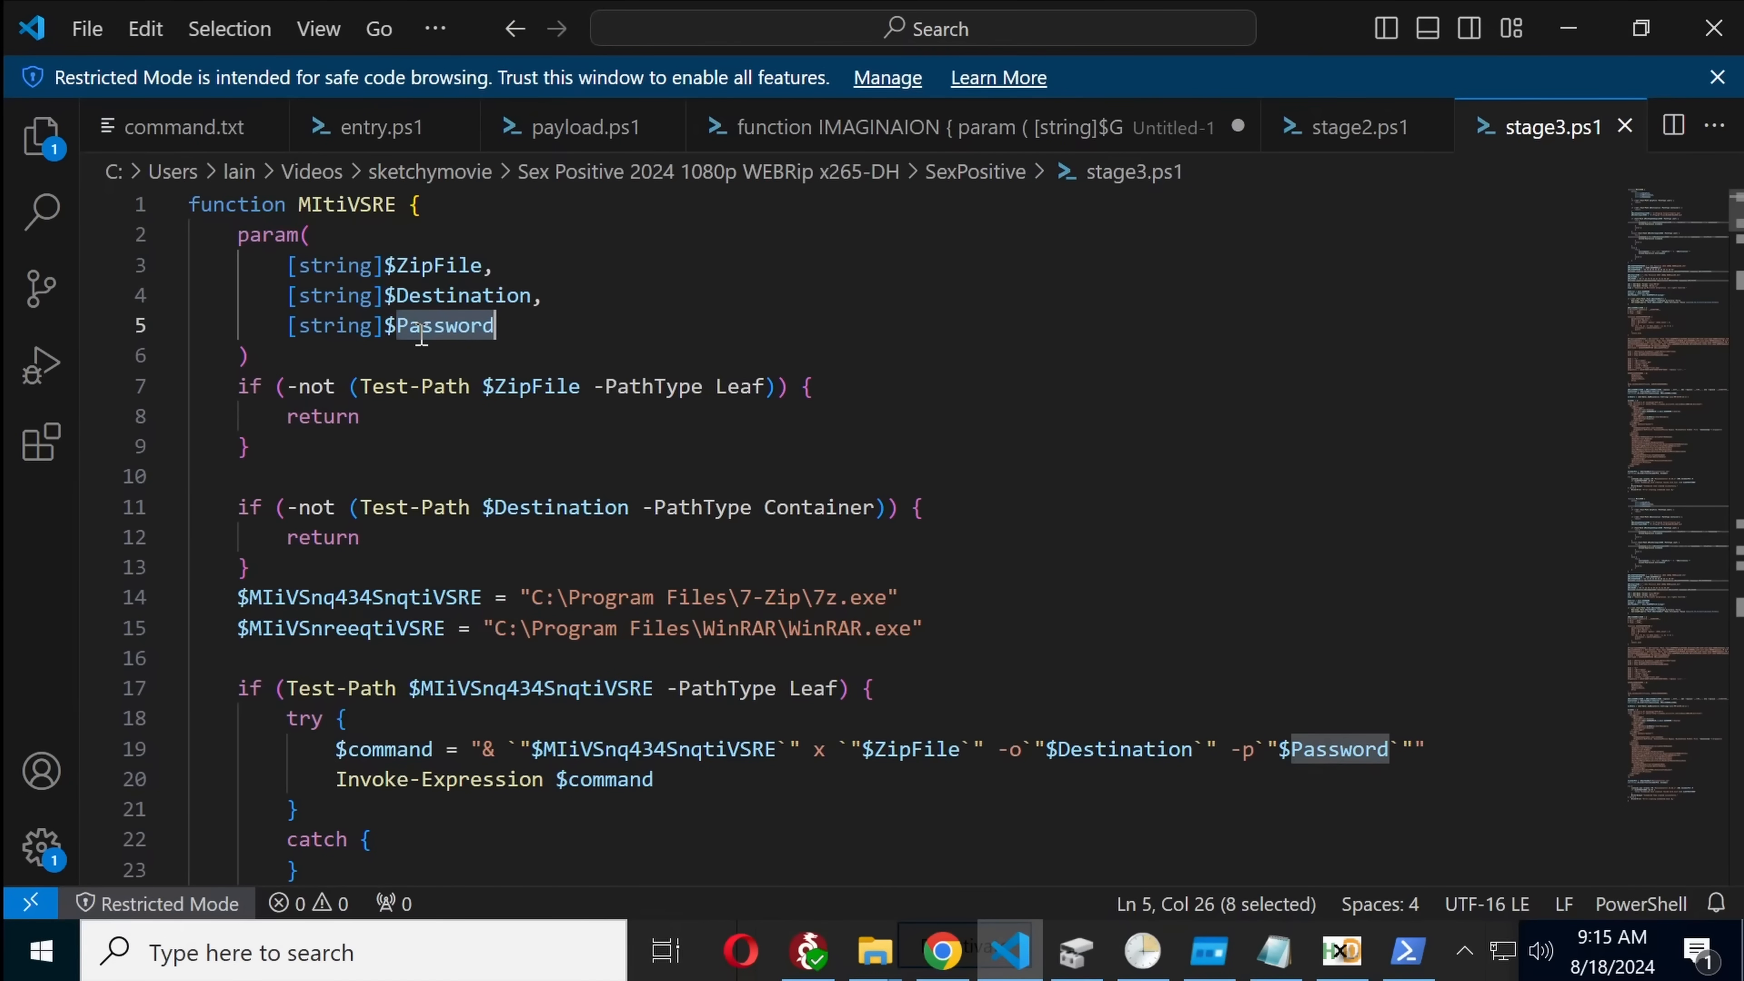
scroll("down", 3)
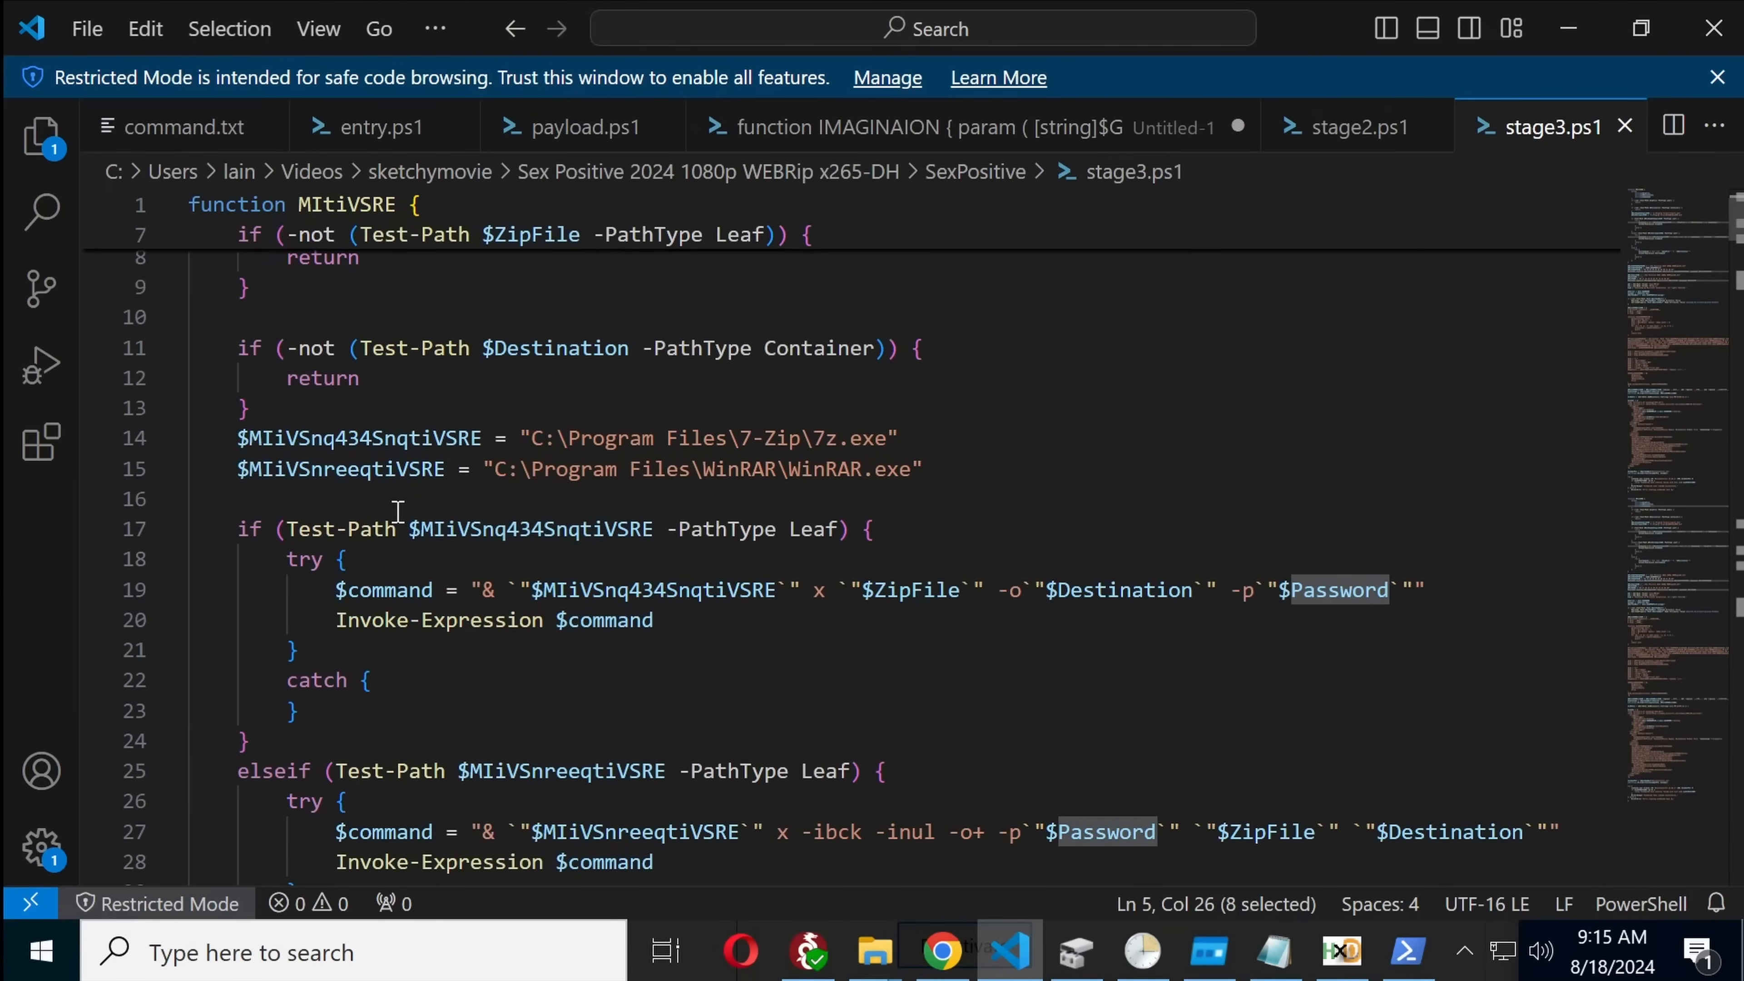
scroll("down", 3)
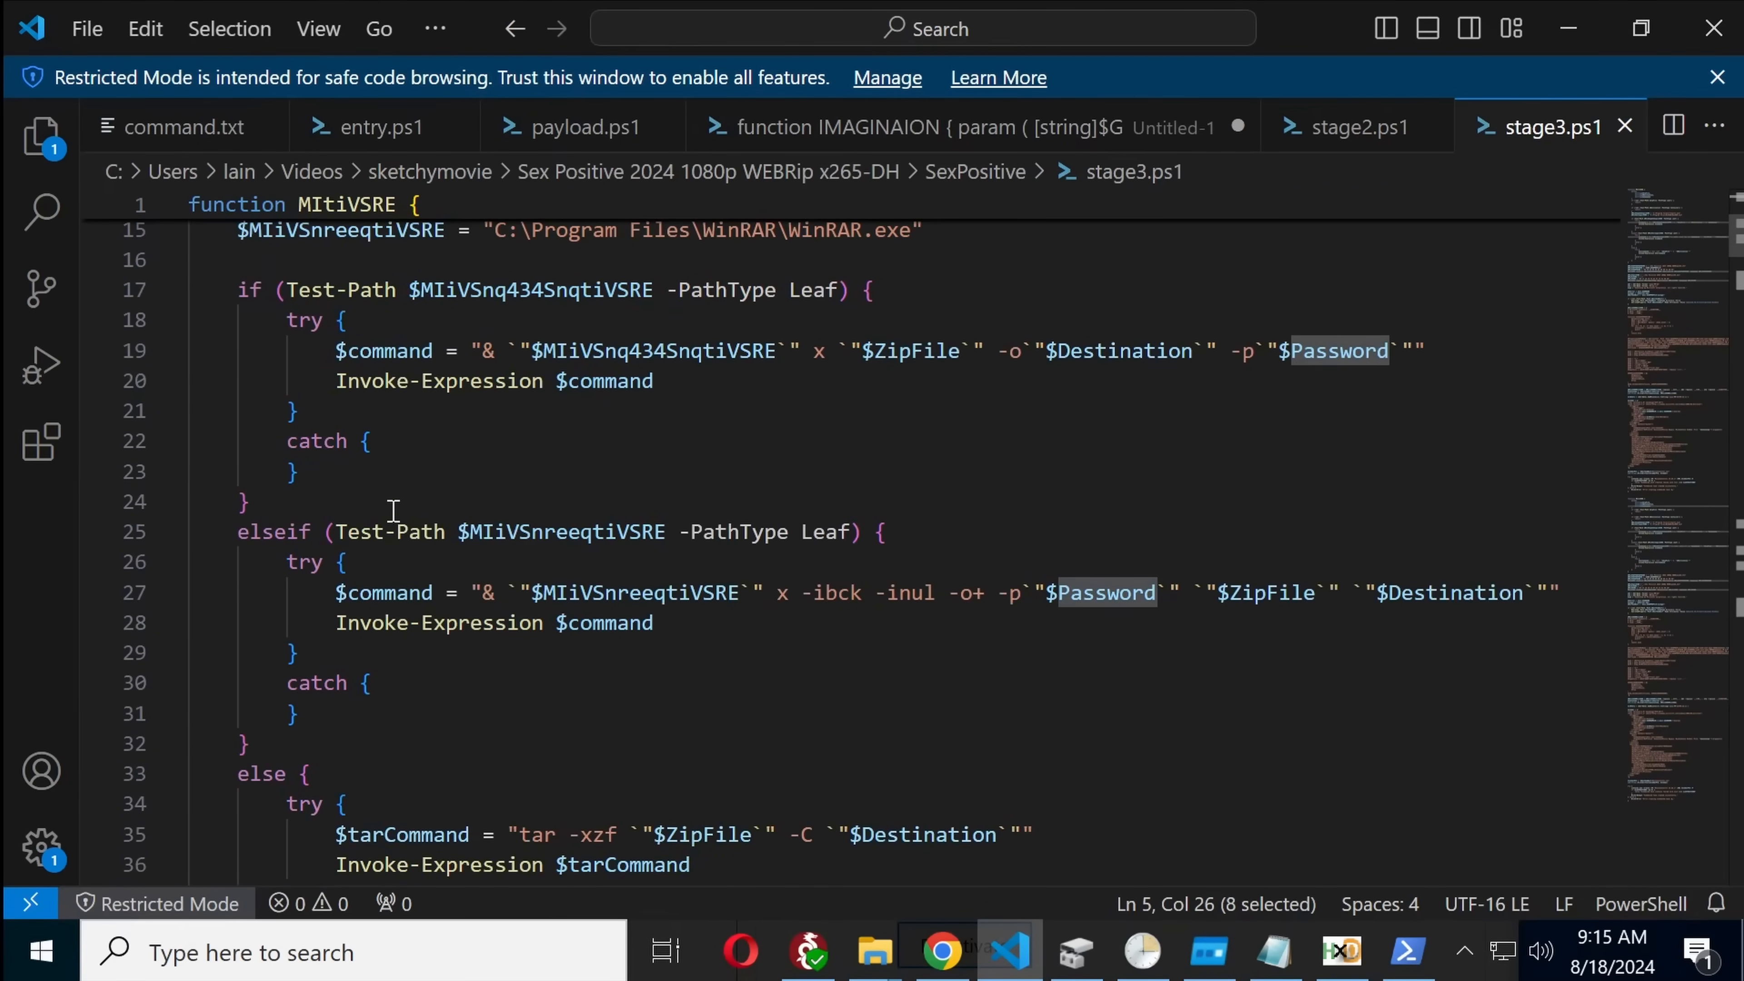
scroll("down", 3)
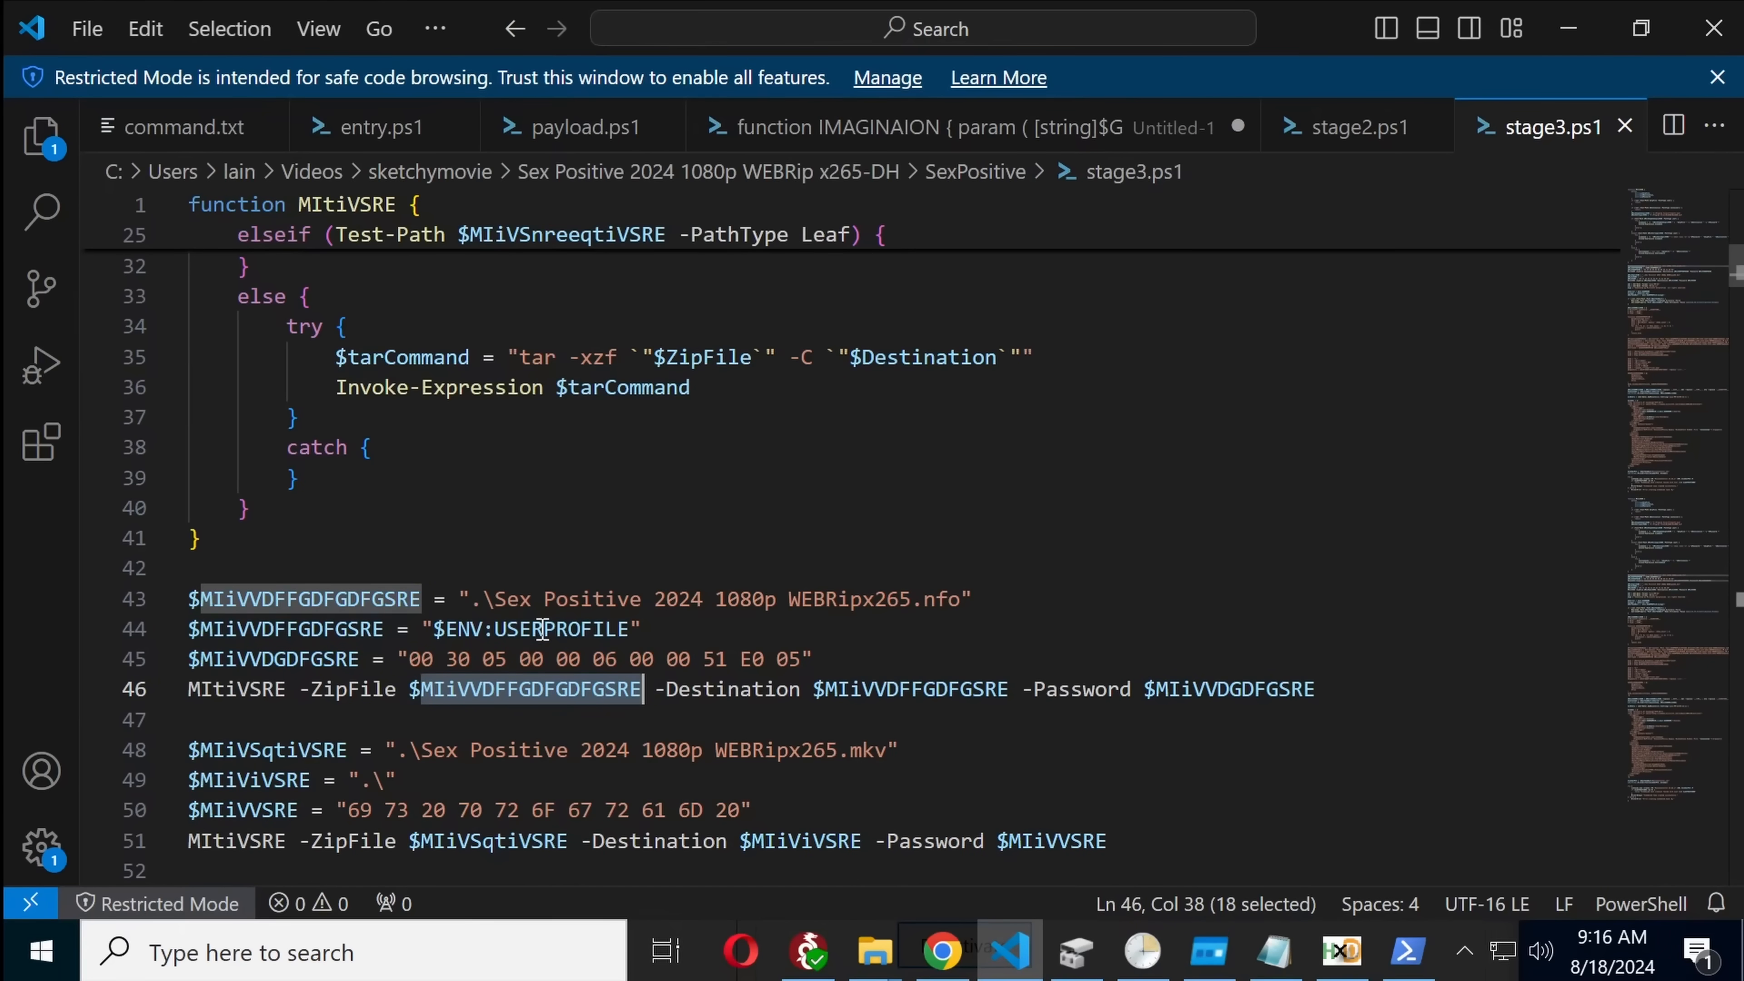
mouse_move(523, 623)
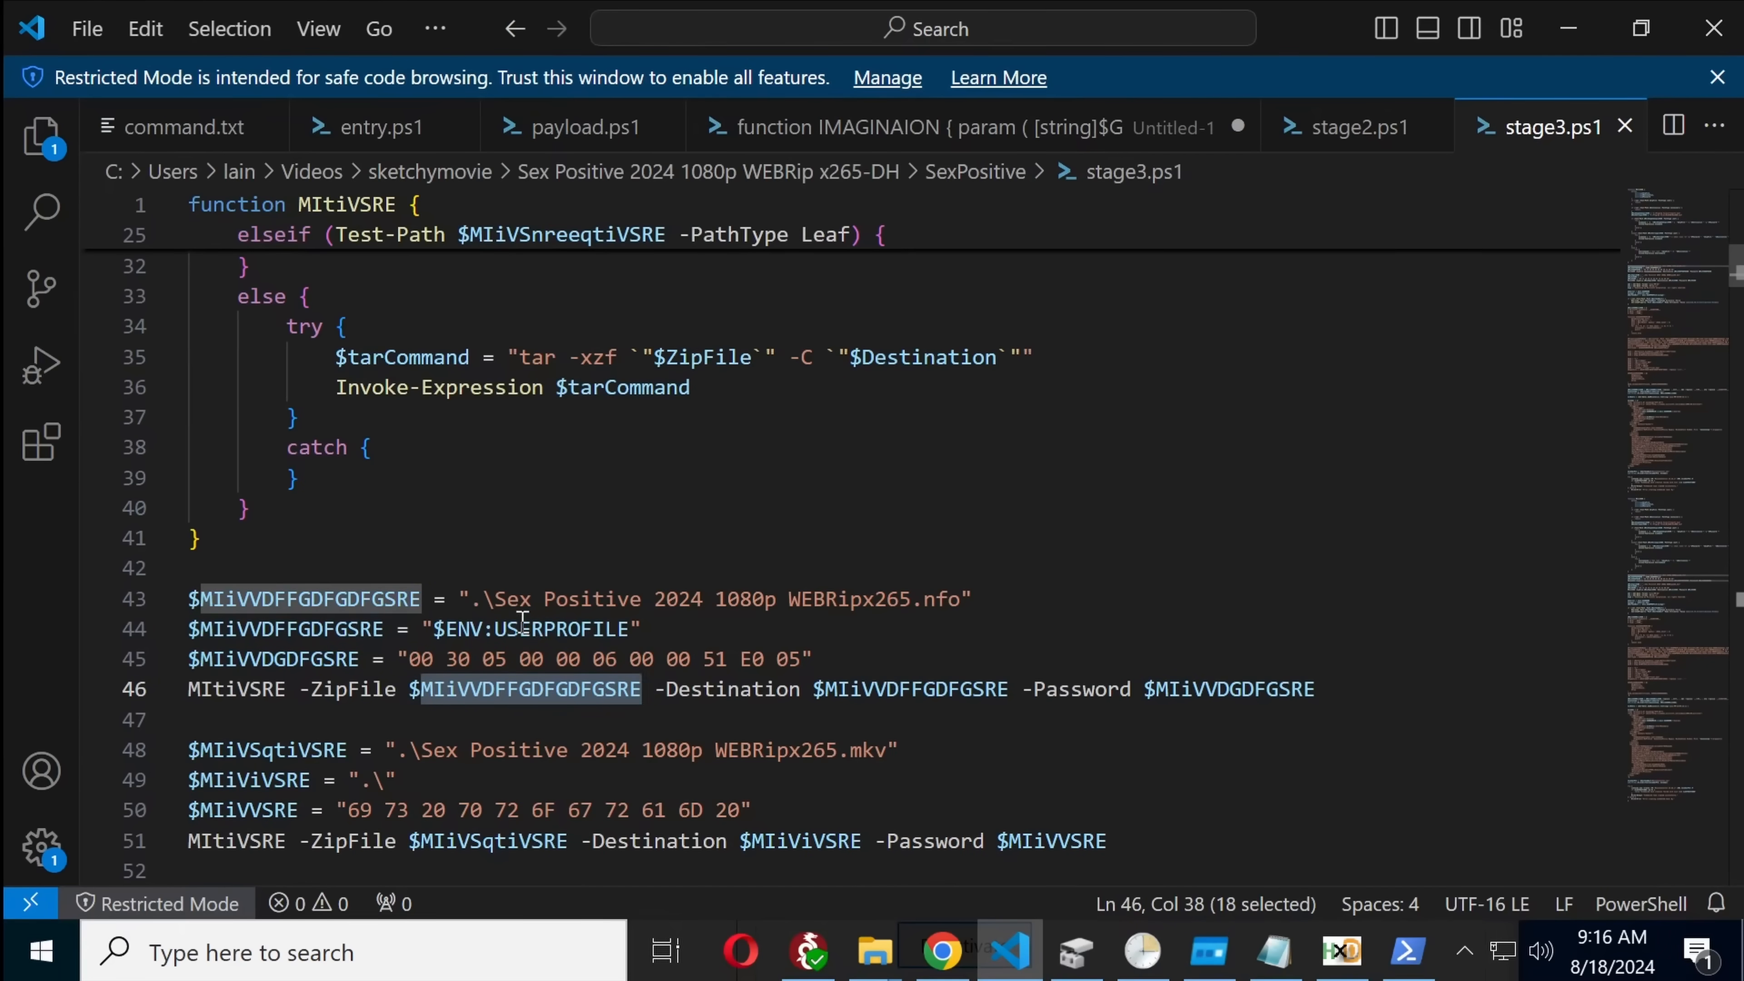
mouse_move(556, 457)
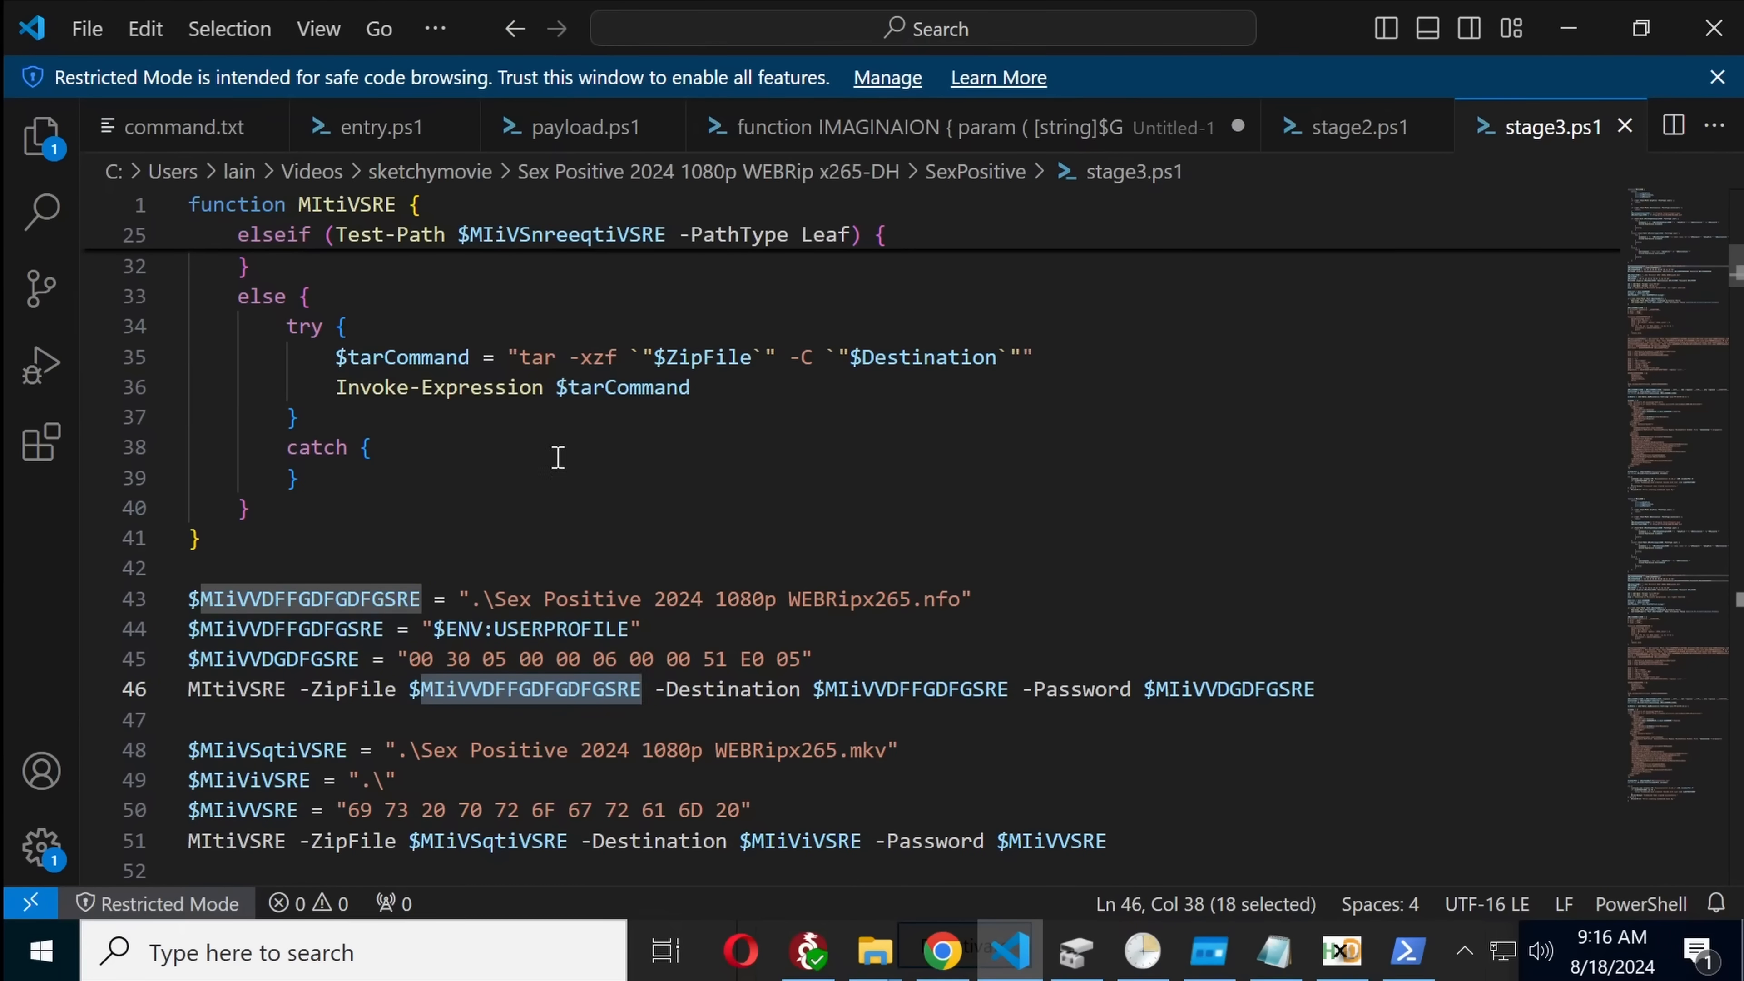
scroll("down", 3)
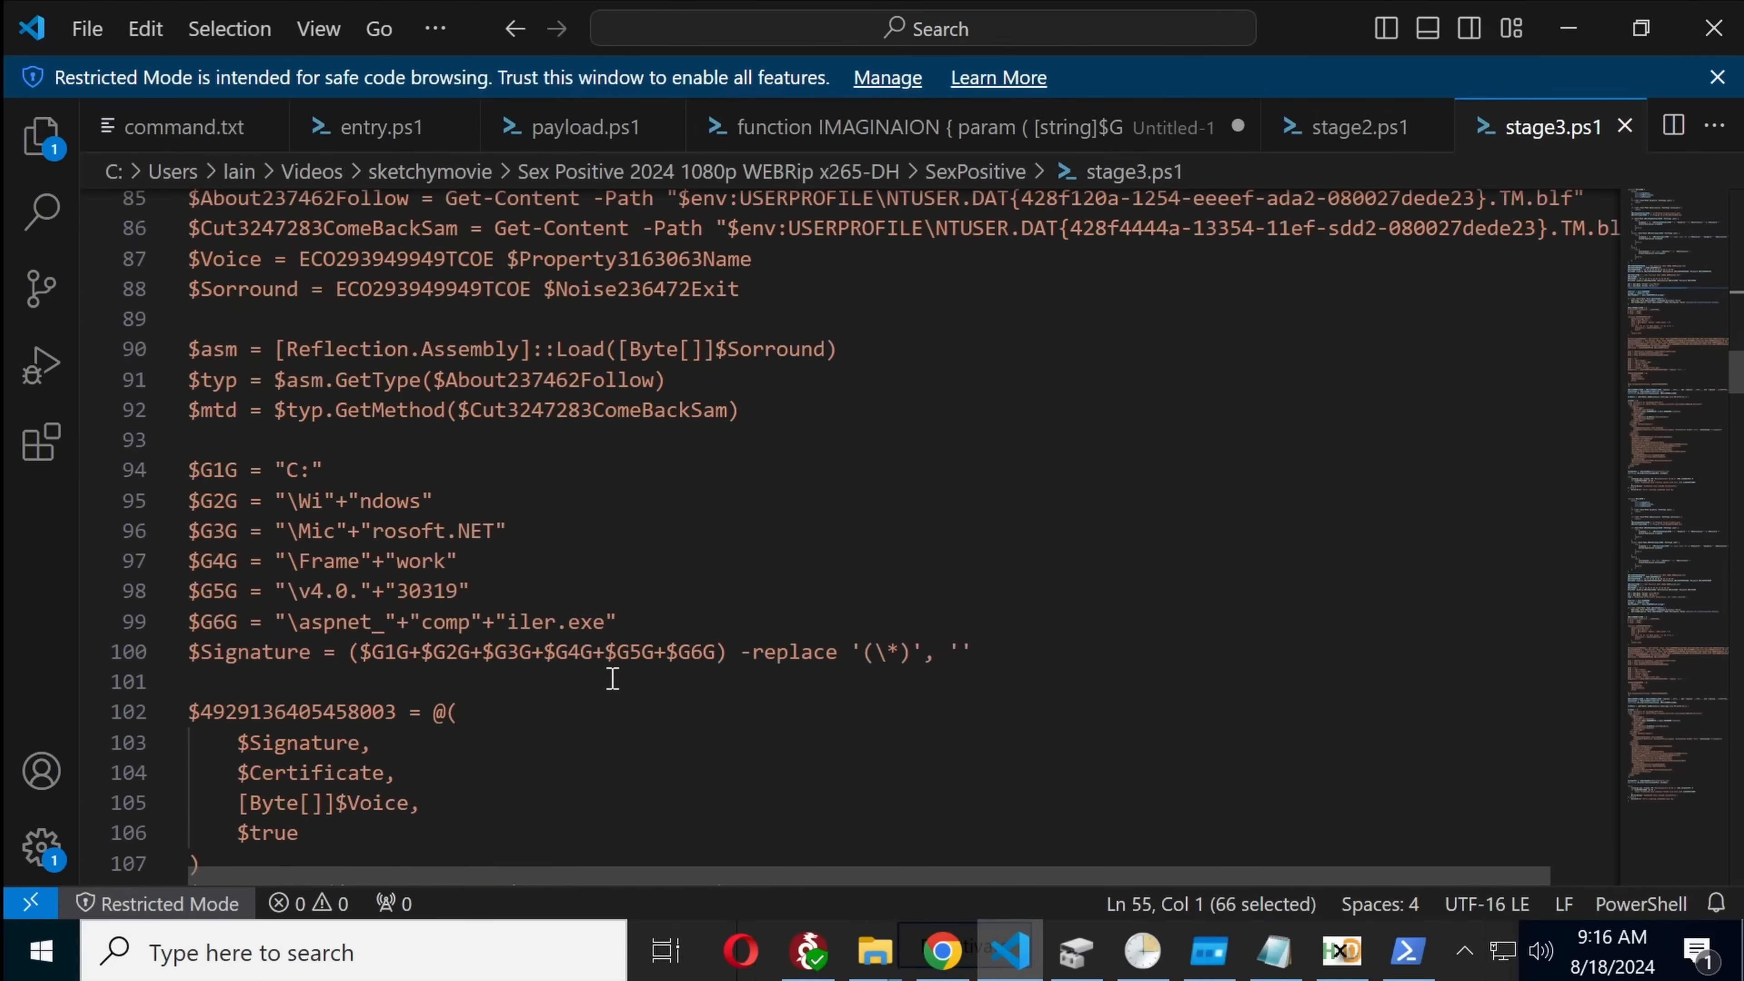
scroll("down", 3)
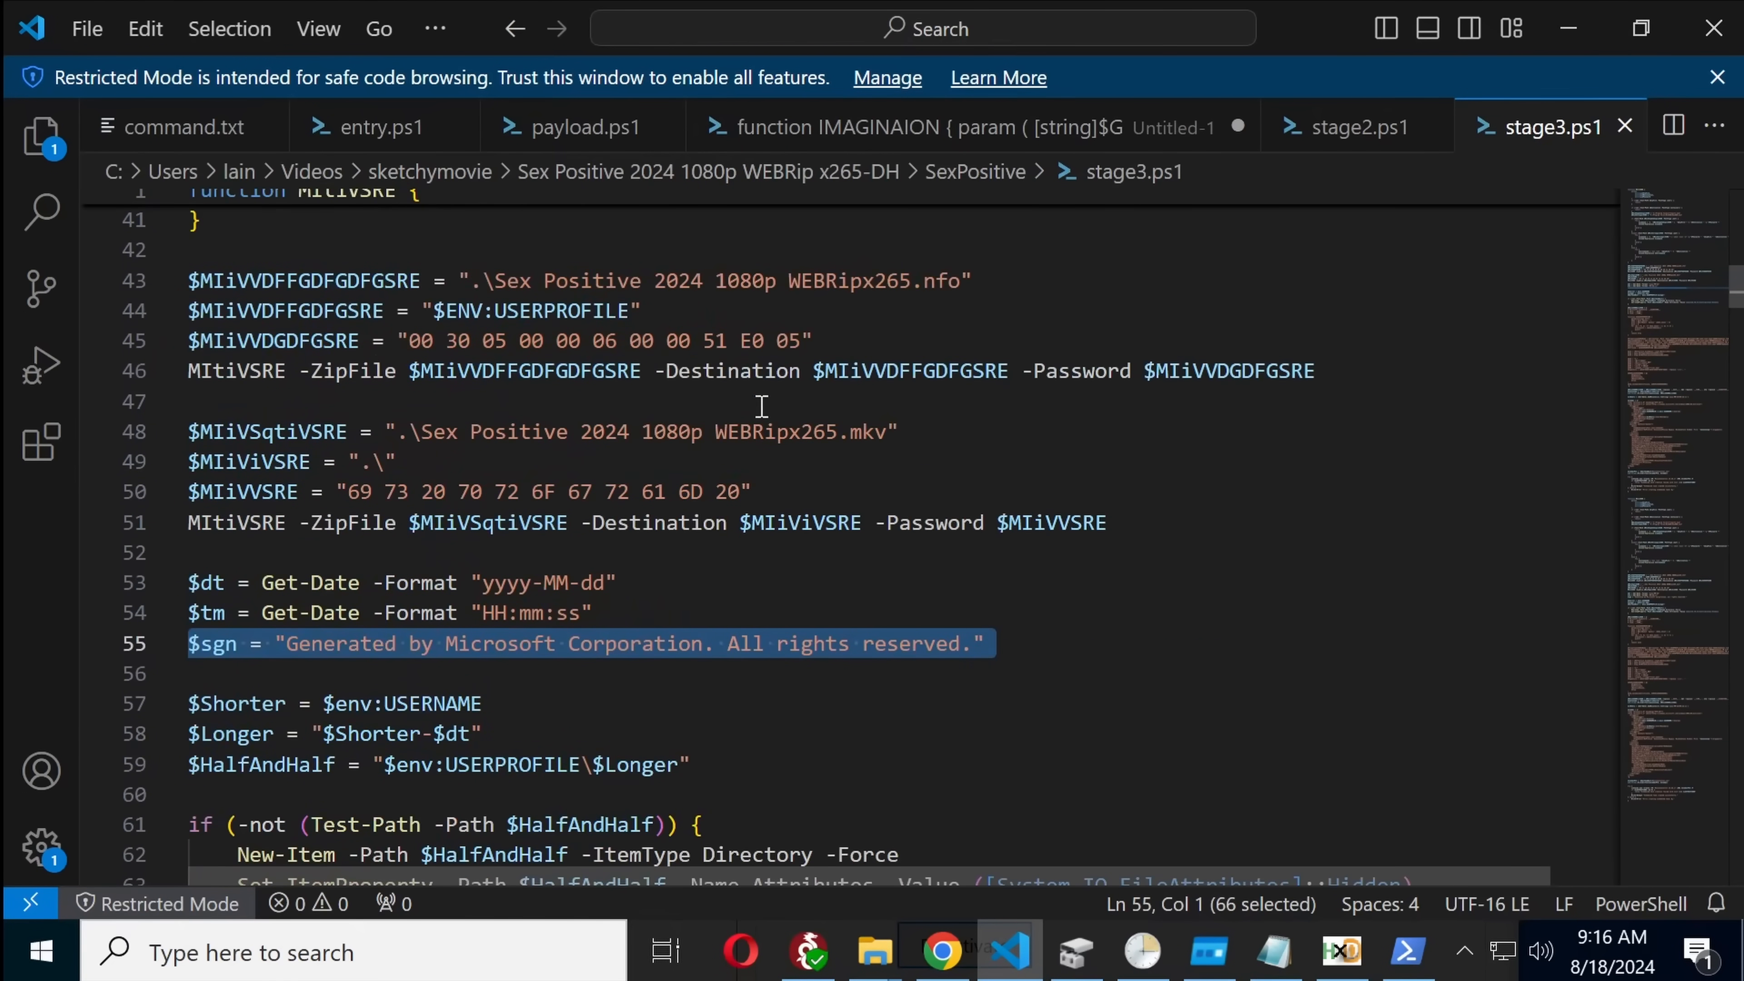
mouse_move(887, 356)
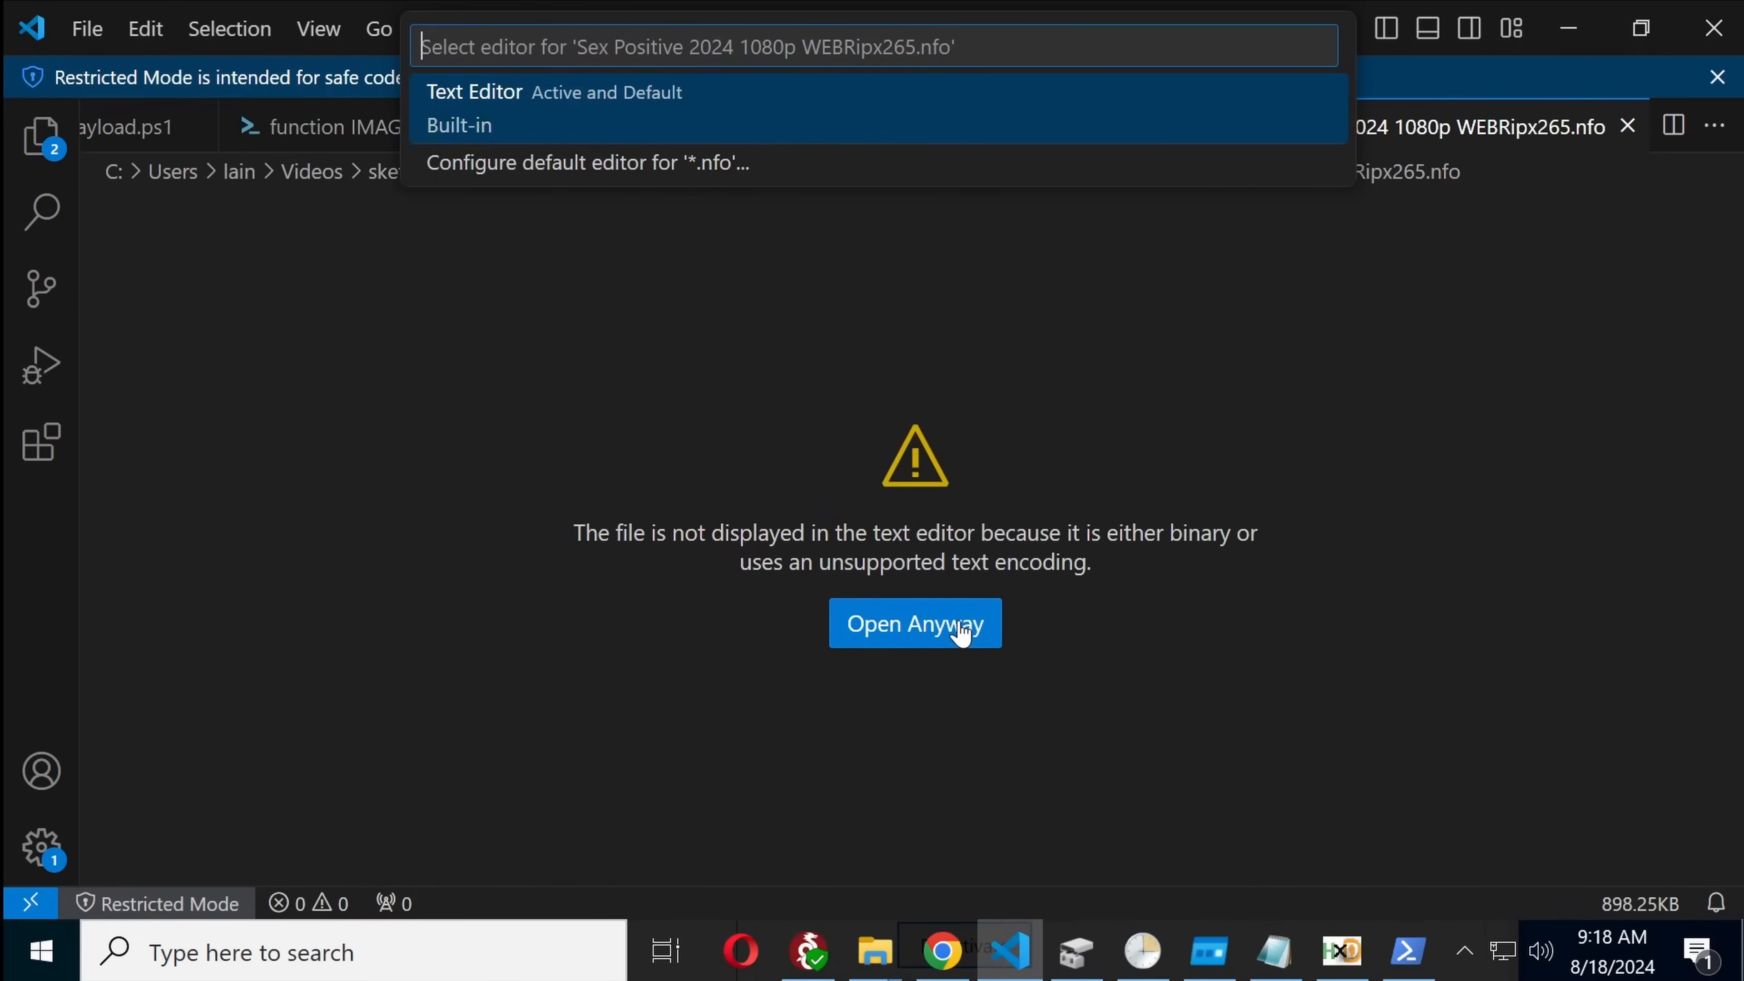
left_click(913, 623)
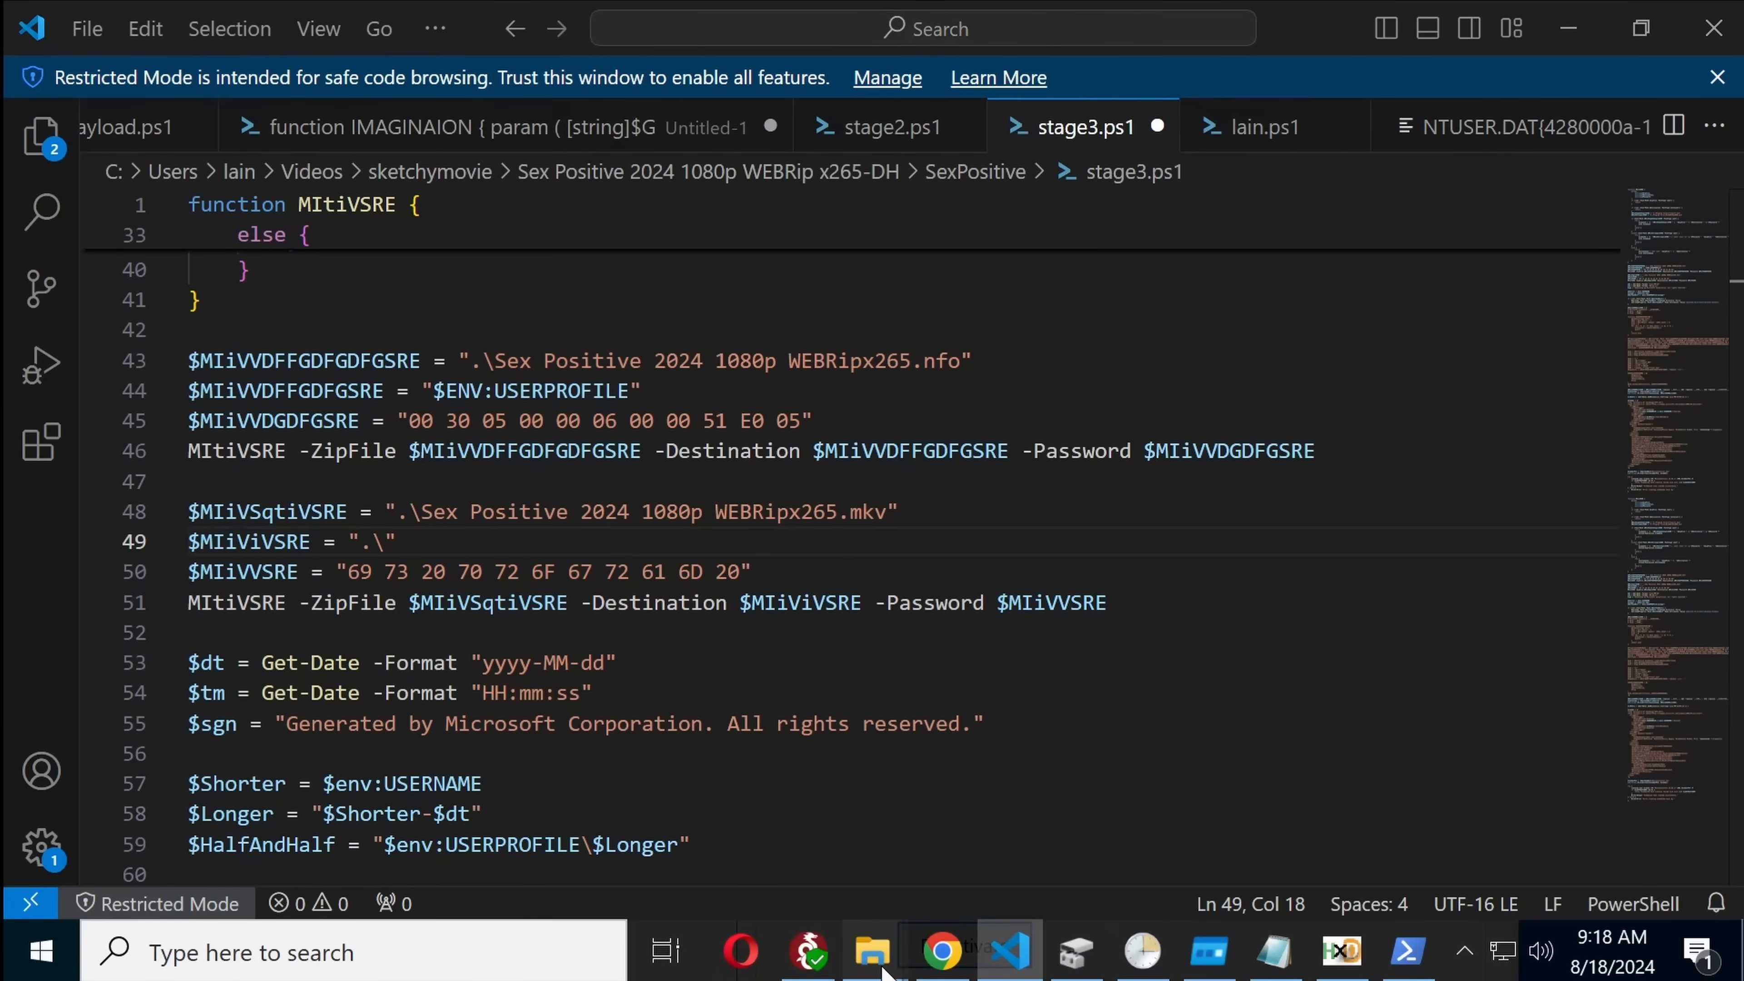
left_click(871, 951)
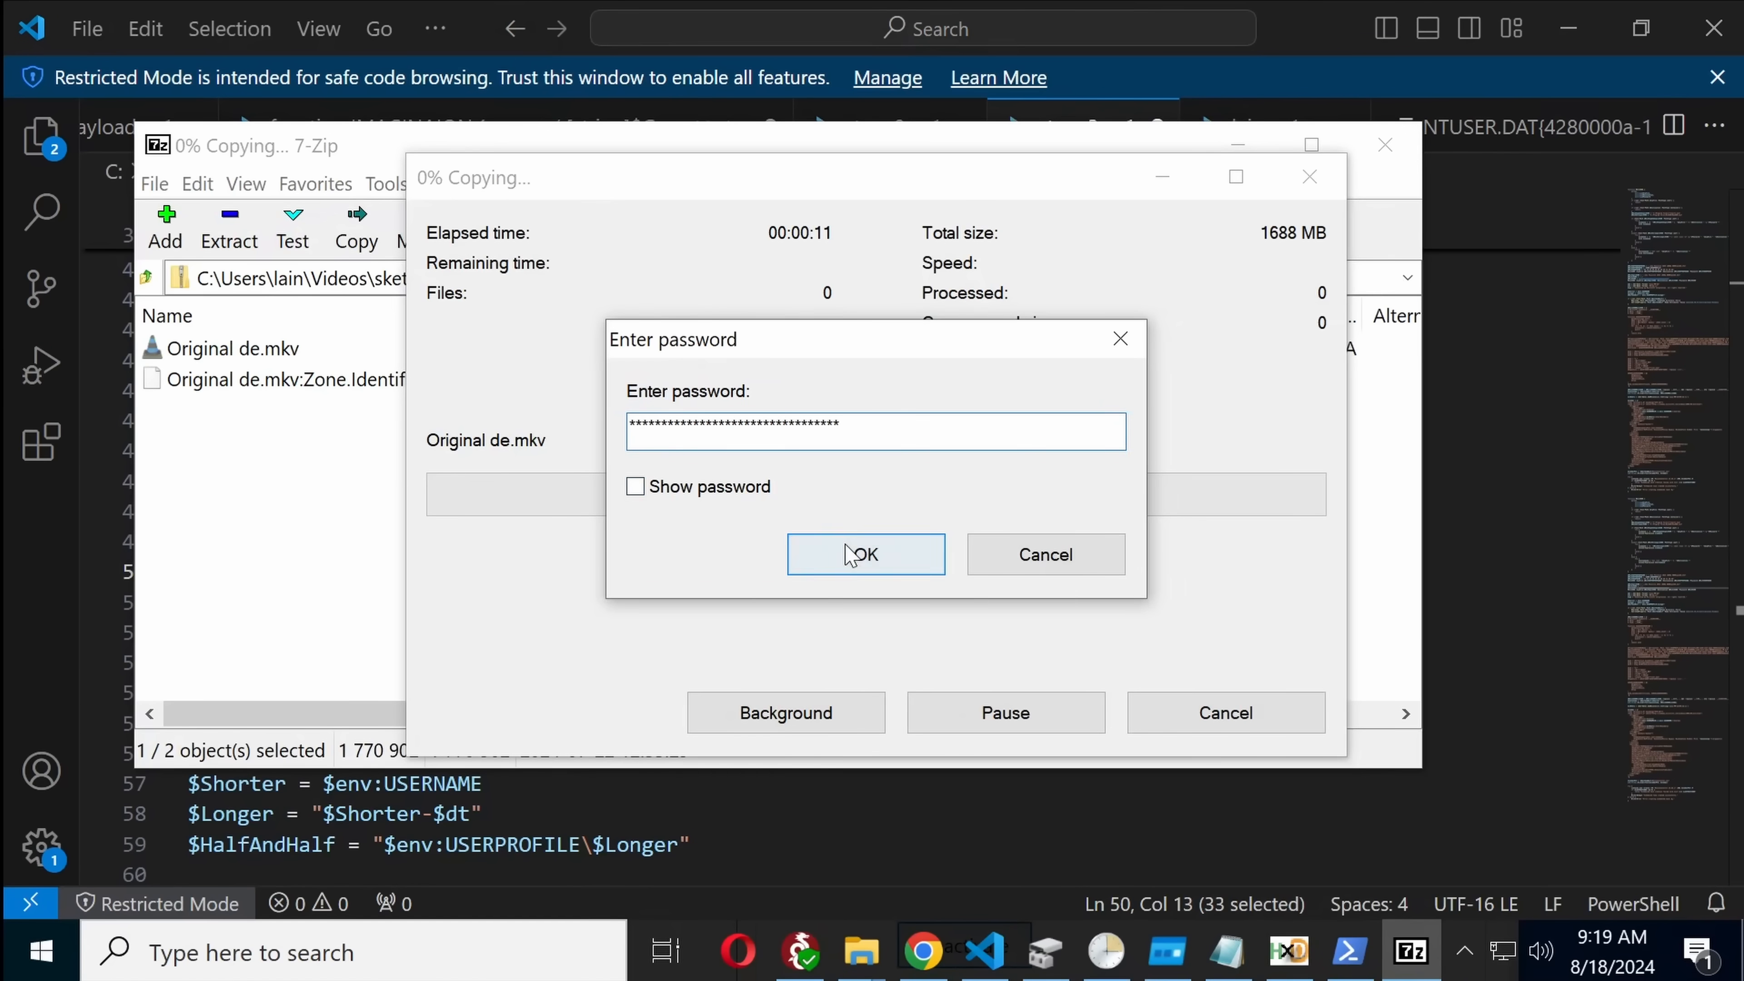
Step: Submit the password for Original de.mkv and dismiss 7-Zip's wrong-password error report
left_click(866, 554)
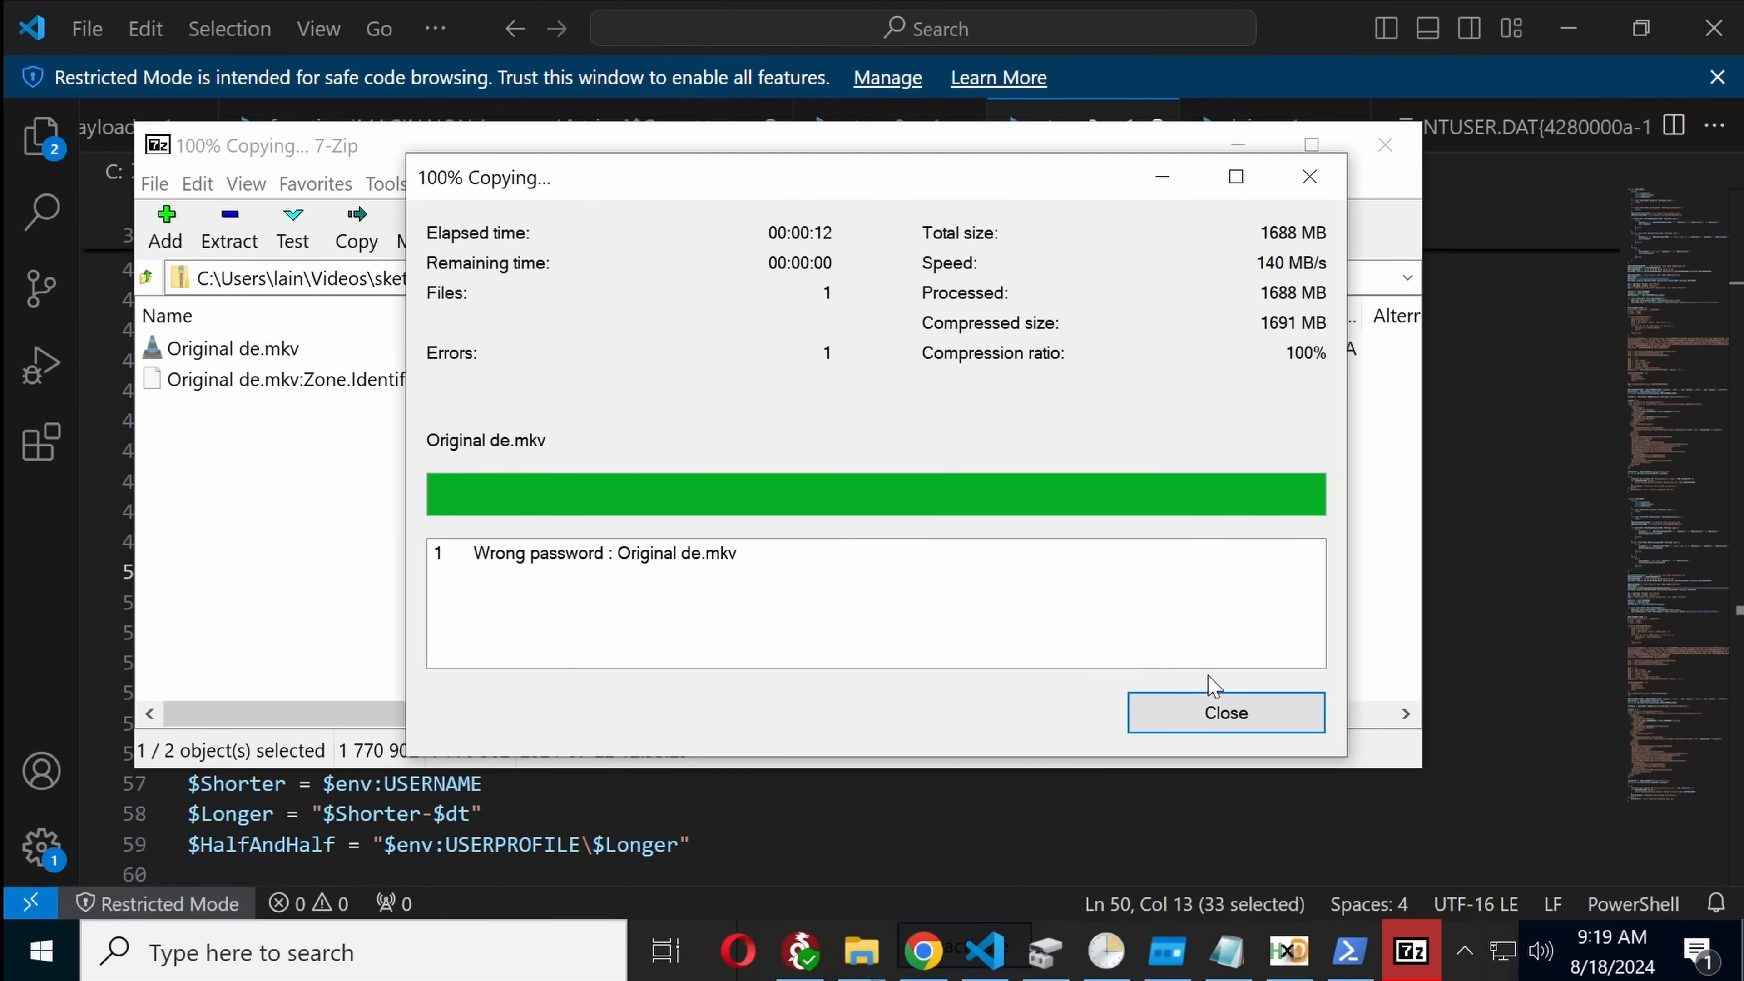
left_click(1225, 713)
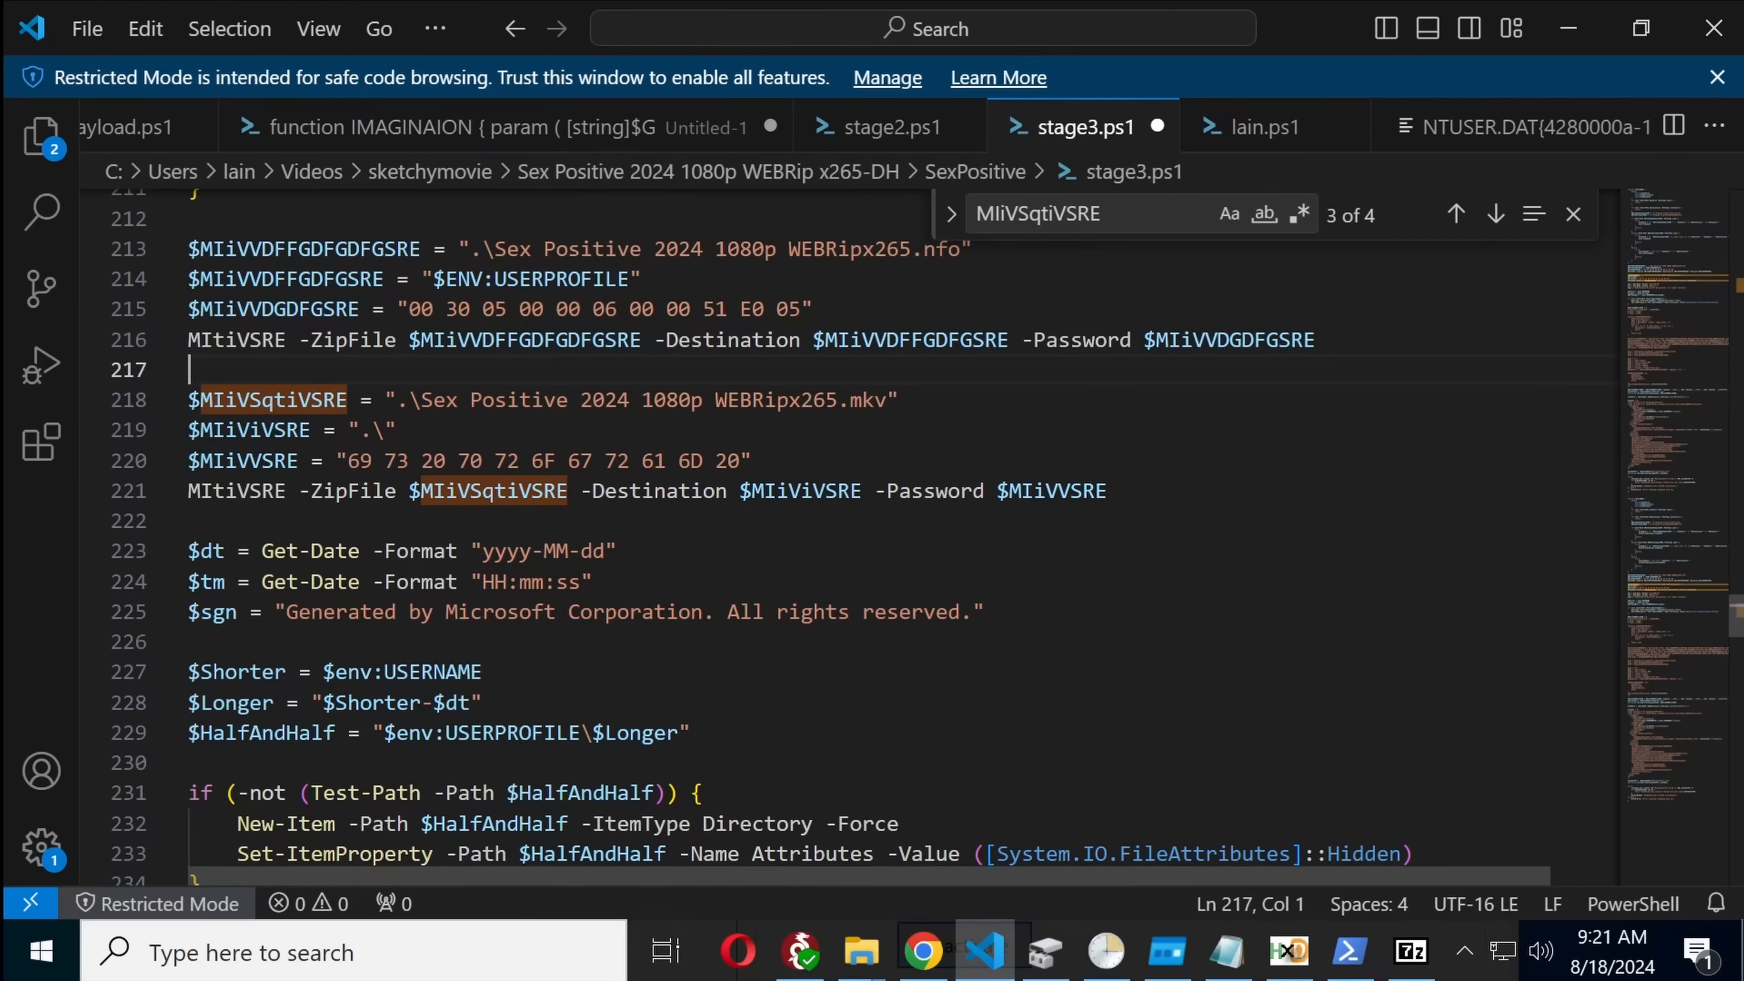
mouse_move(599, 623)
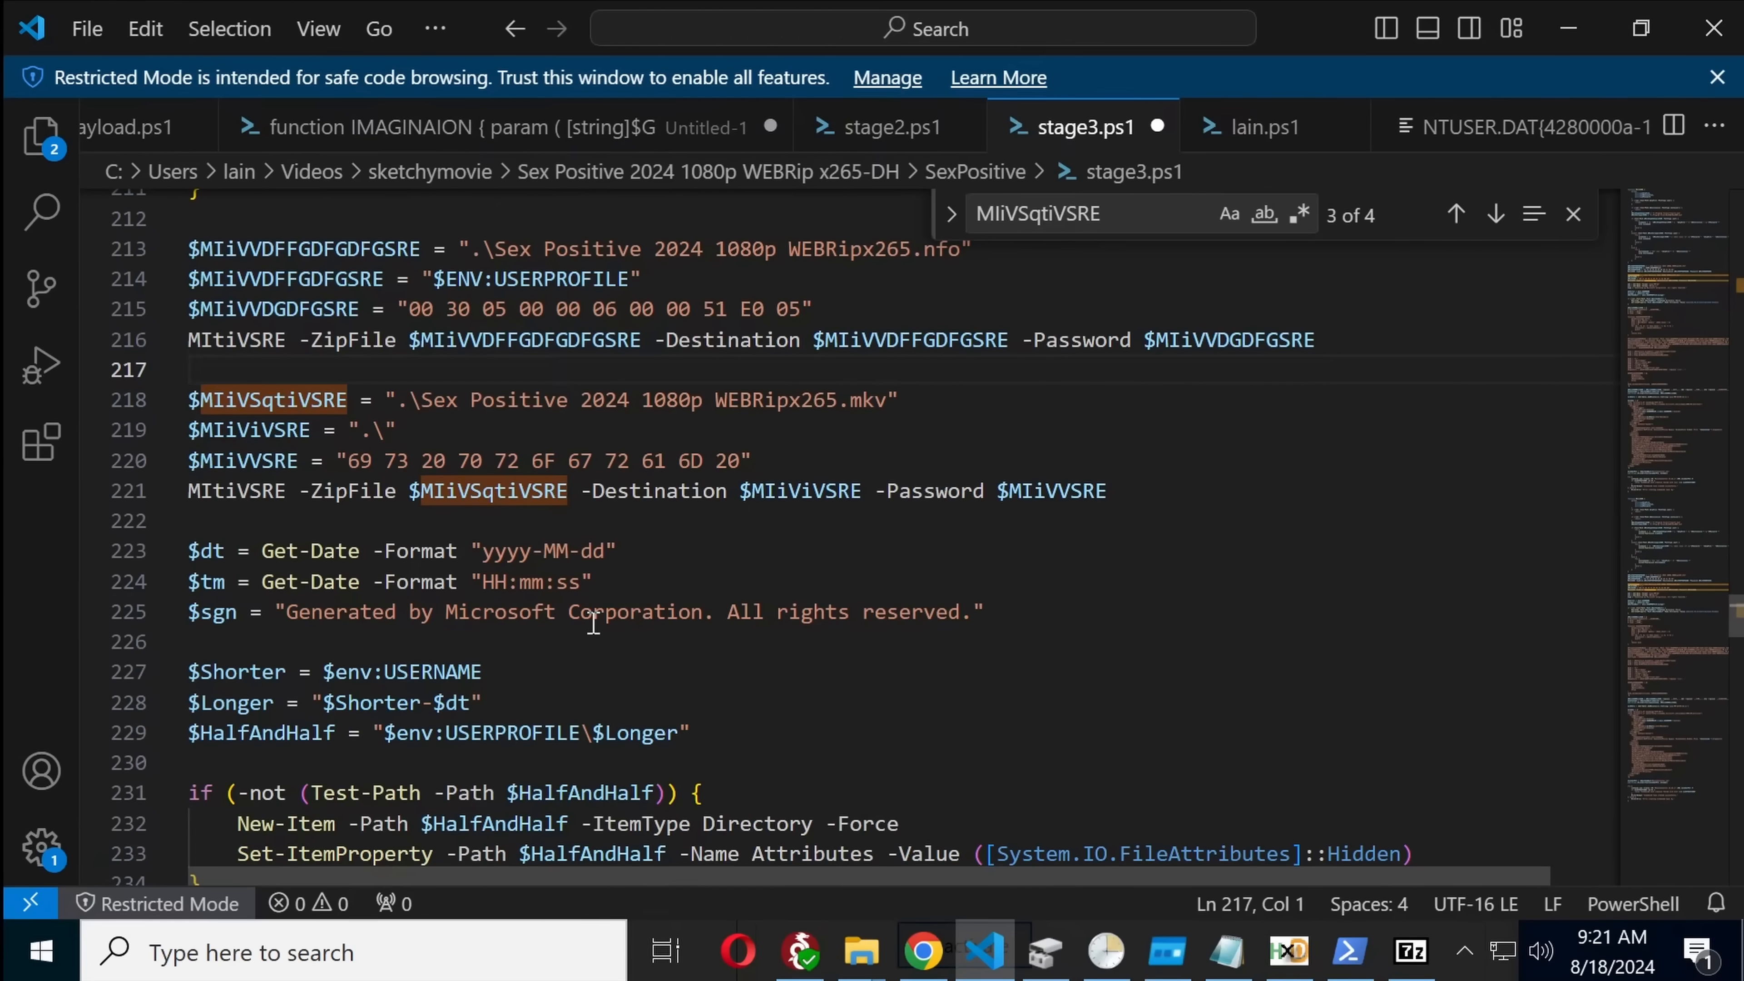
left_click(189, 369)
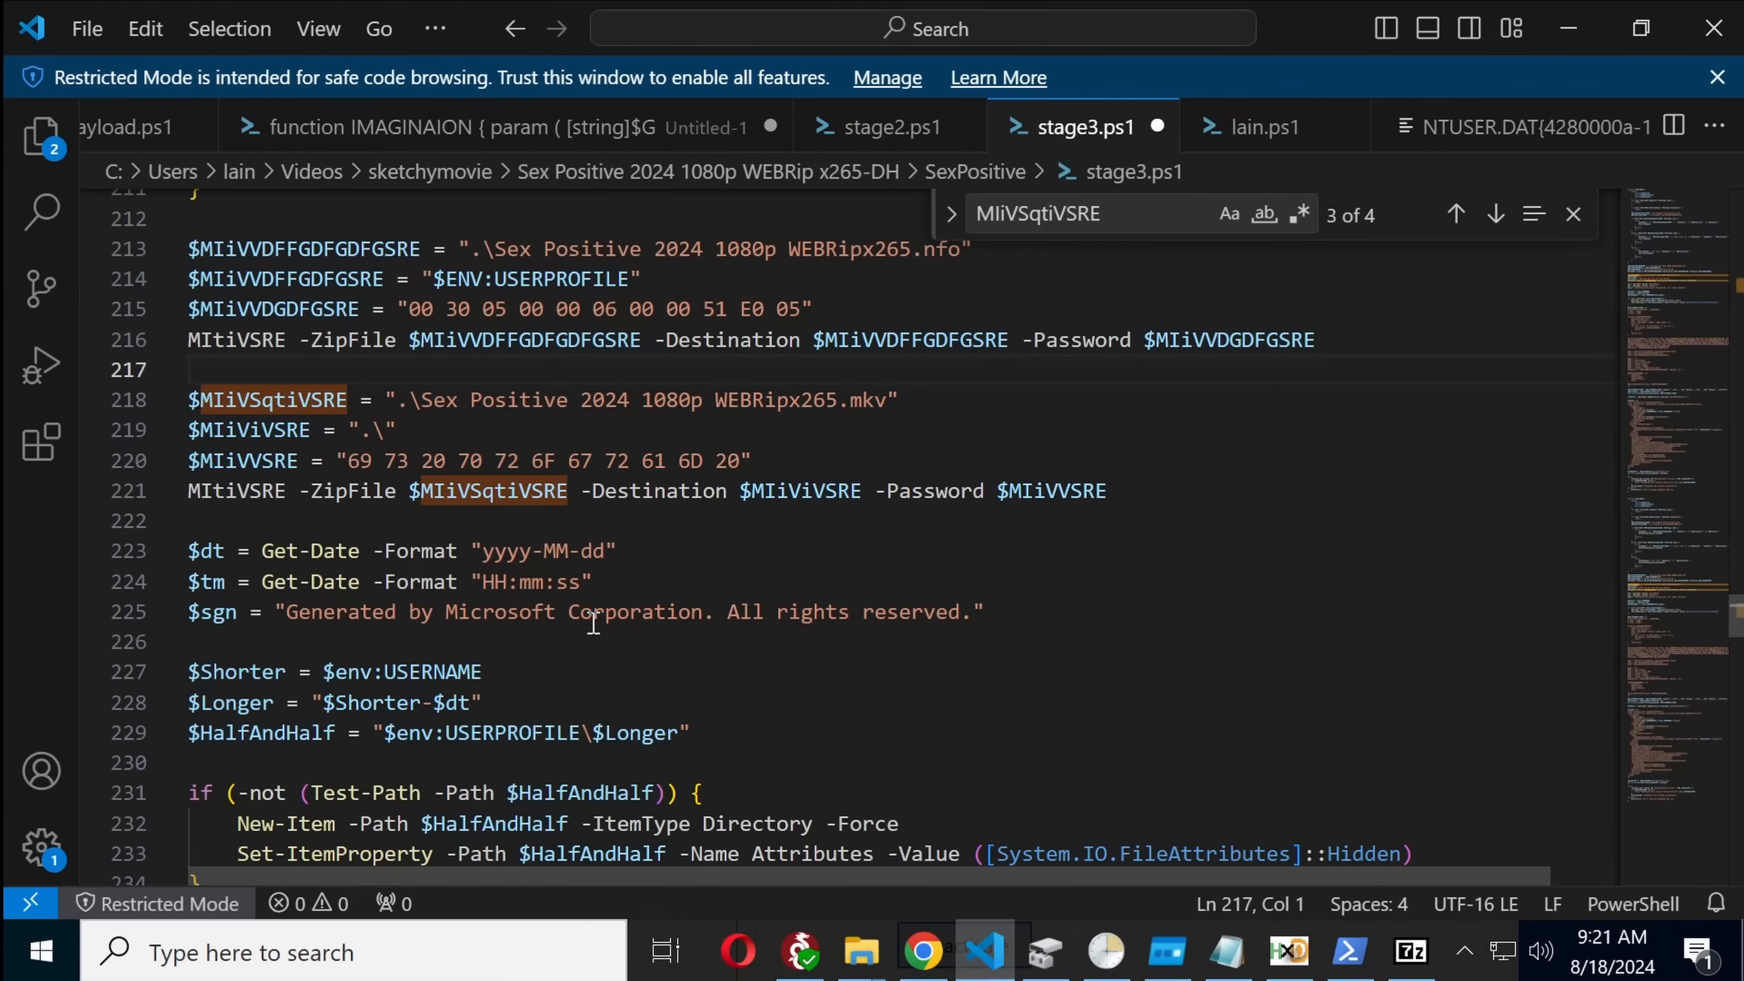
left_click(189, 369)
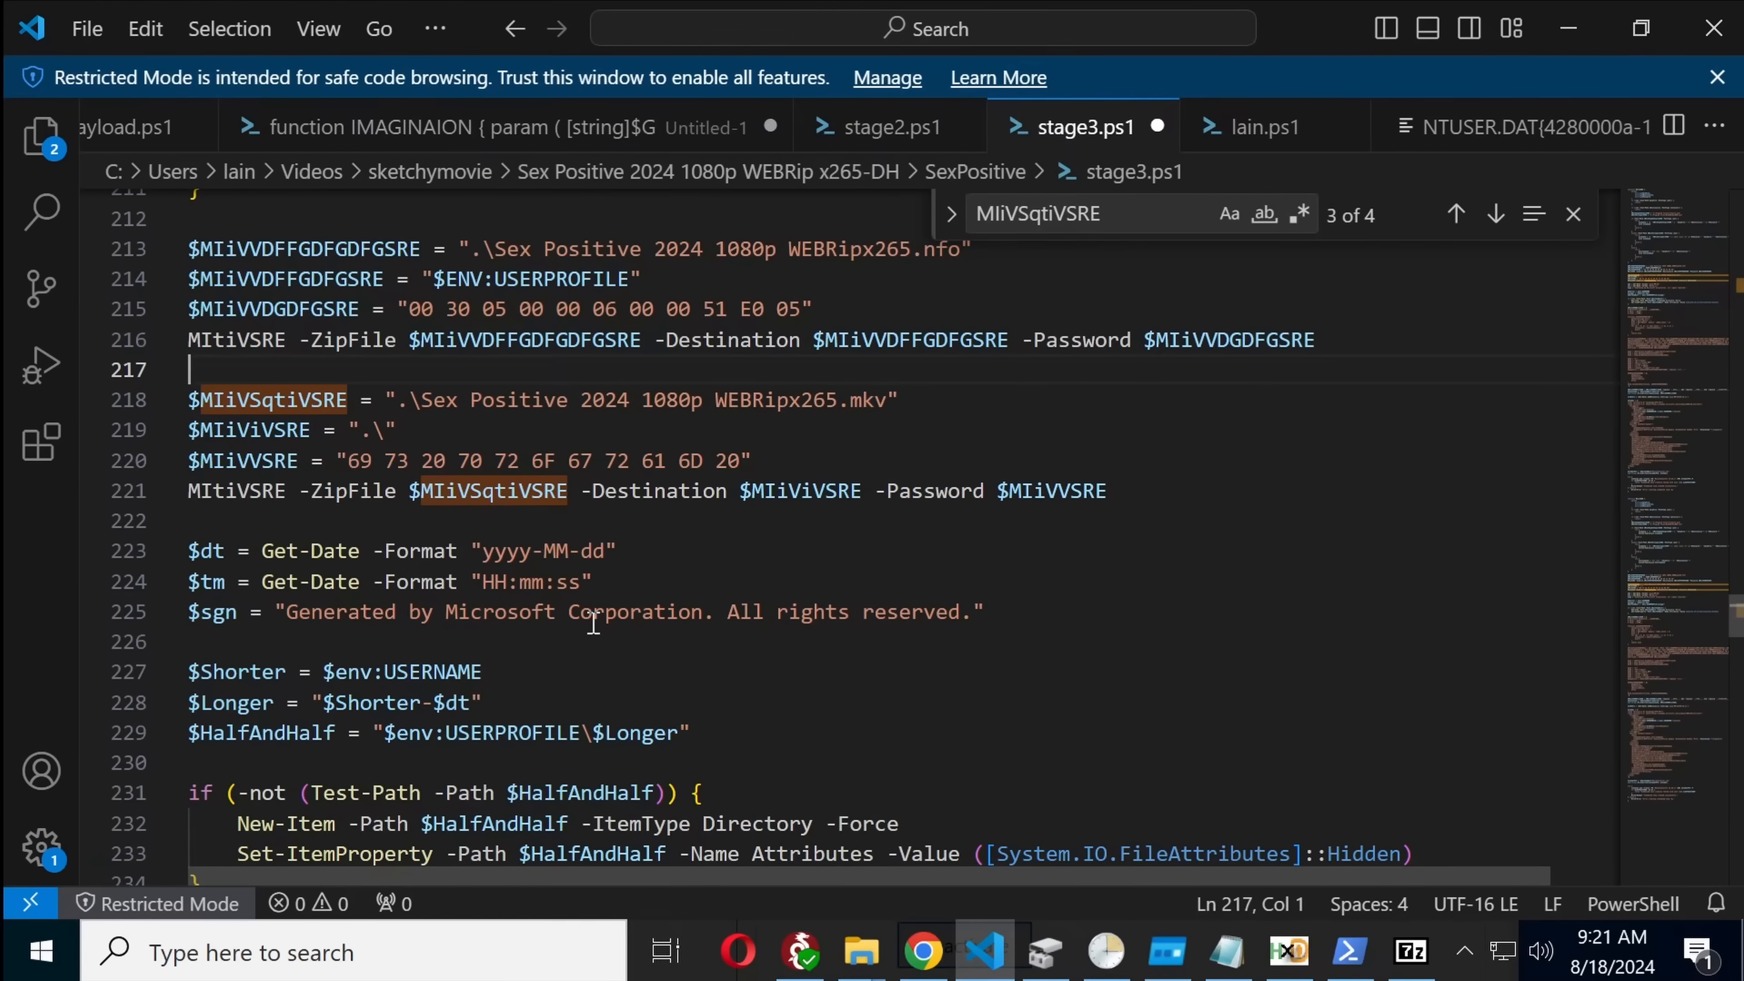